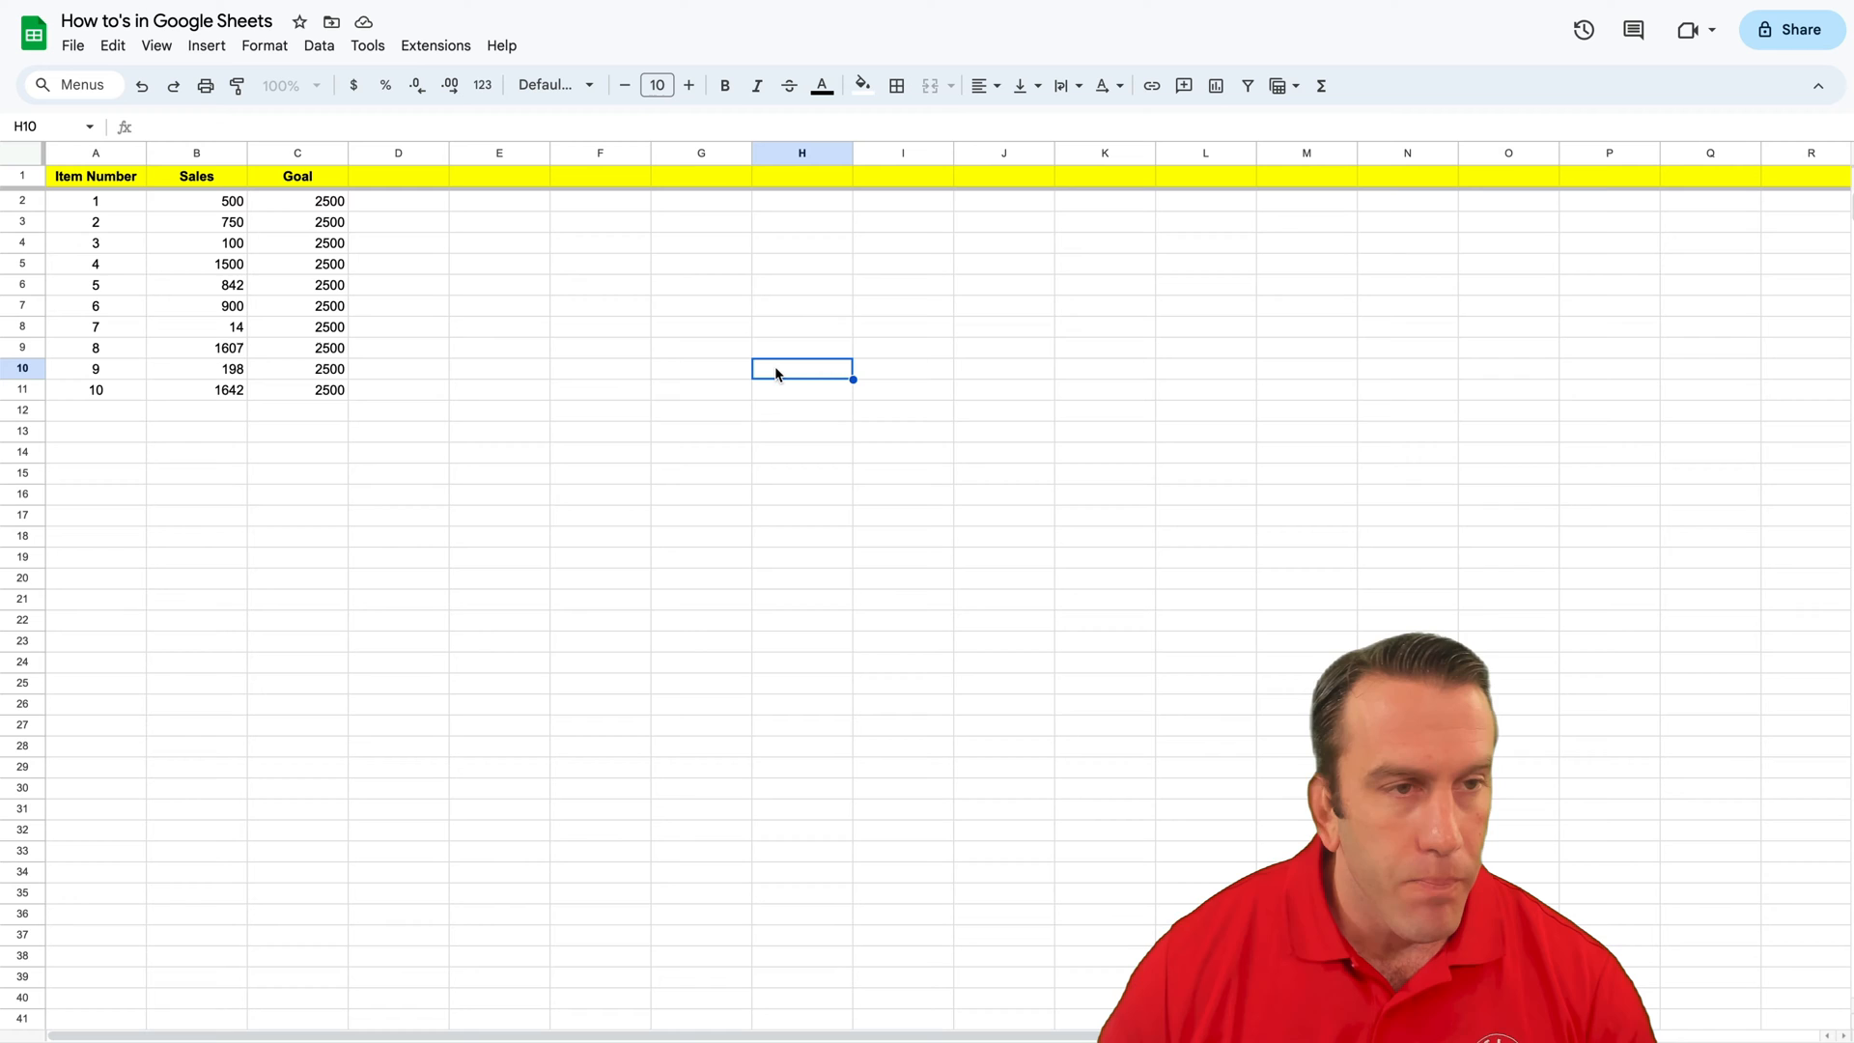
mouse_move(664, 335)
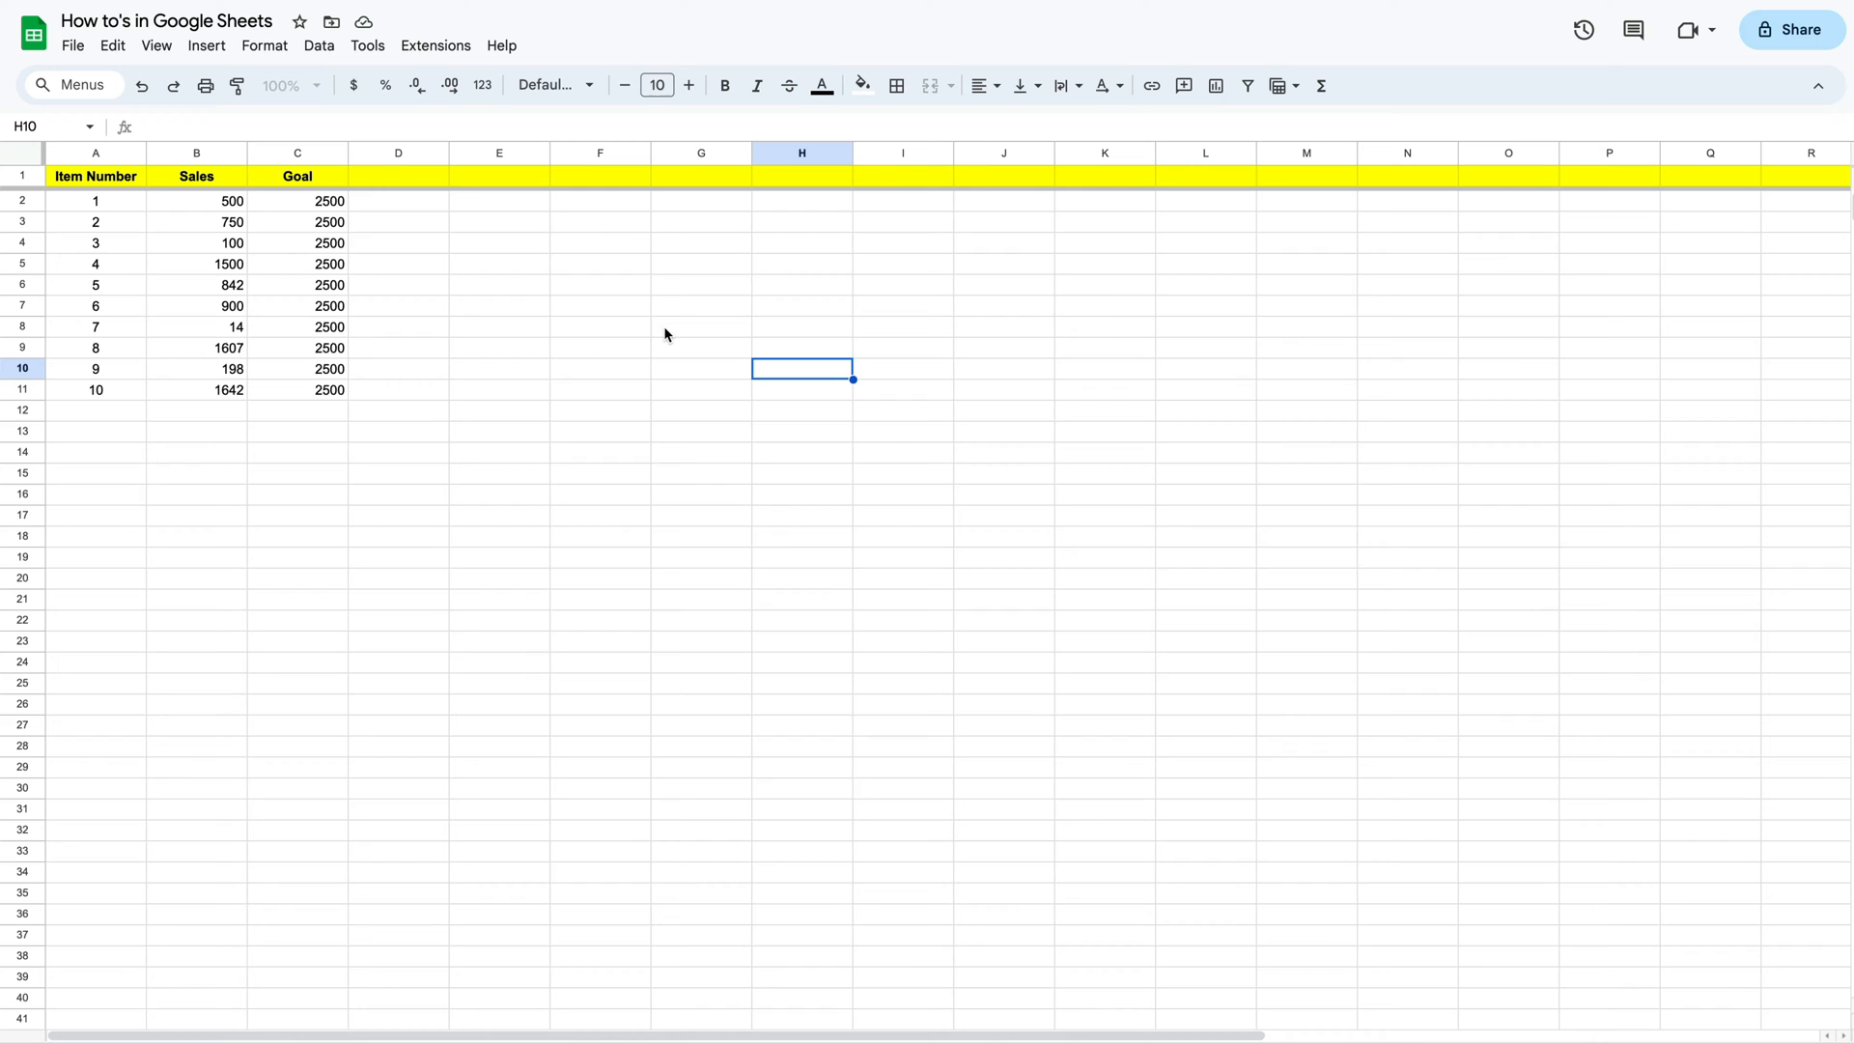
mouse_move(654, 328)
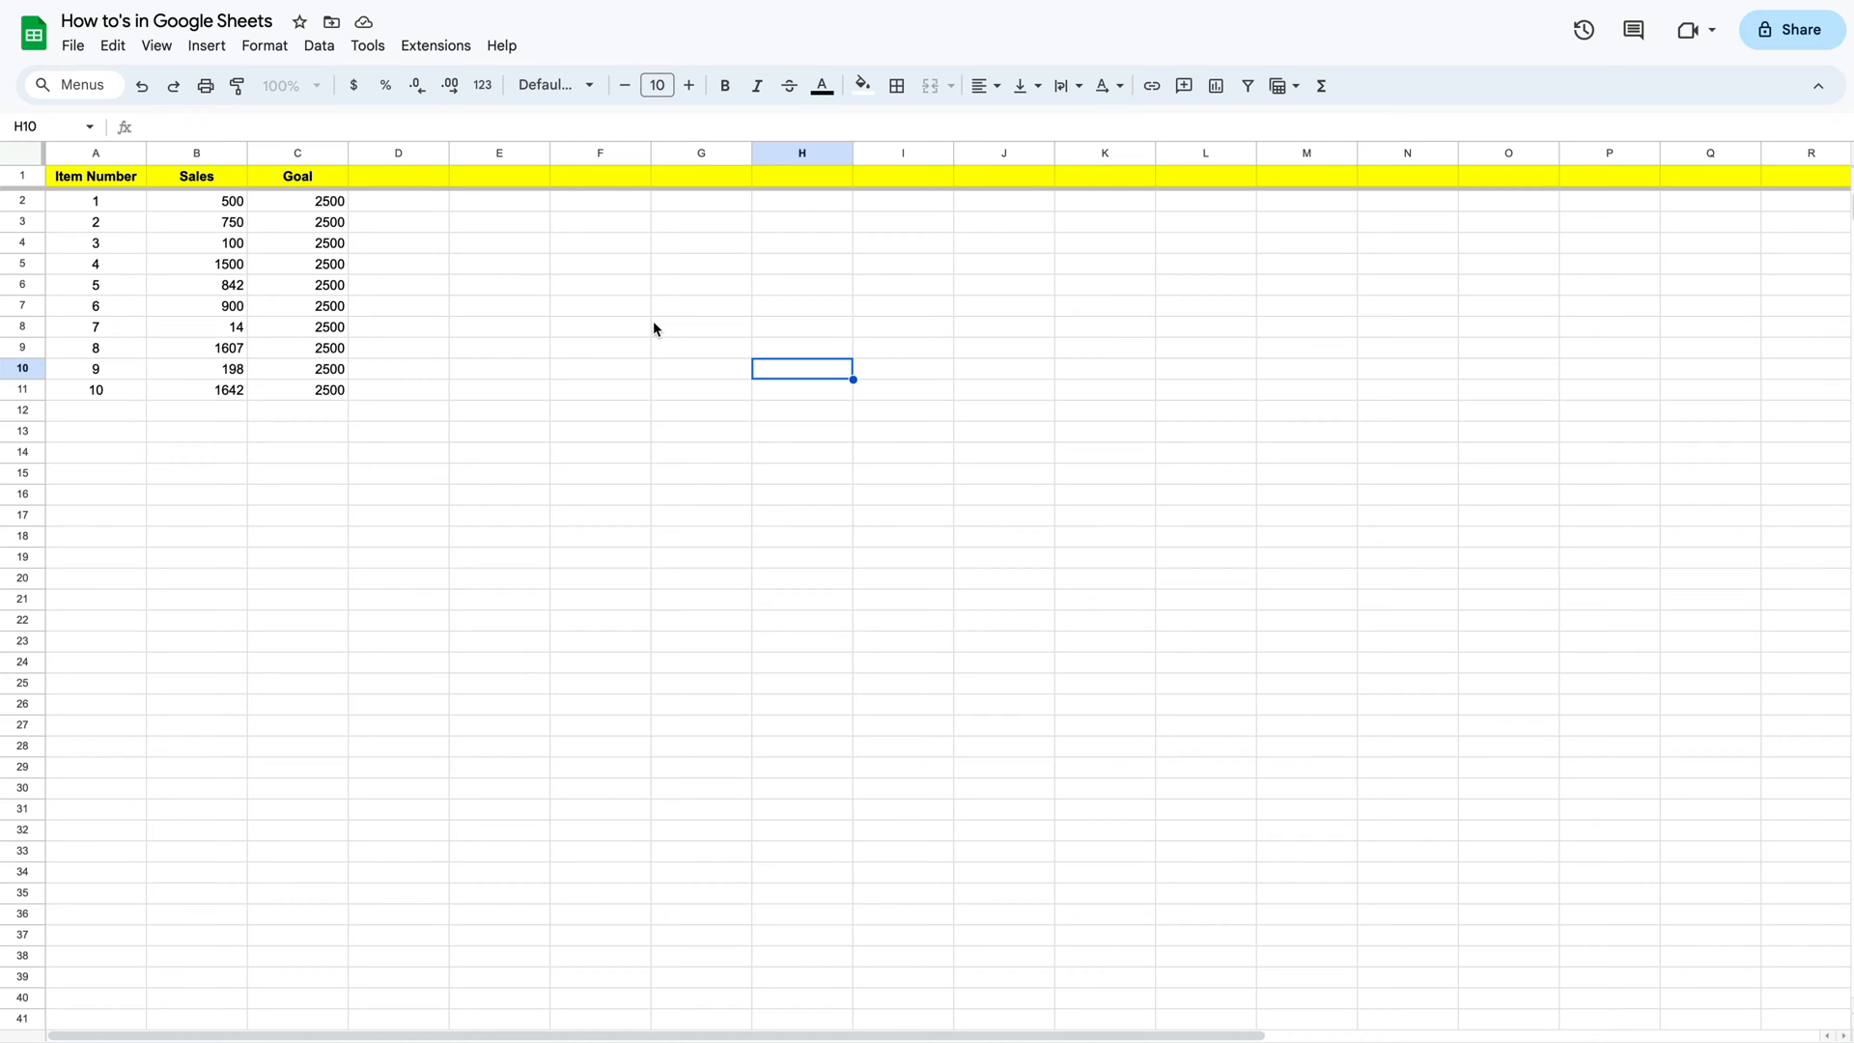
mouse_move(610, 298)
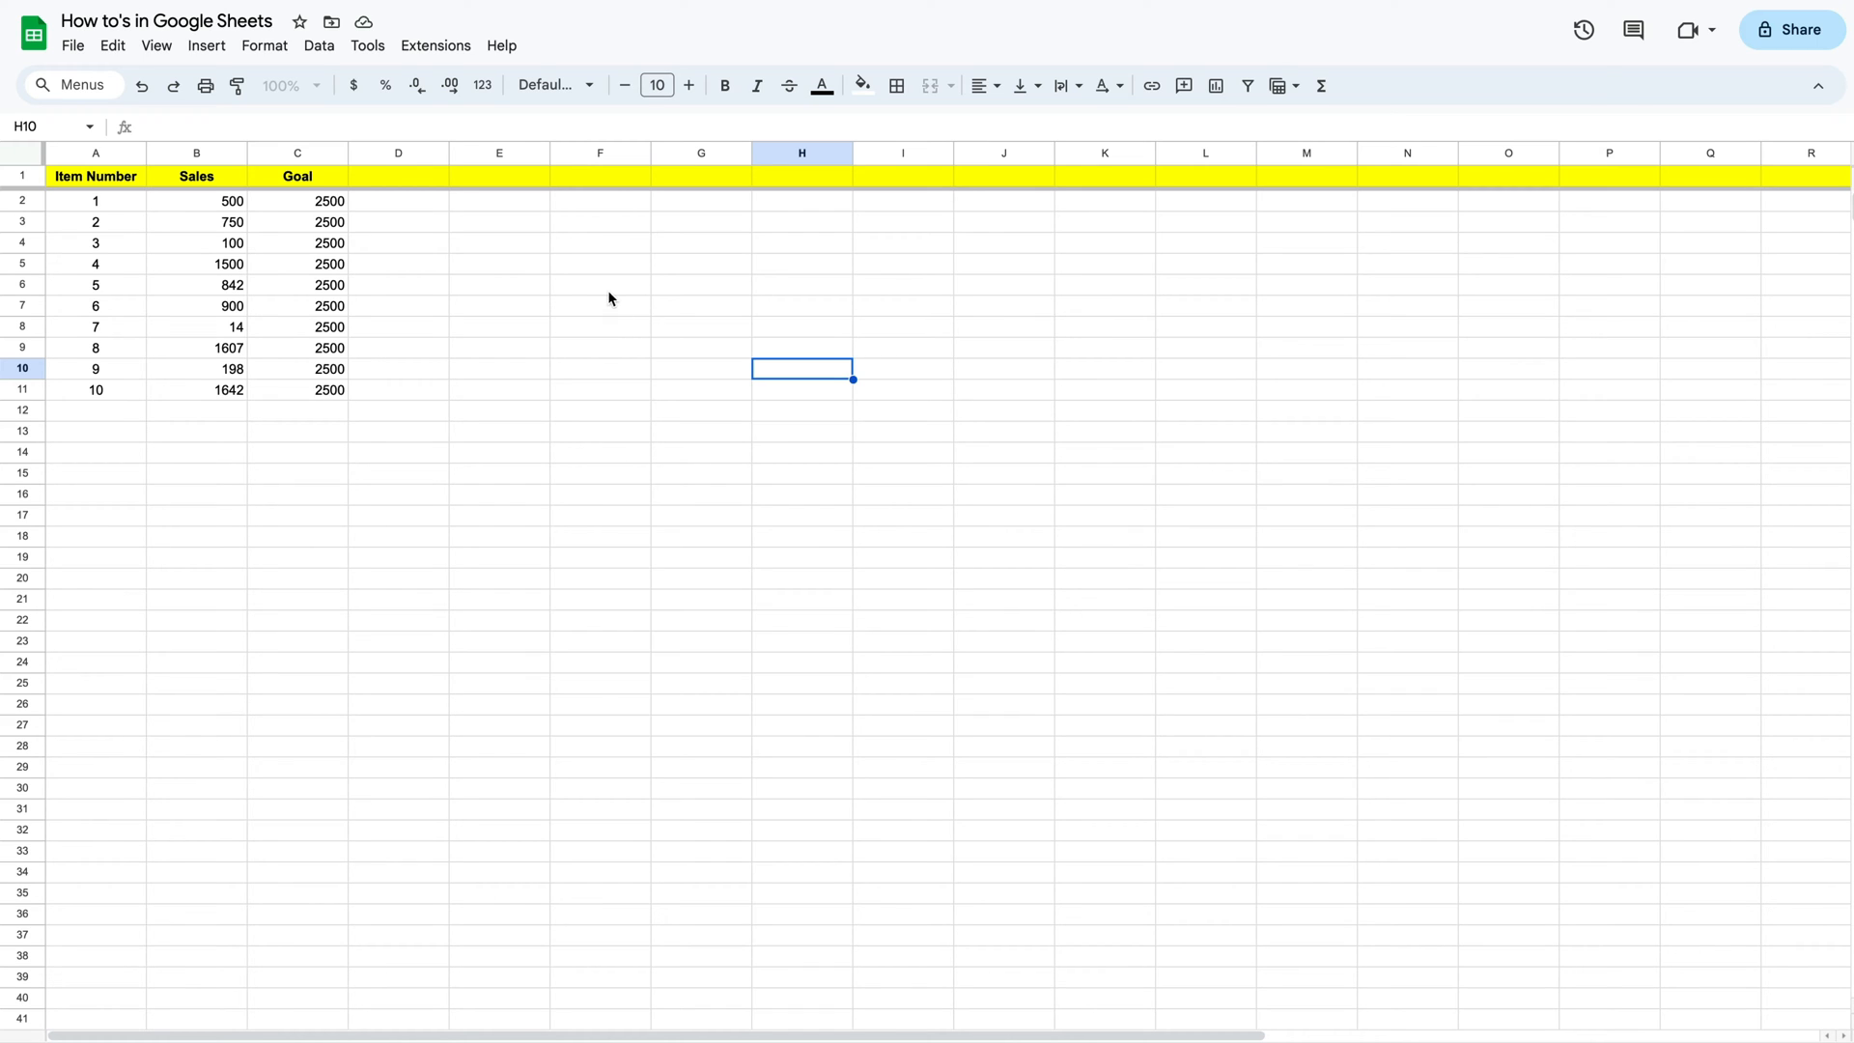
mouse_move(318, 293)
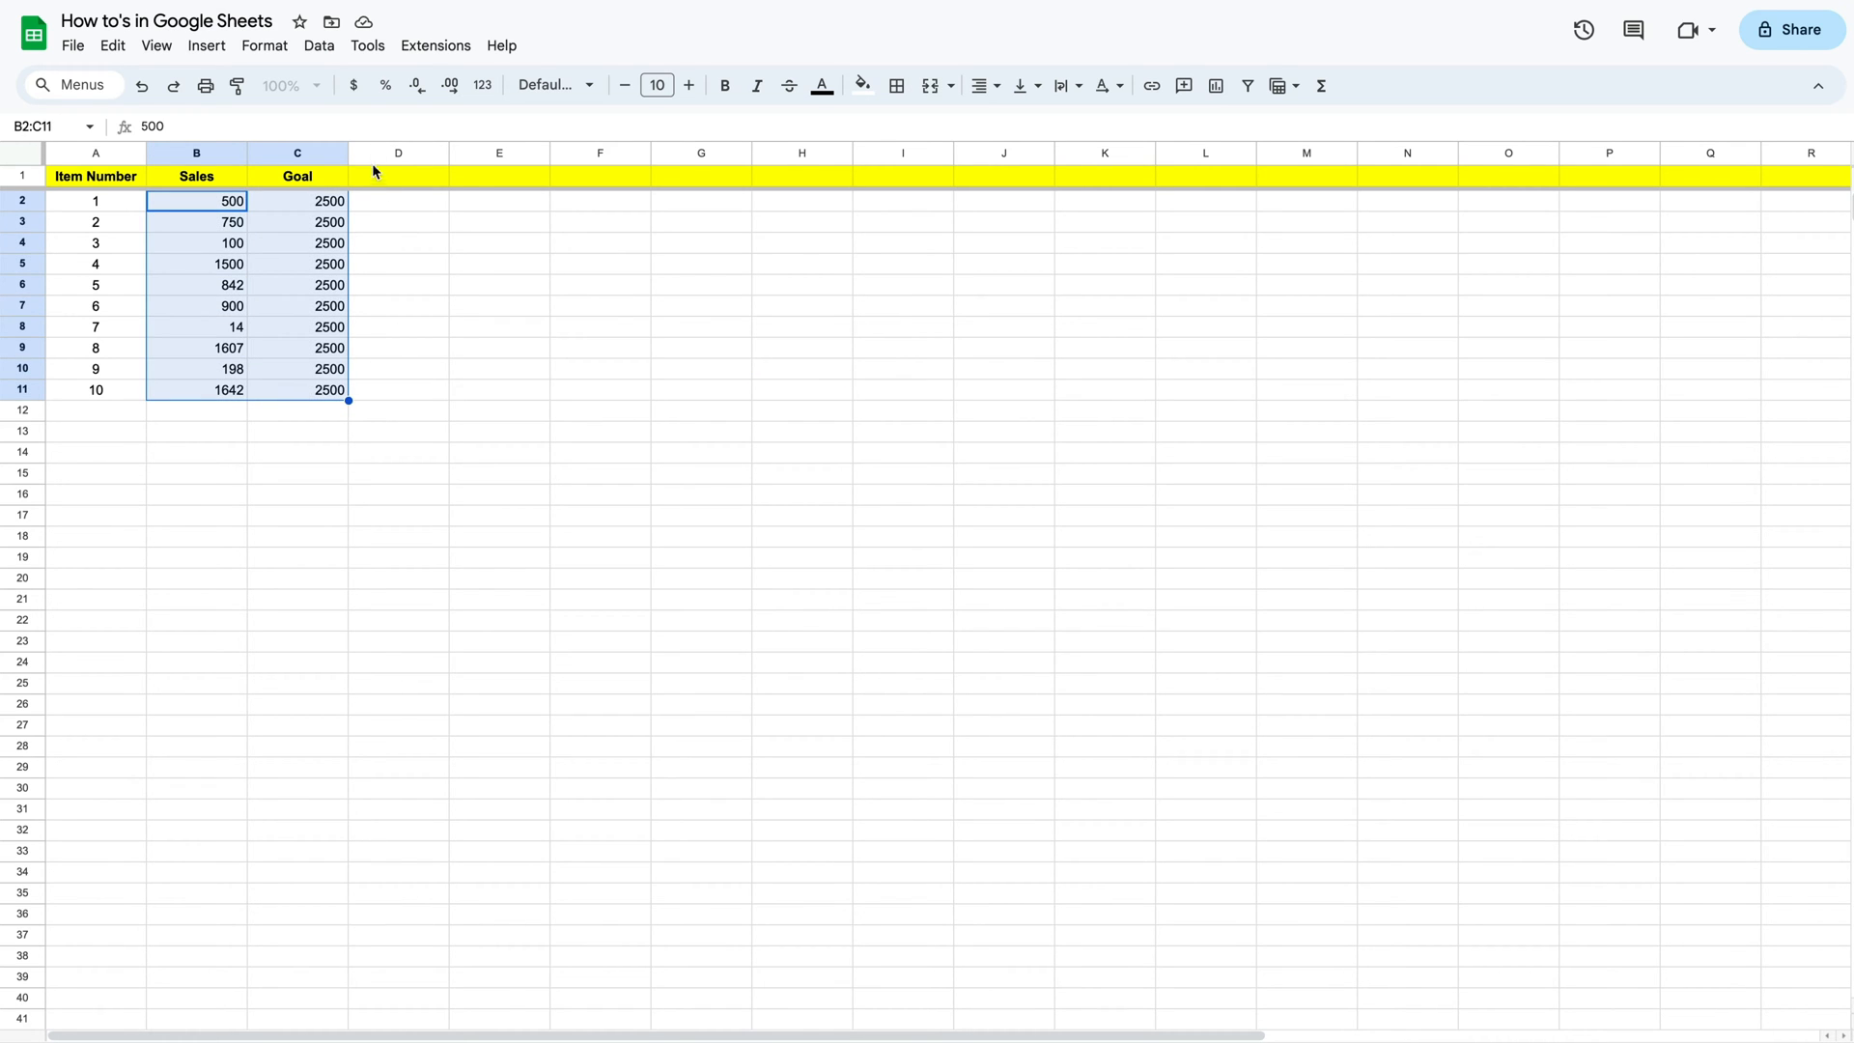
mouse_move(351, 85)
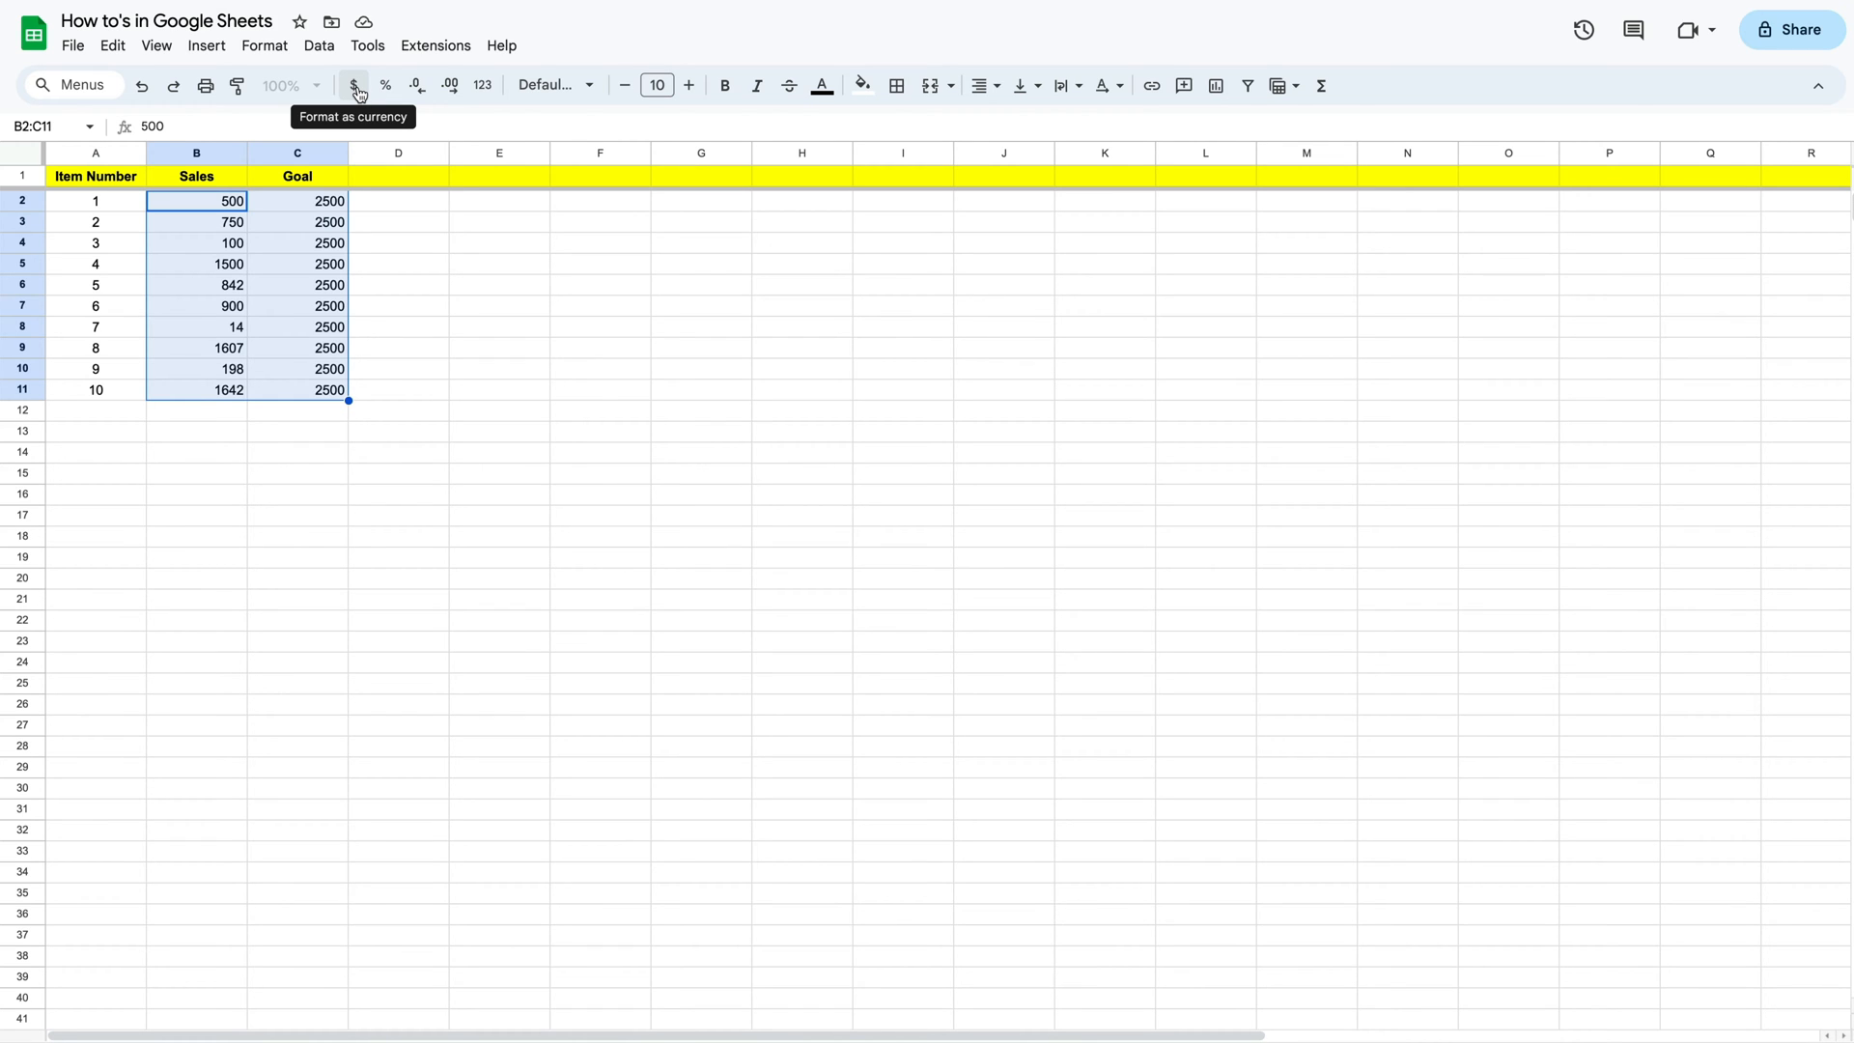
Format the Sales and Goal figures in B2:C11 as dollar currency with two decimals
click(351, 85)
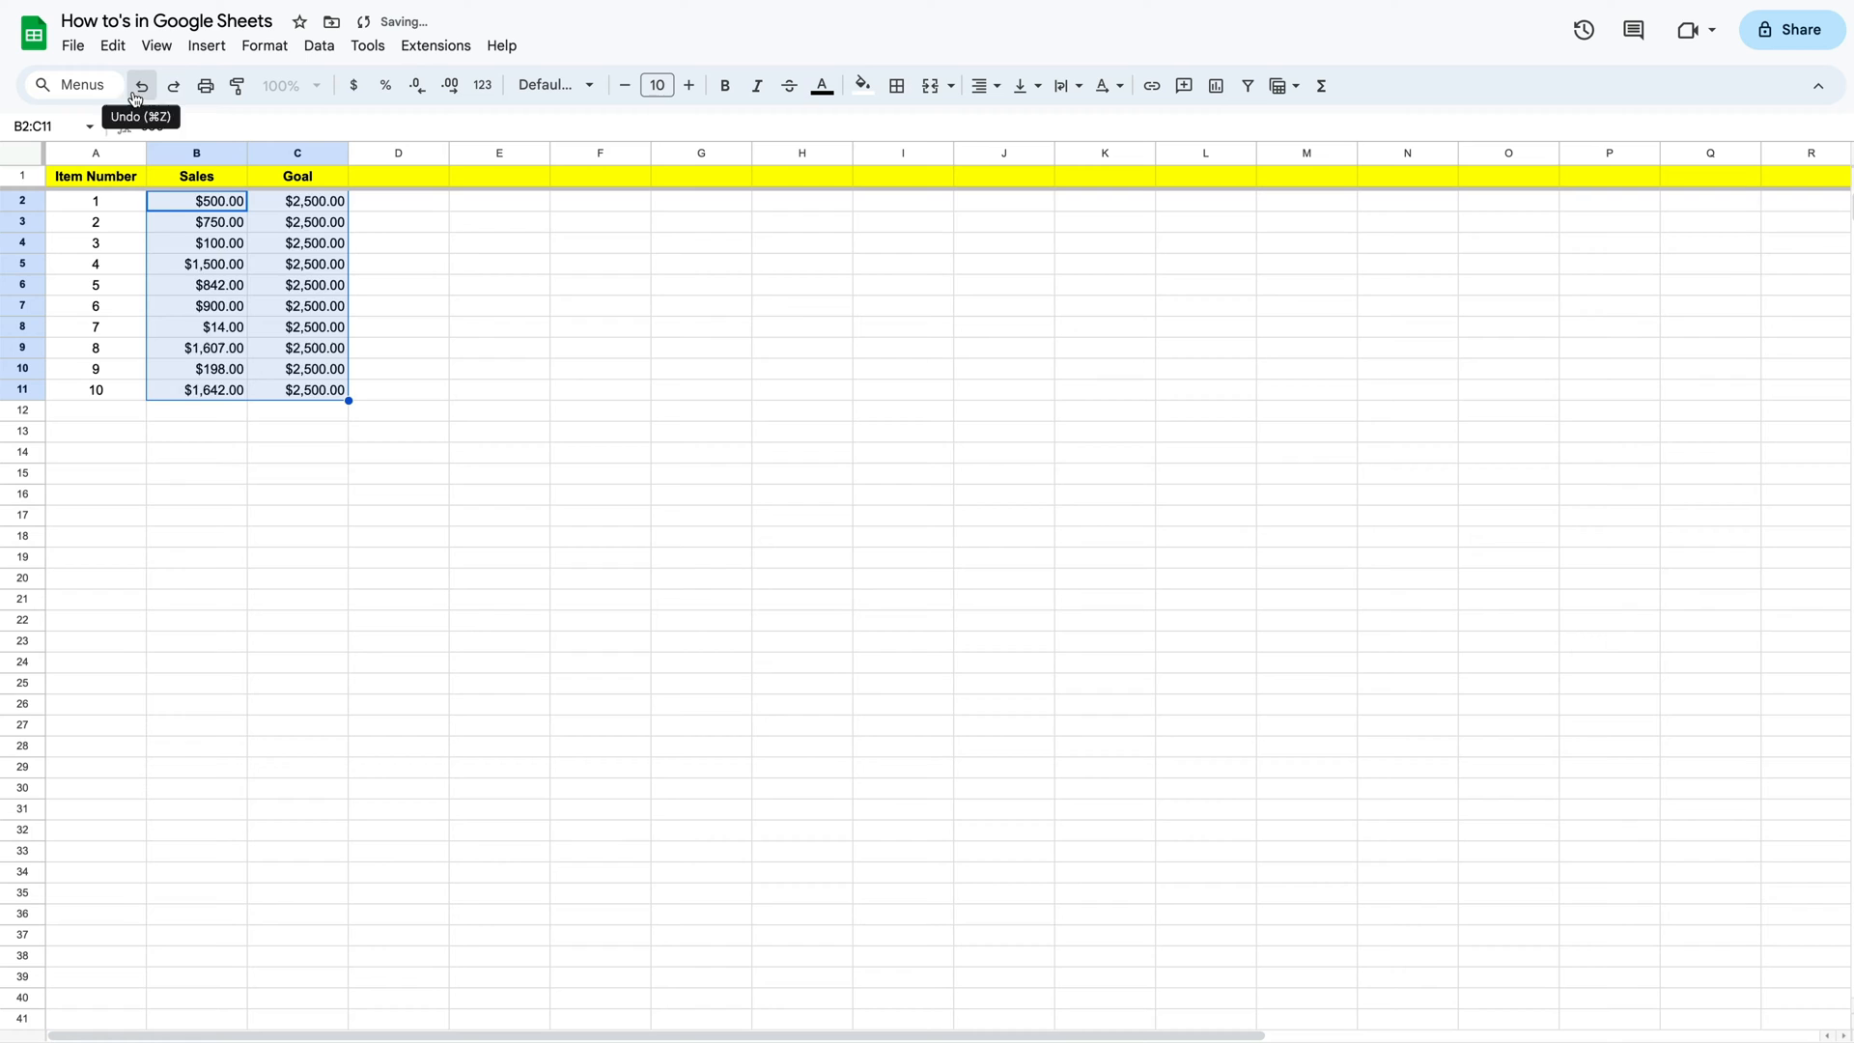
click(265, 44)
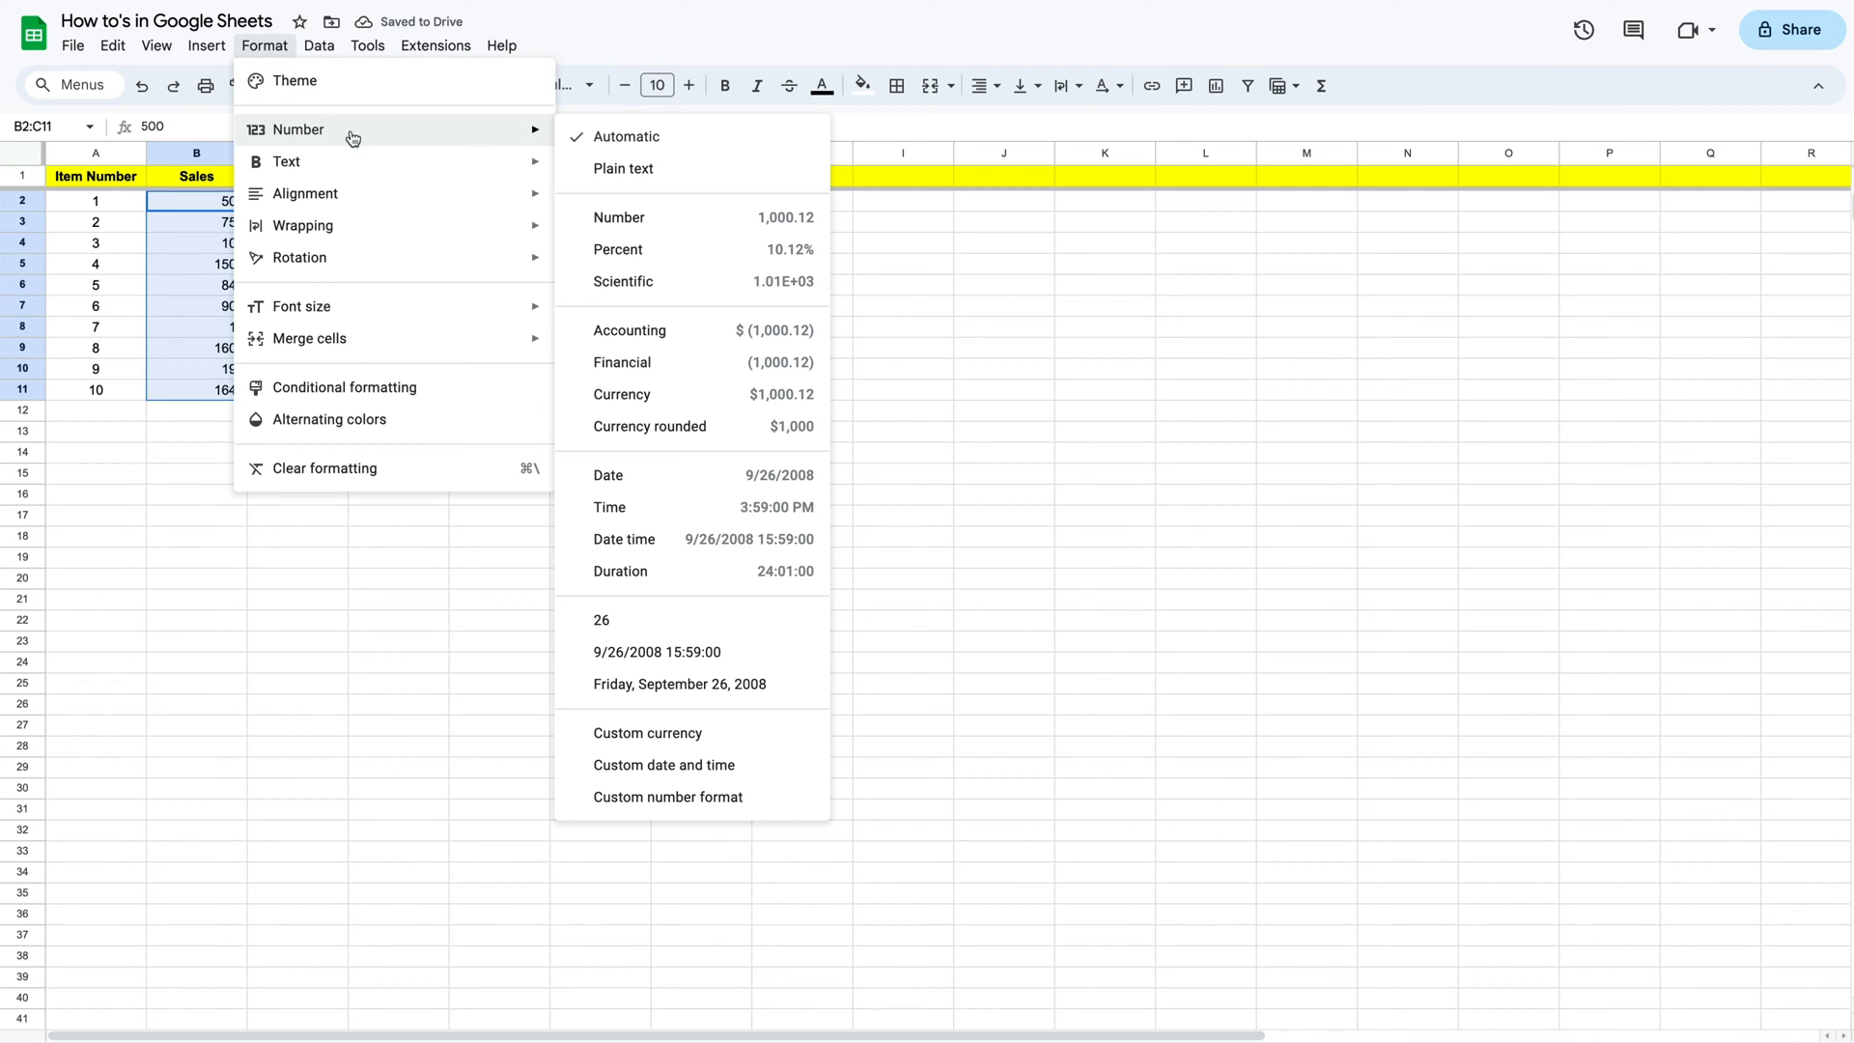
click(620, 394)
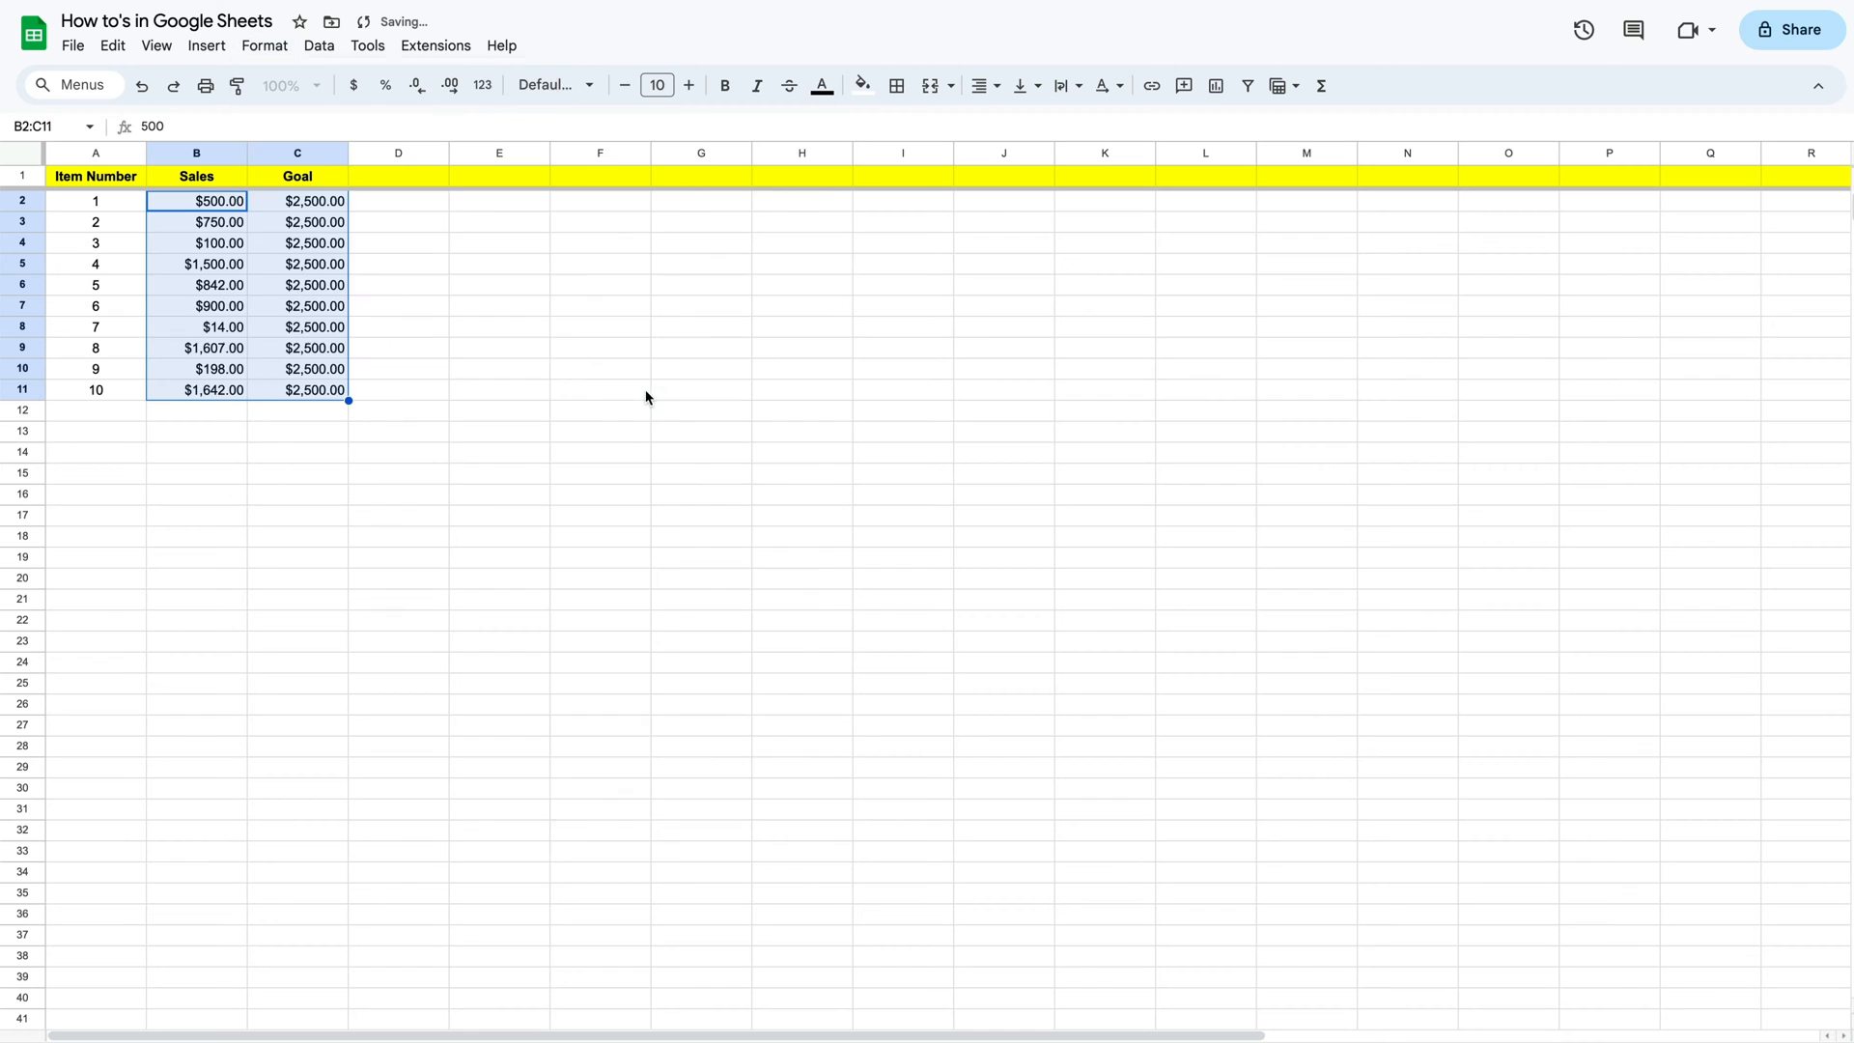
click(599, 390)
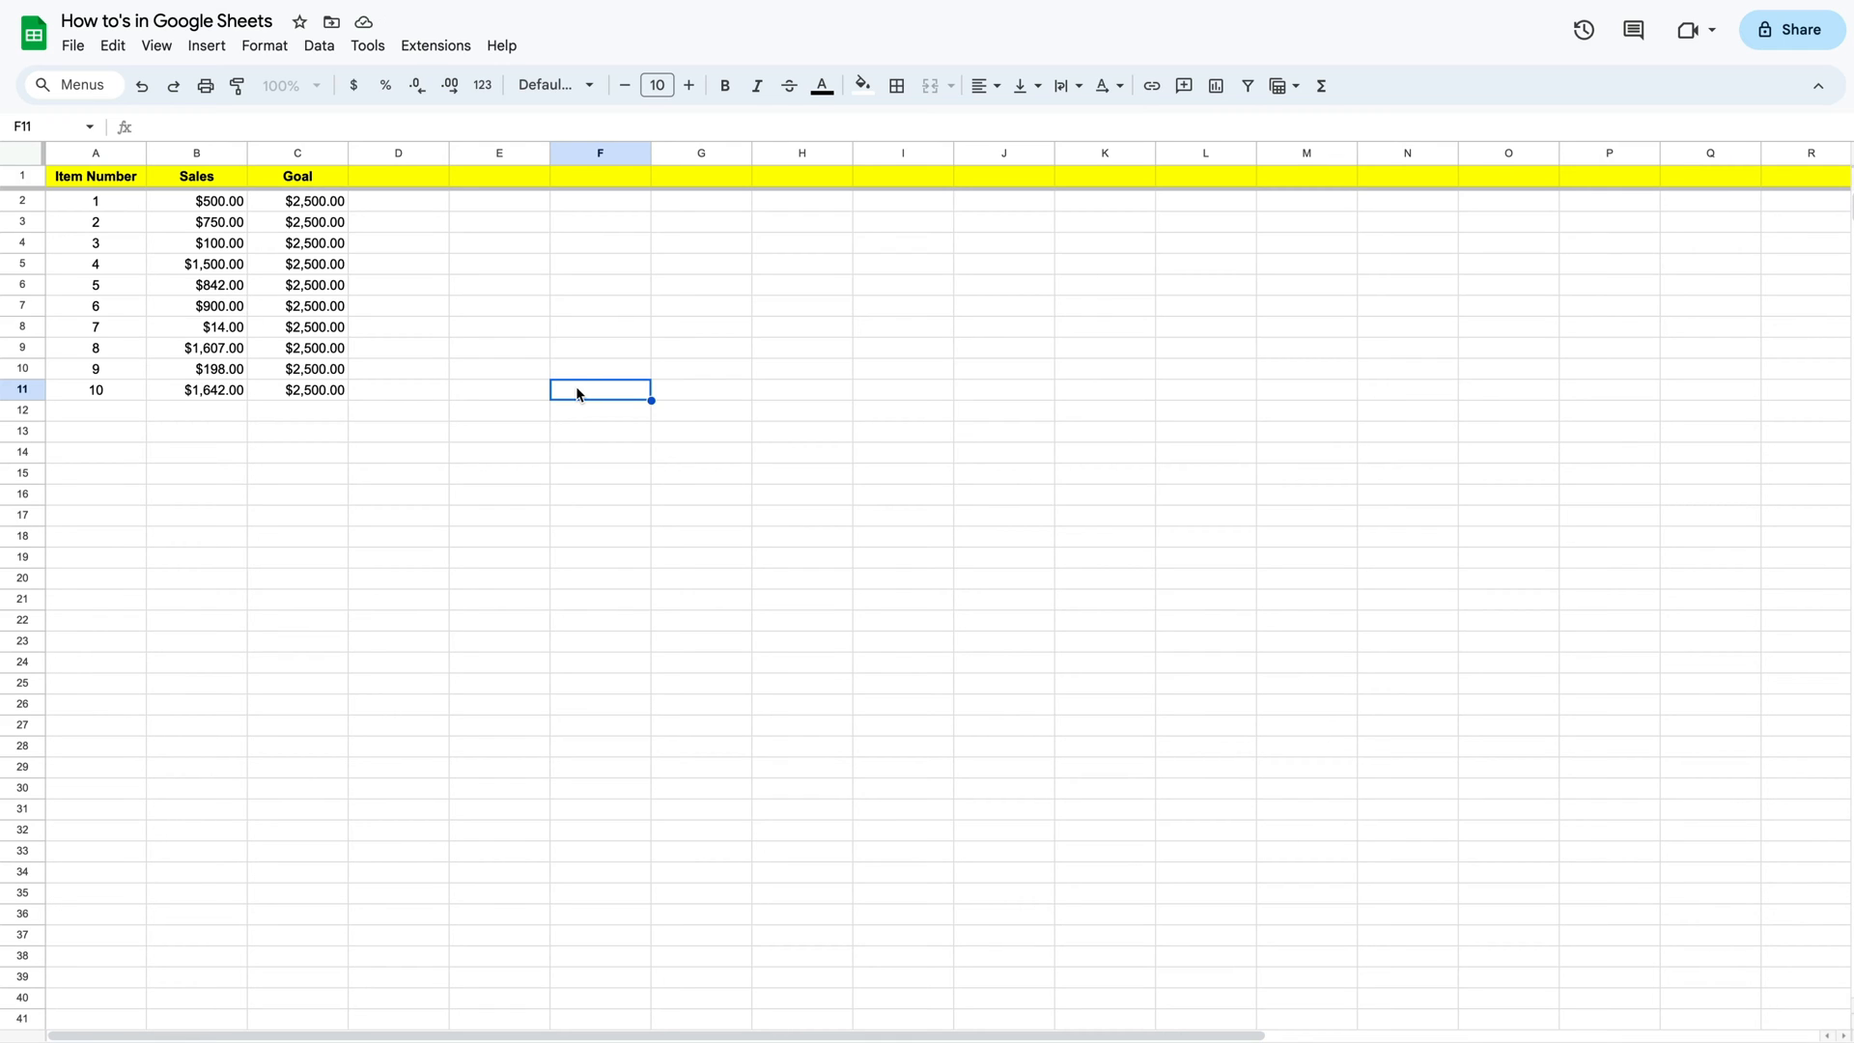
Enter the header '% to Goal' in D1 and begin a formula with = in D2
click(498, 326)
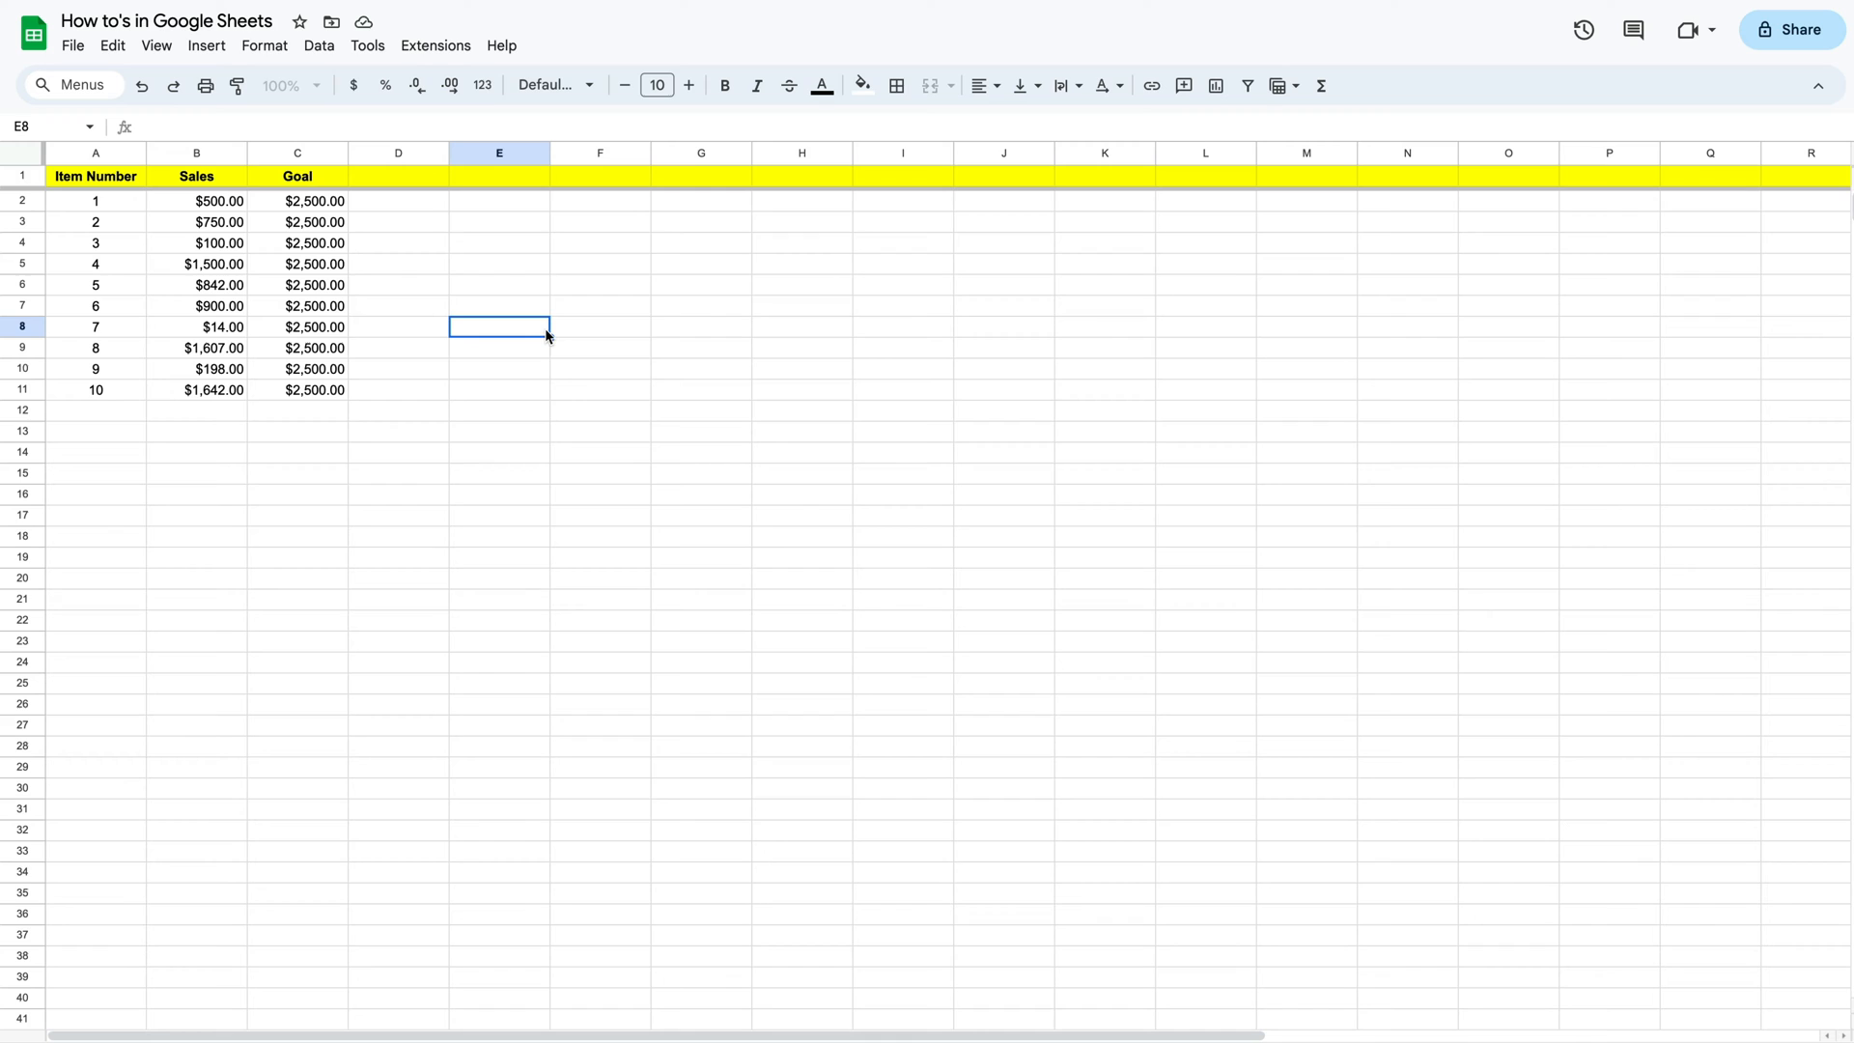
click(398, 175)
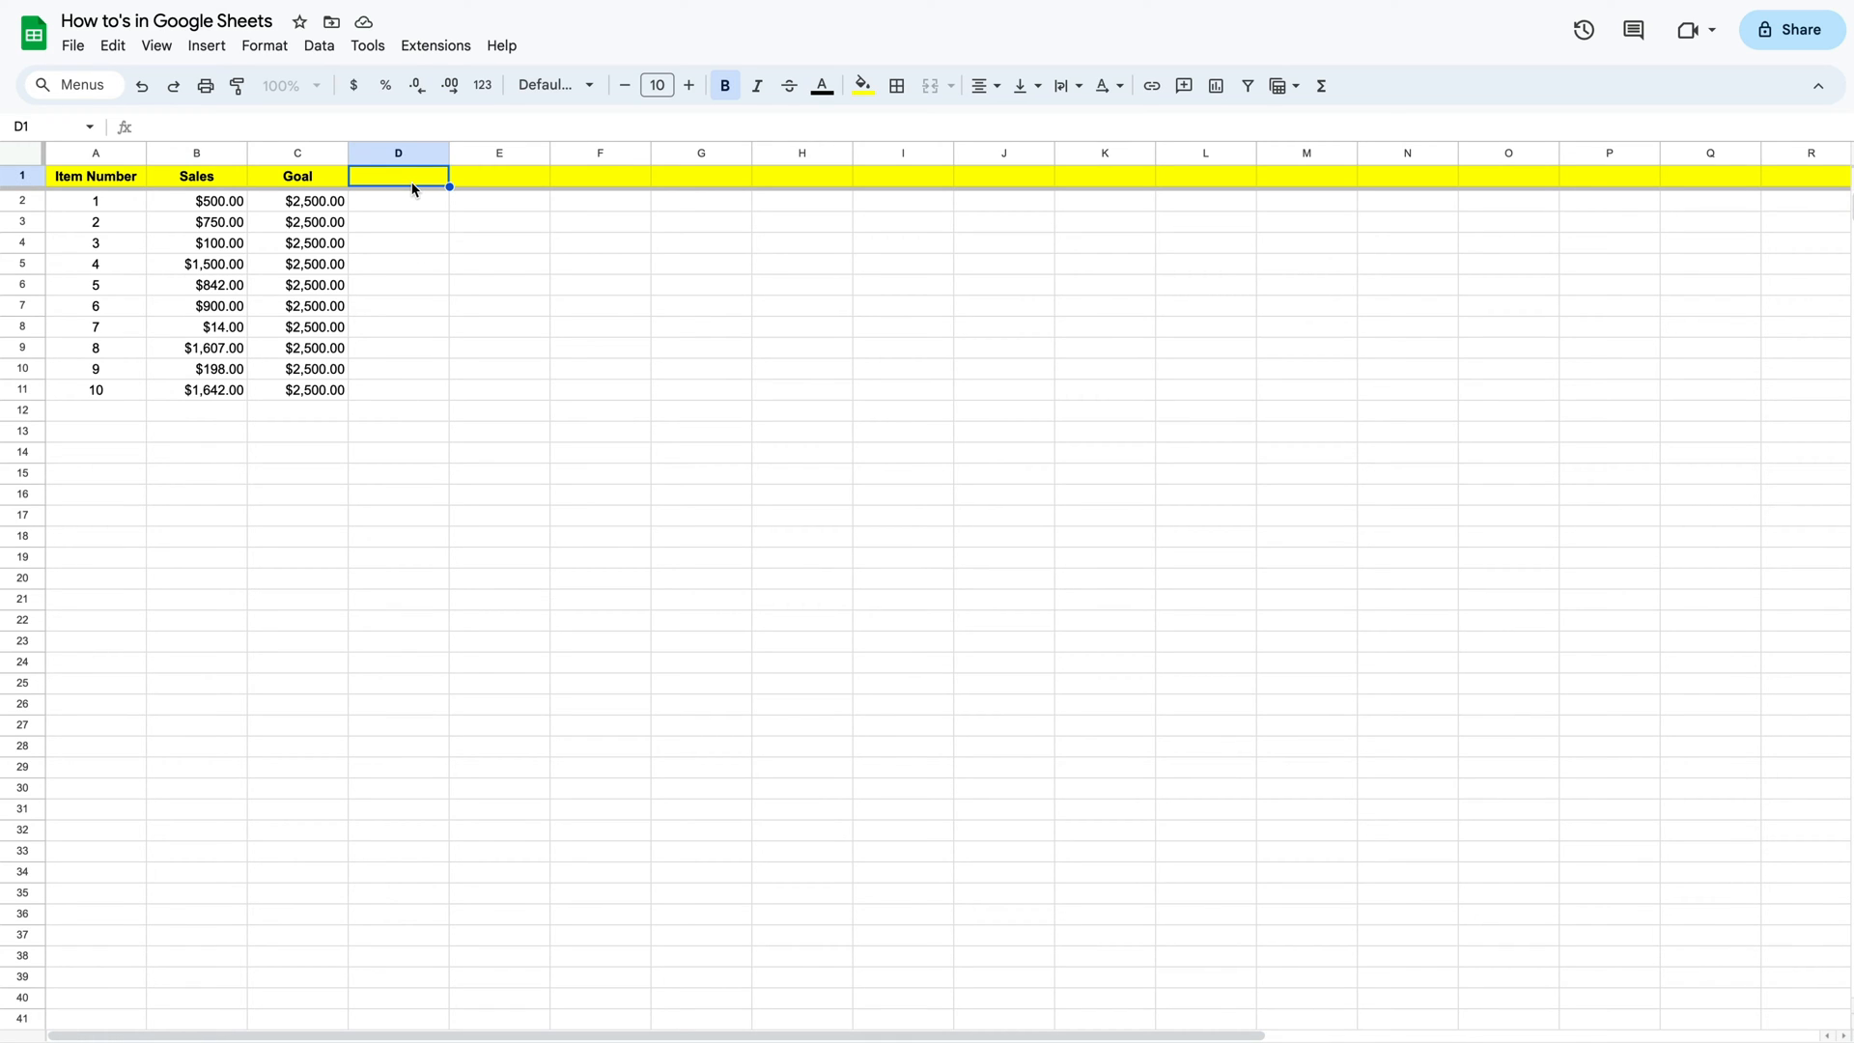
text(% to G)
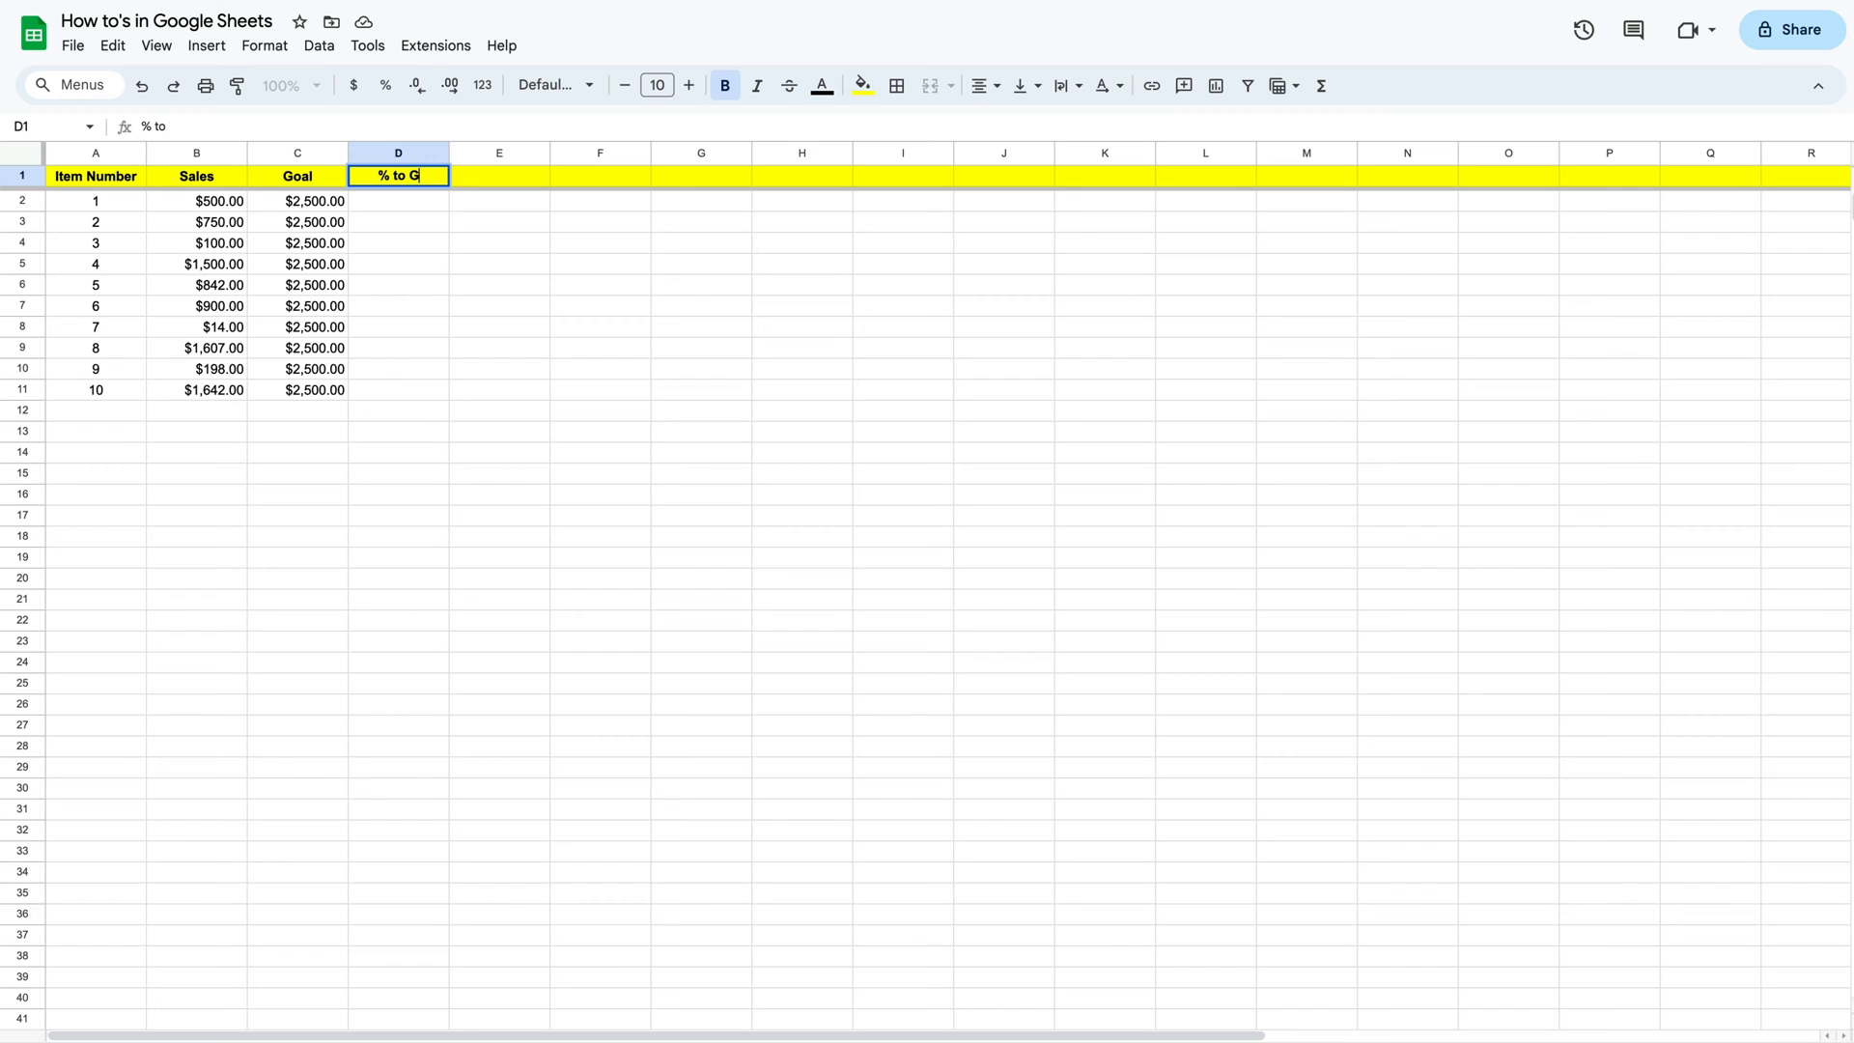
key(Return)
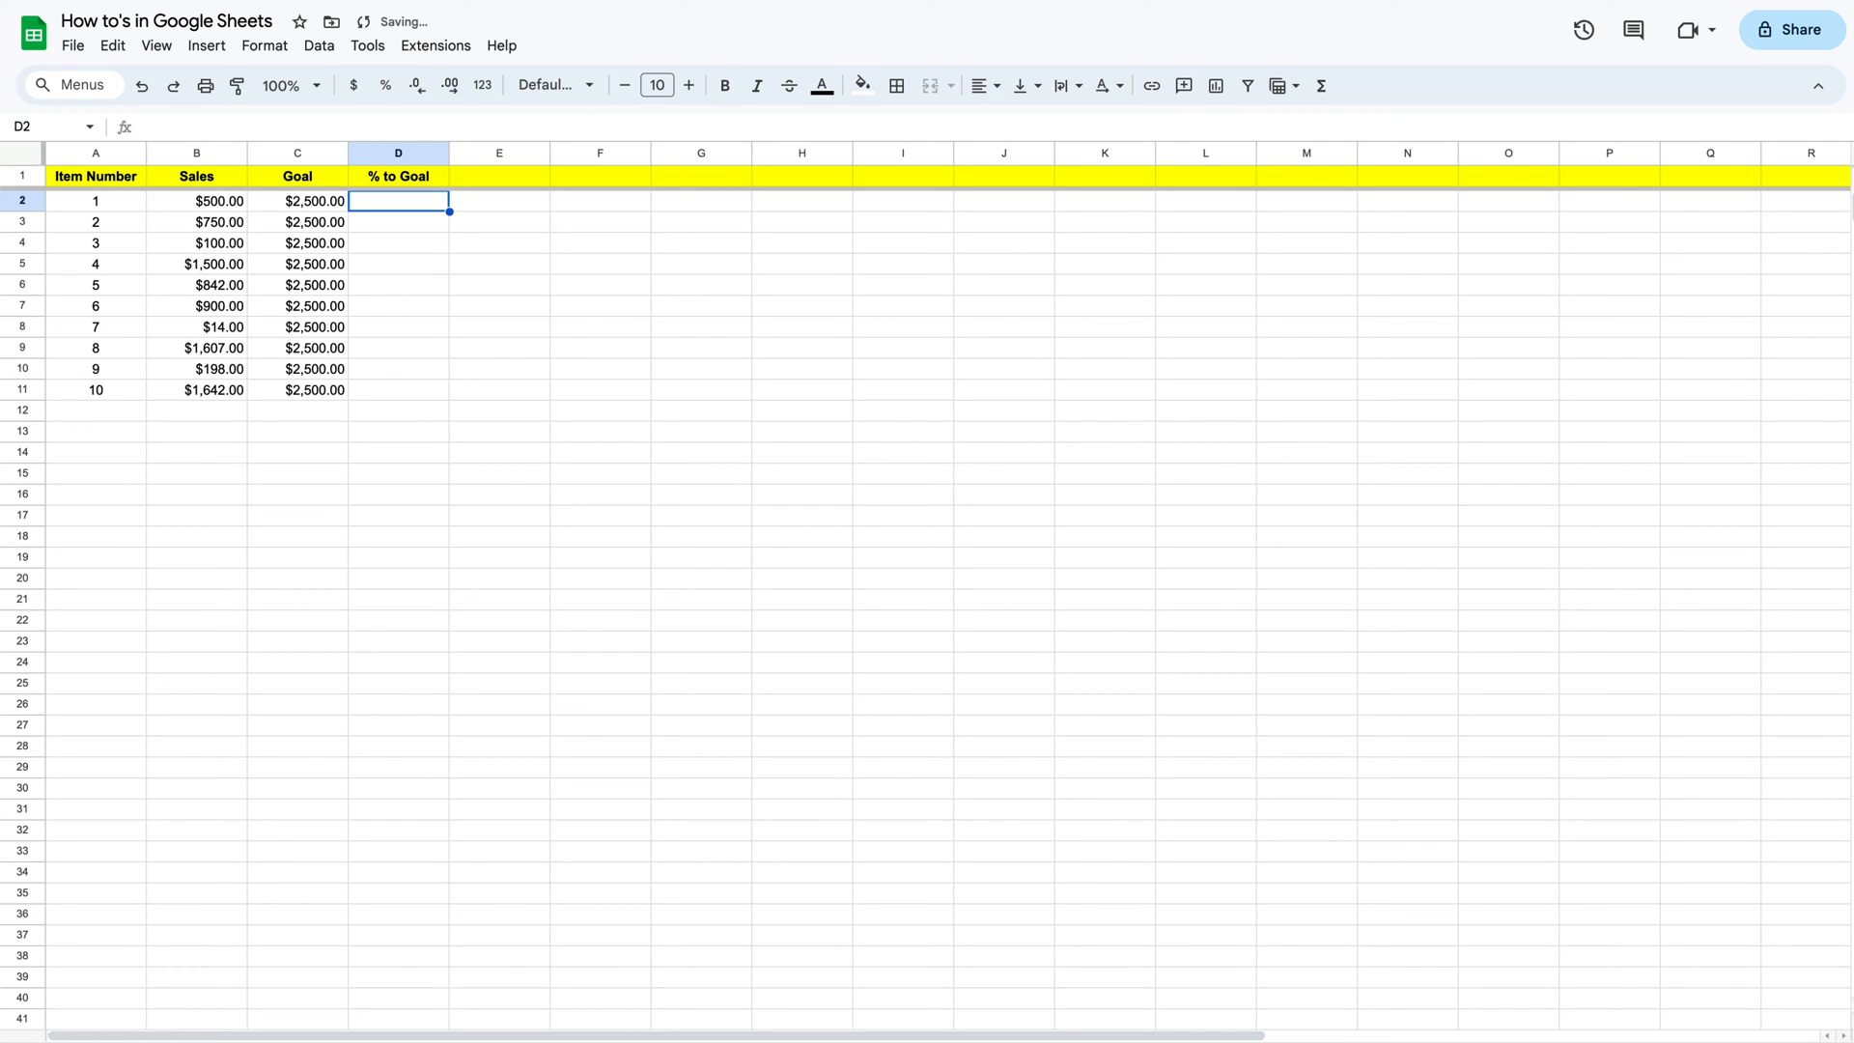
text(=)
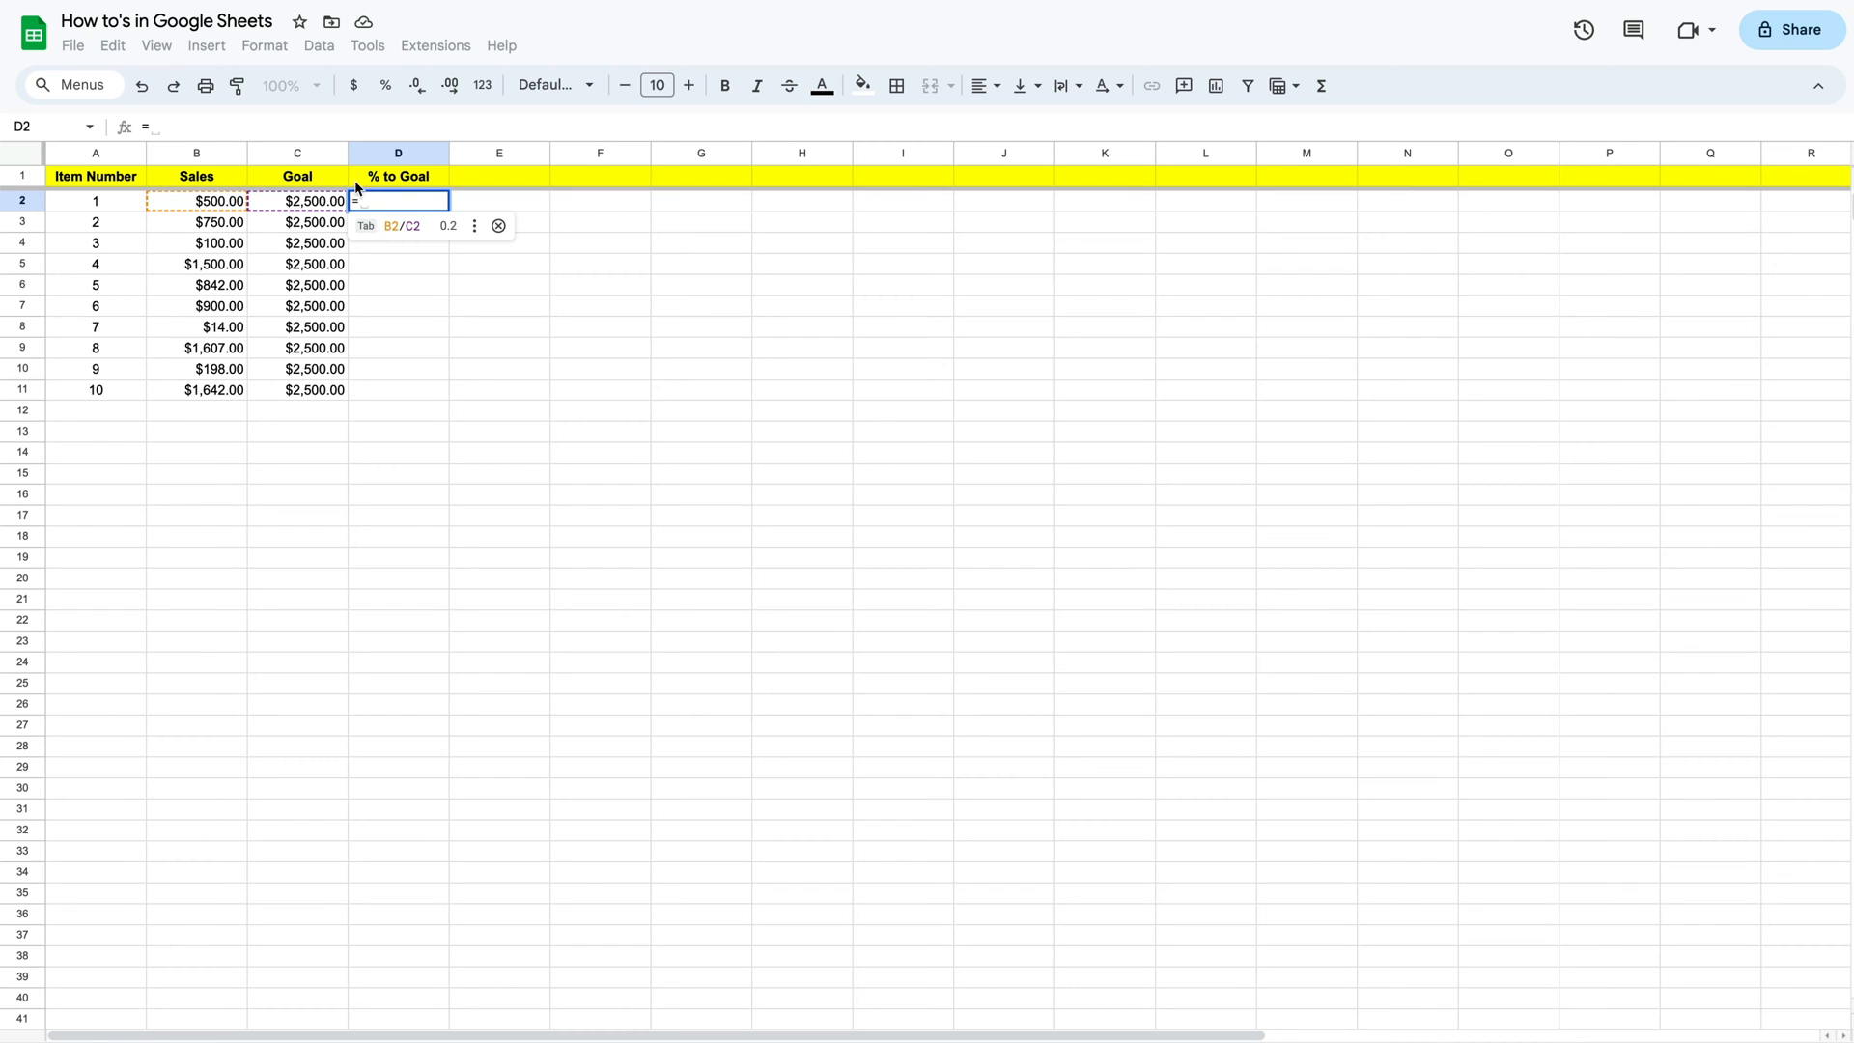
Enter =B2/C2 in D2 and fill the Sales/Goal ratio down through D11
click(218, 201)
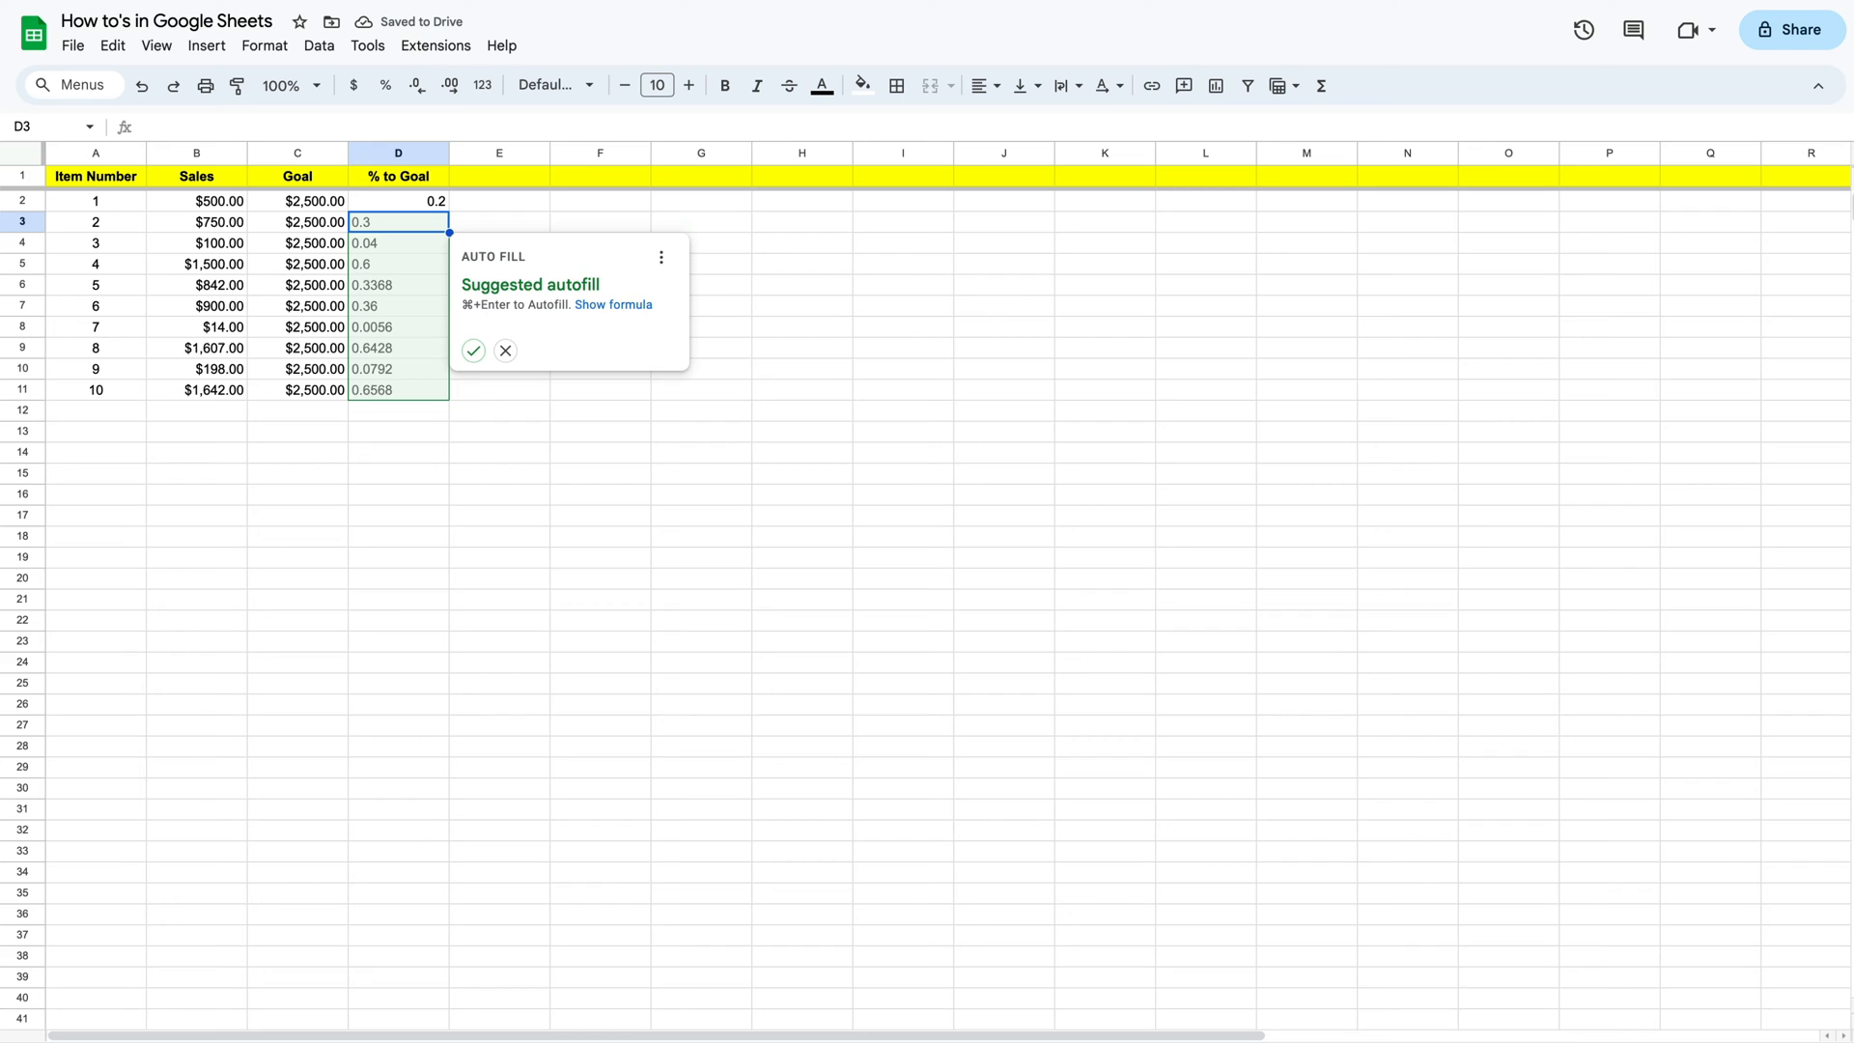
mouse_move(201, 188)
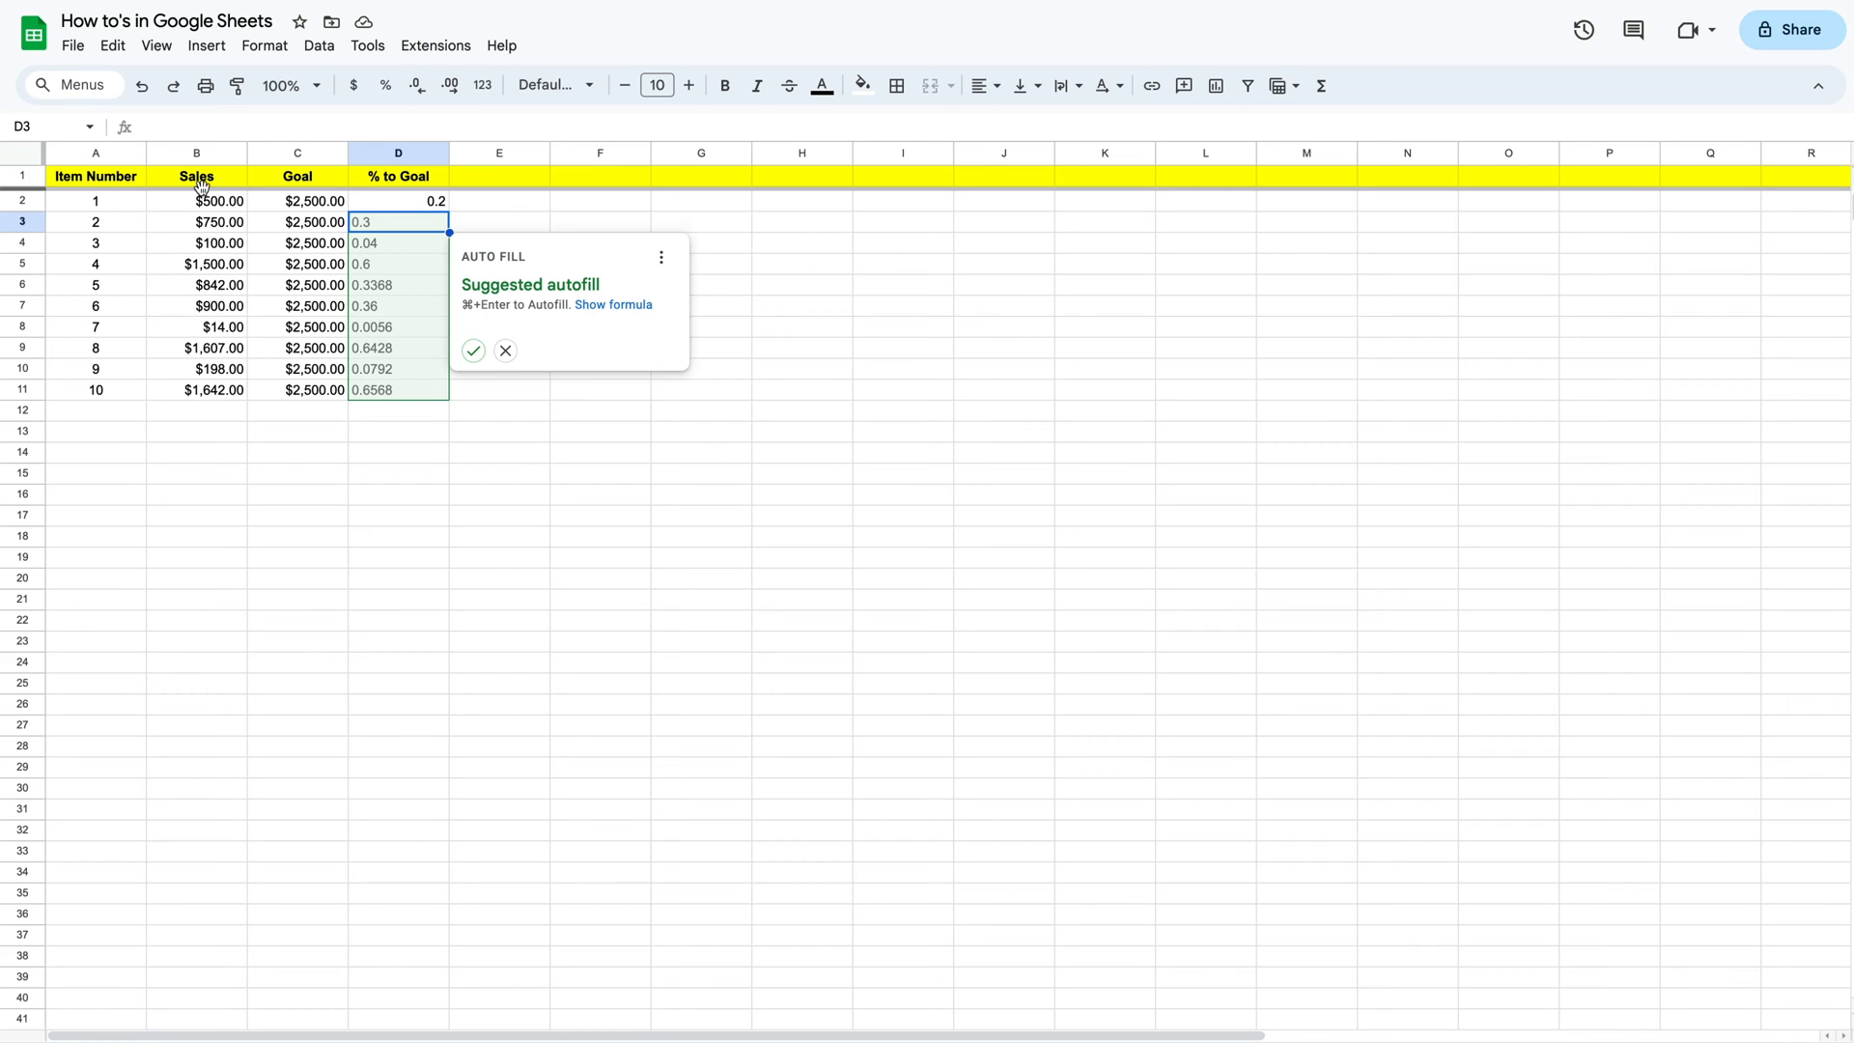
mouse_move(402, 400)
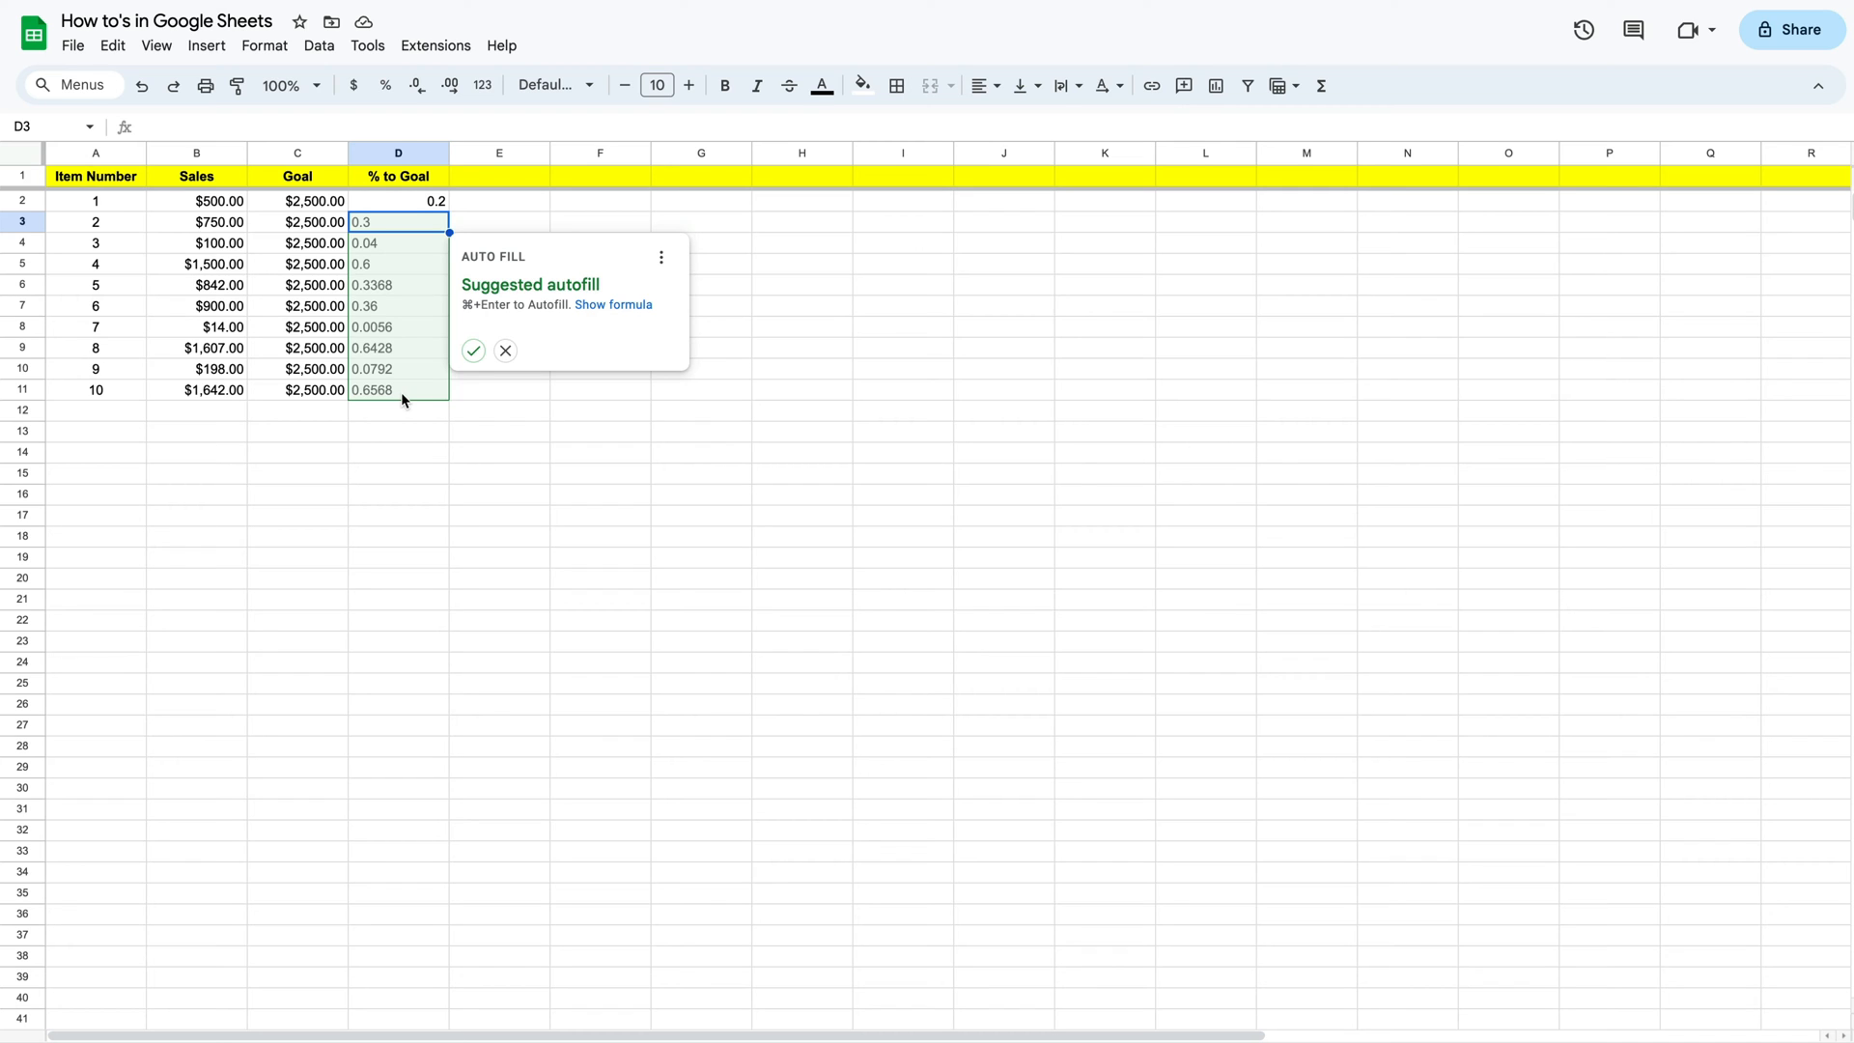
click(471, 350)
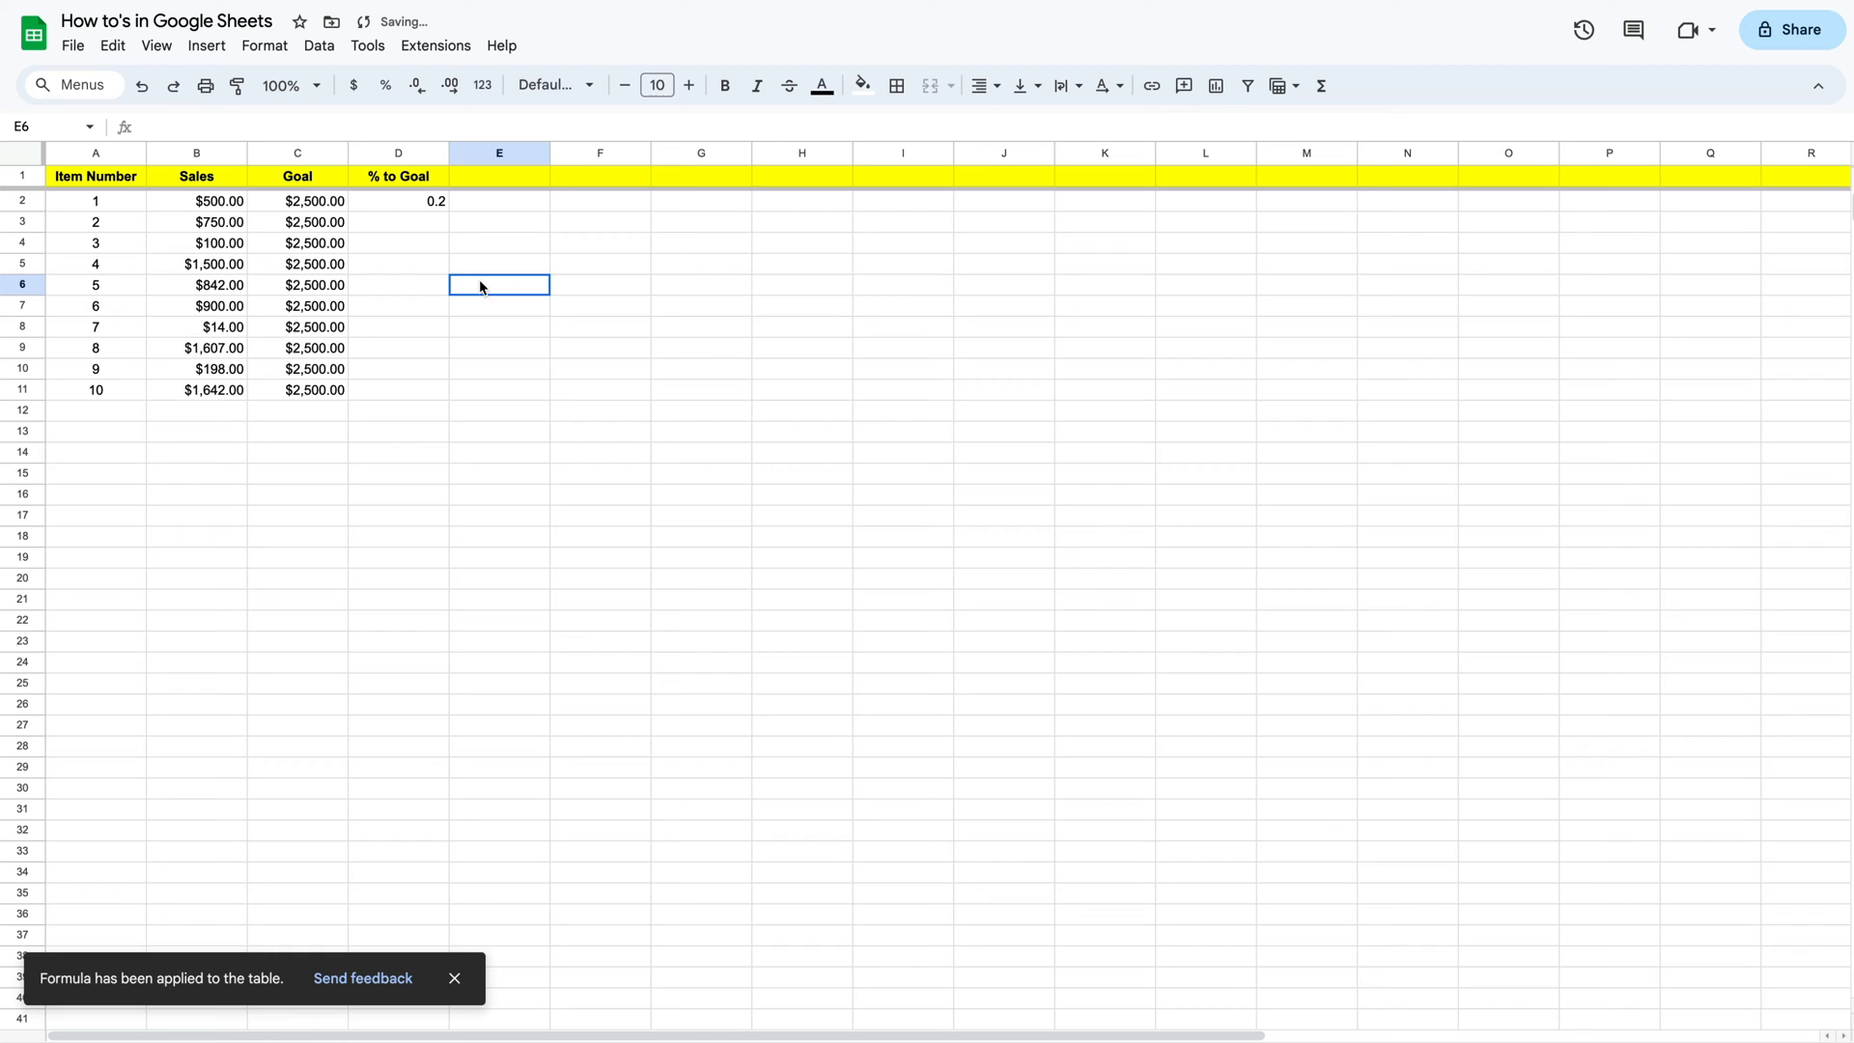
click(398, 199)
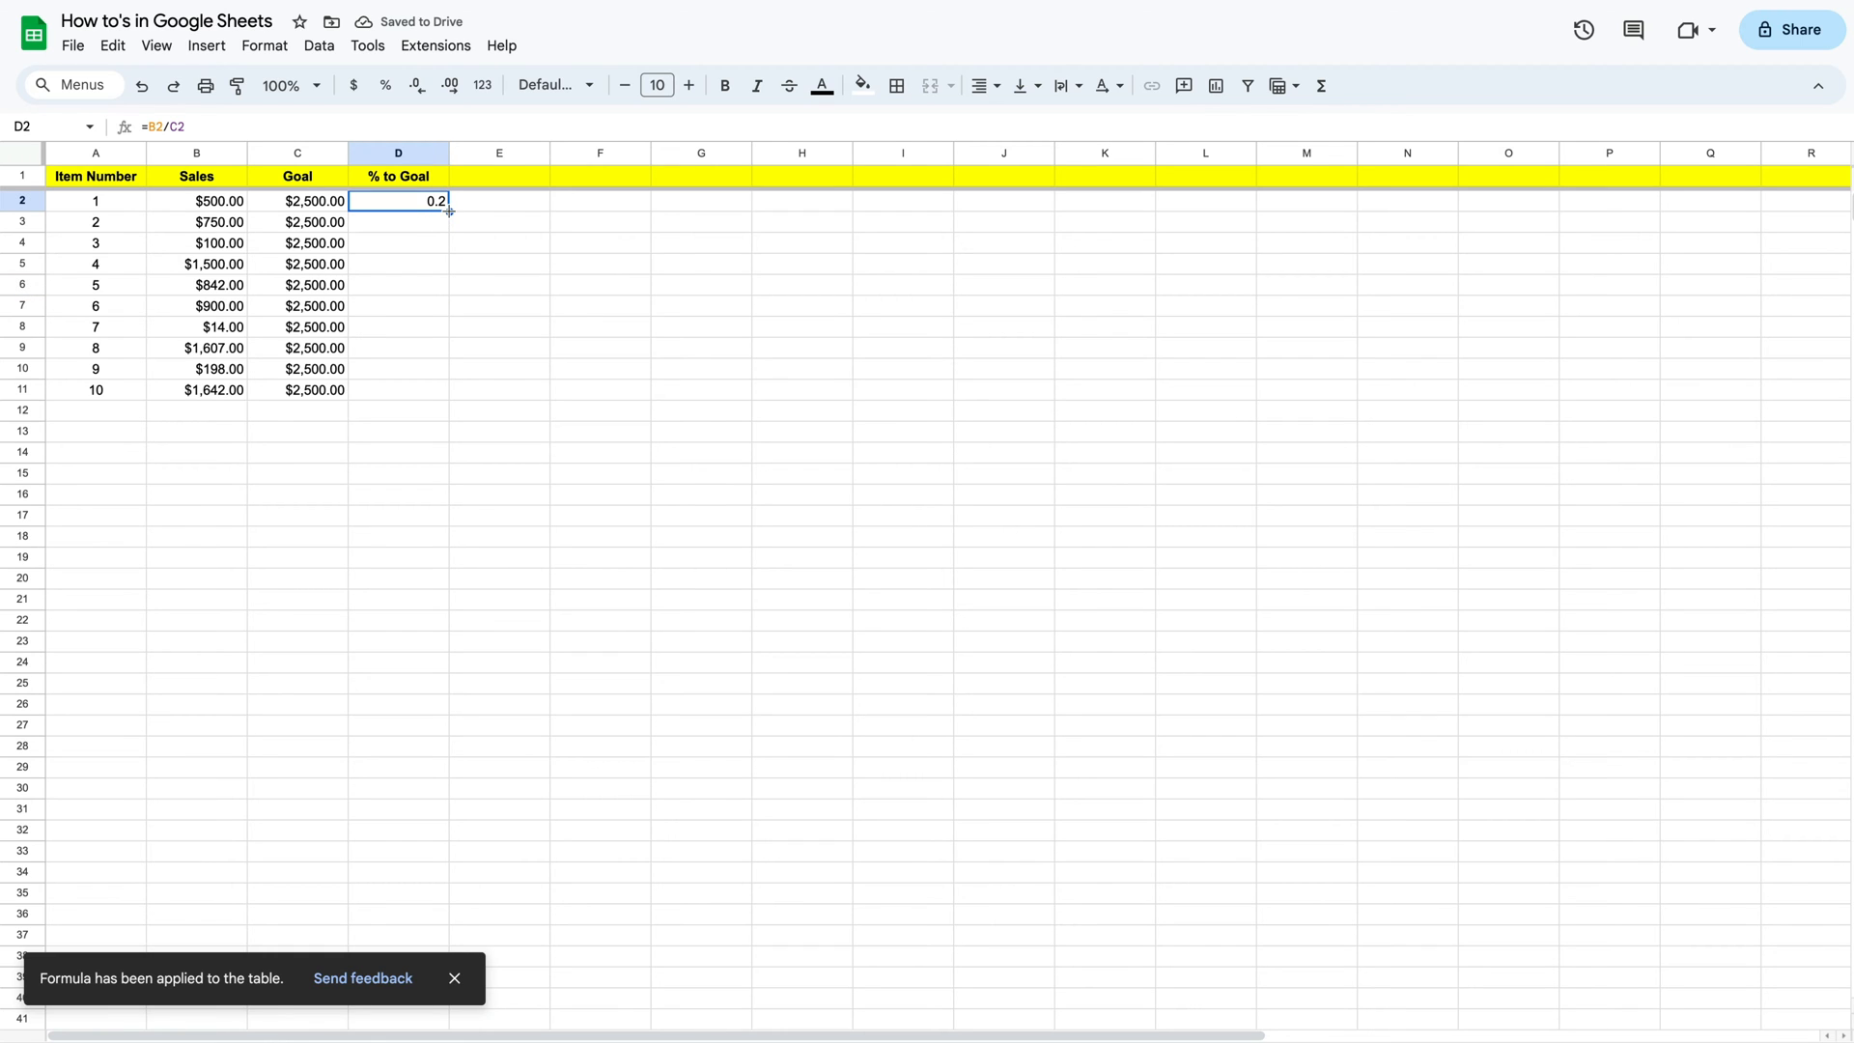
drag(398, 199, 398, 388)
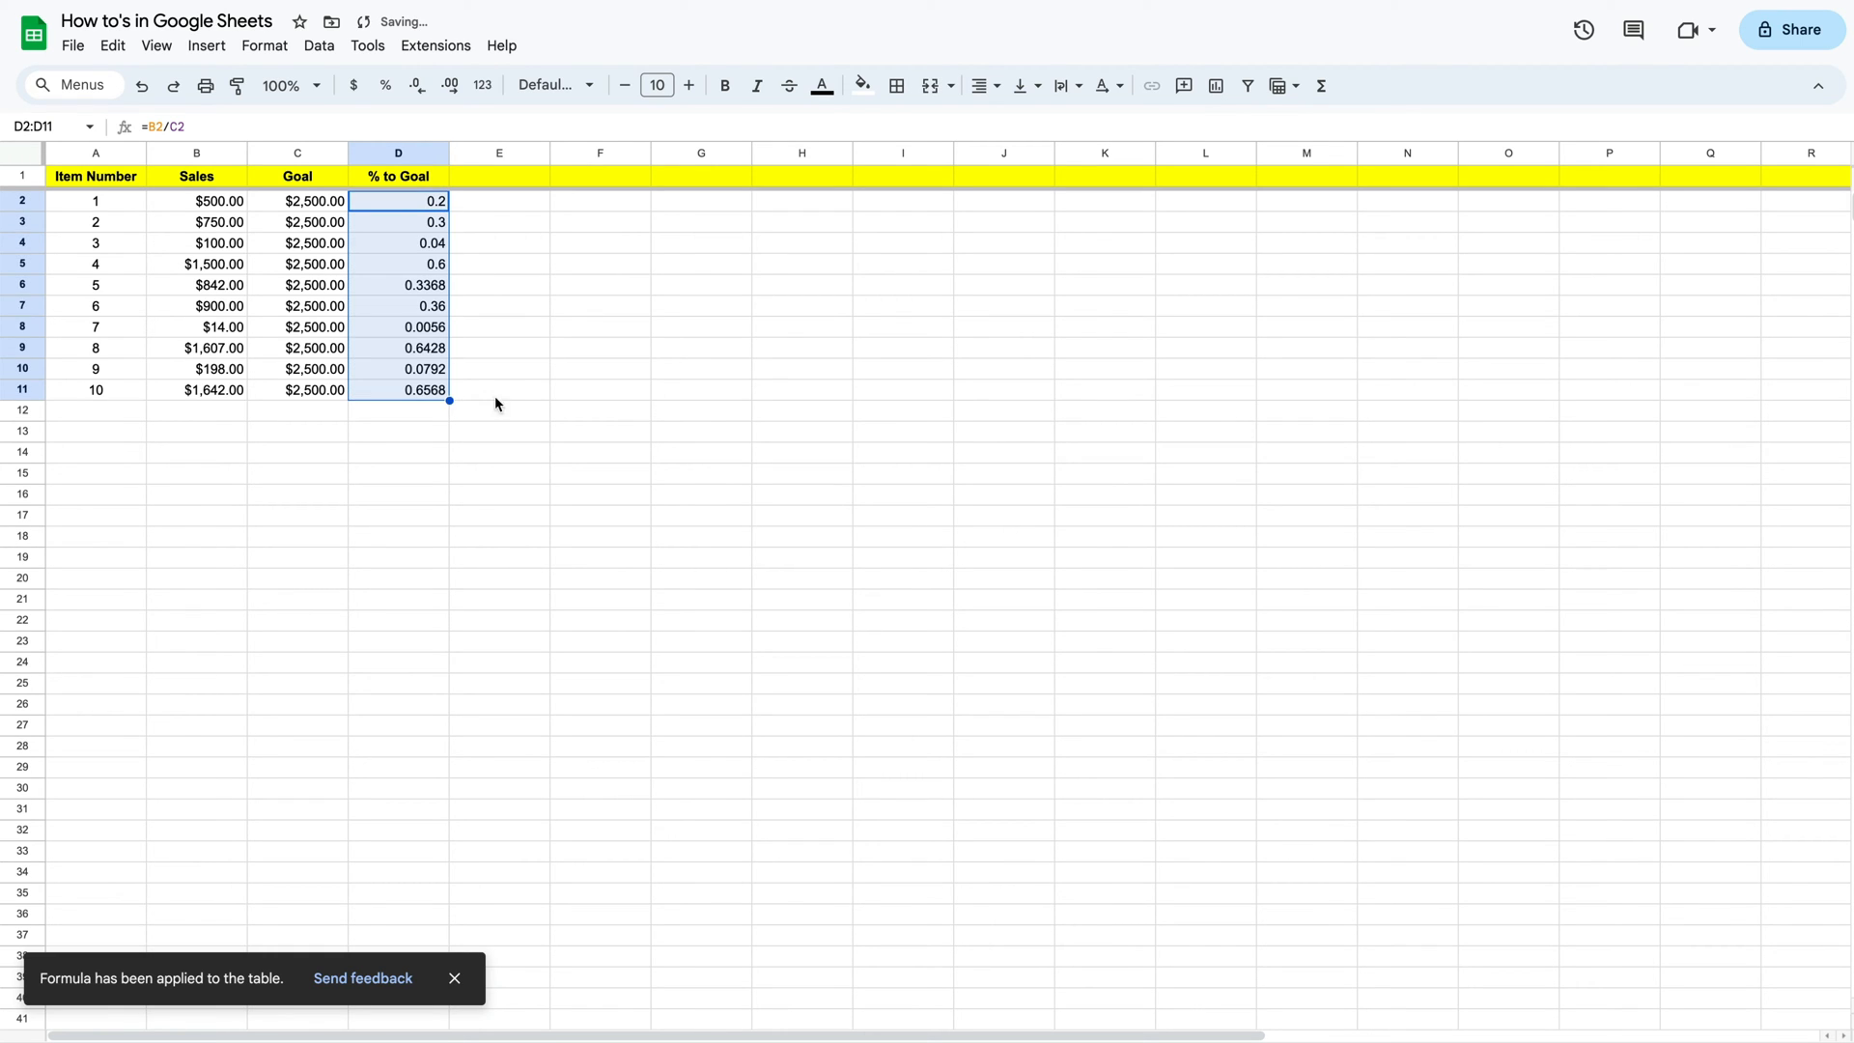
click(498, 389)
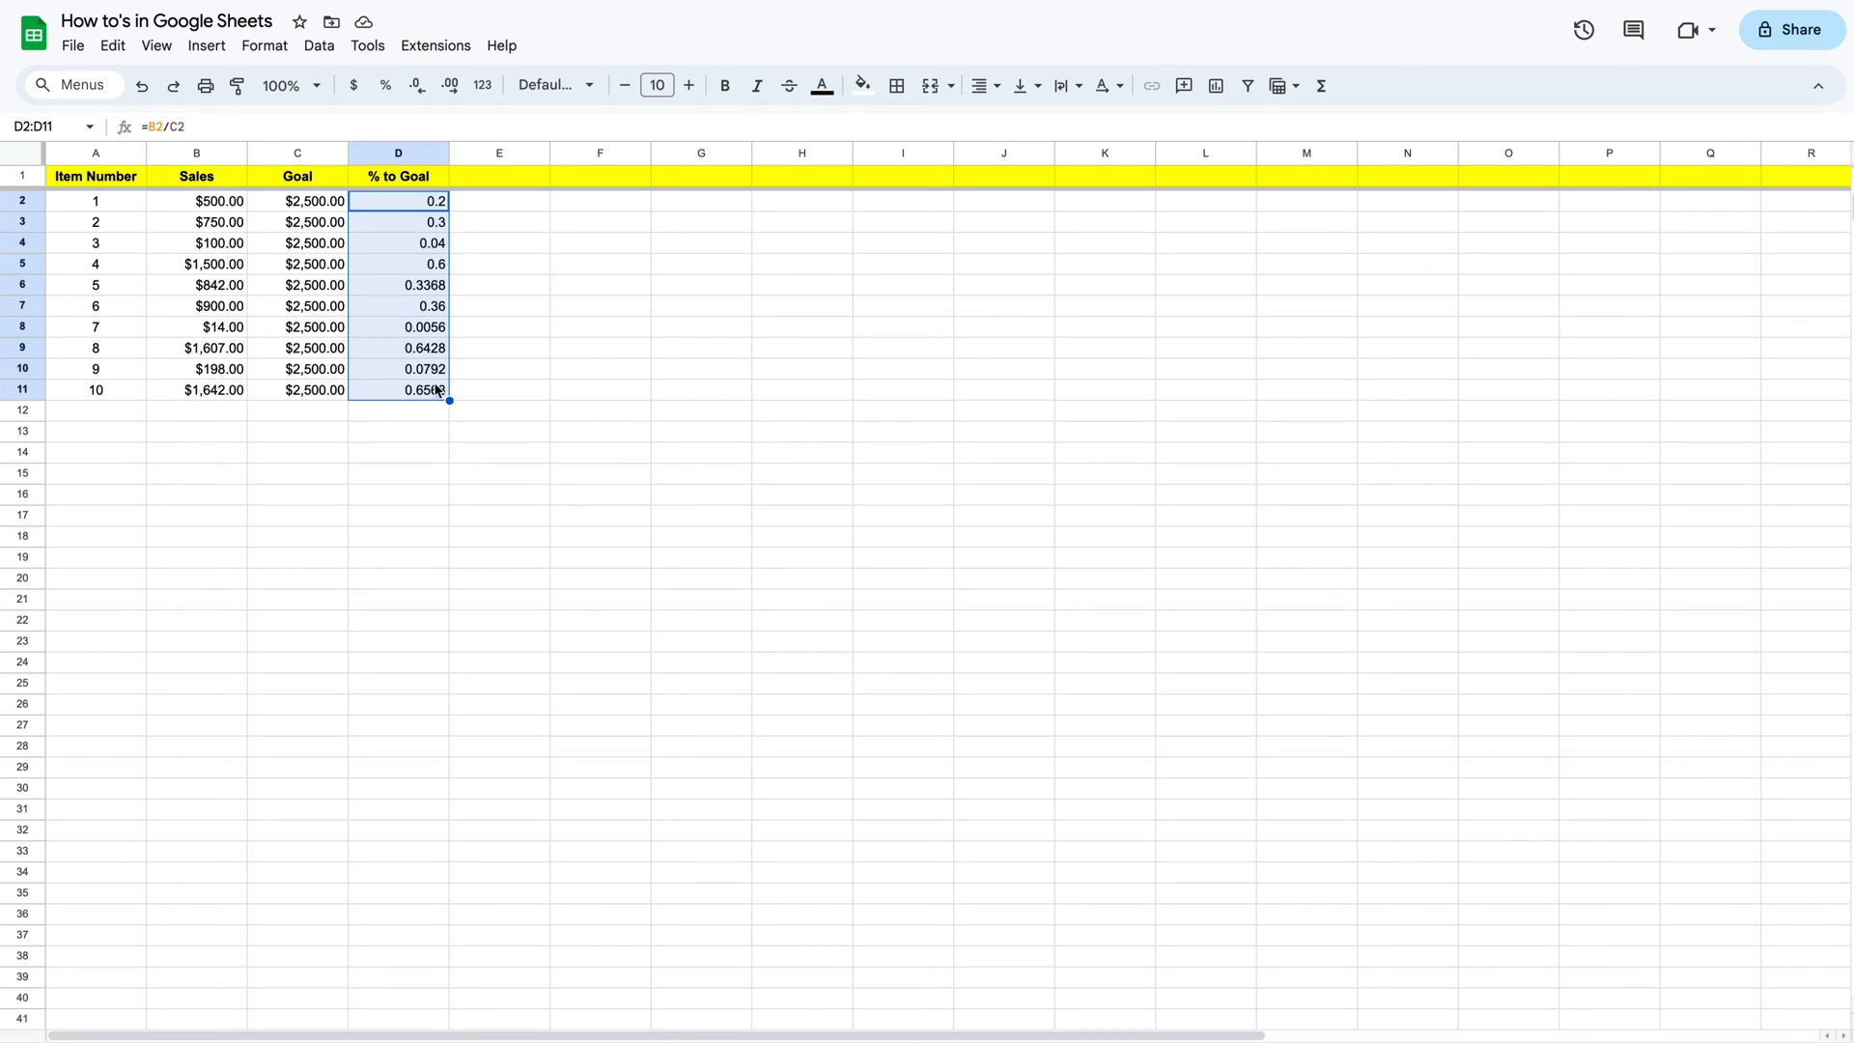
mouse_move(403, 282)
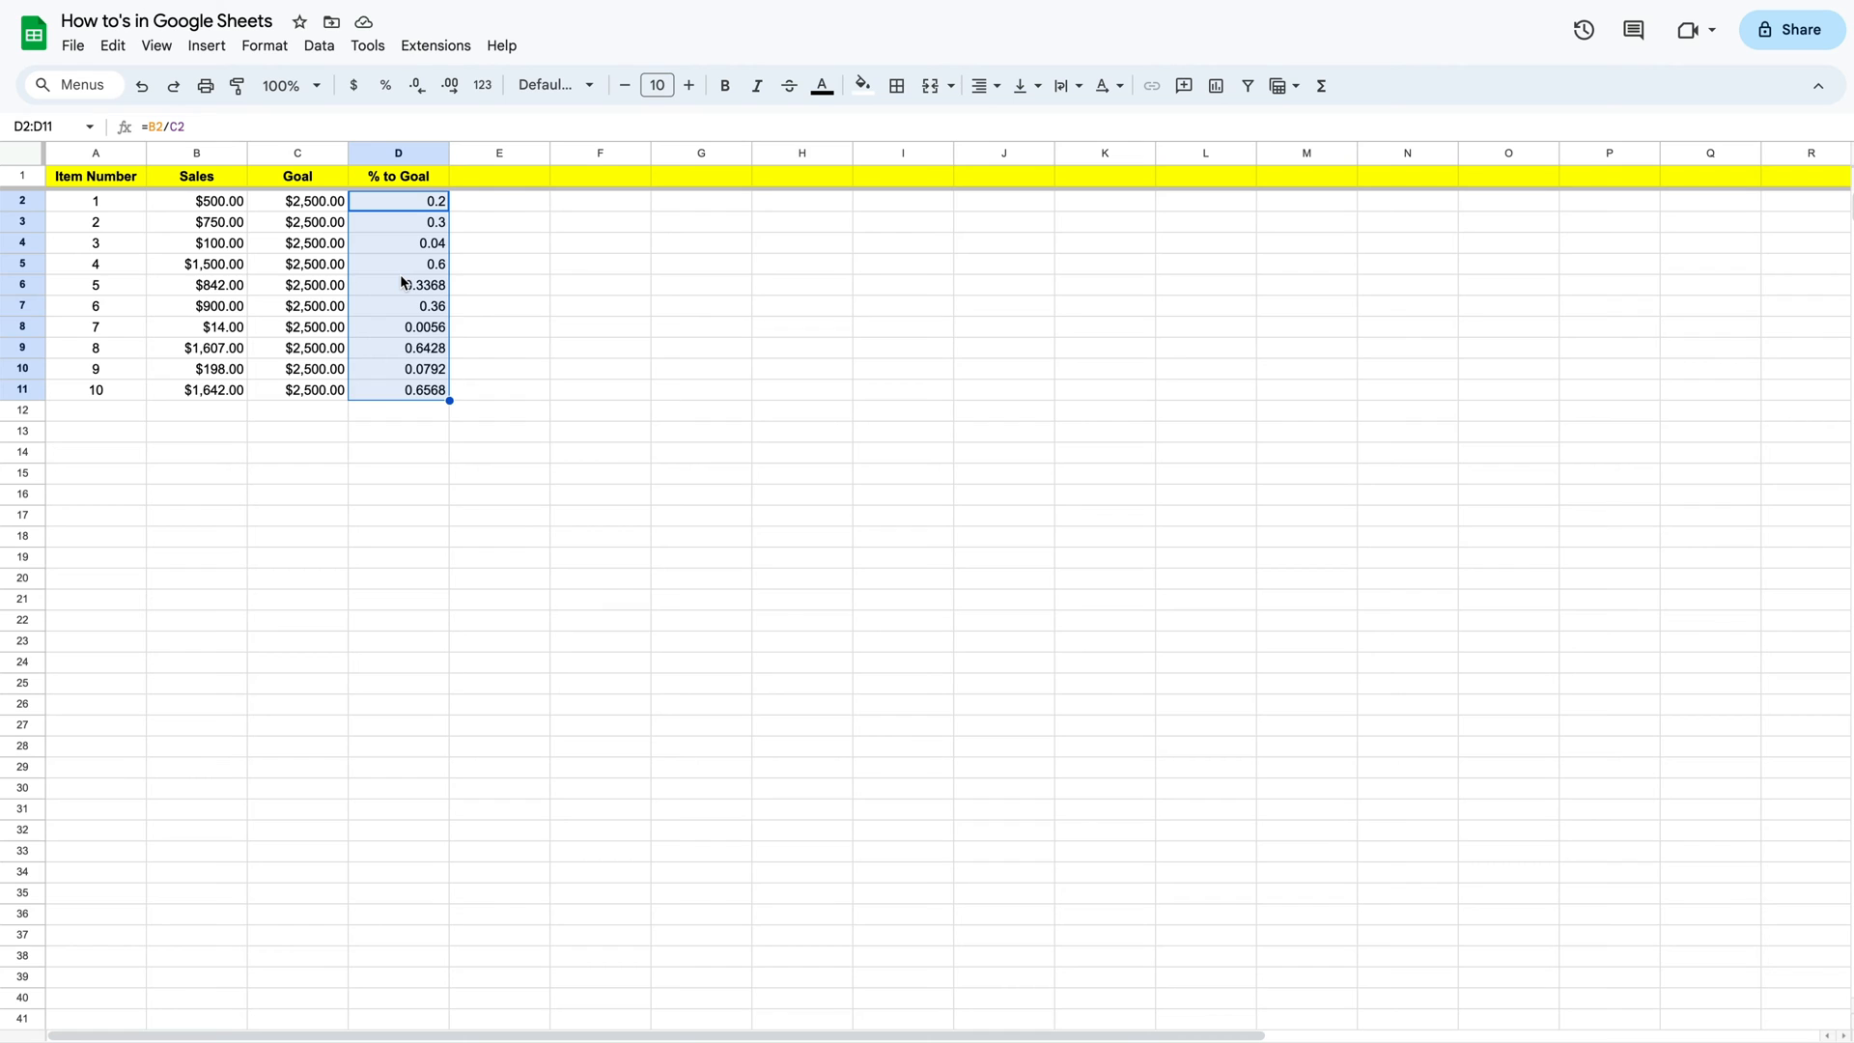
mouse_move(382, 85)
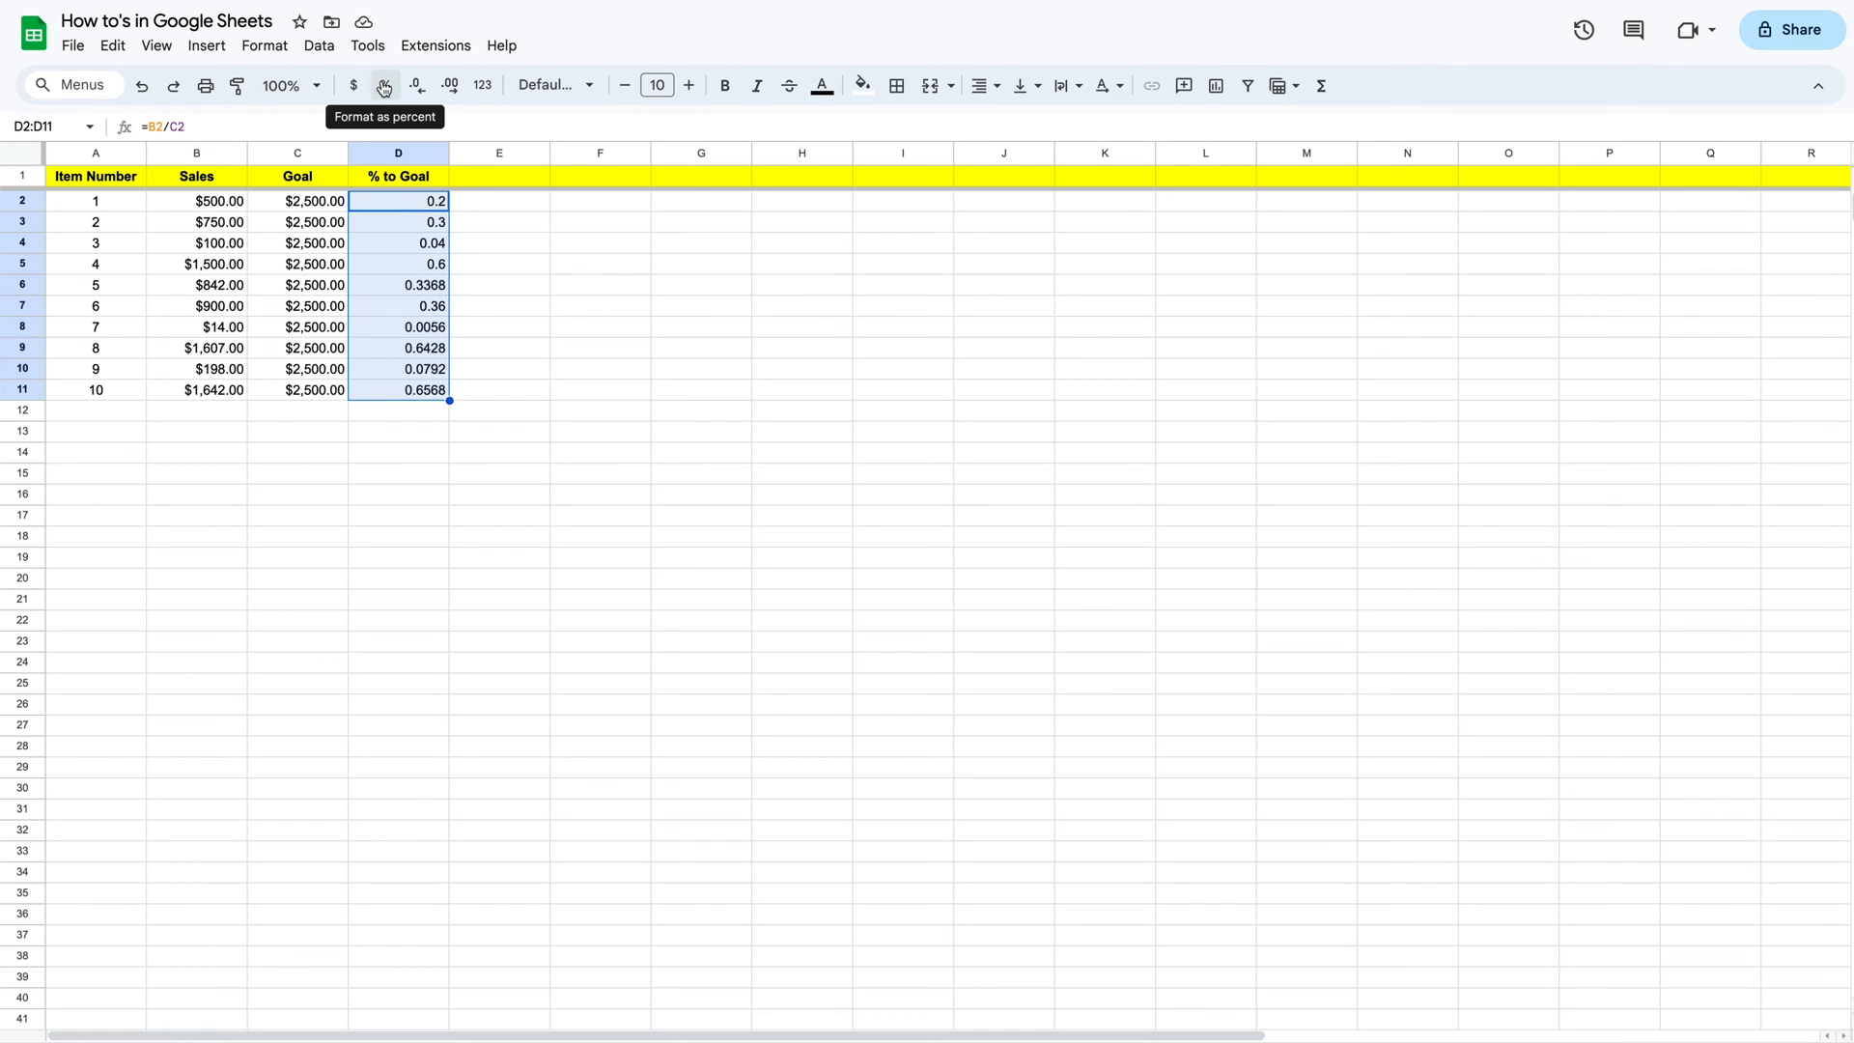
Format D2:D11 as percent, settling on two decimal places (e.g. 20.00%, 65.68%)
click(382, 85)
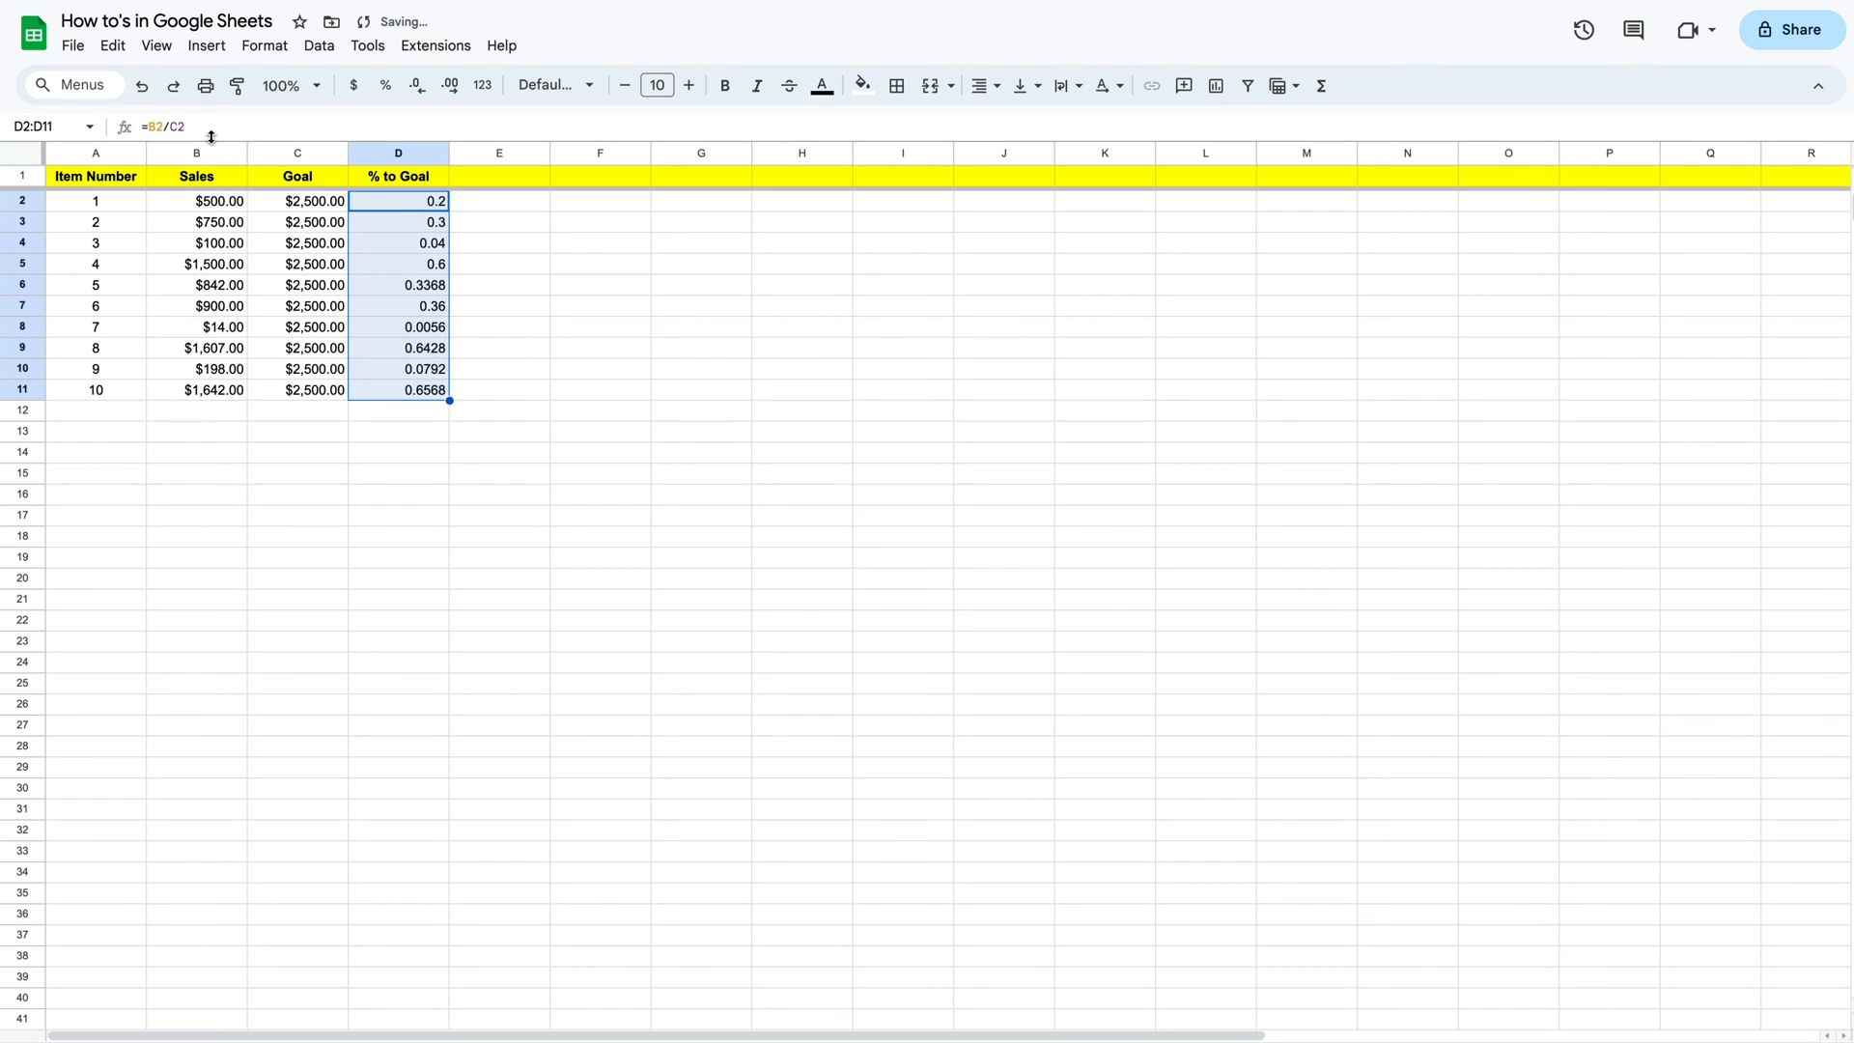
click(265, 44)
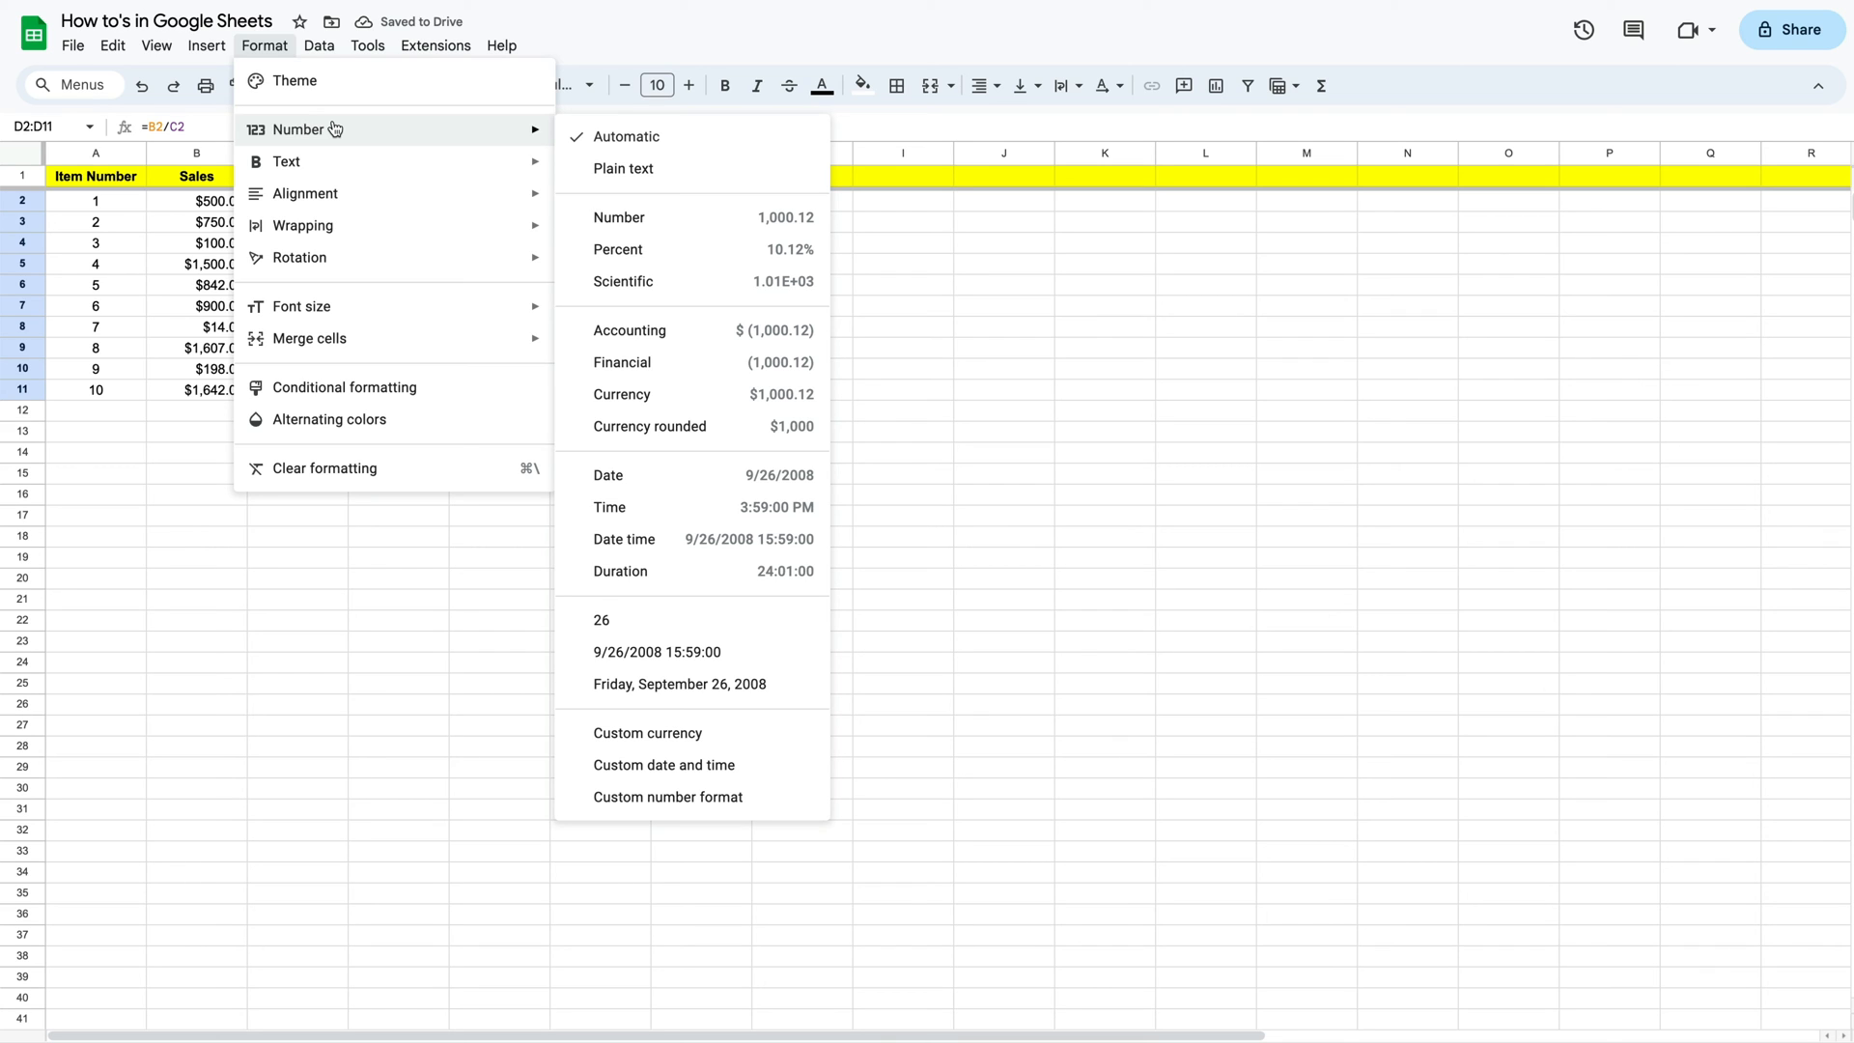
mouse_move(695, 330)
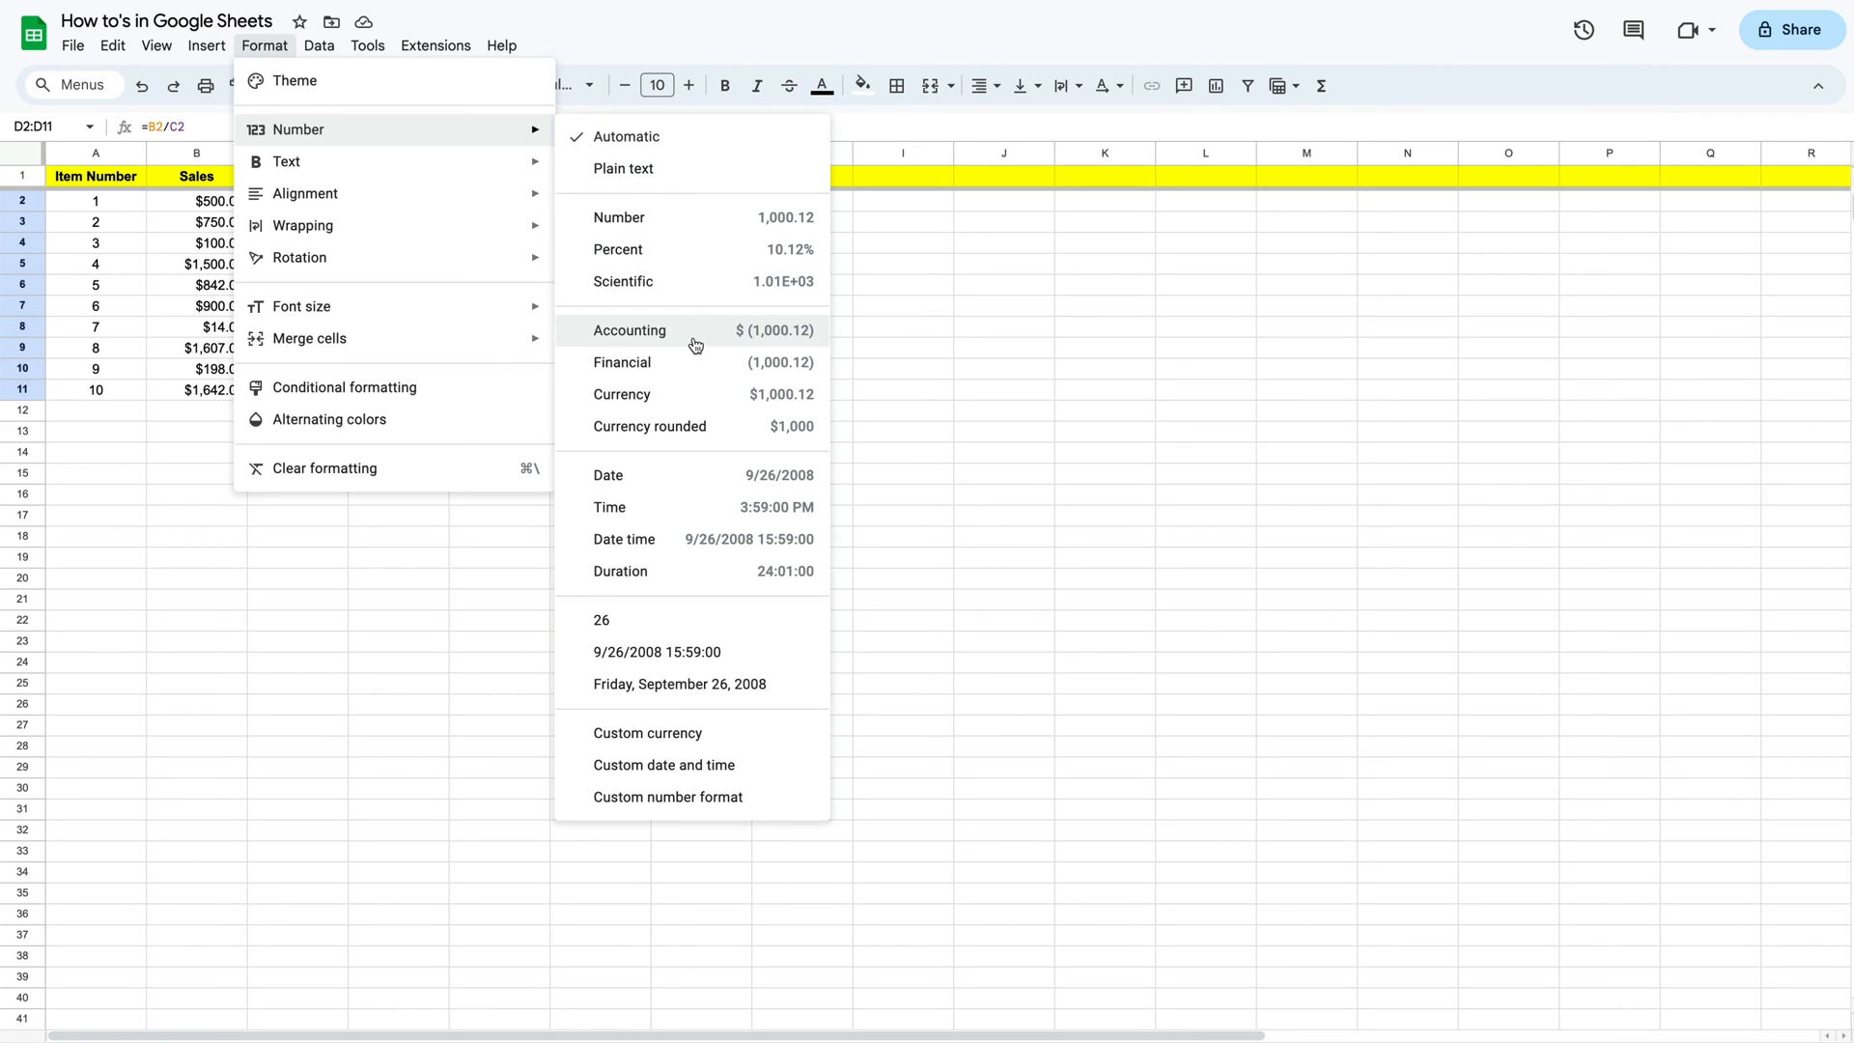
mouse_move(698, 401)
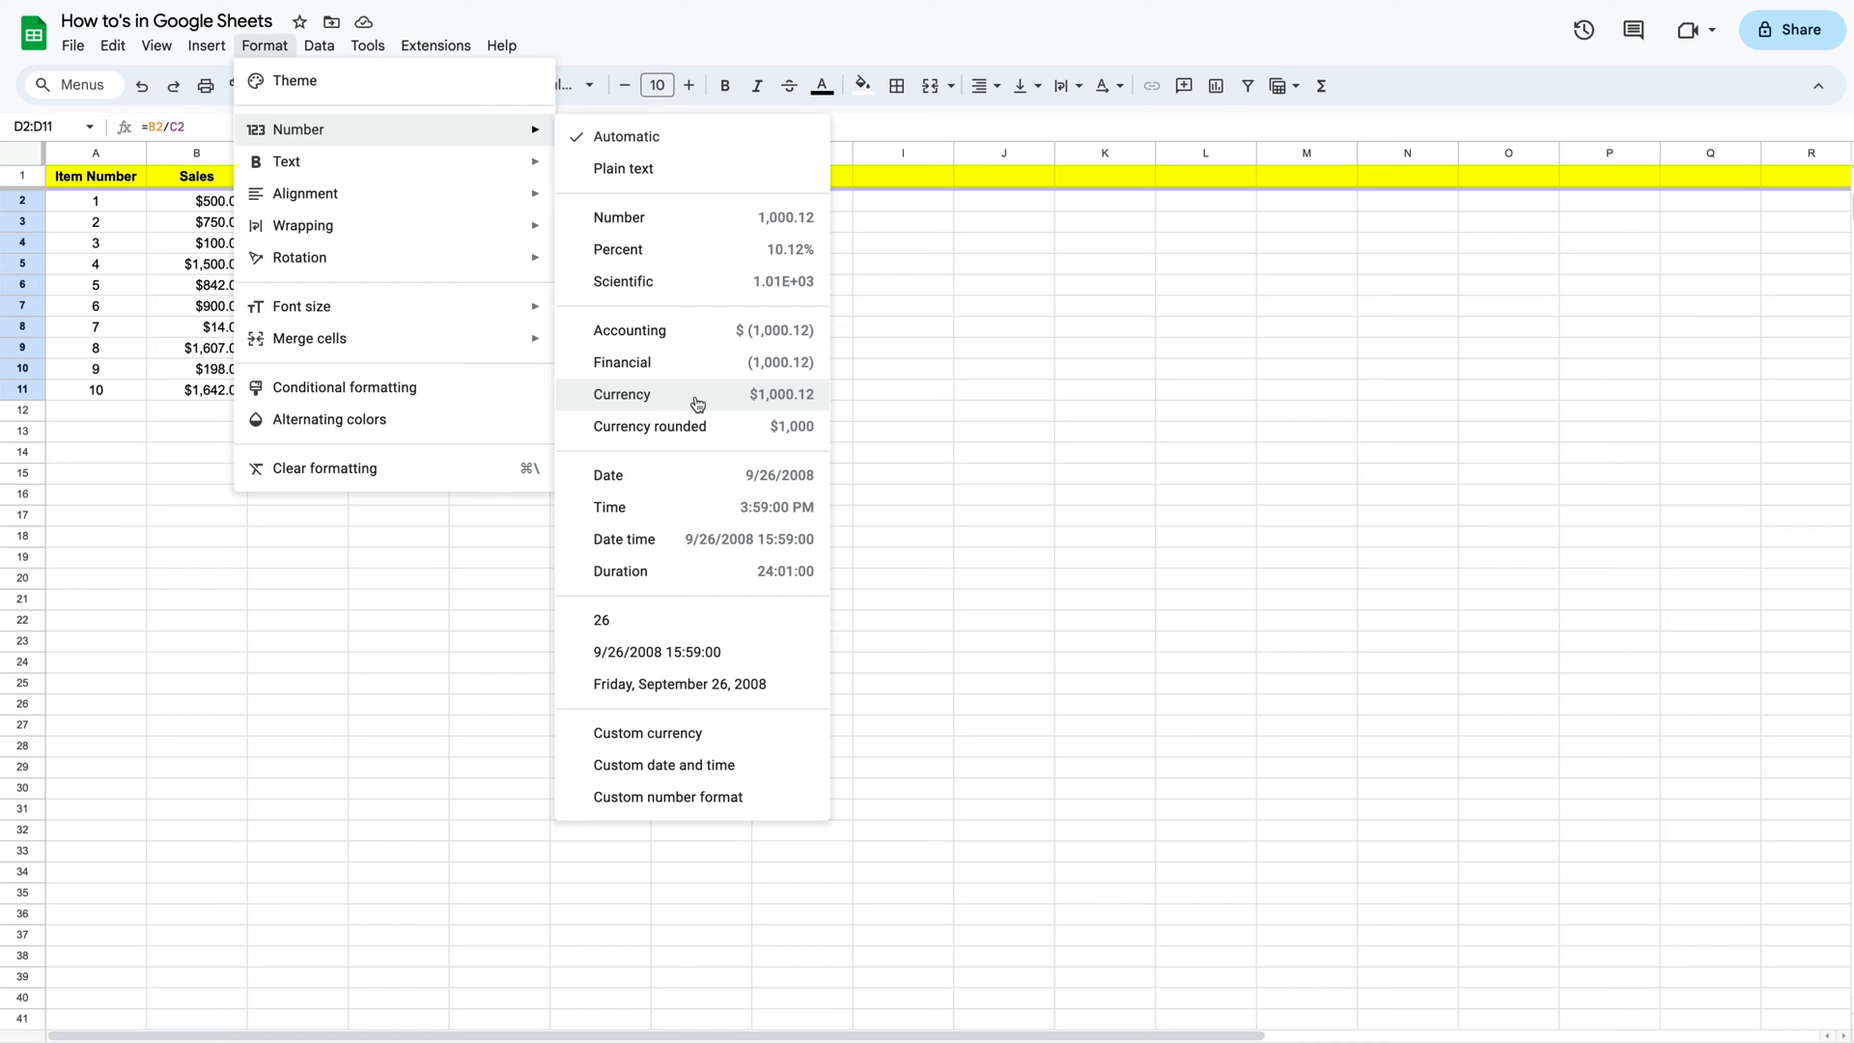
mouse_move(668, 249)
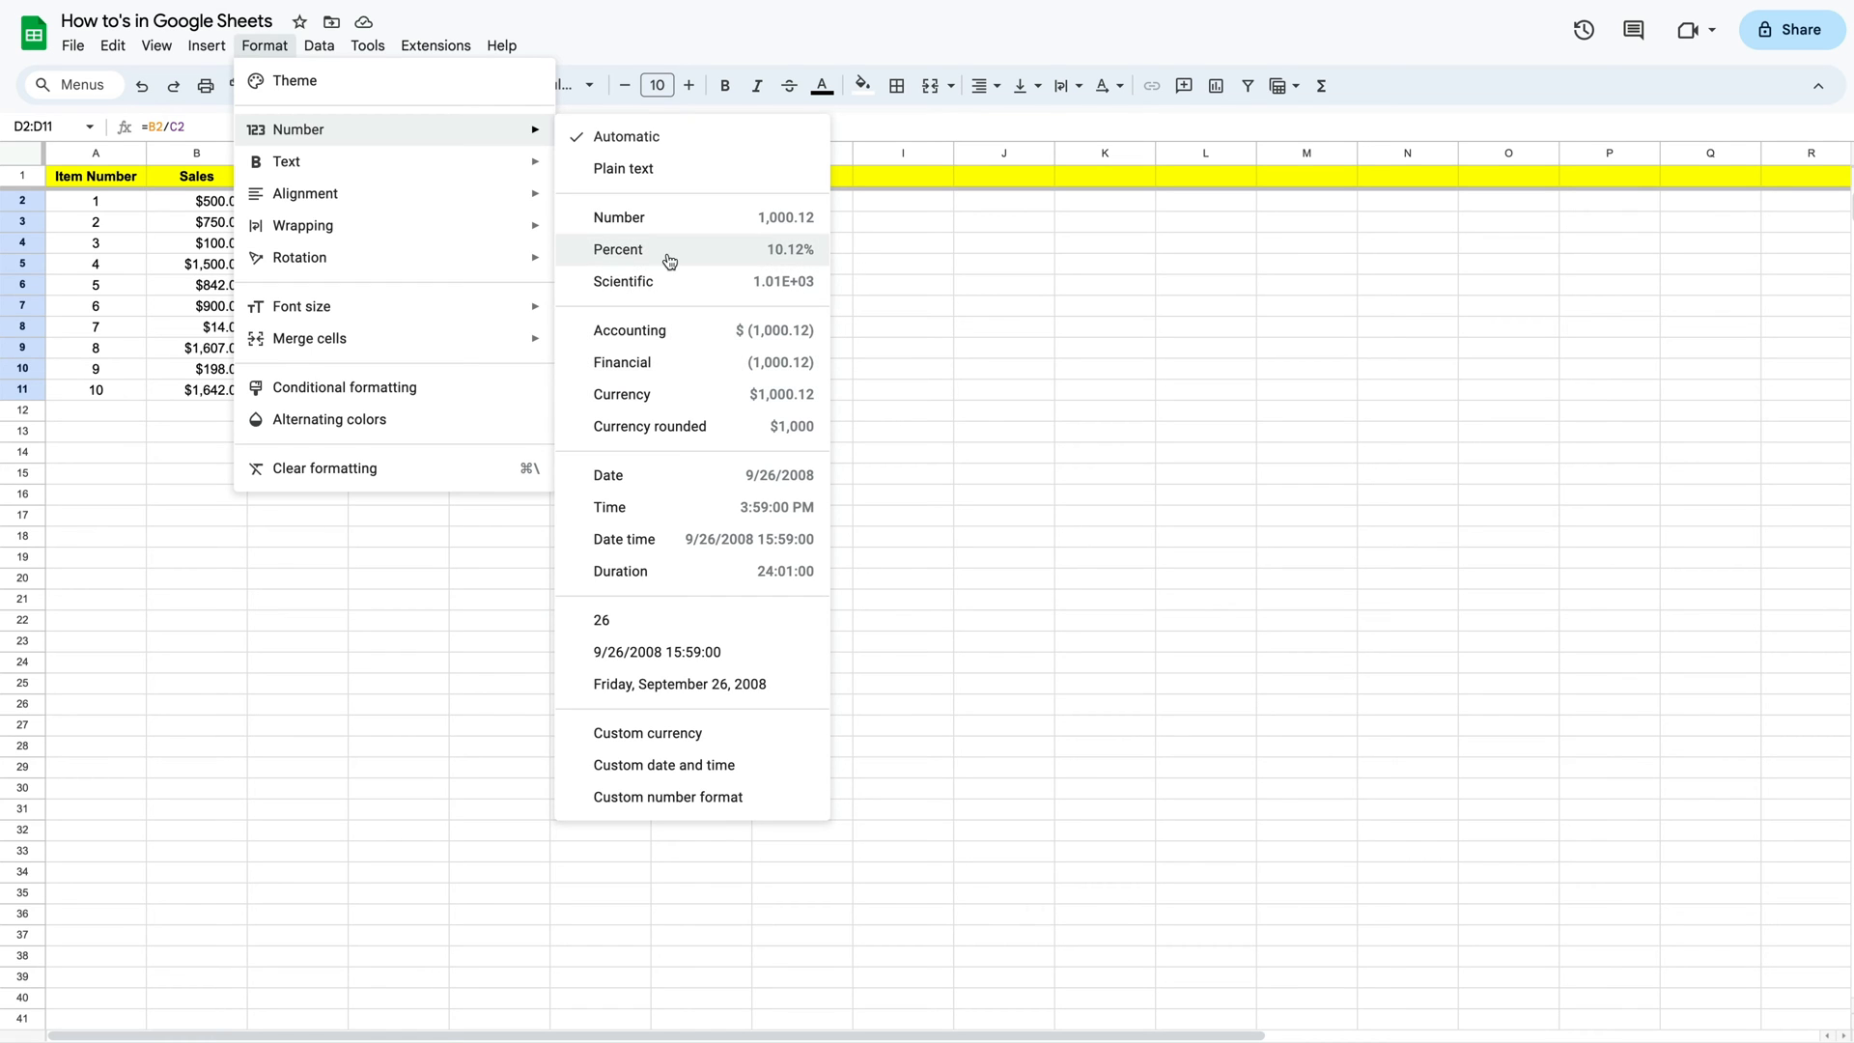
click(618, 249)
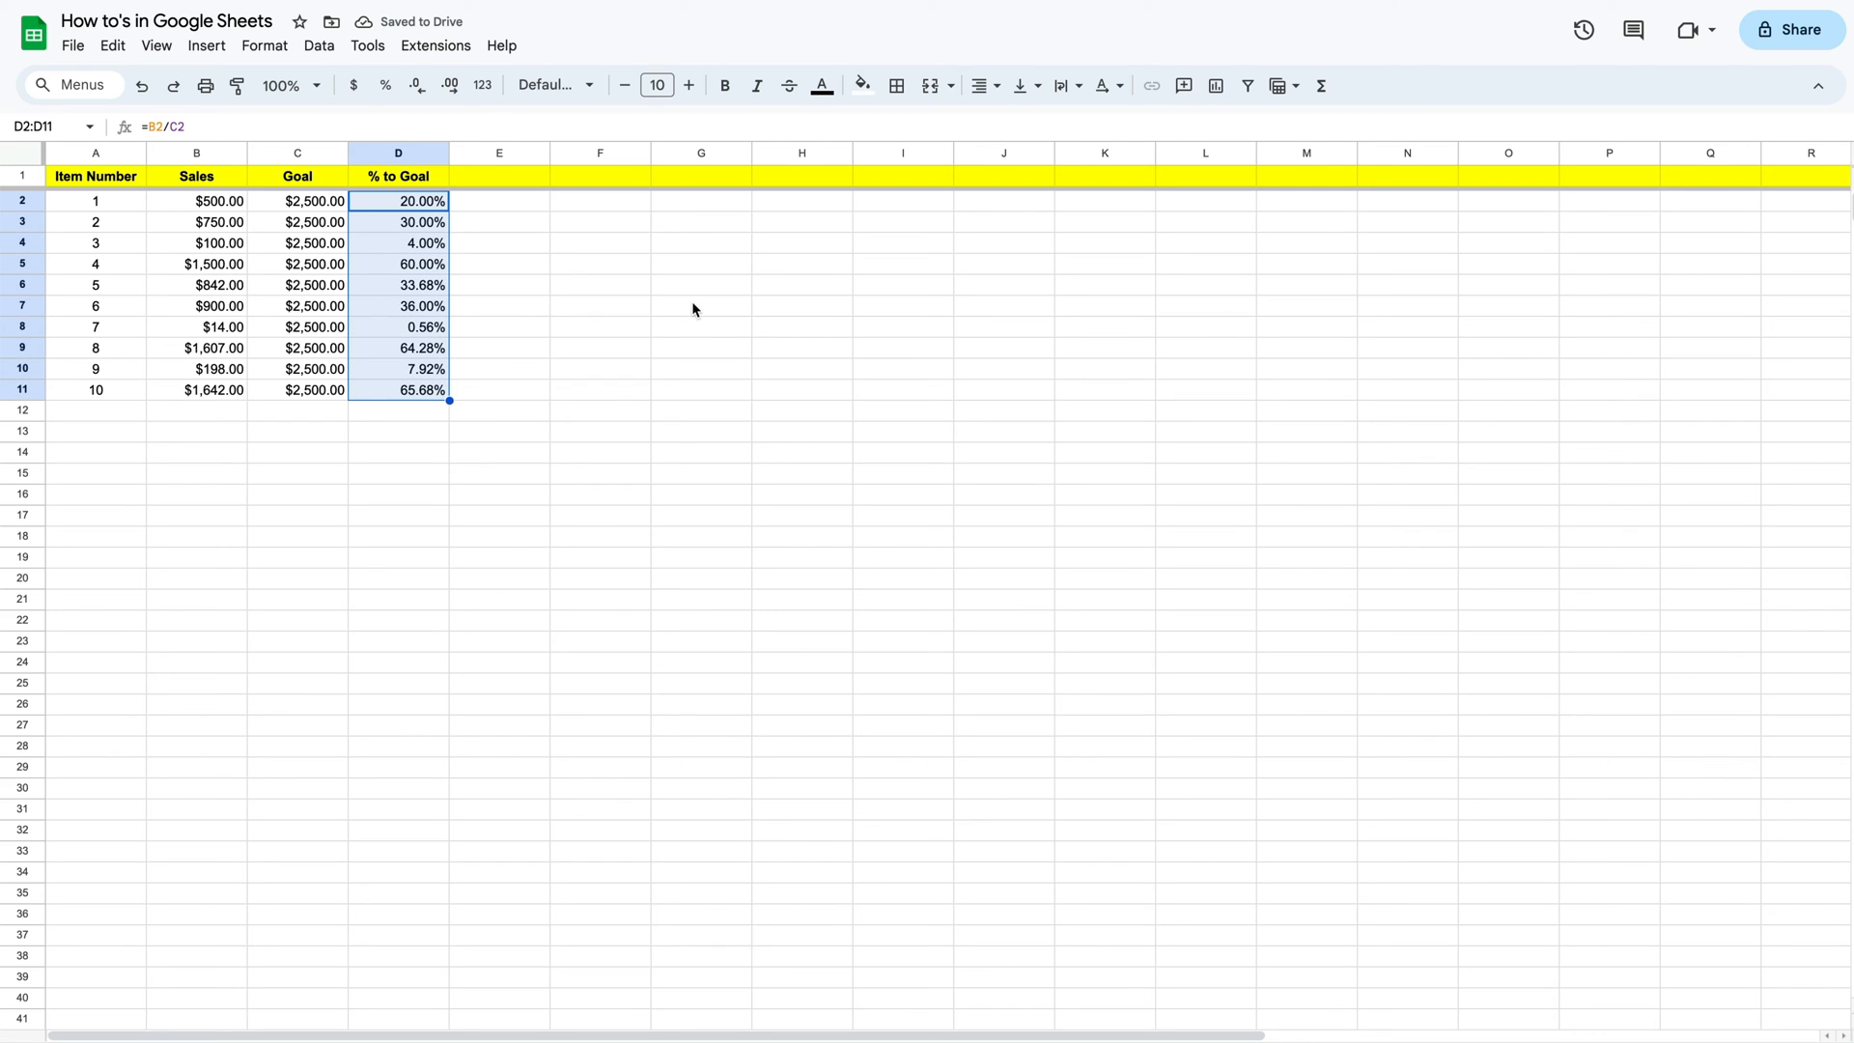
mouse_move(593, 352)
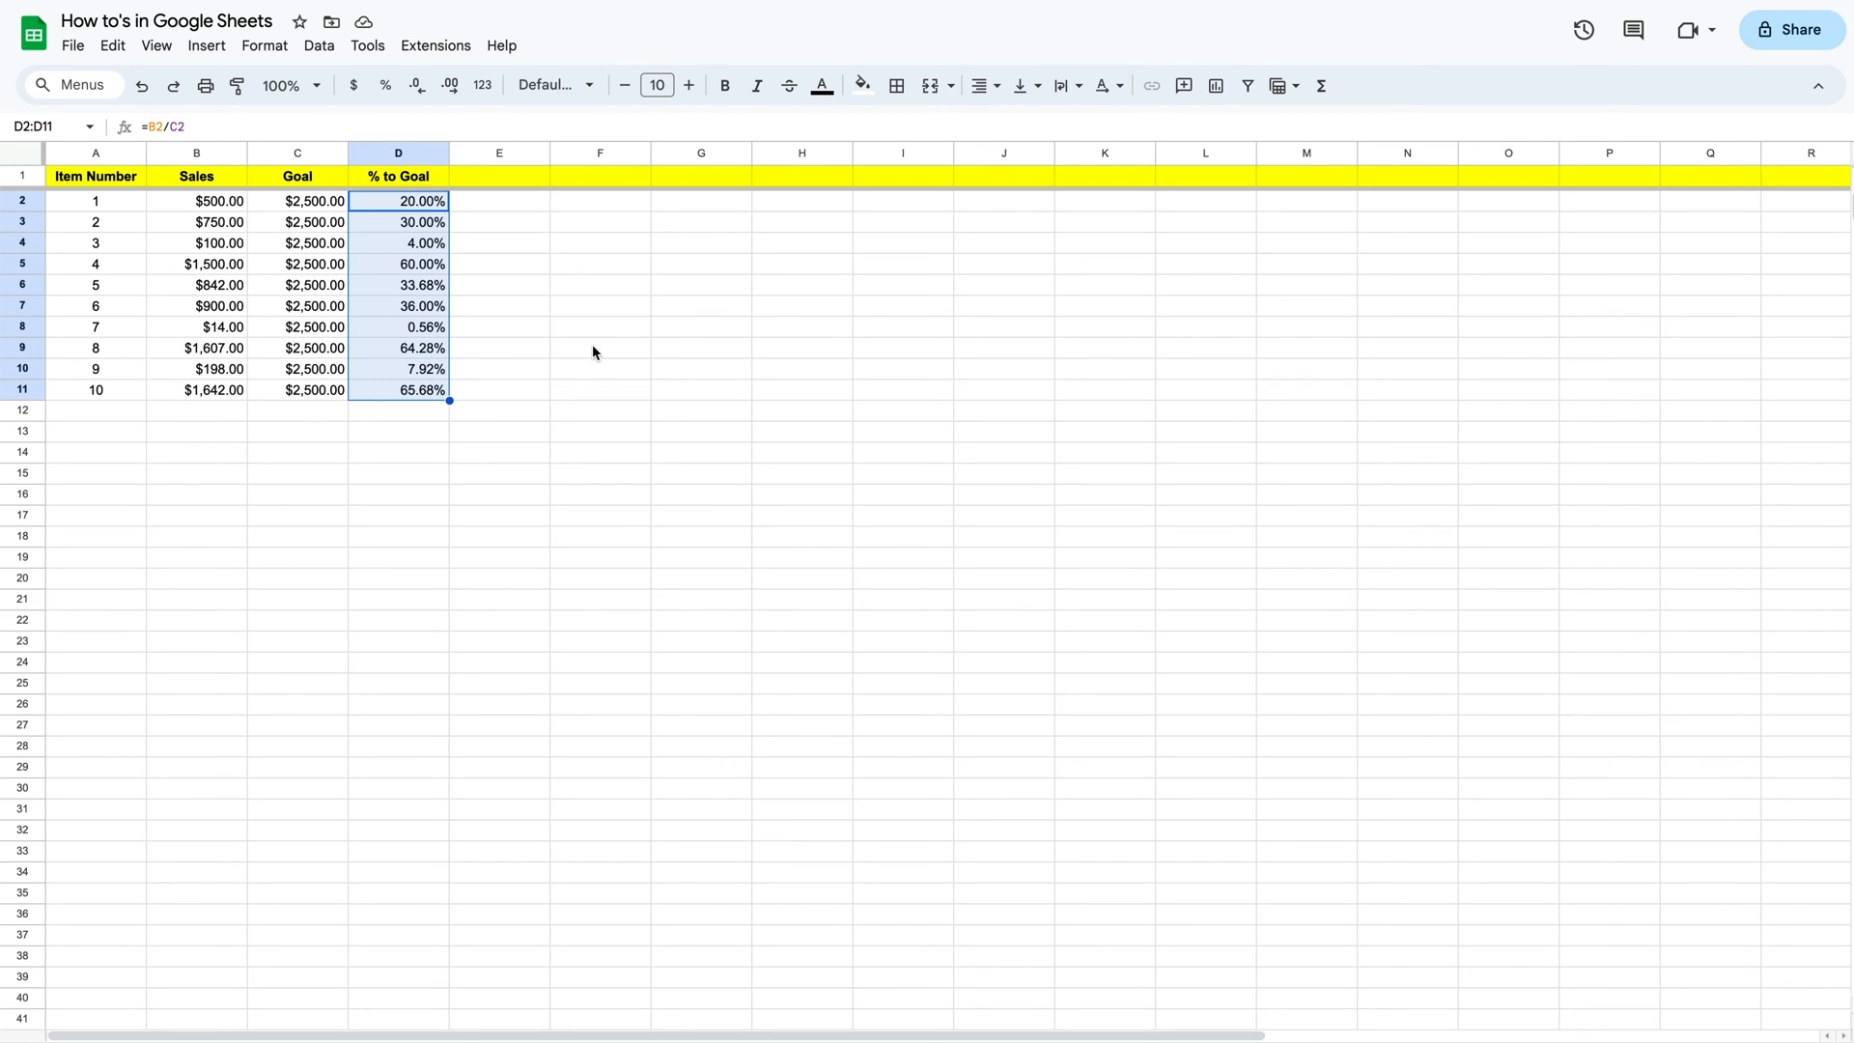
click(415, 85)
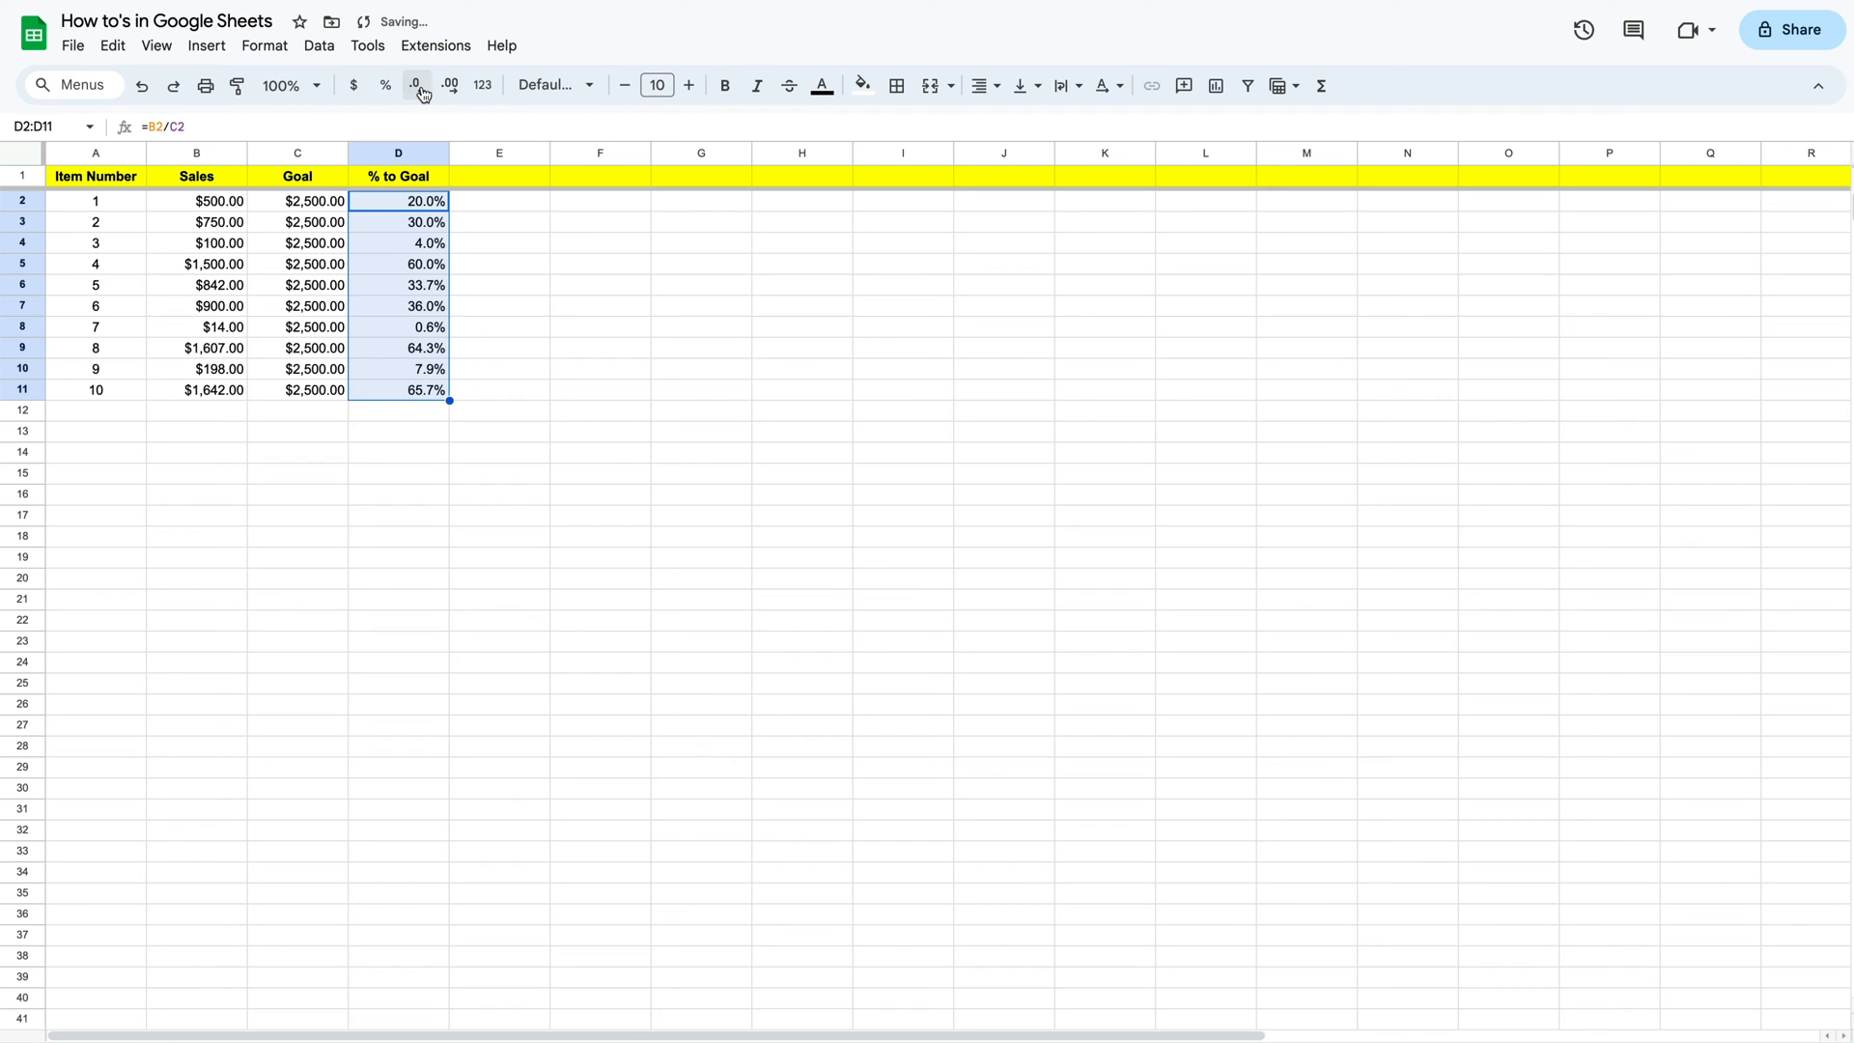
mouse_move(448, 85)
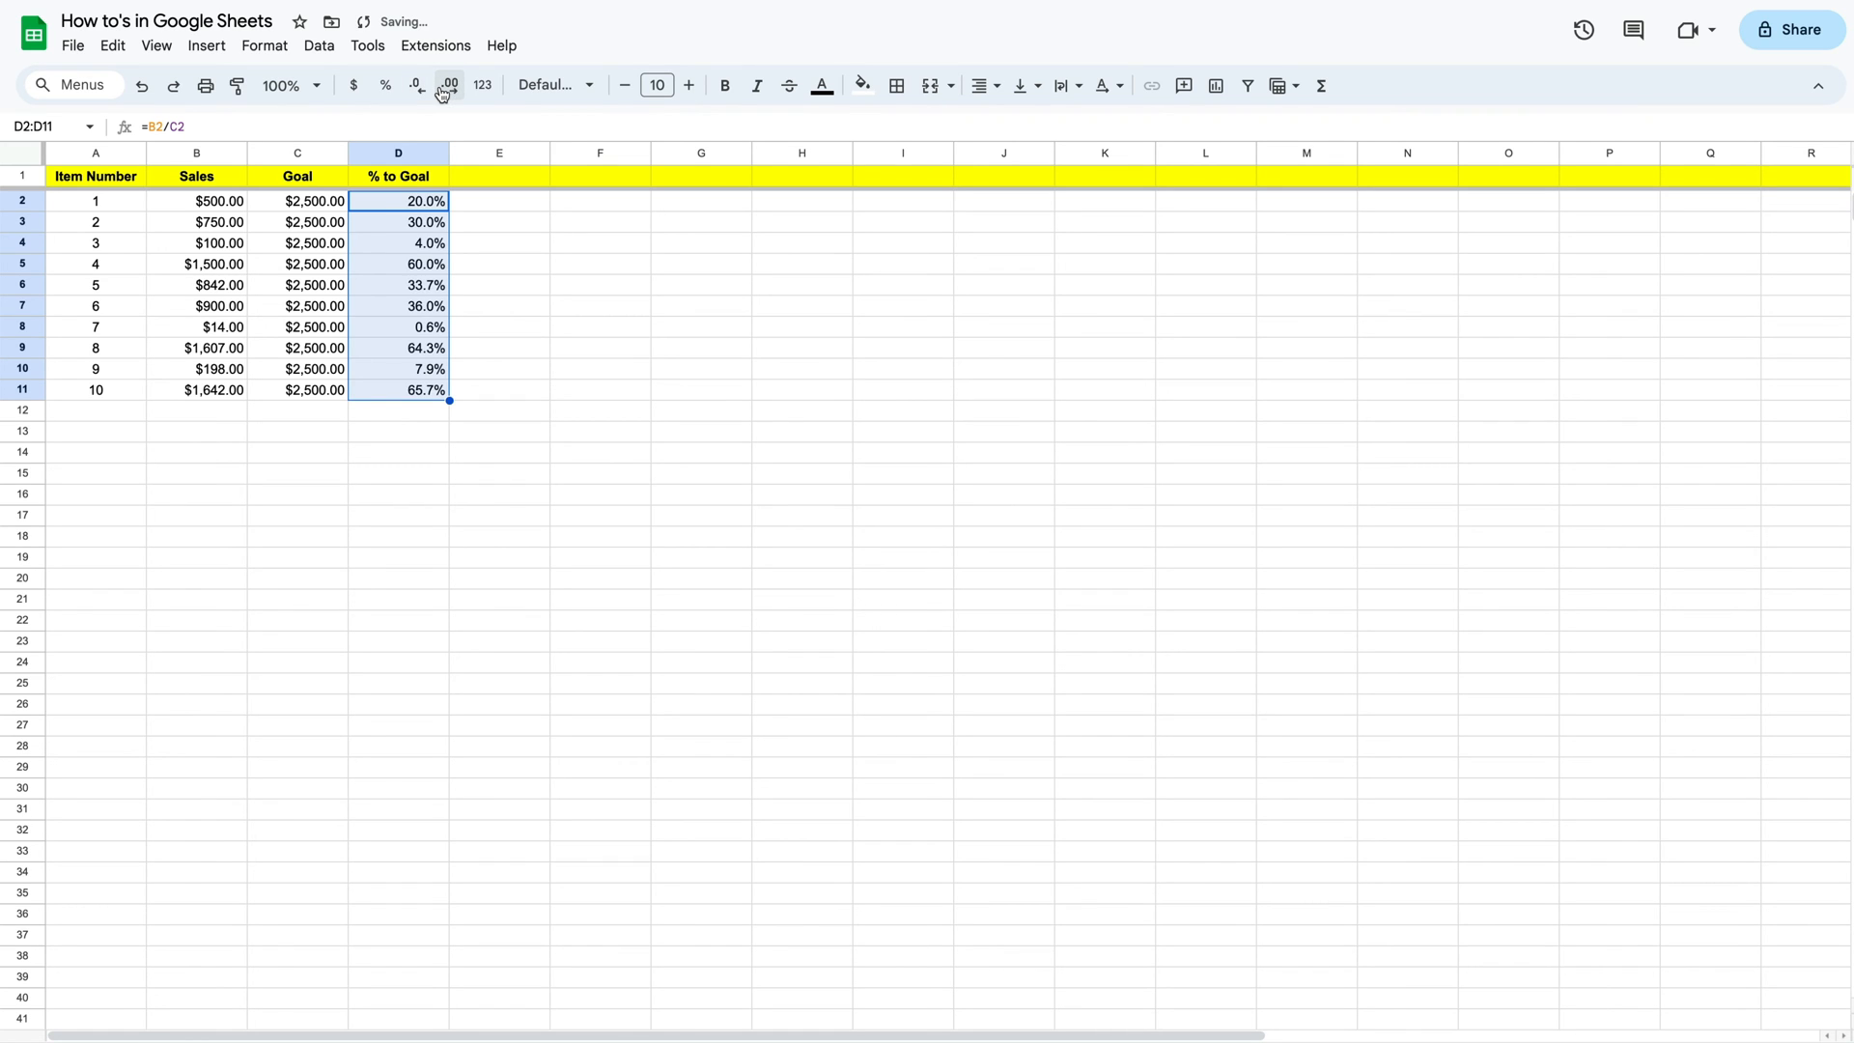
click(450, 83)
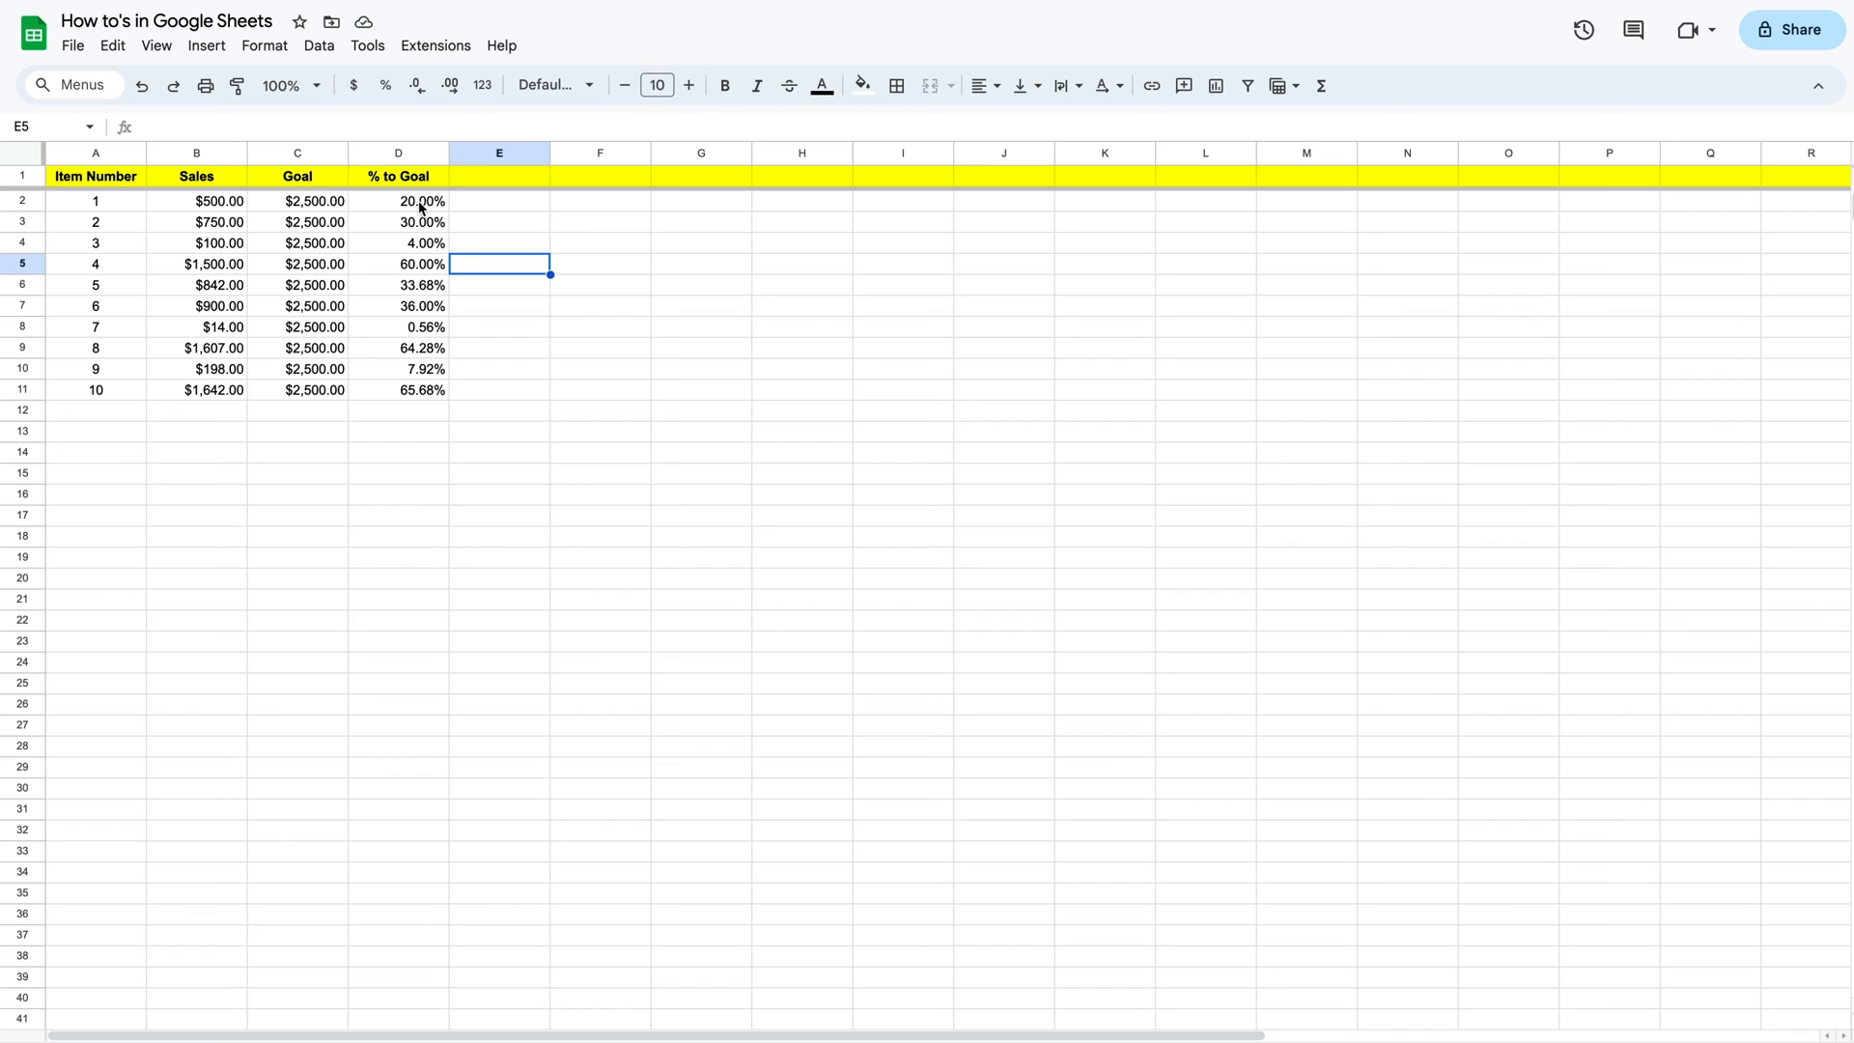
mouse_move(129, 203)
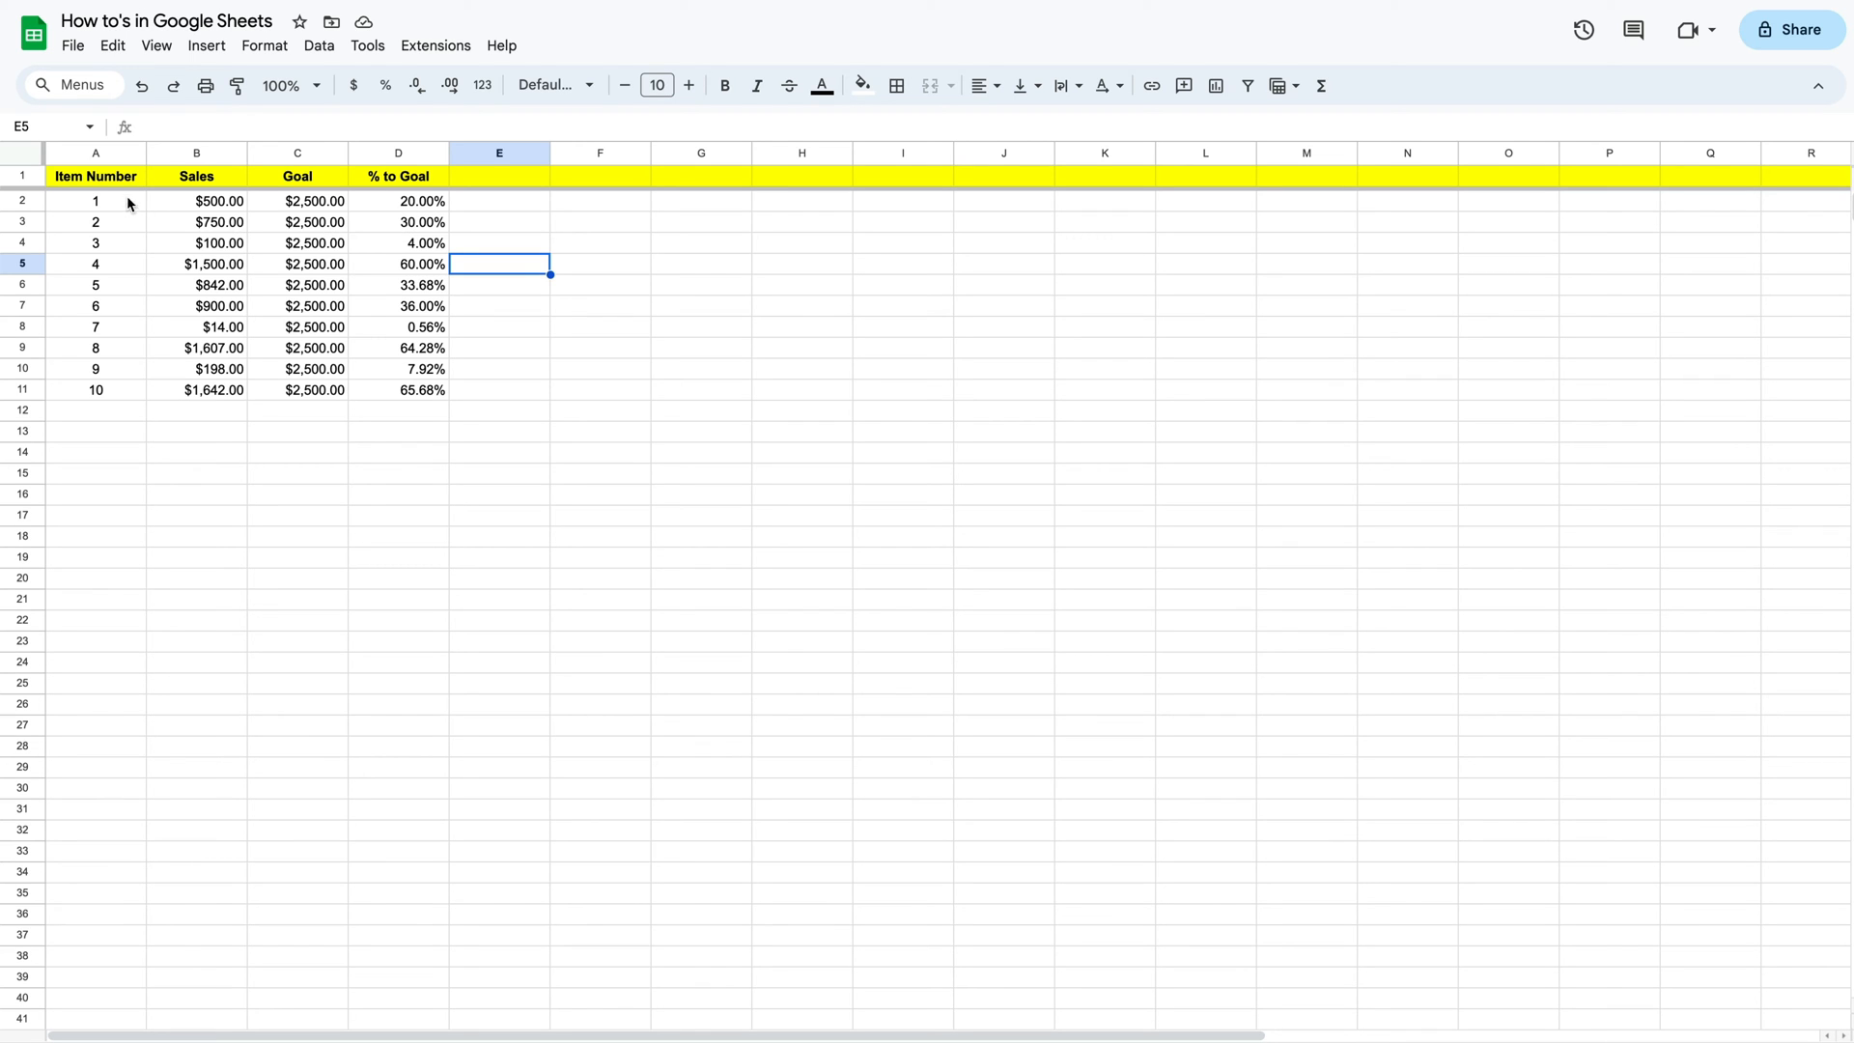
Copy the A1:C11 table and paste it starting at F1
drag(95, 176, 197, 388)
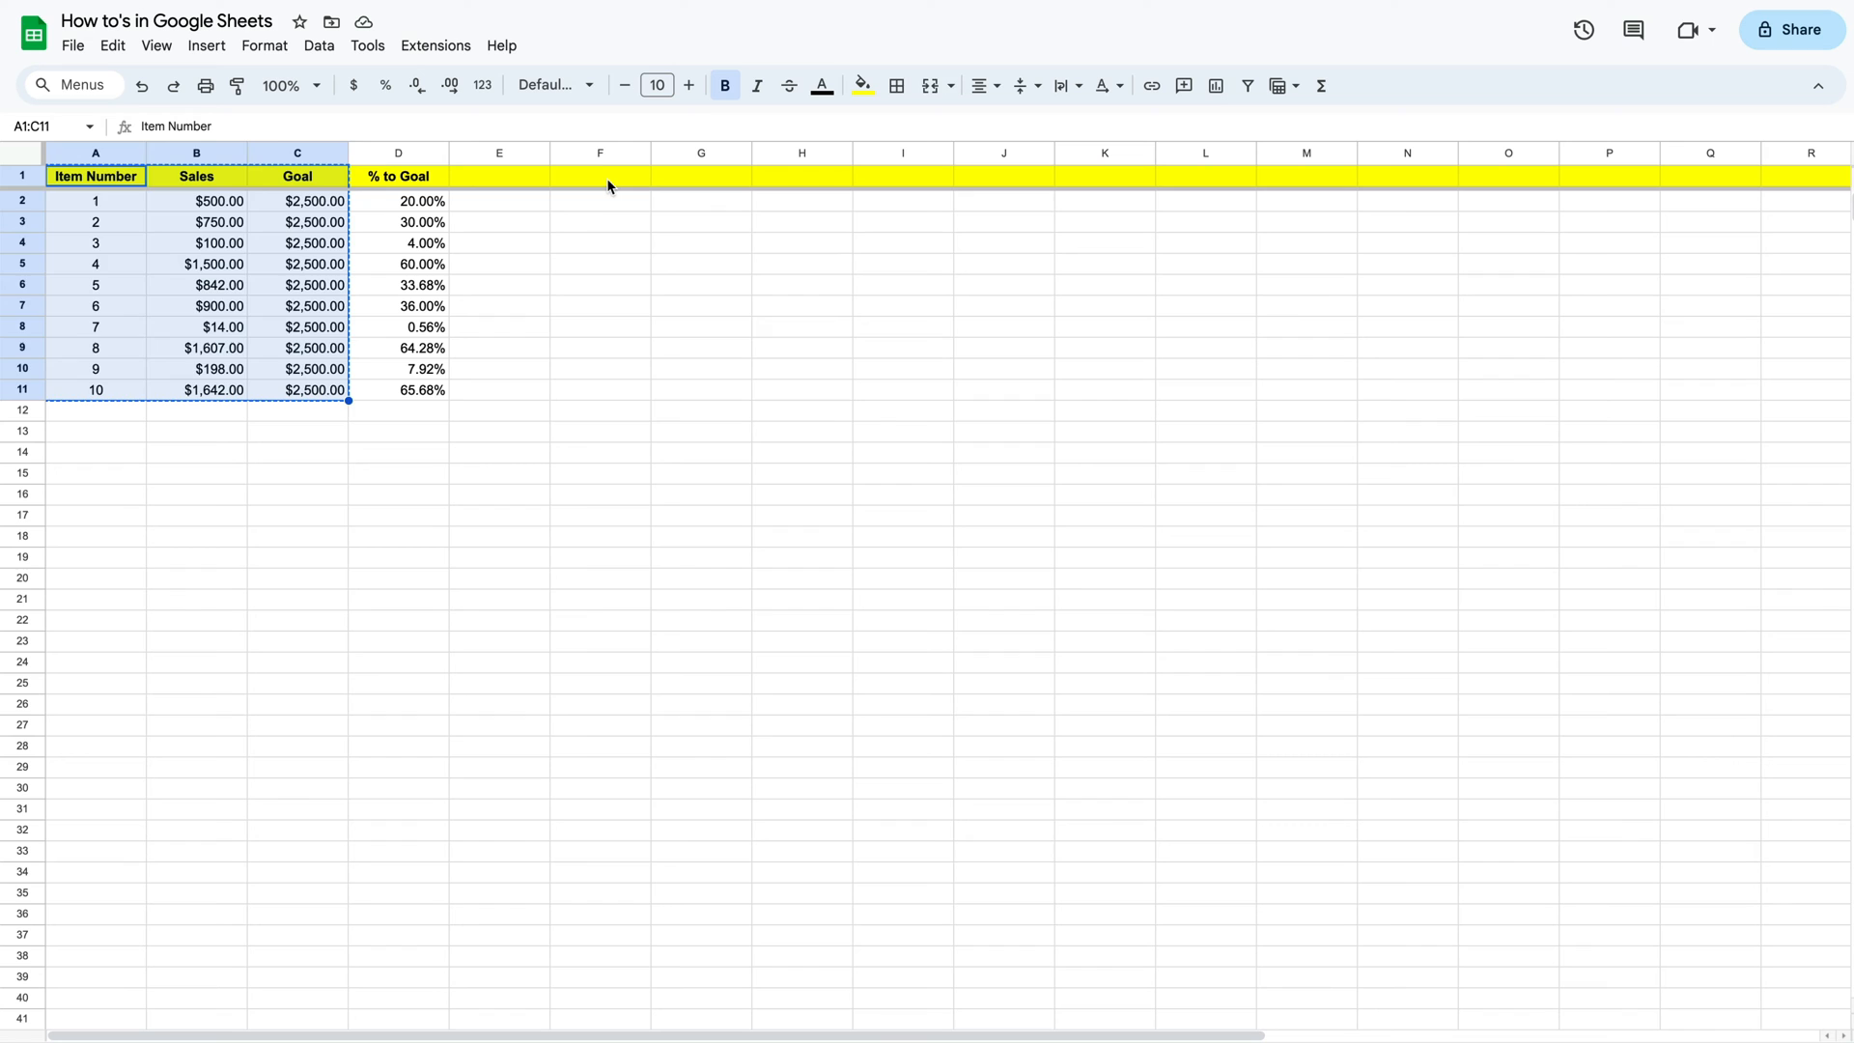
click(598, 176)
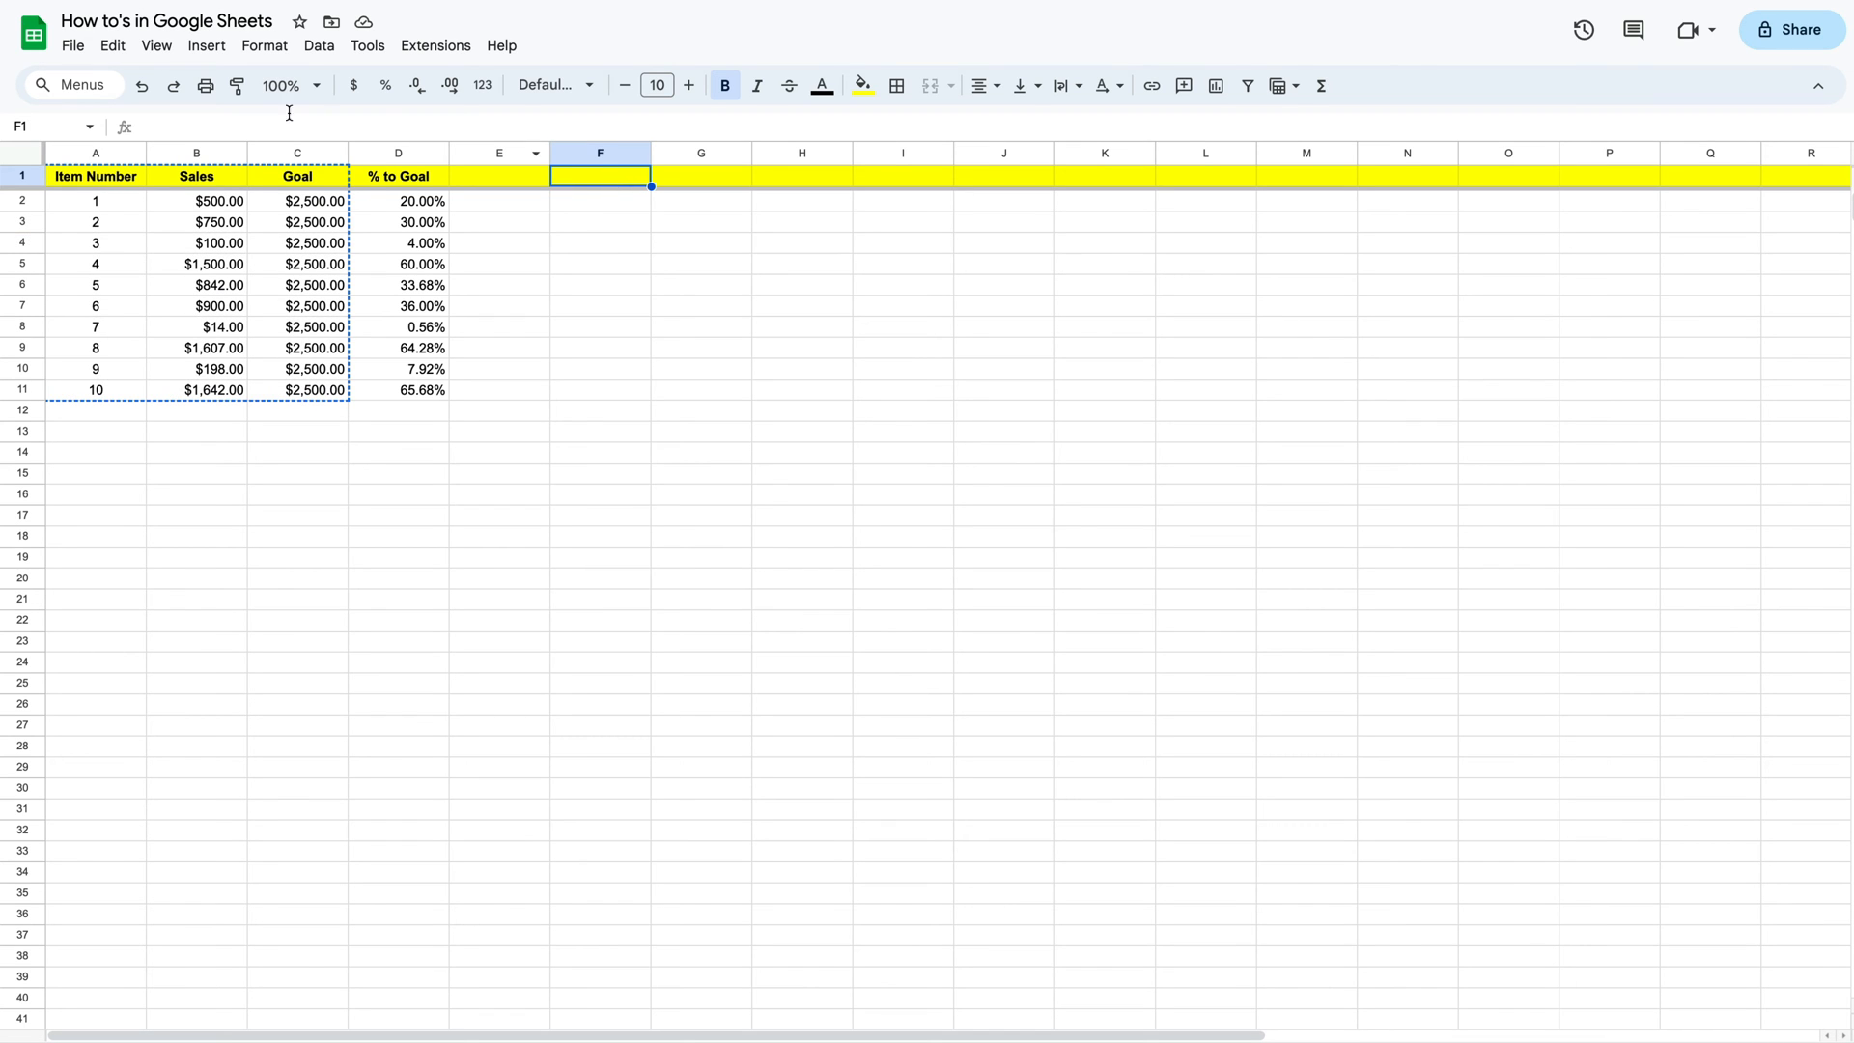
key(ctrl+v)
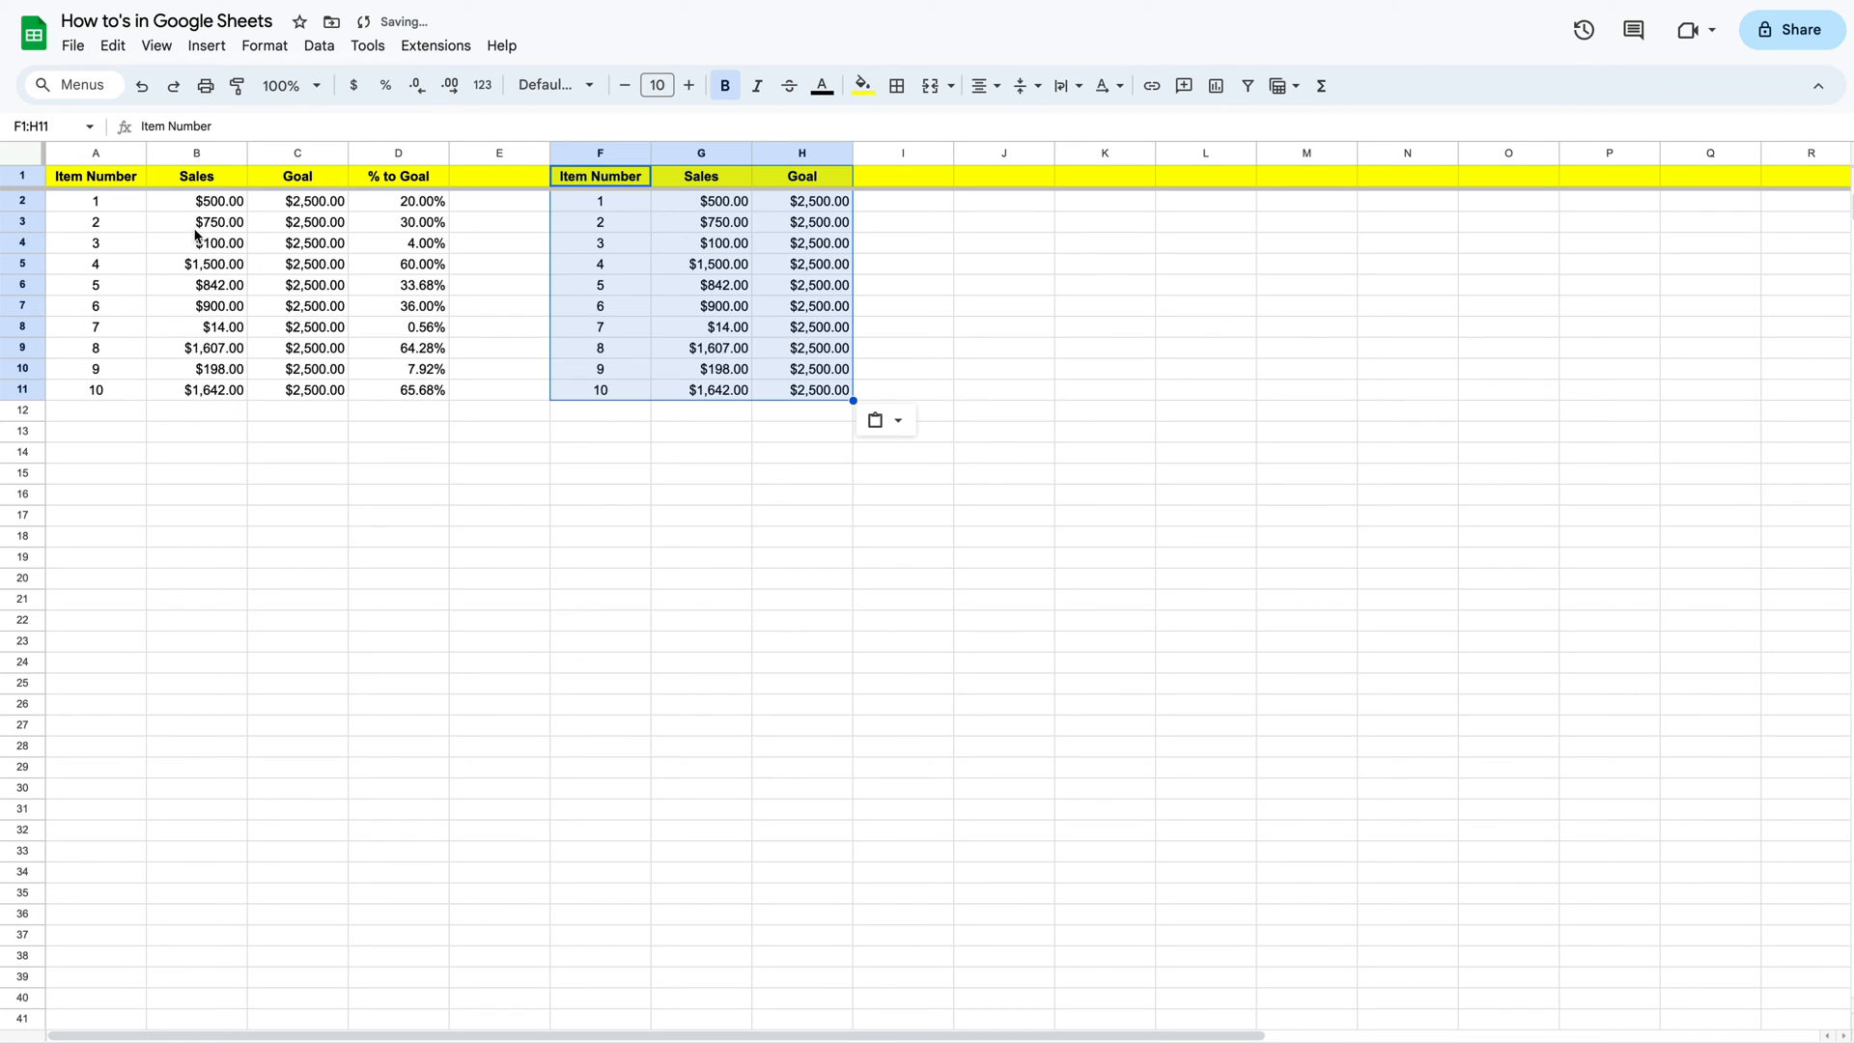
click(1105, 305)
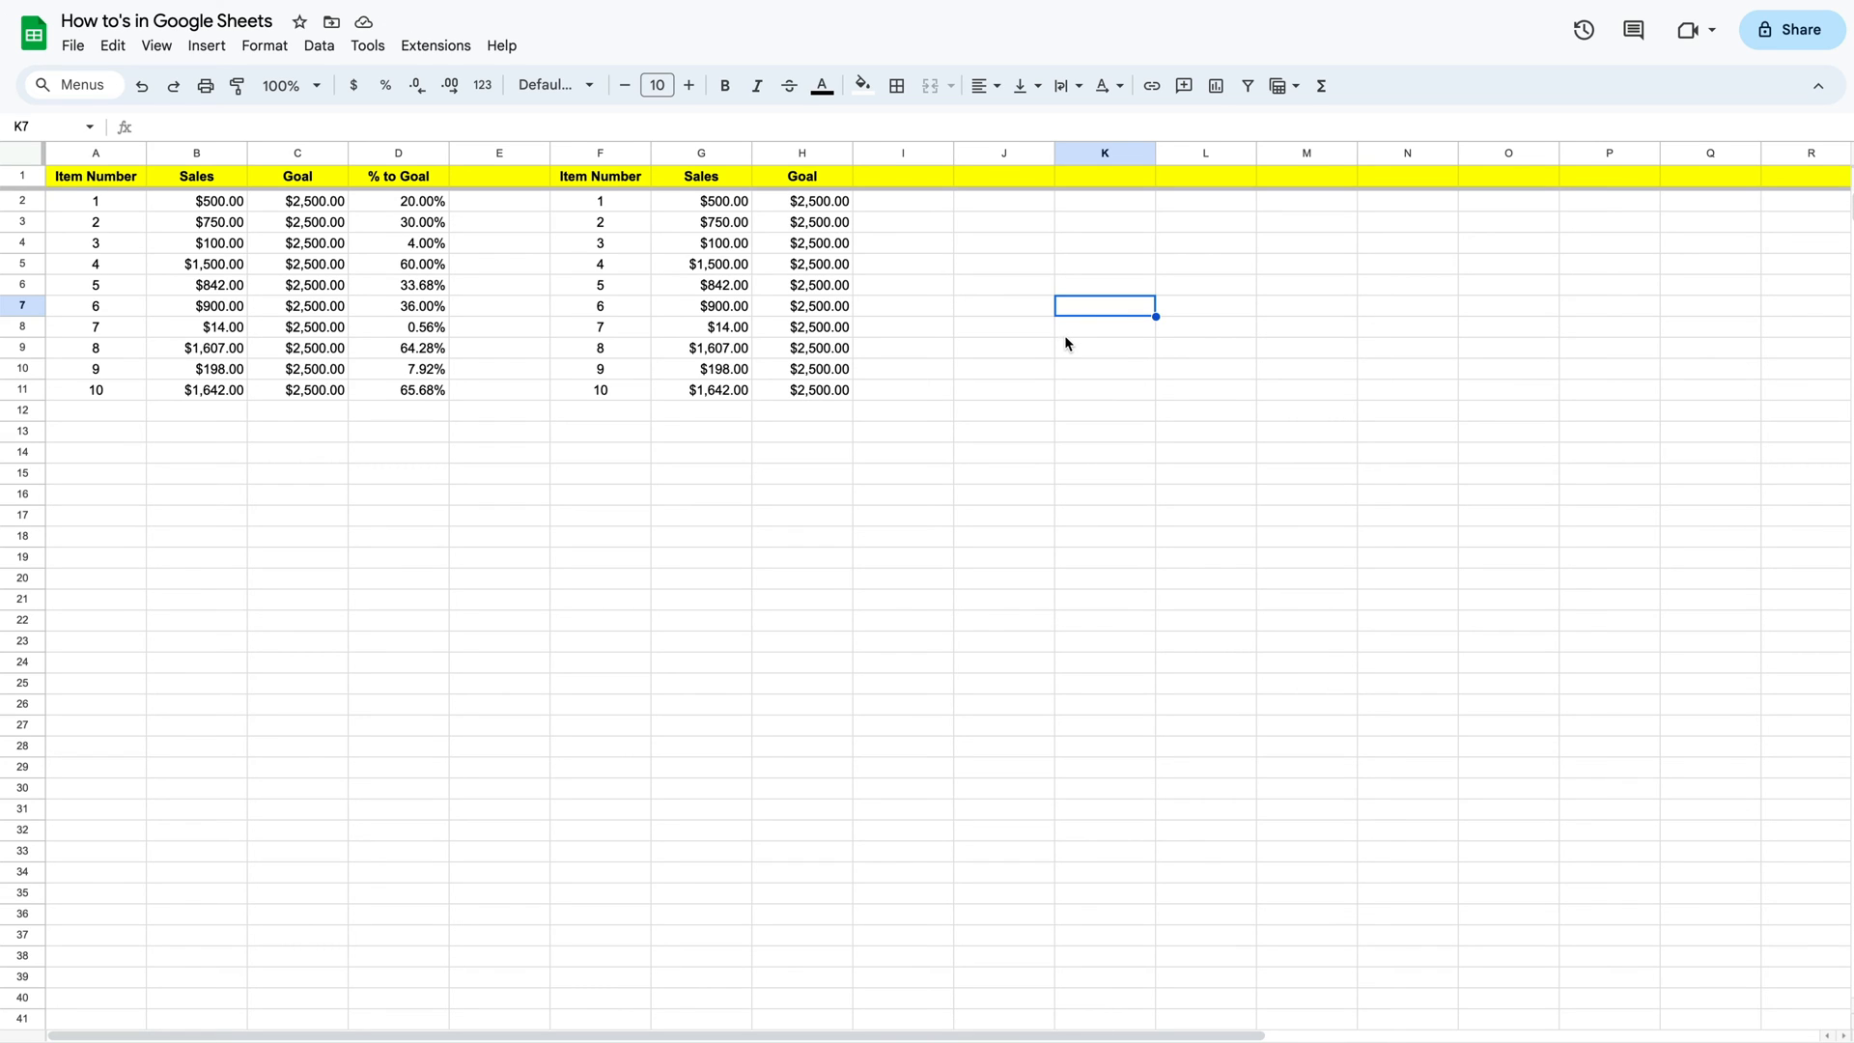
Total the copied Goal column in H12 with =SUM(H2:H11), giving $25,000.00
click(802, 409)
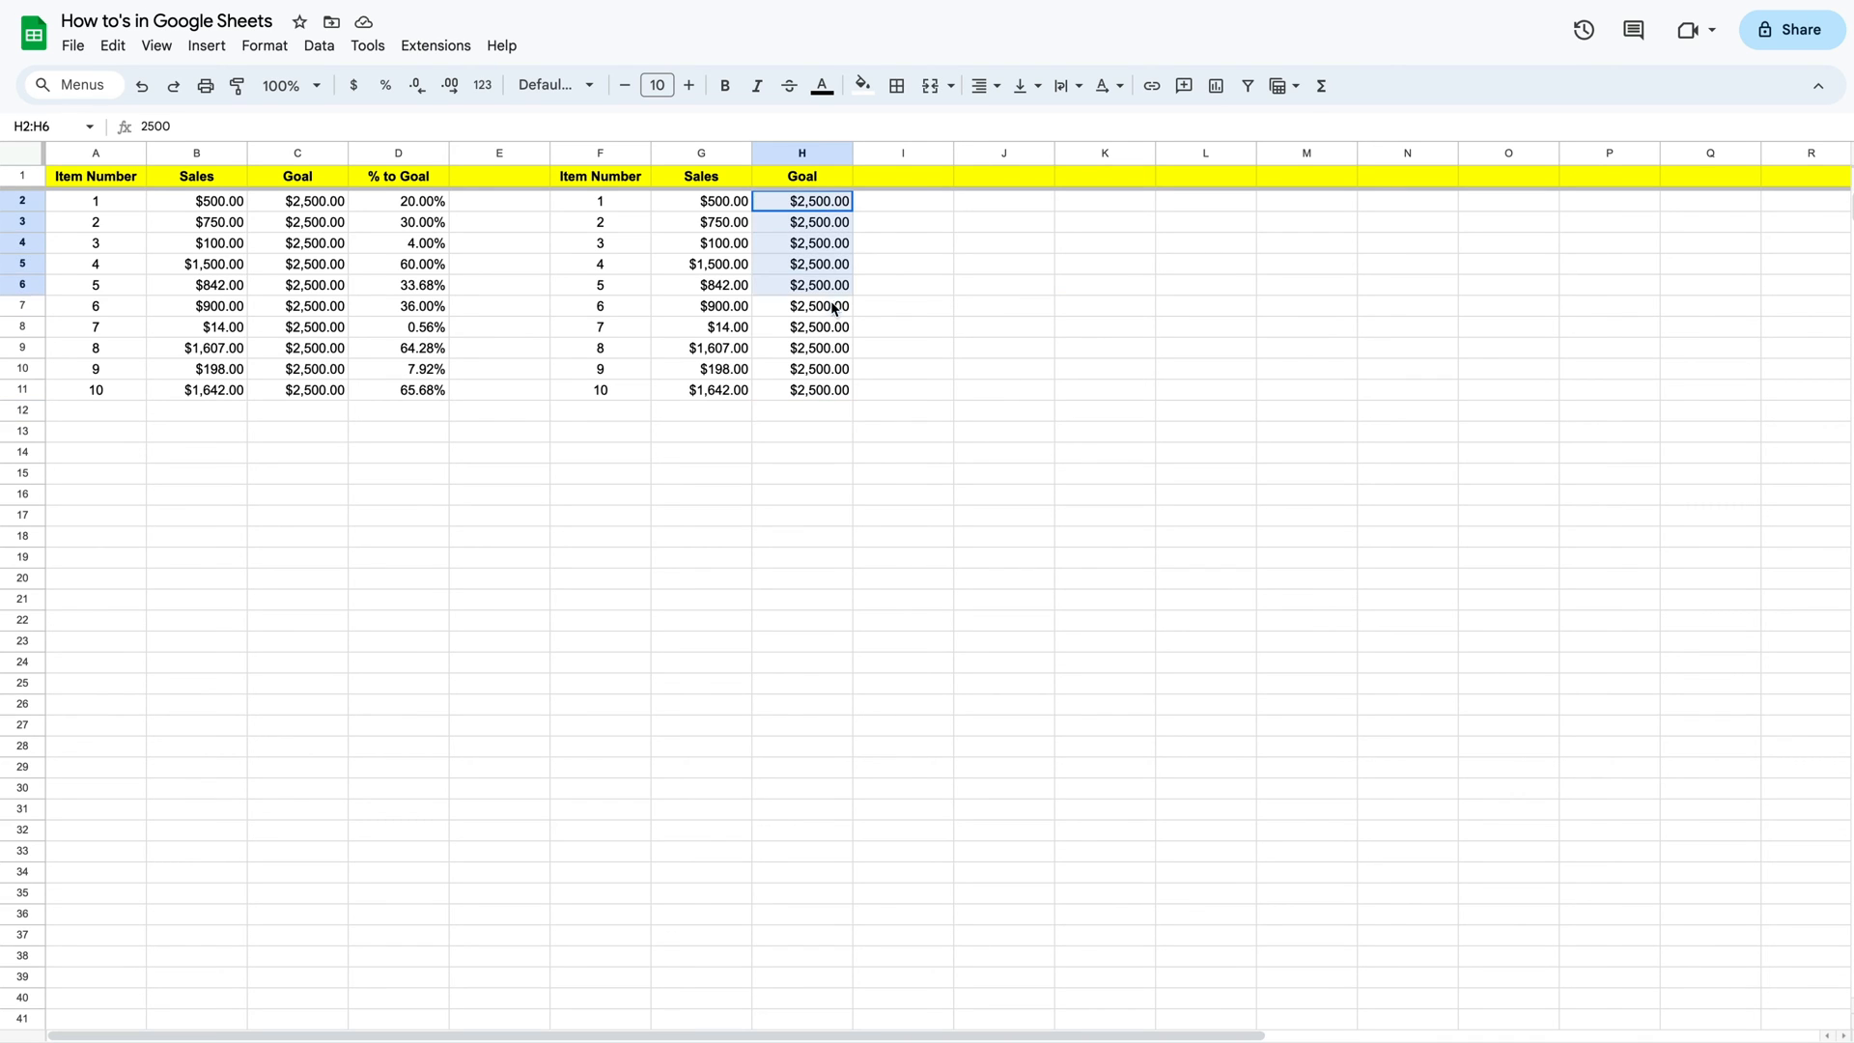
click(800, 409)
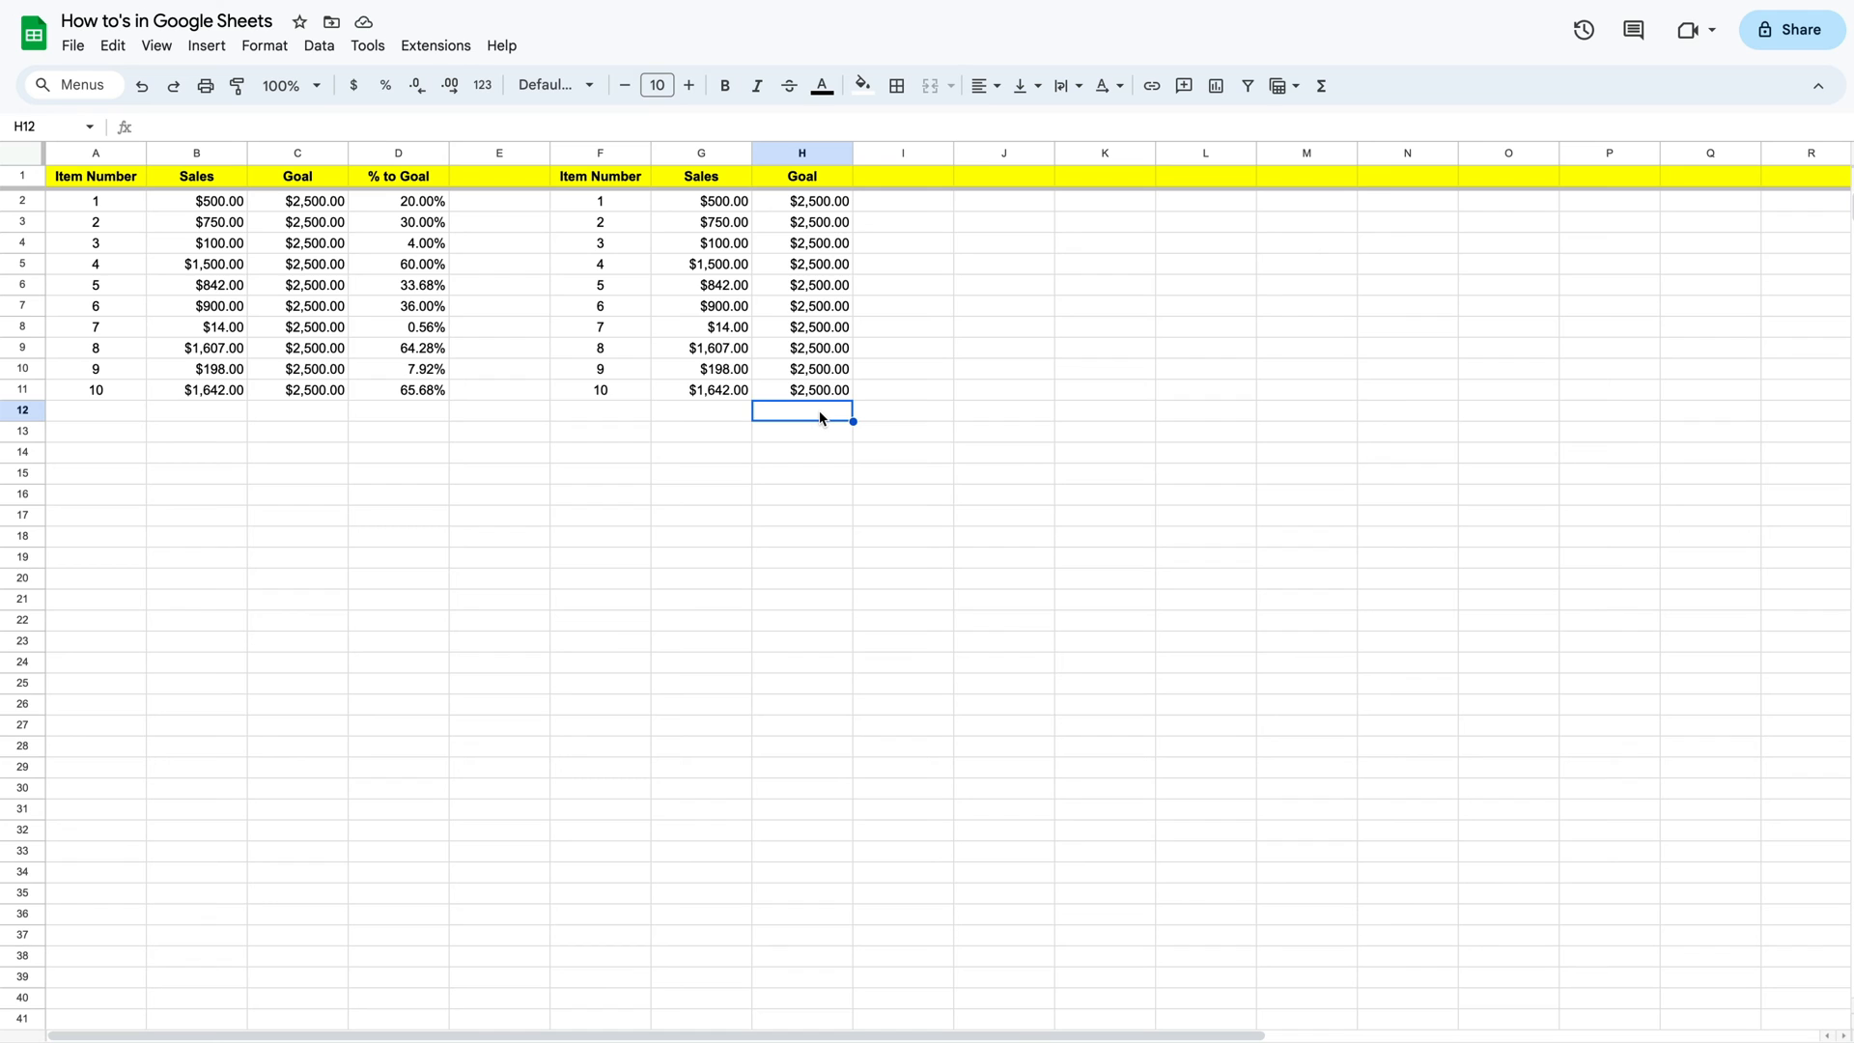
text(=)
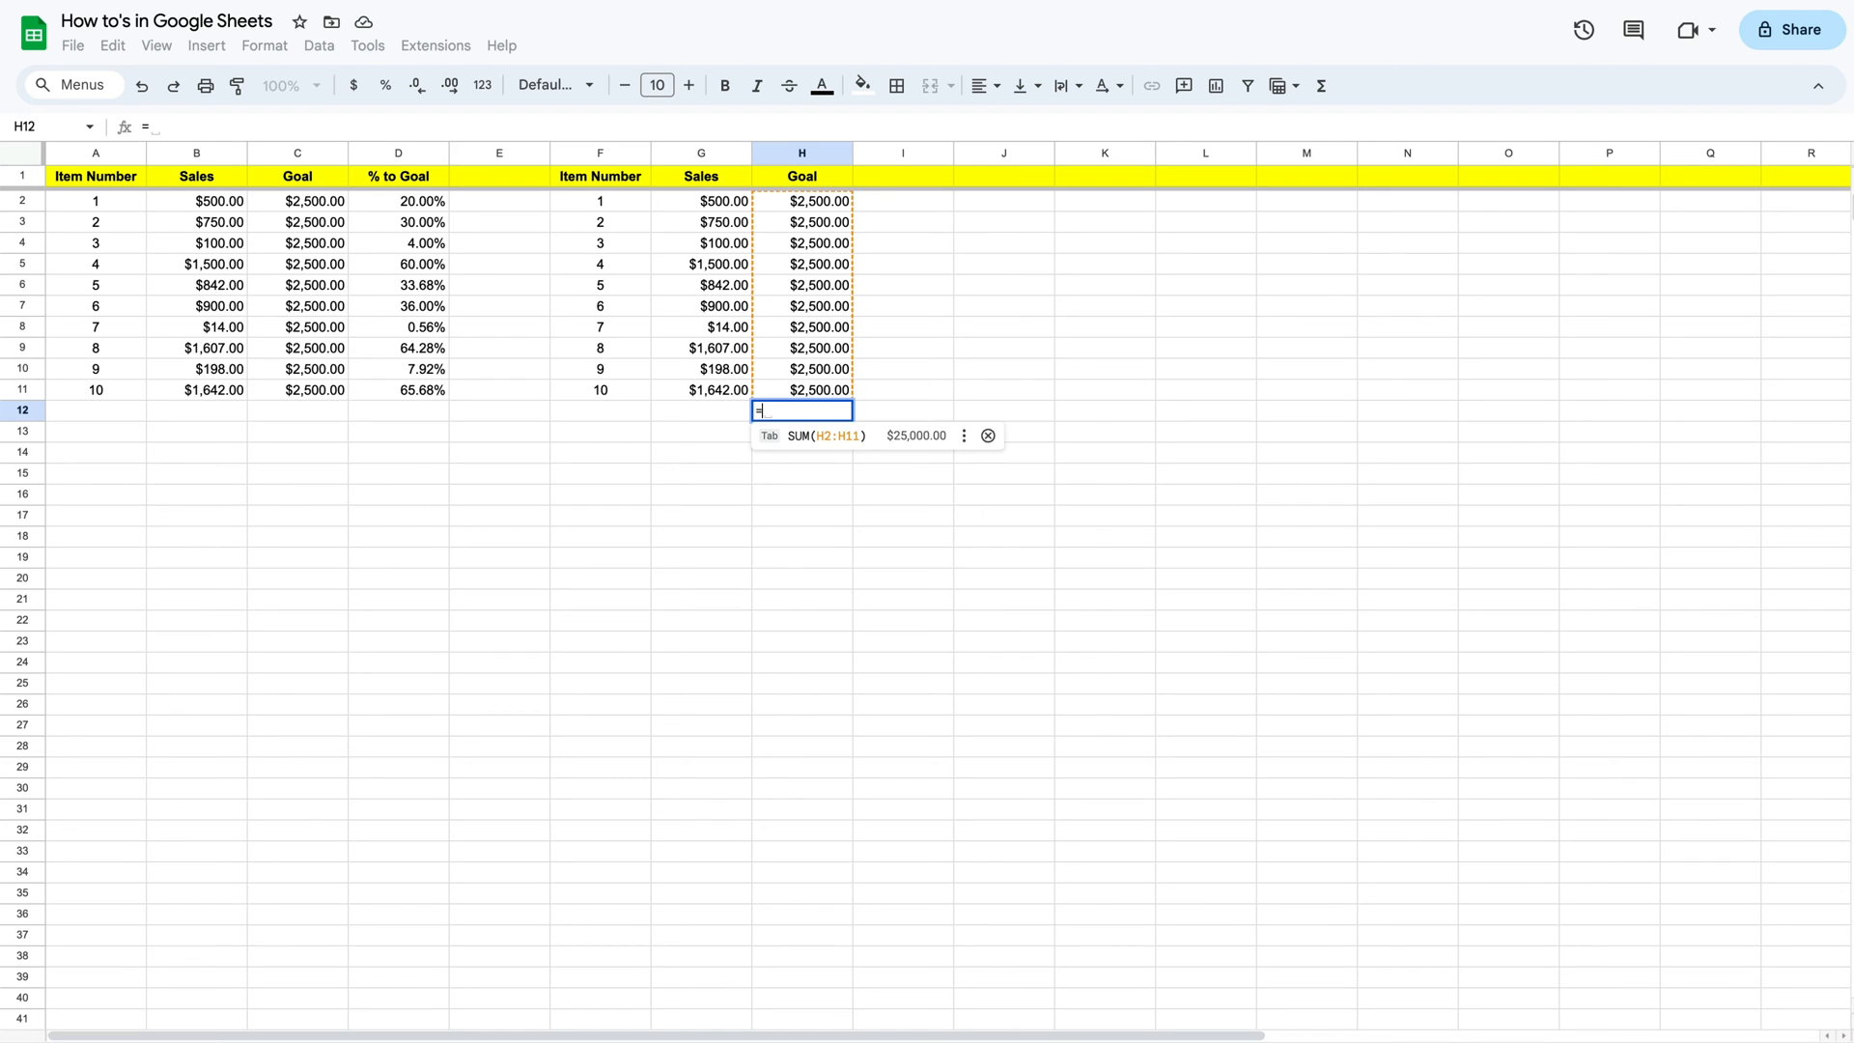
text(SUM(H2:H11)
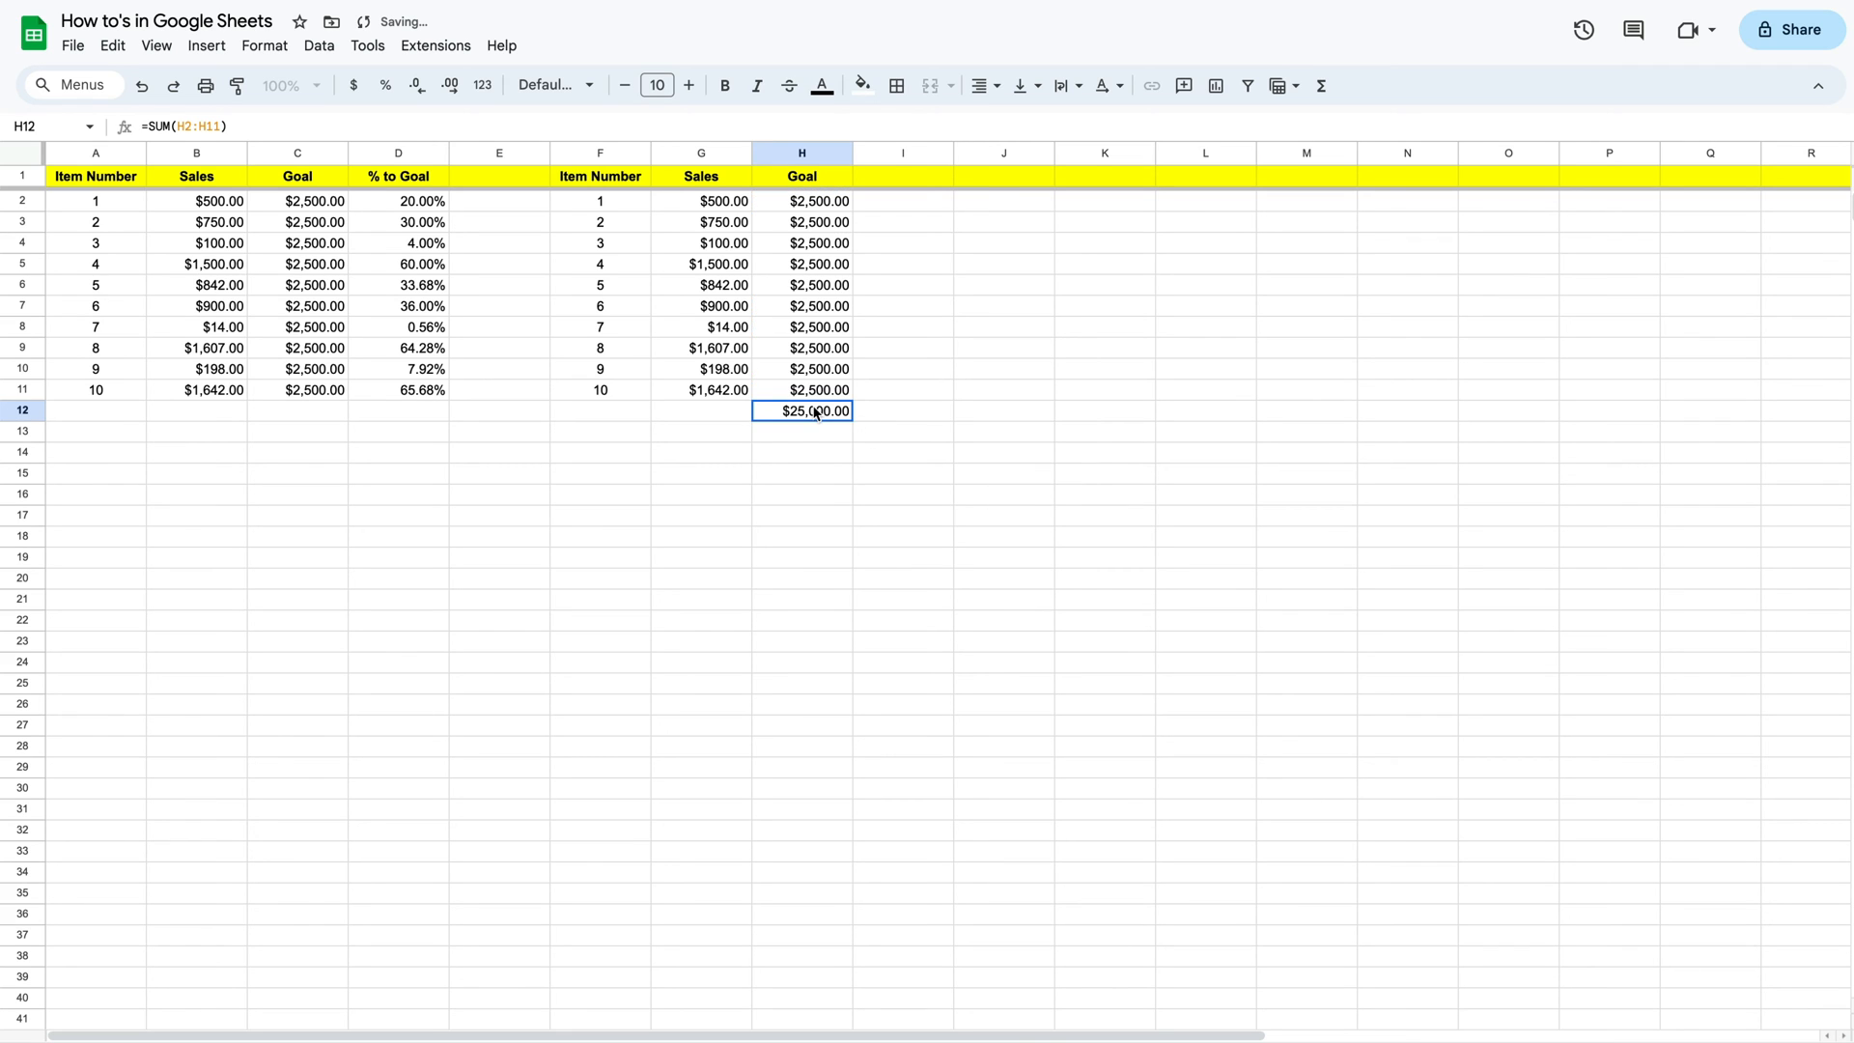
click(1103, 429)
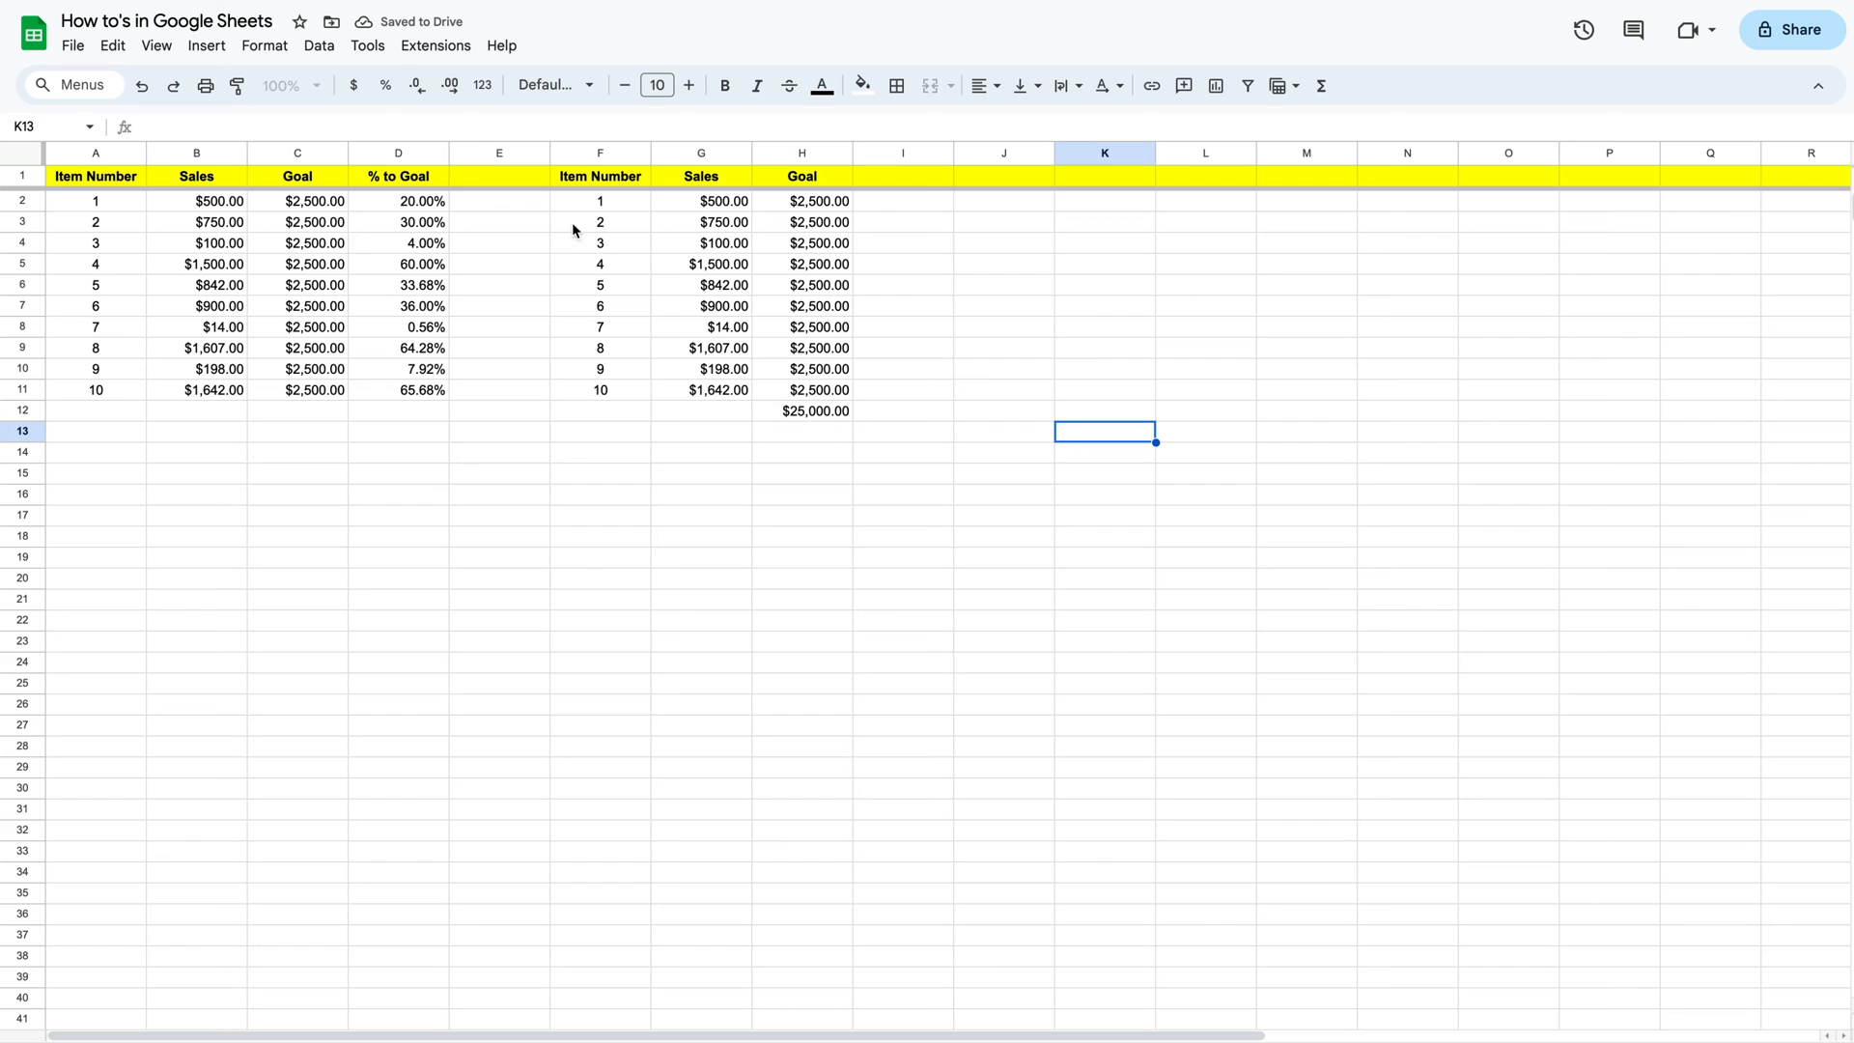
Add a '% to the Total Goal' header in I1 and widen column I
click(398, 176)
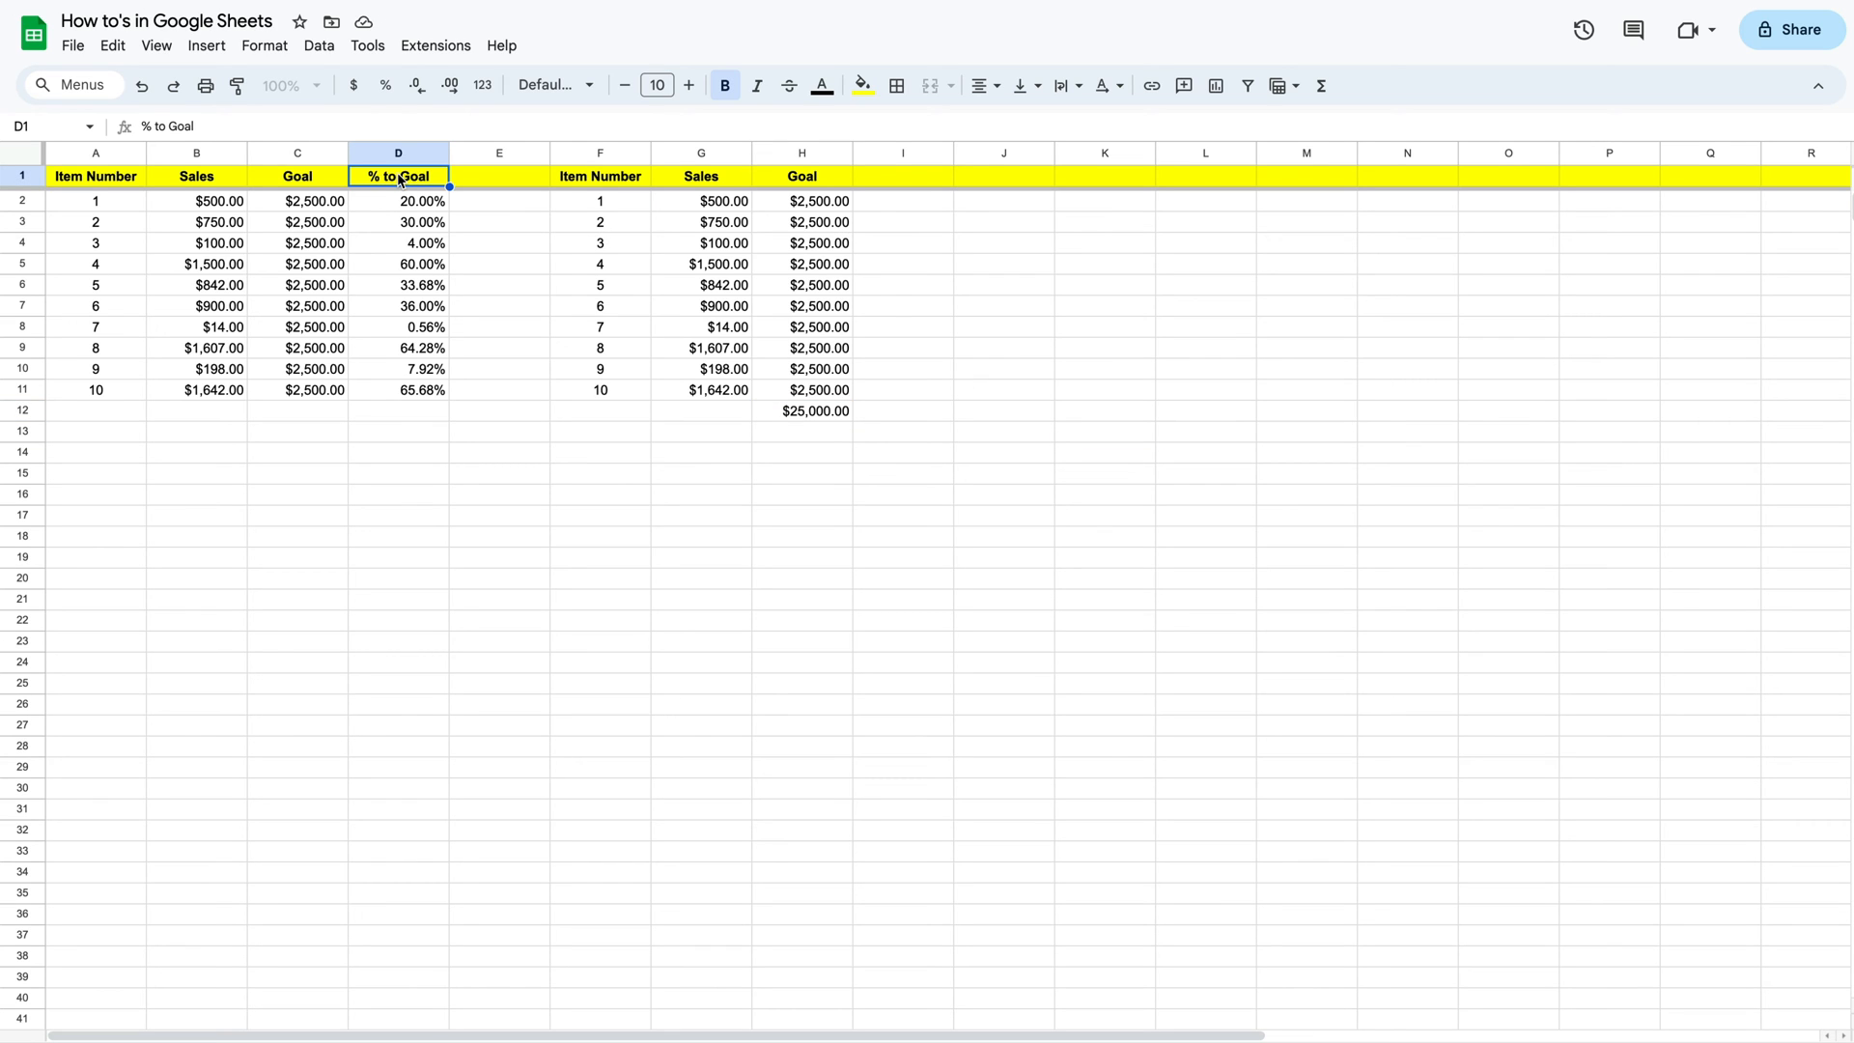
click(902, 176)
text(% to the Total Goal)
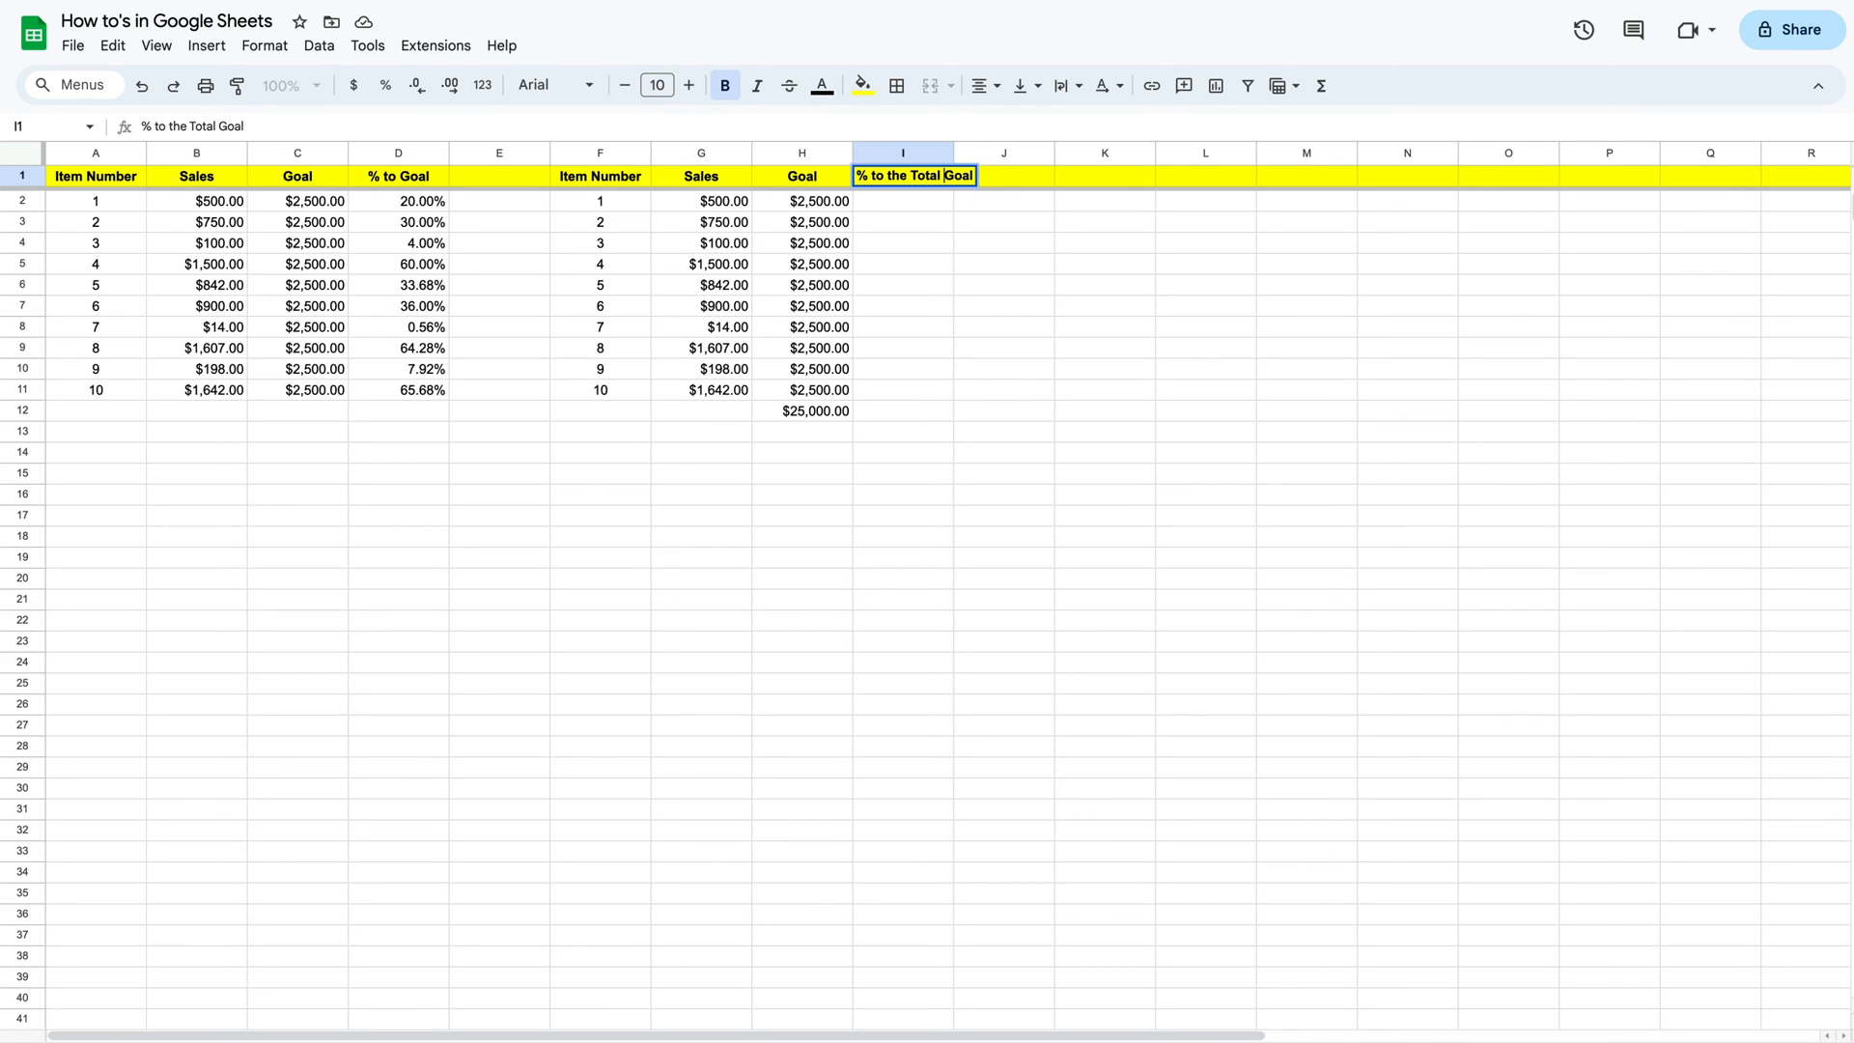
click(1003, 326)
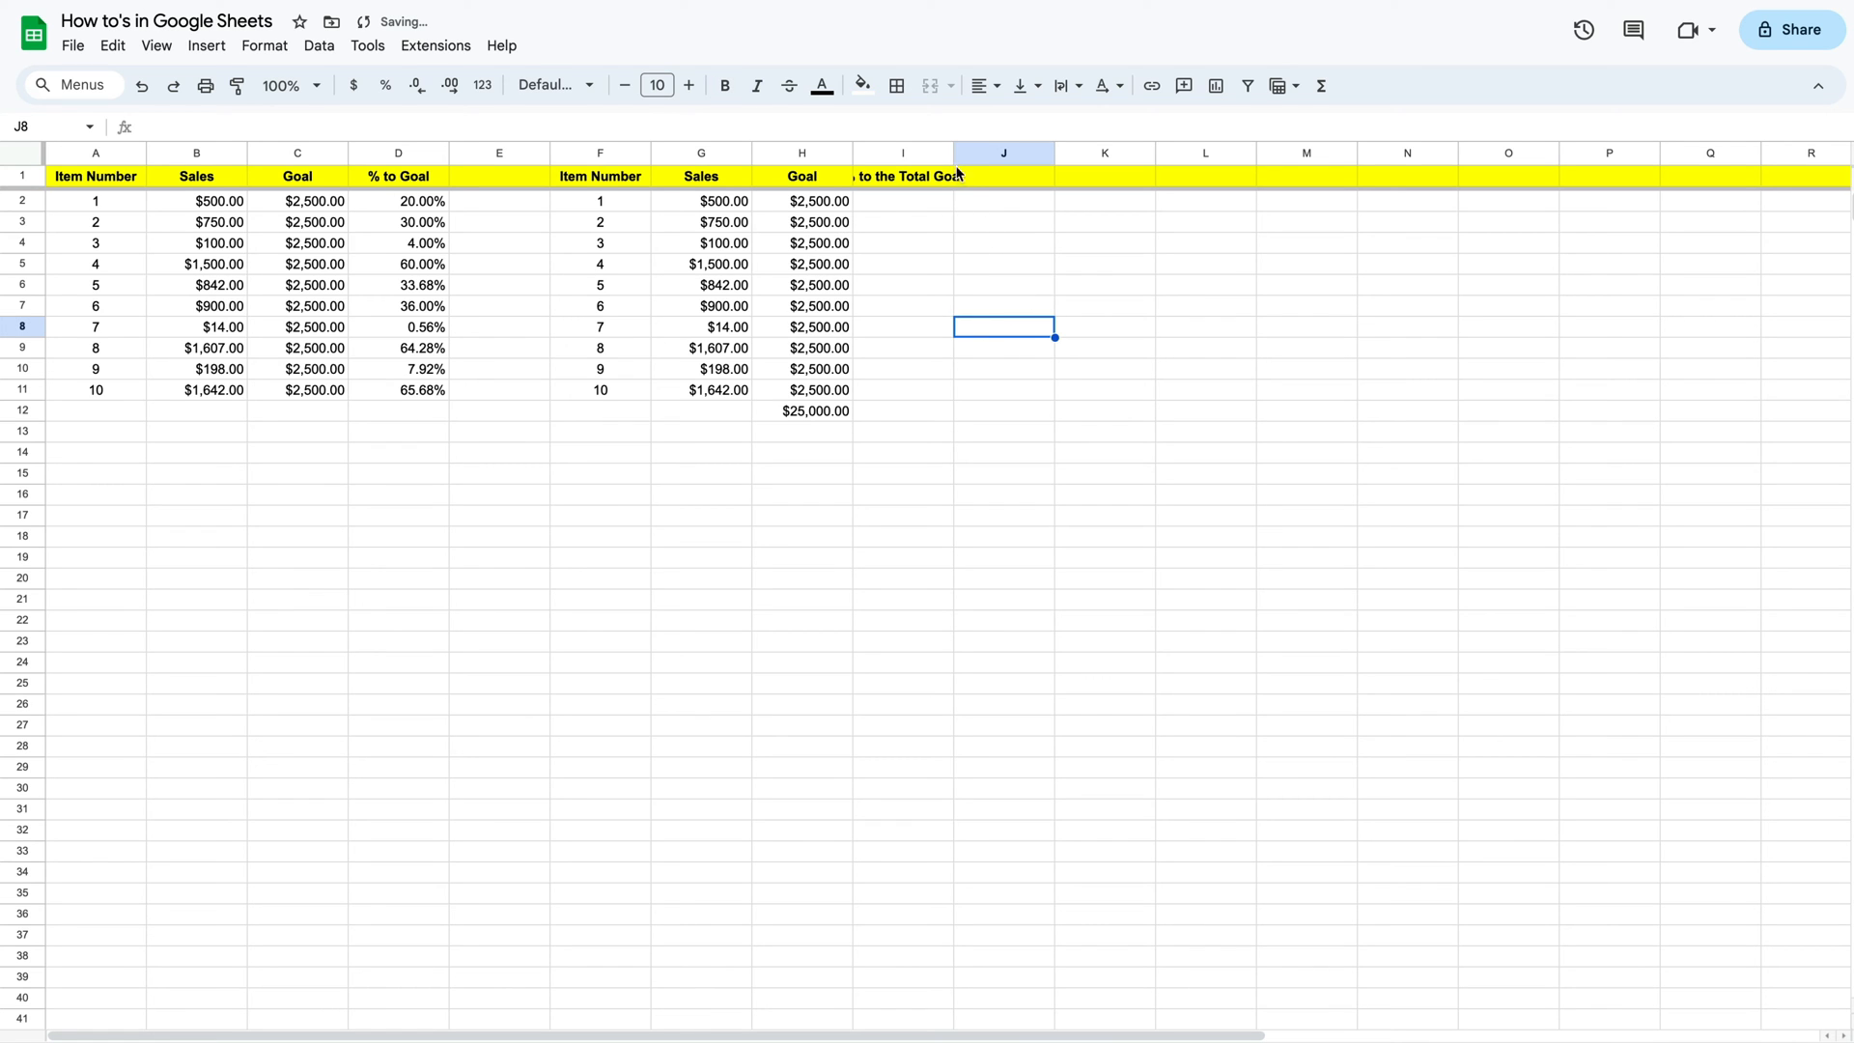
click(902, 153)
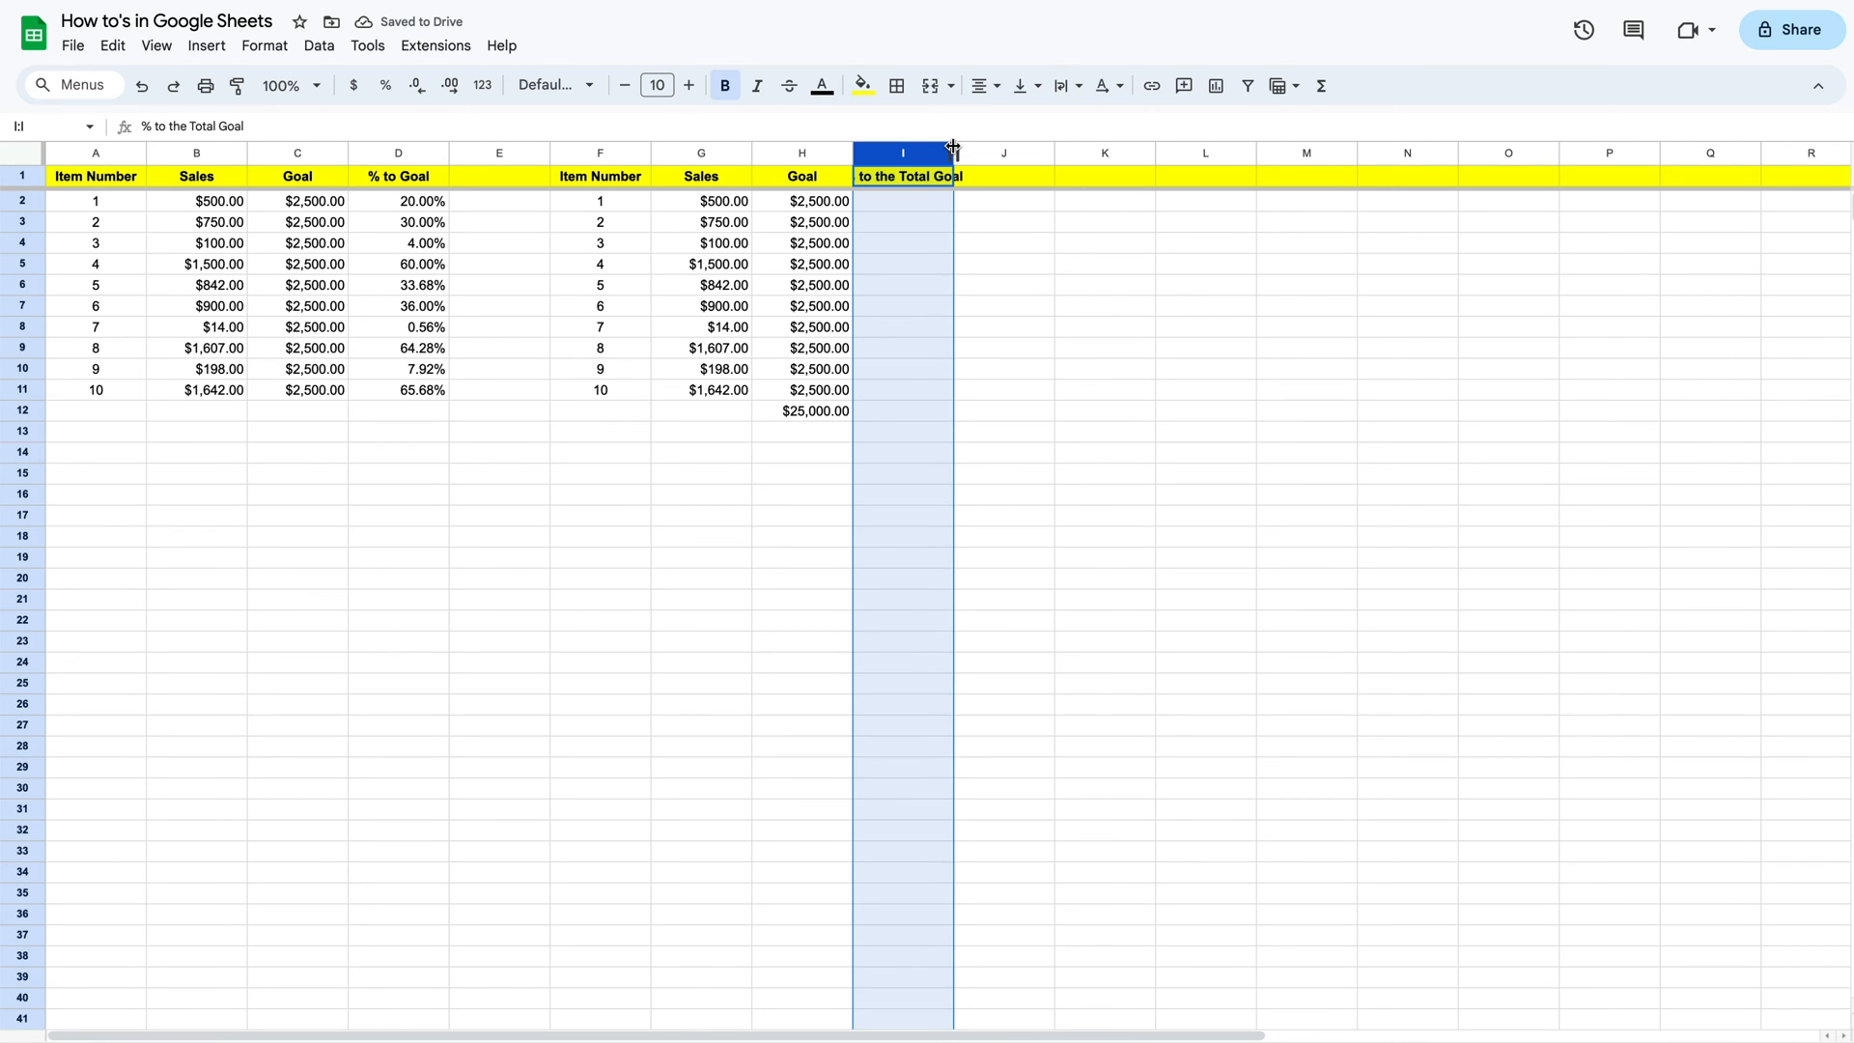
Enter =G2/H12 in I2 so item 1's sales share of the total goal shows 0.02
click(916, 199)
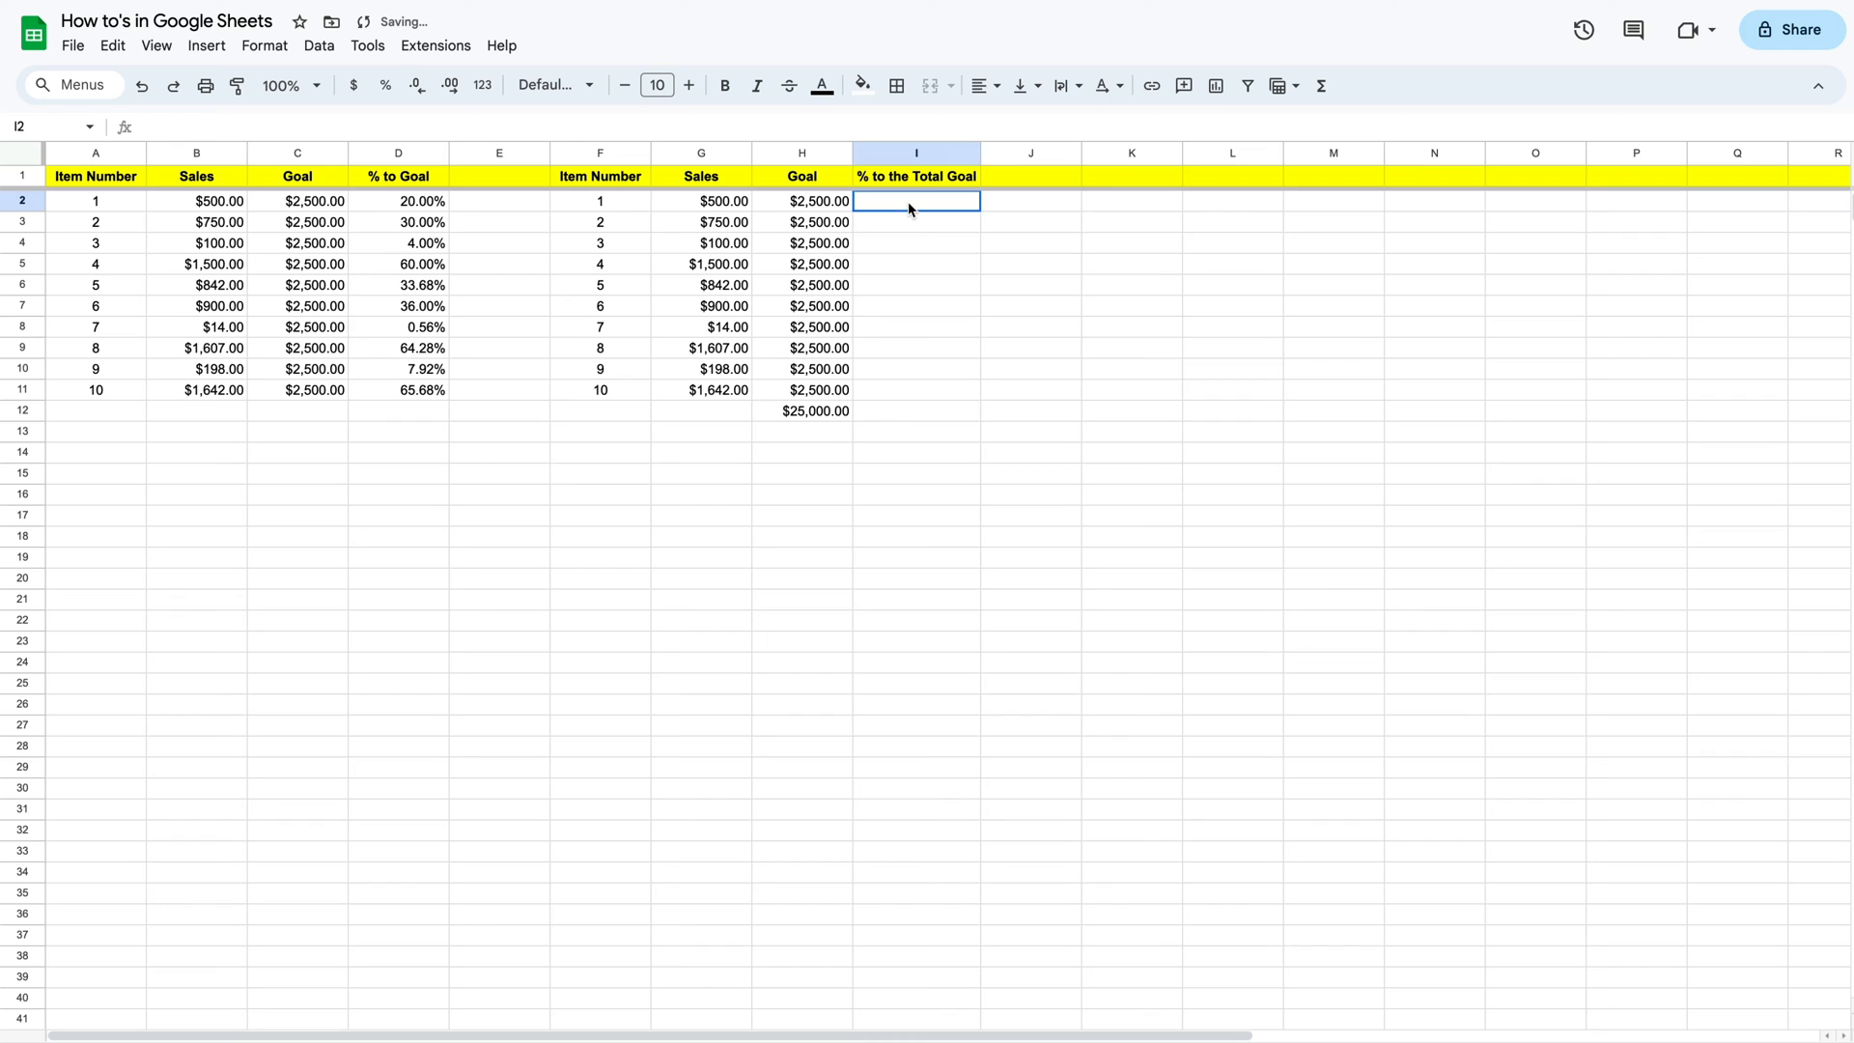
text(=)
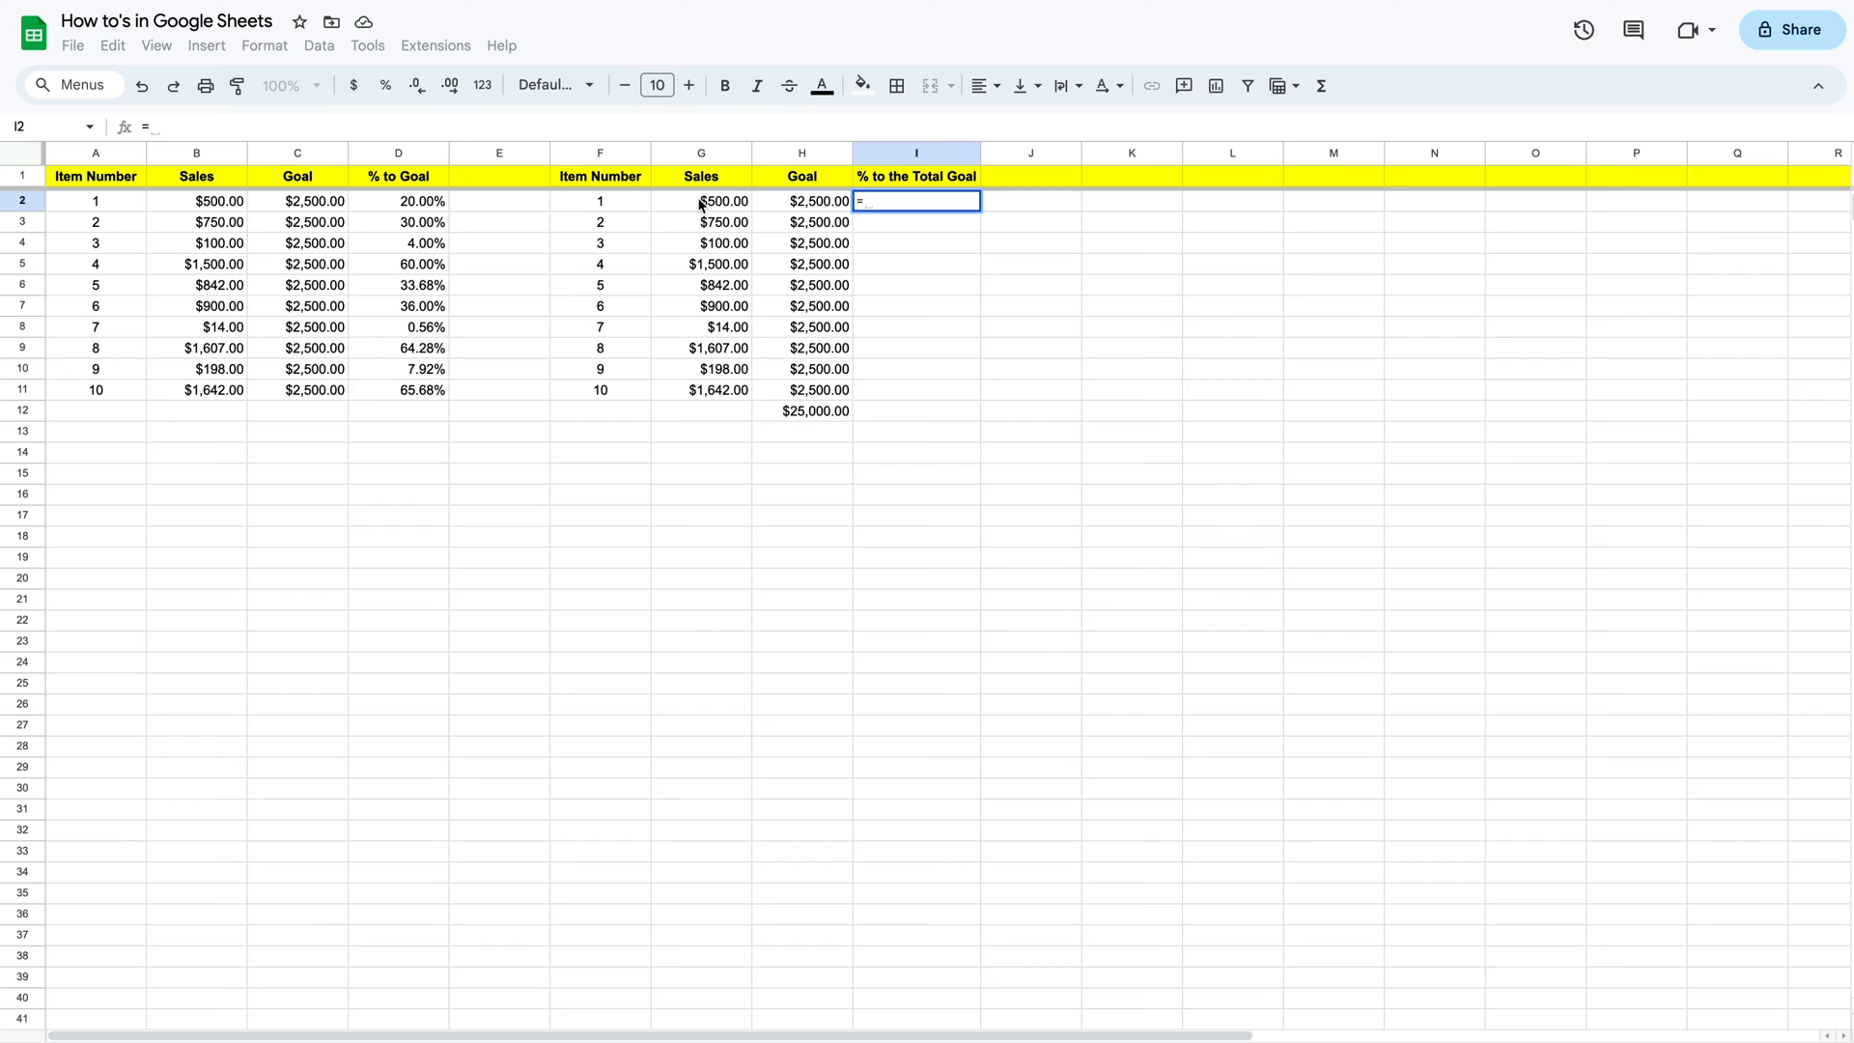
click(699, 201)
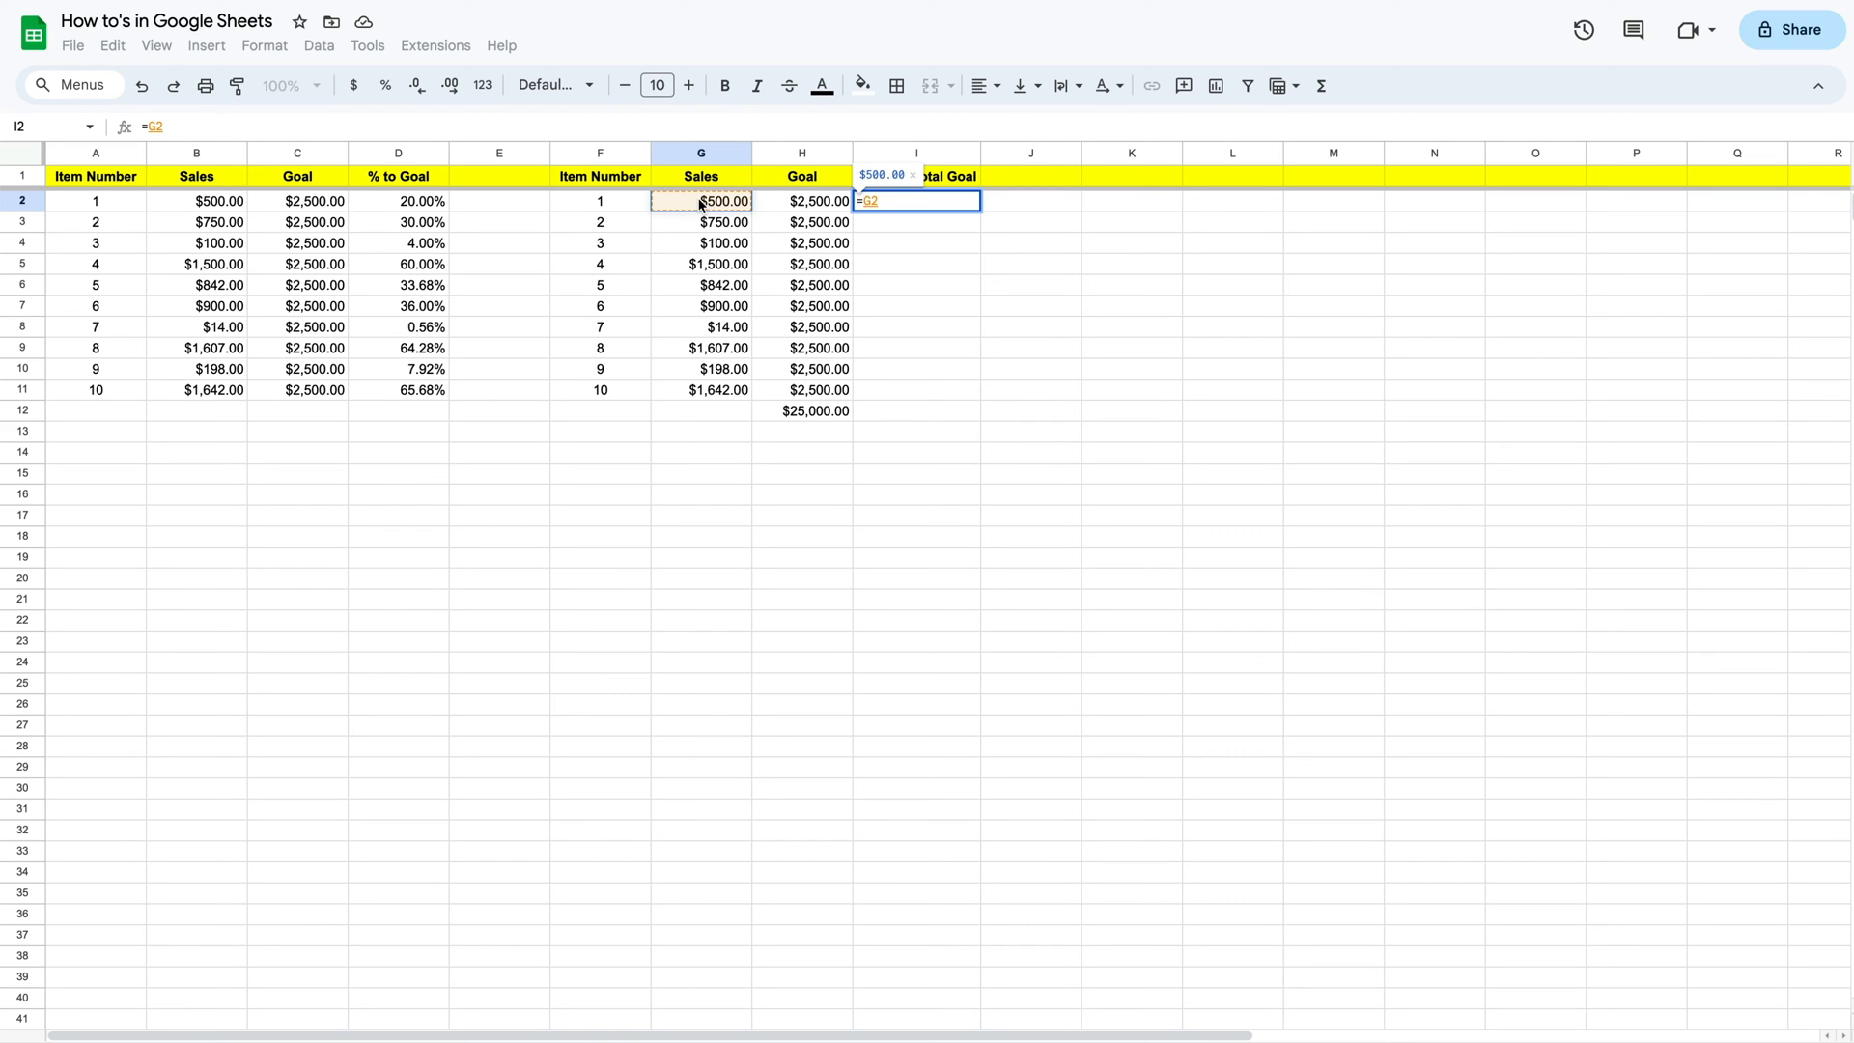
text(/)
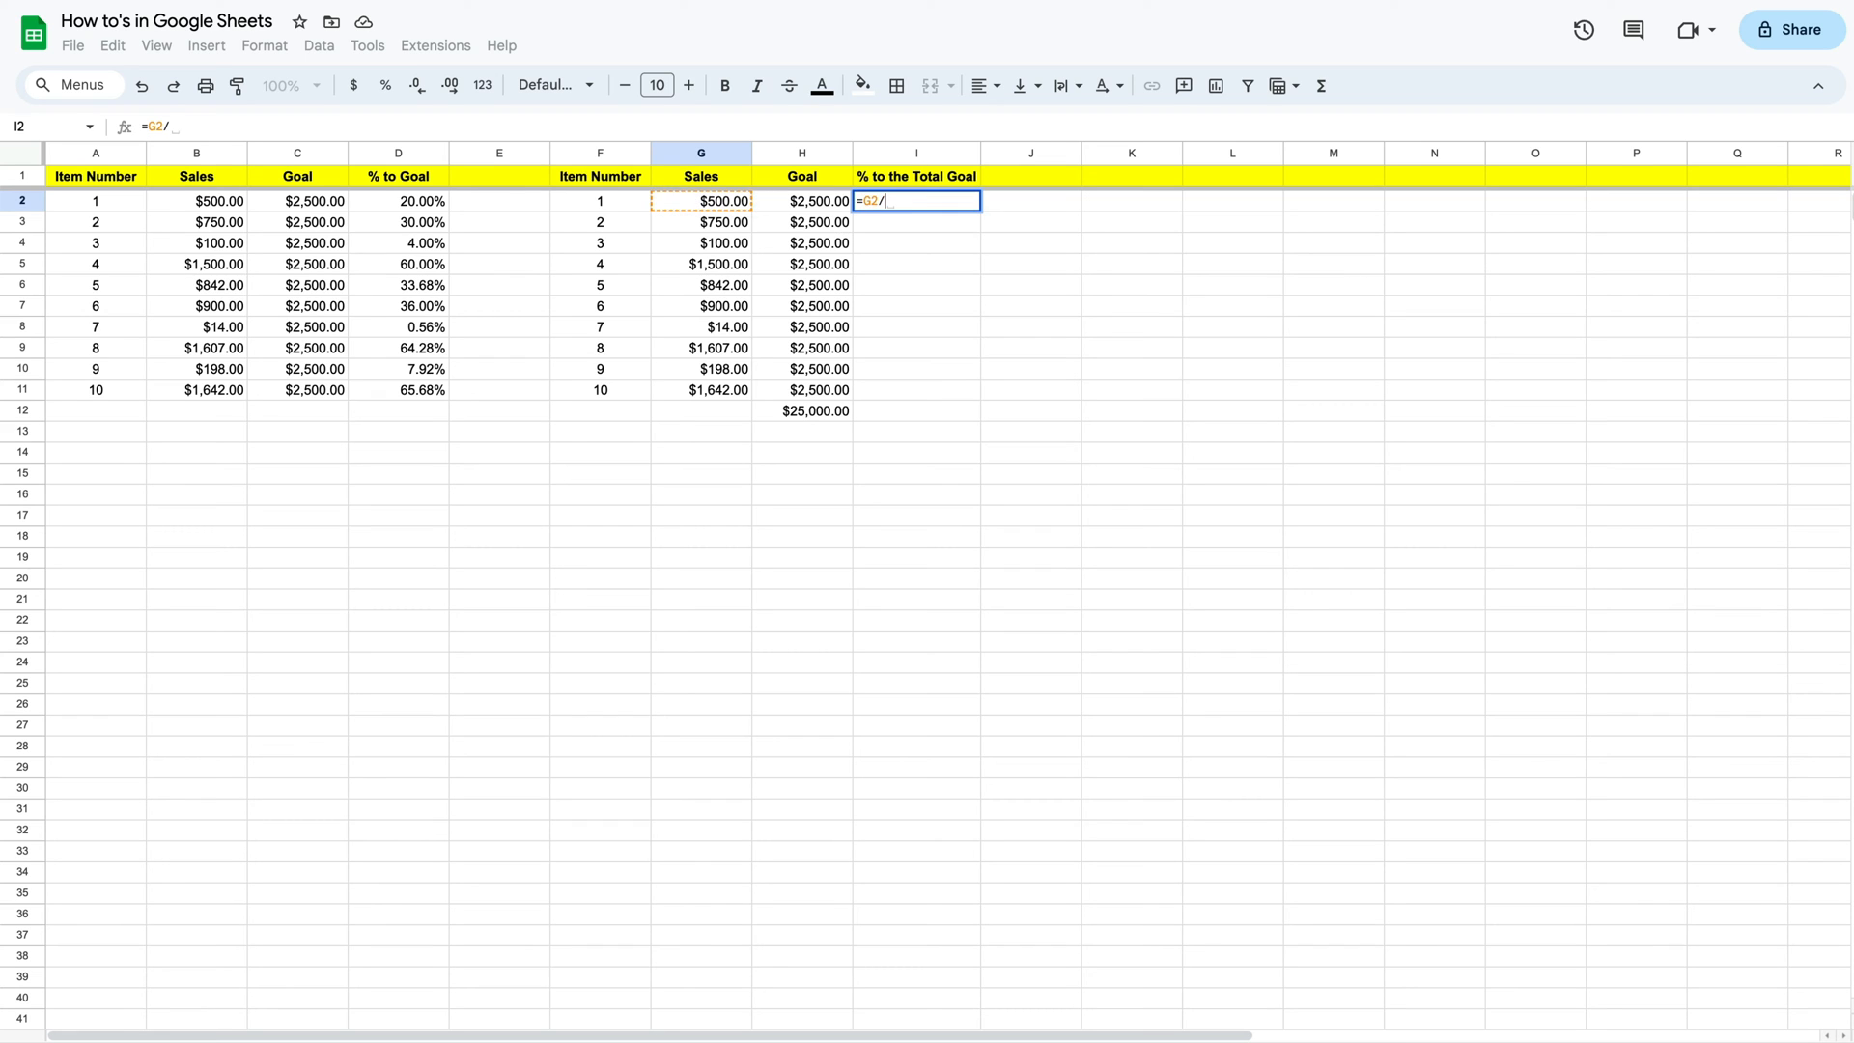
mouse_move(786, 423)
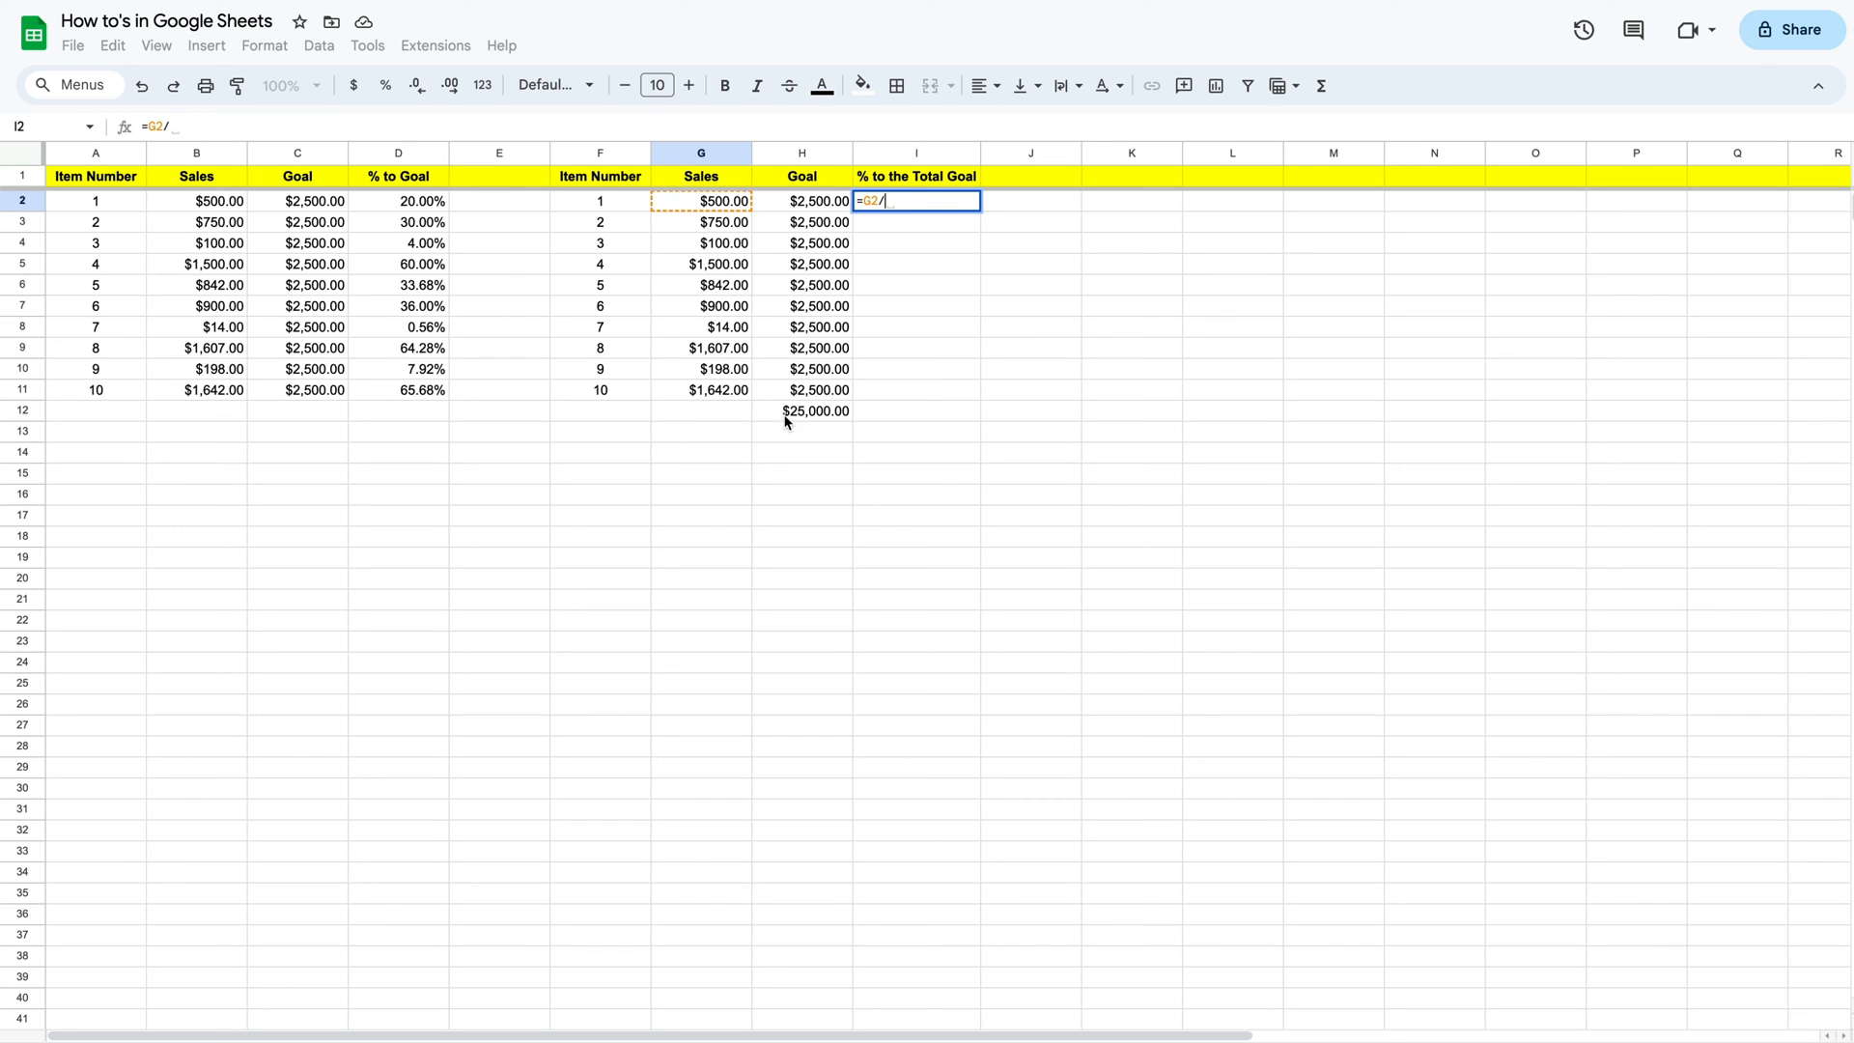
click(801, 409)
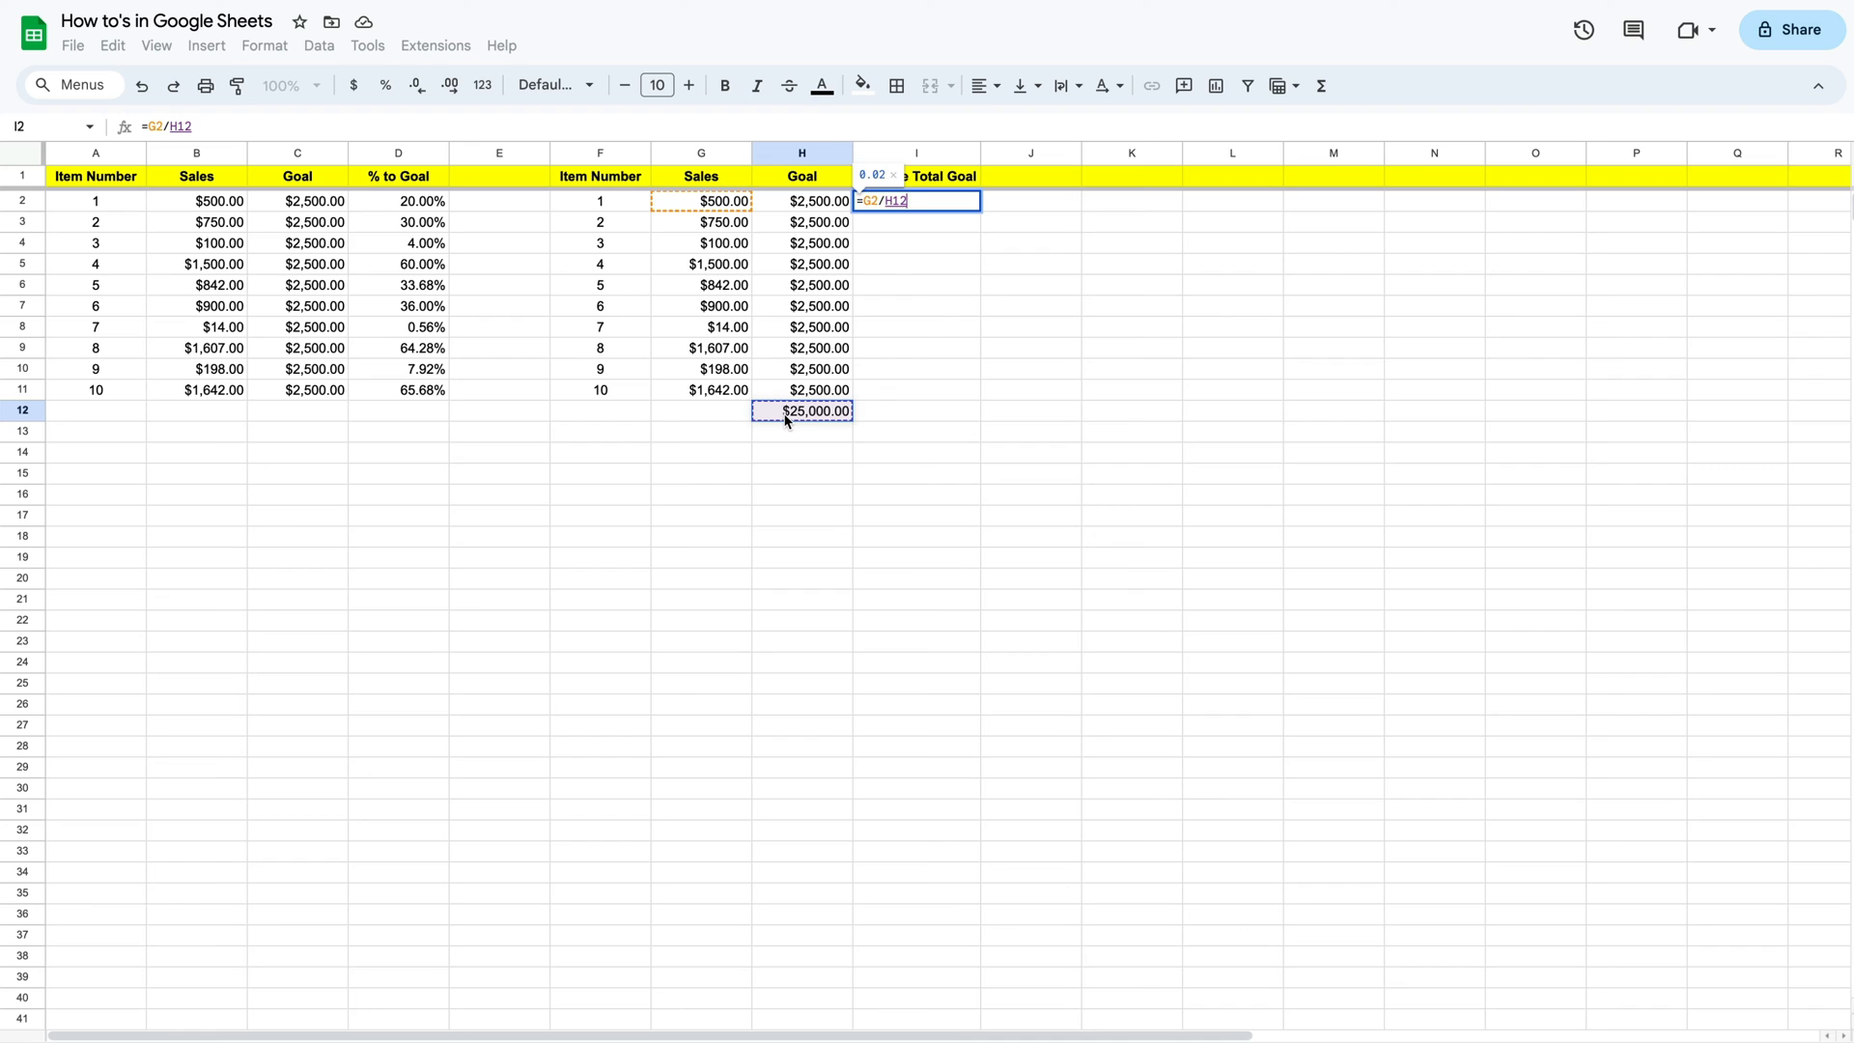
key(Return)
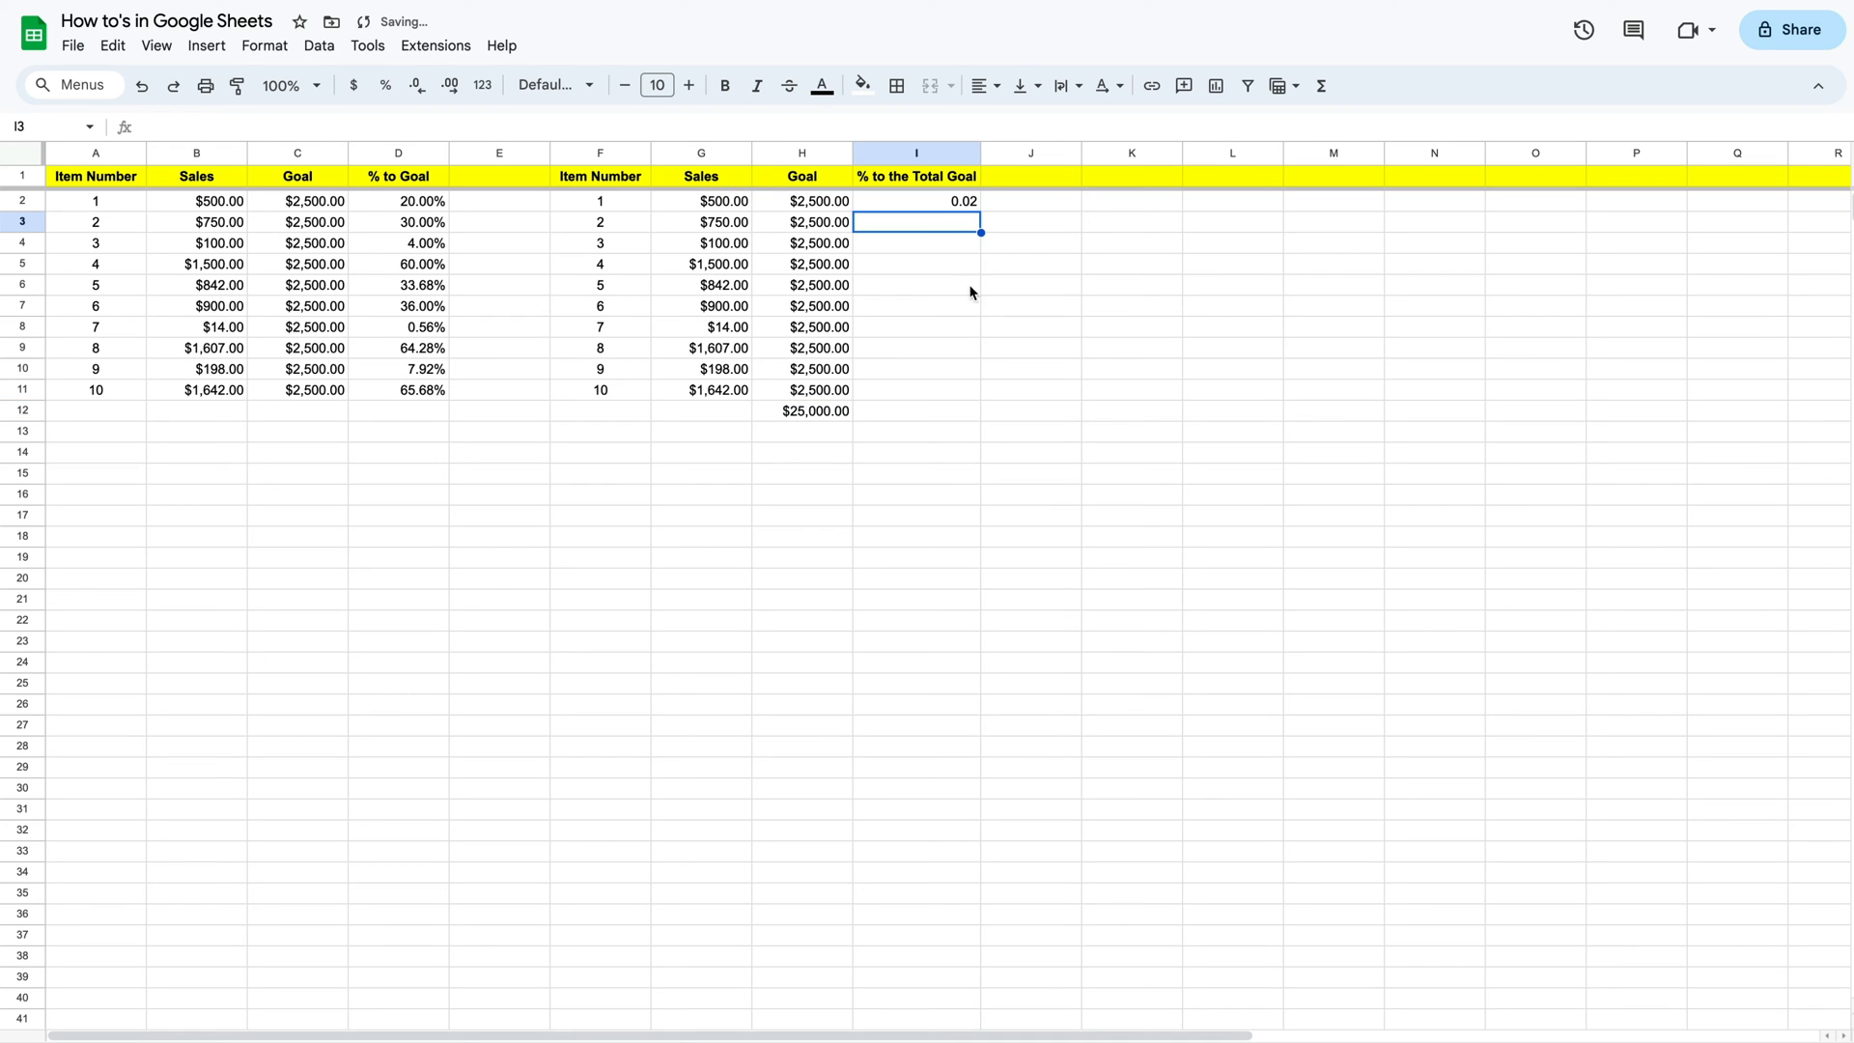
mouse_move(931, 210)
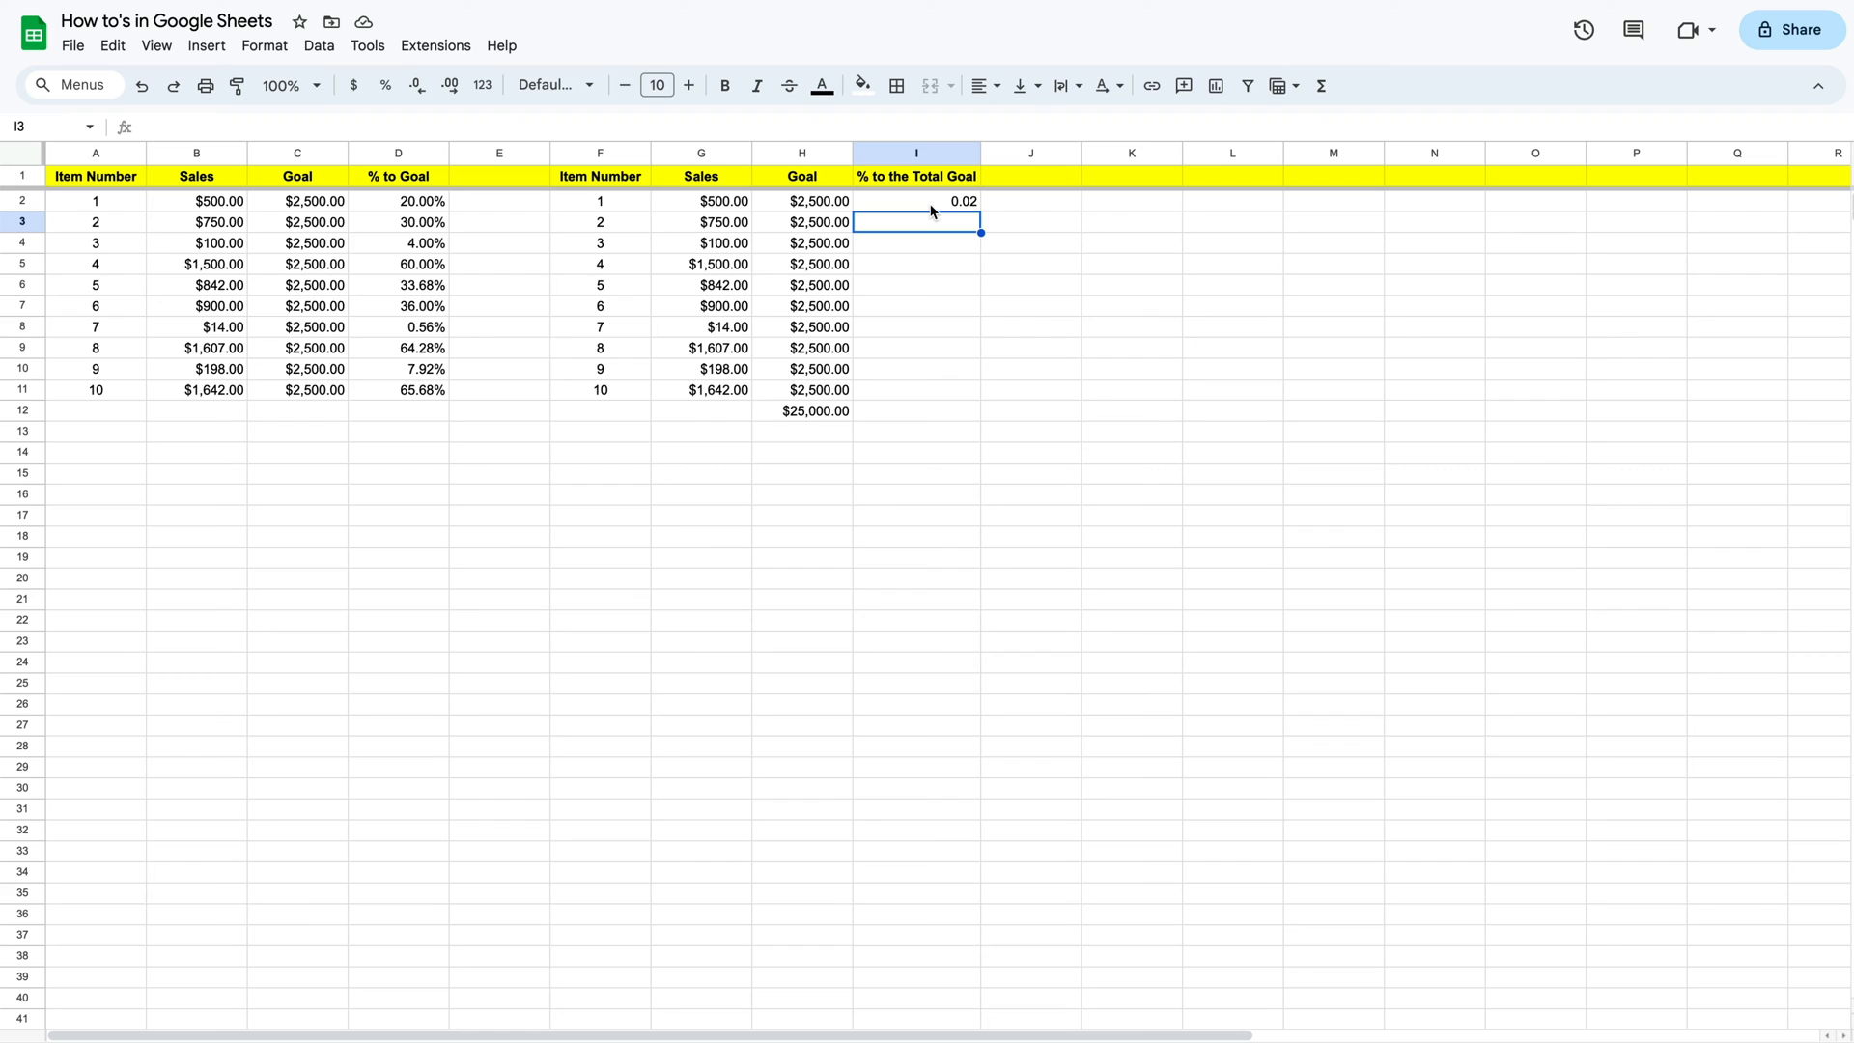
Change I2 to =G2/$H$12 and accept the autofill to fill I3:I11
click(914, 199)
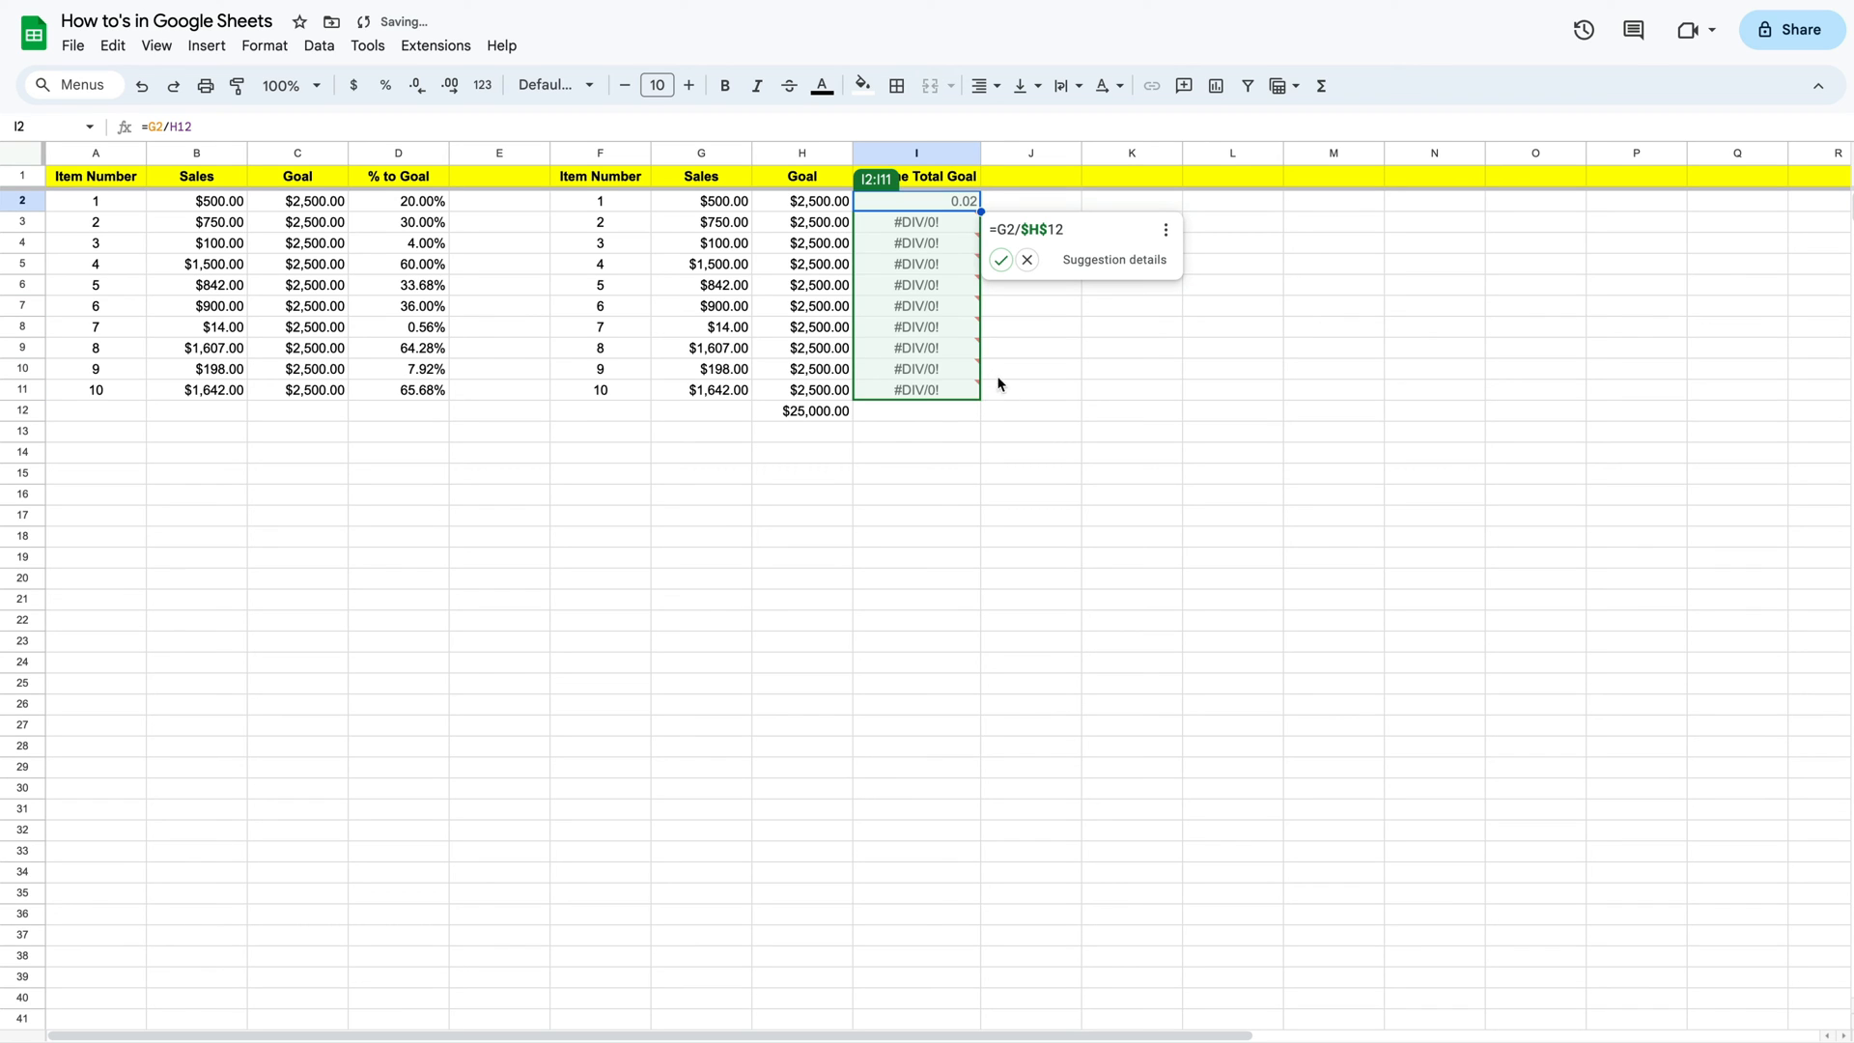
mouse_move(977, 359)
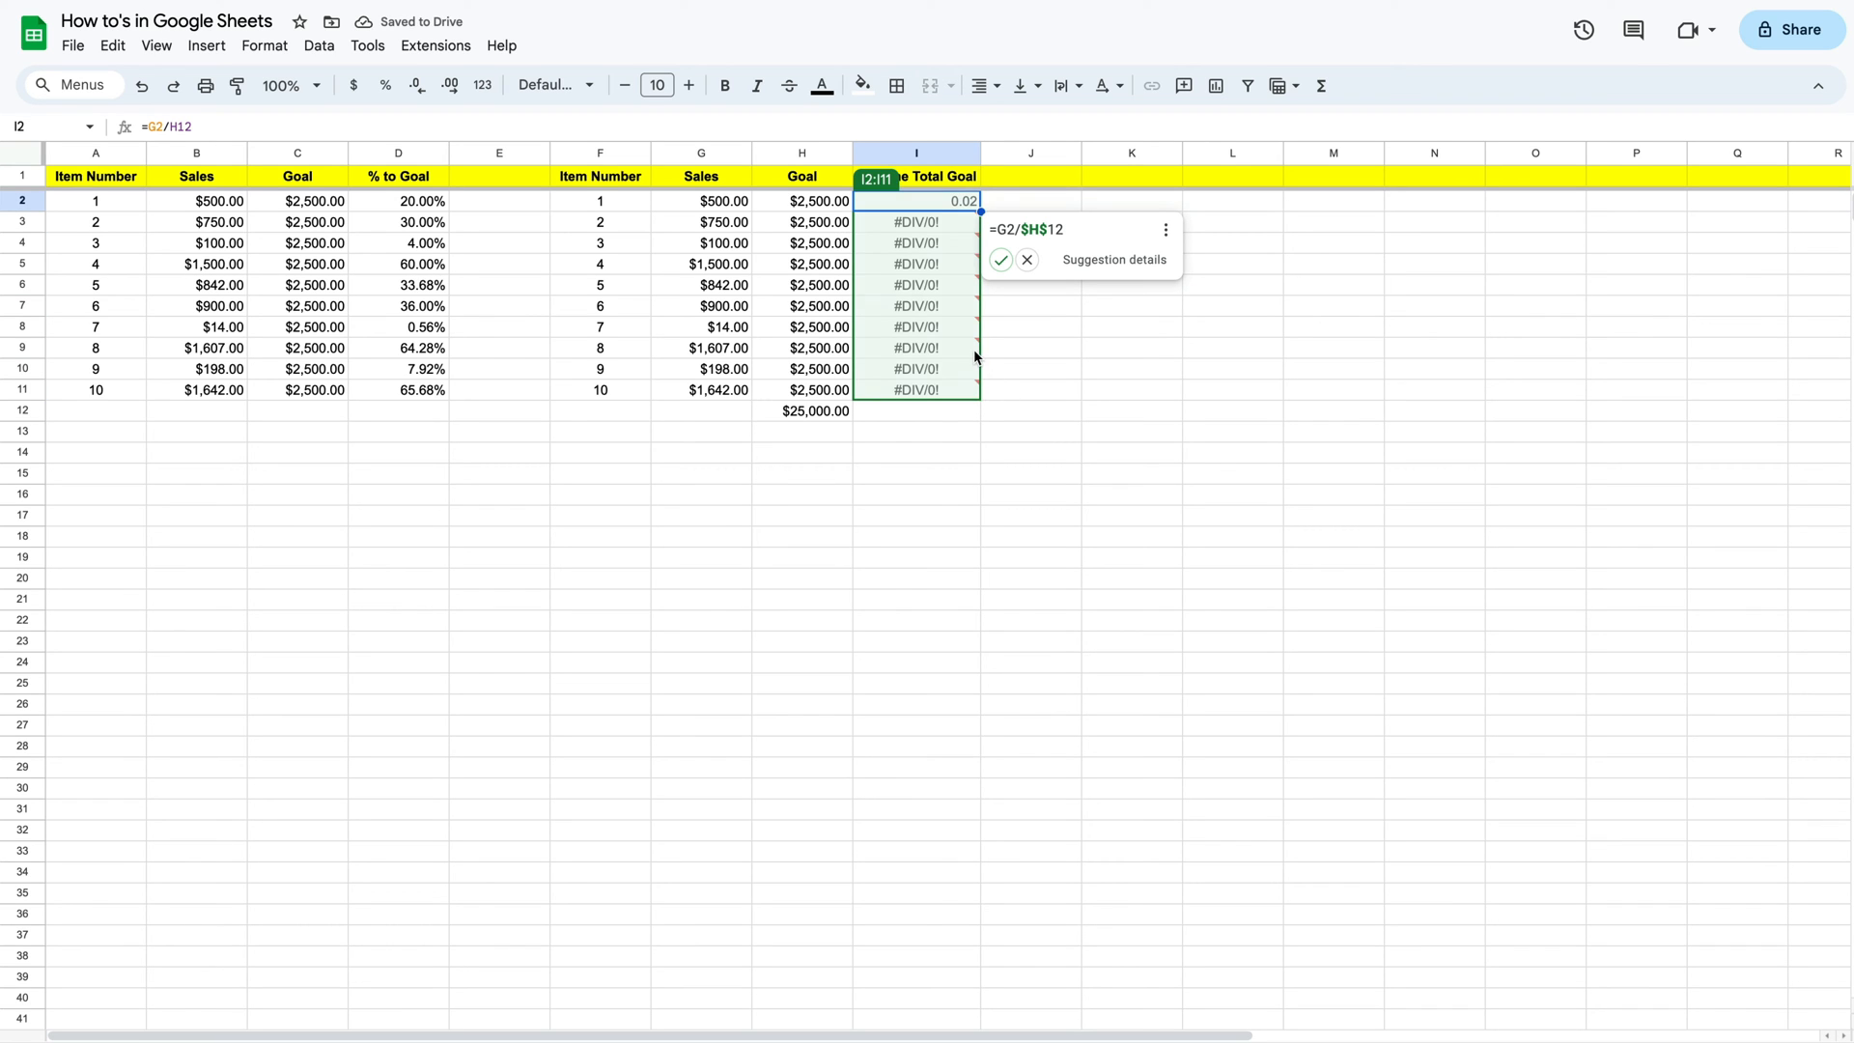
mouse_move(882, 465)
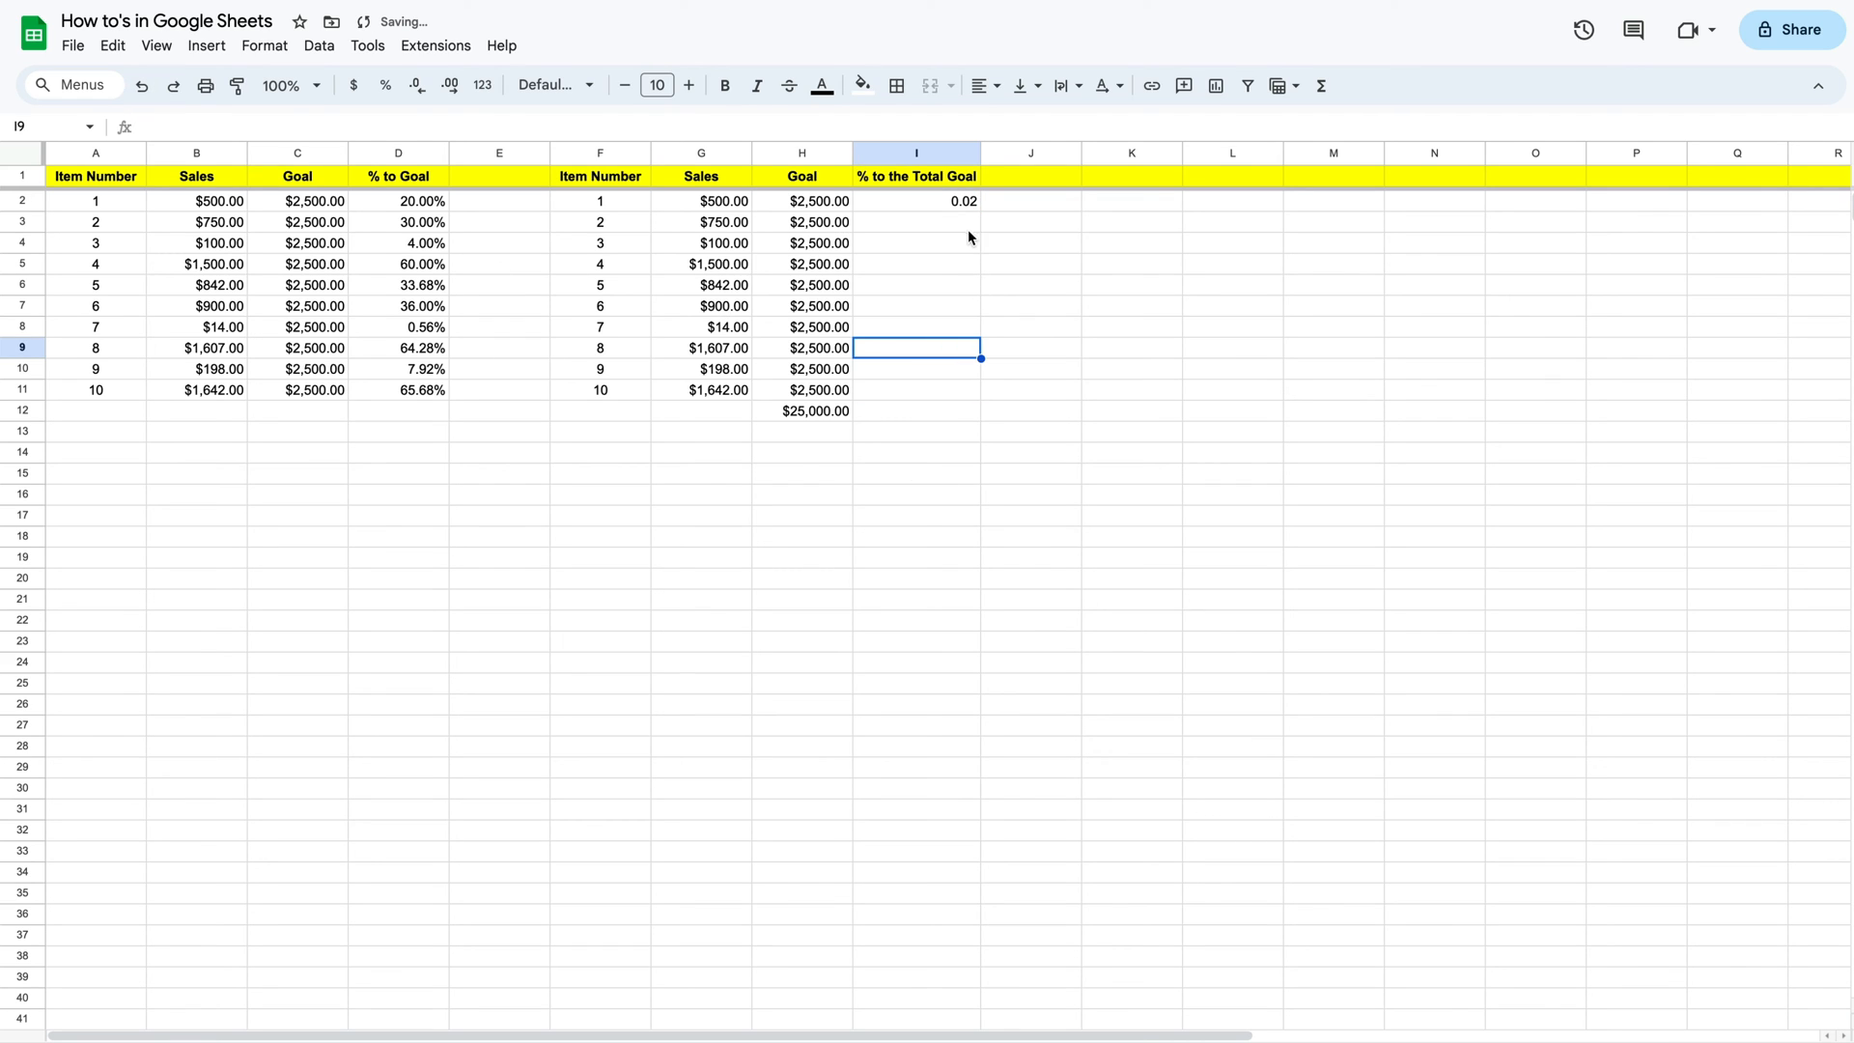
click(915, 201)
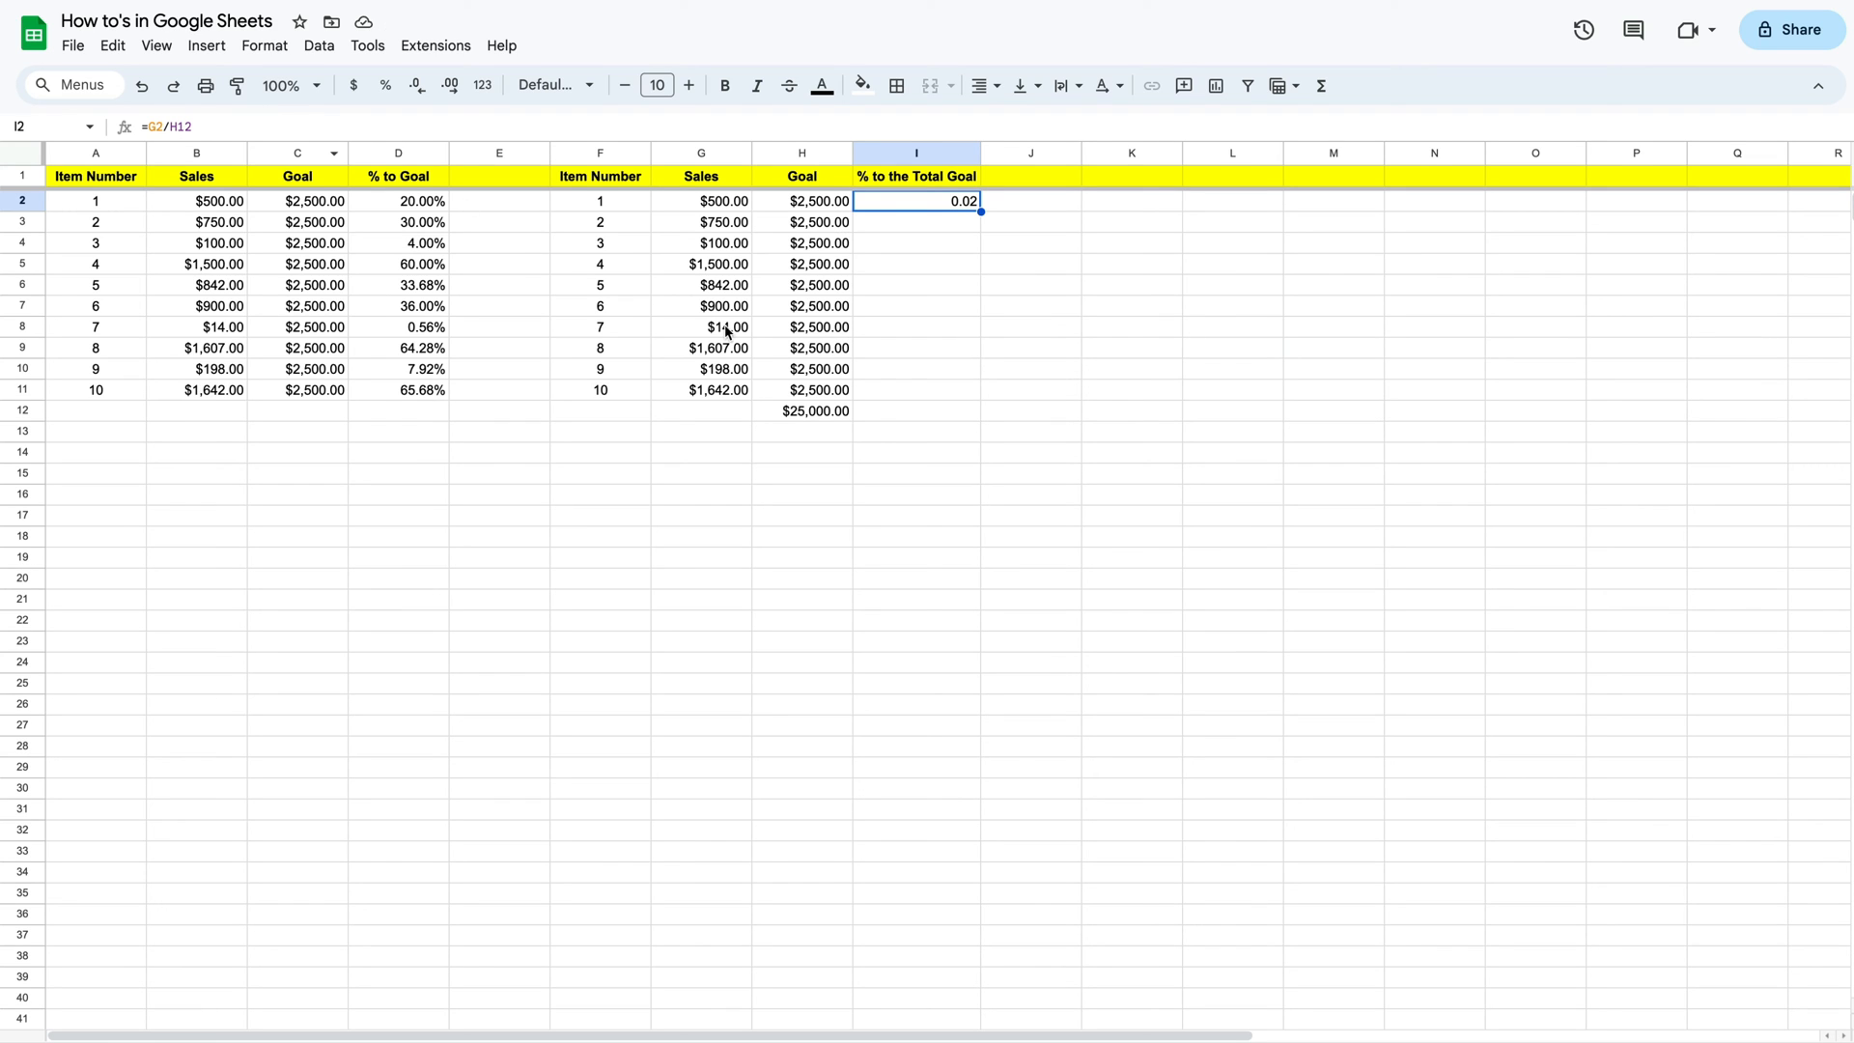
mouse_move(825, 414)
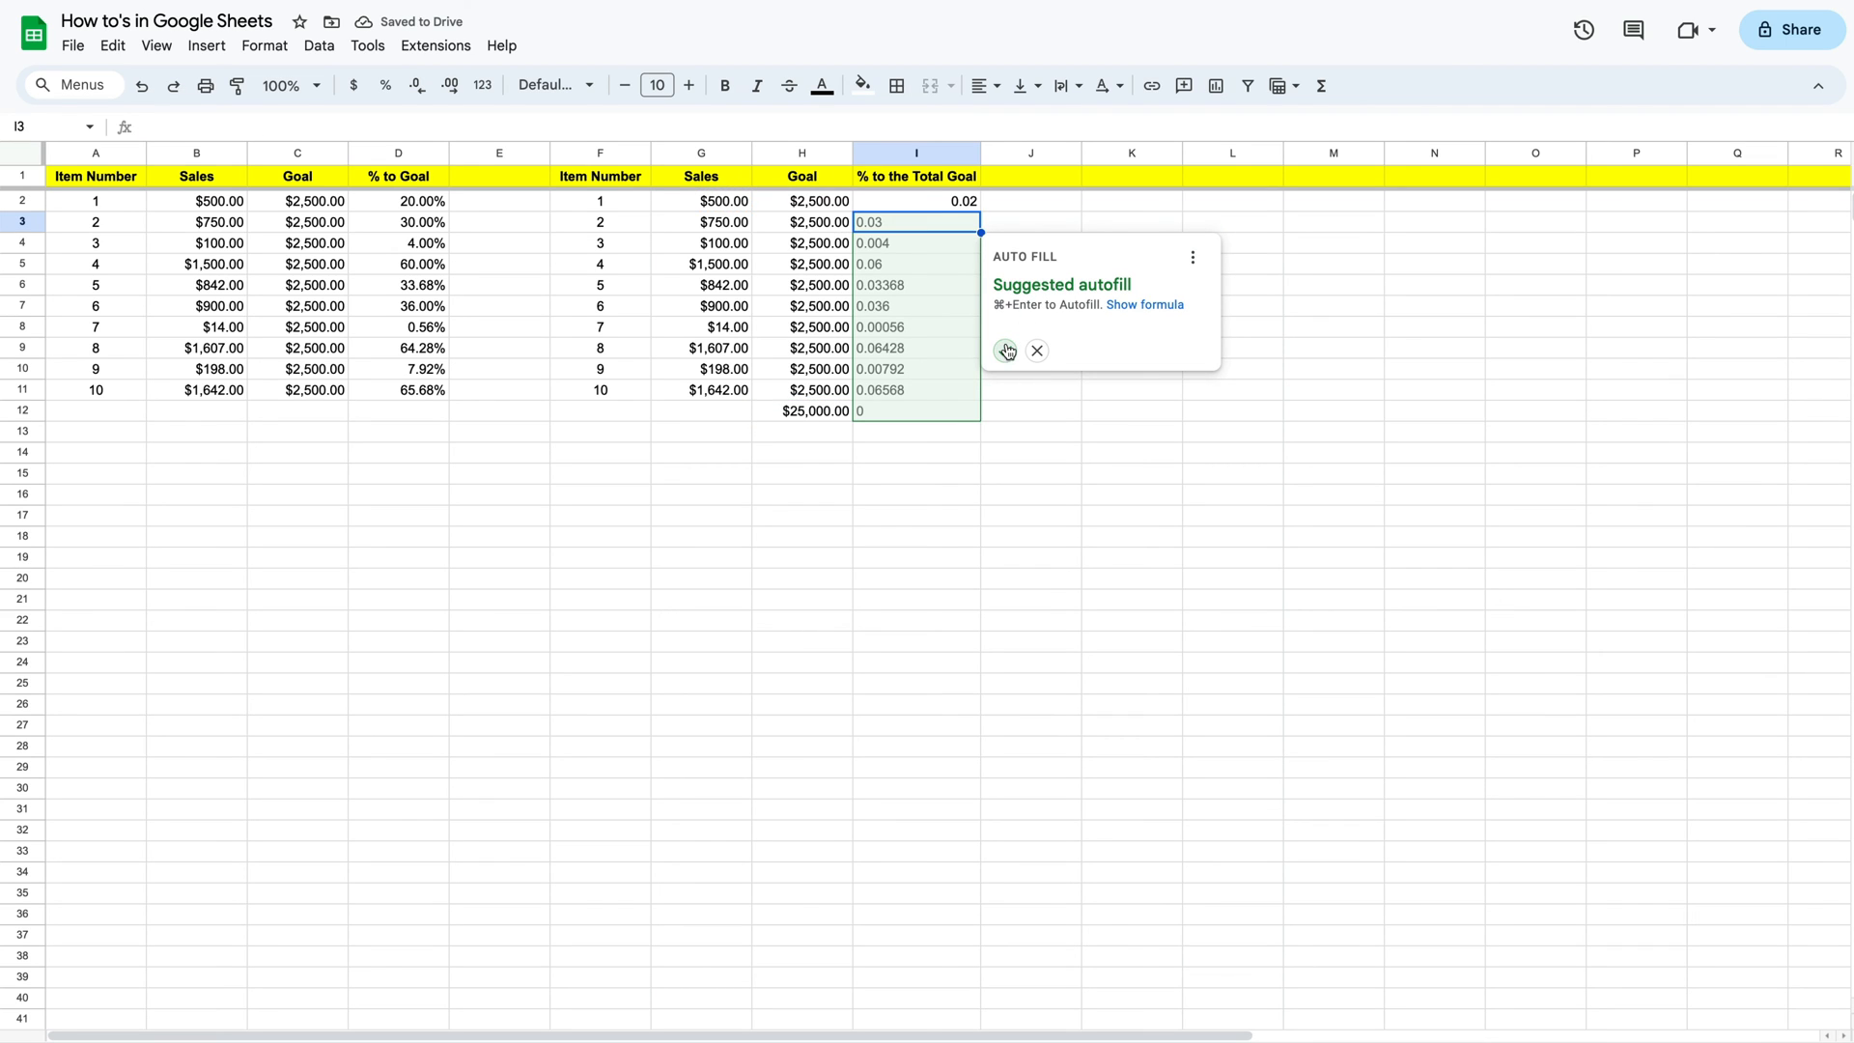
mouse_move(1006, 352)
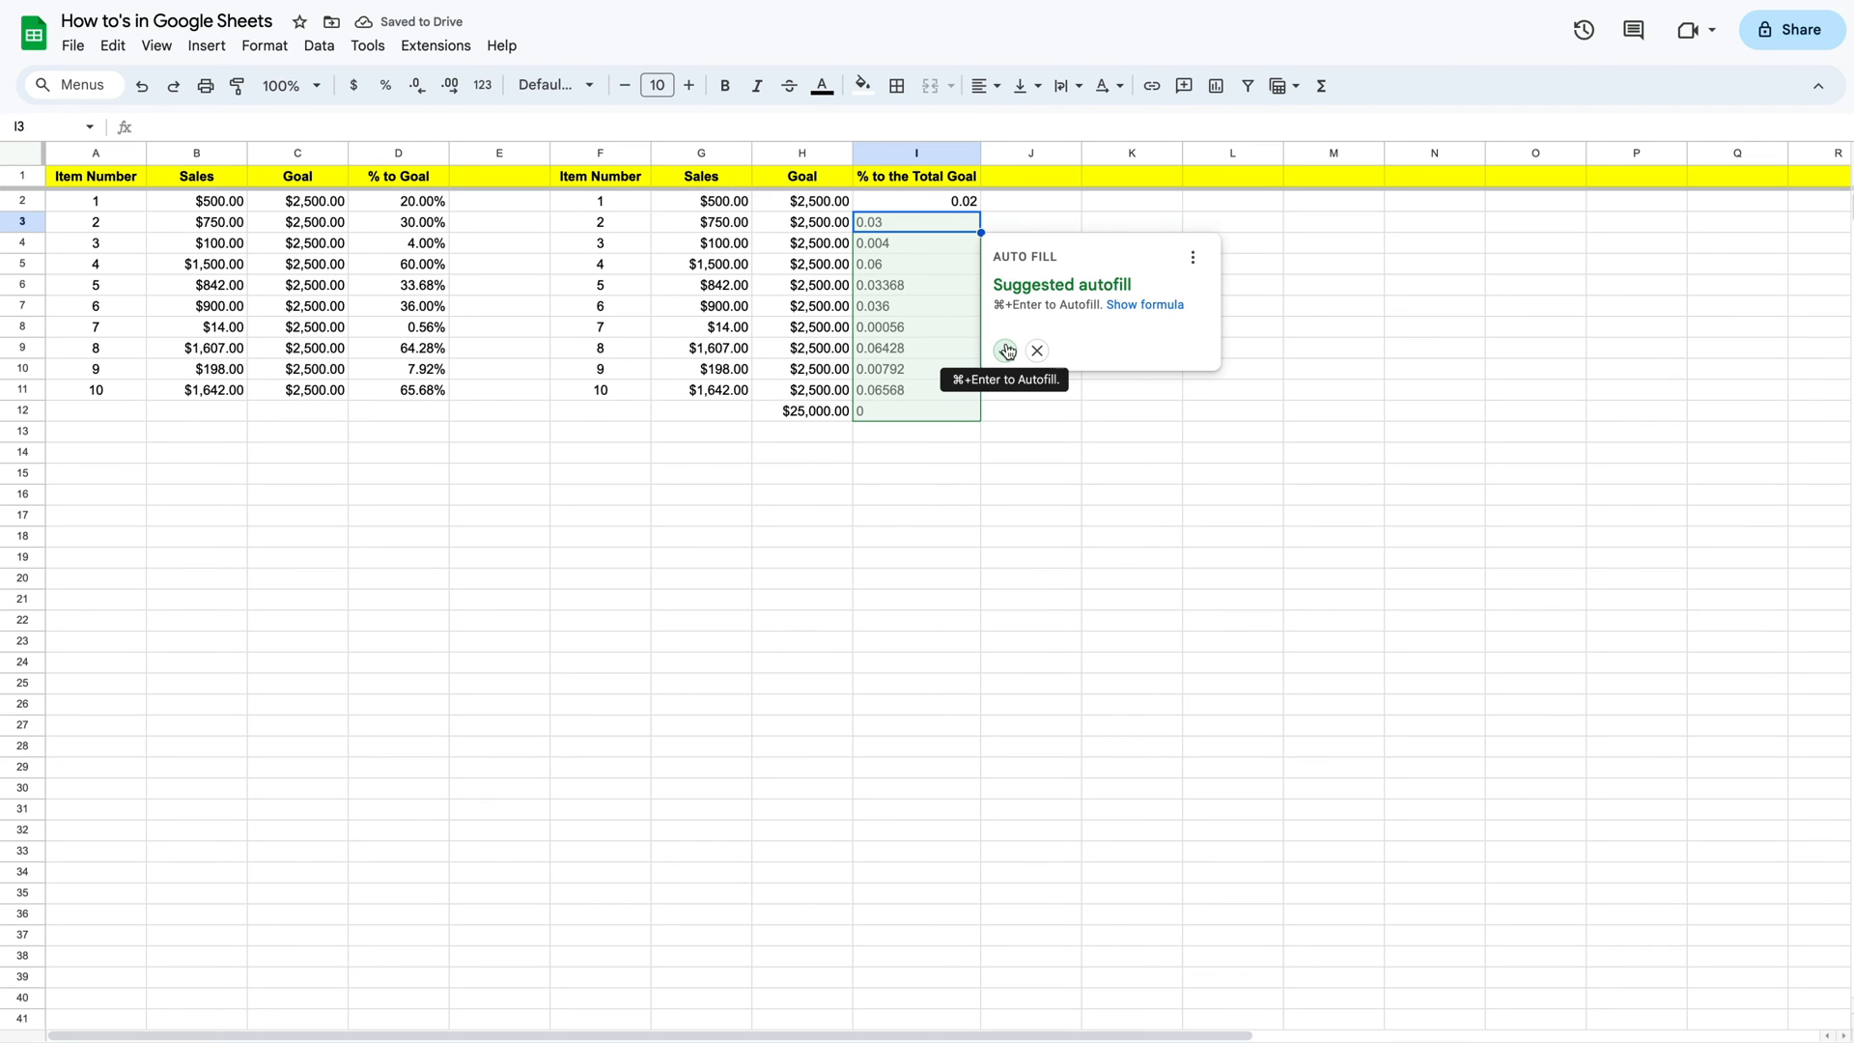
click(1037, 350)
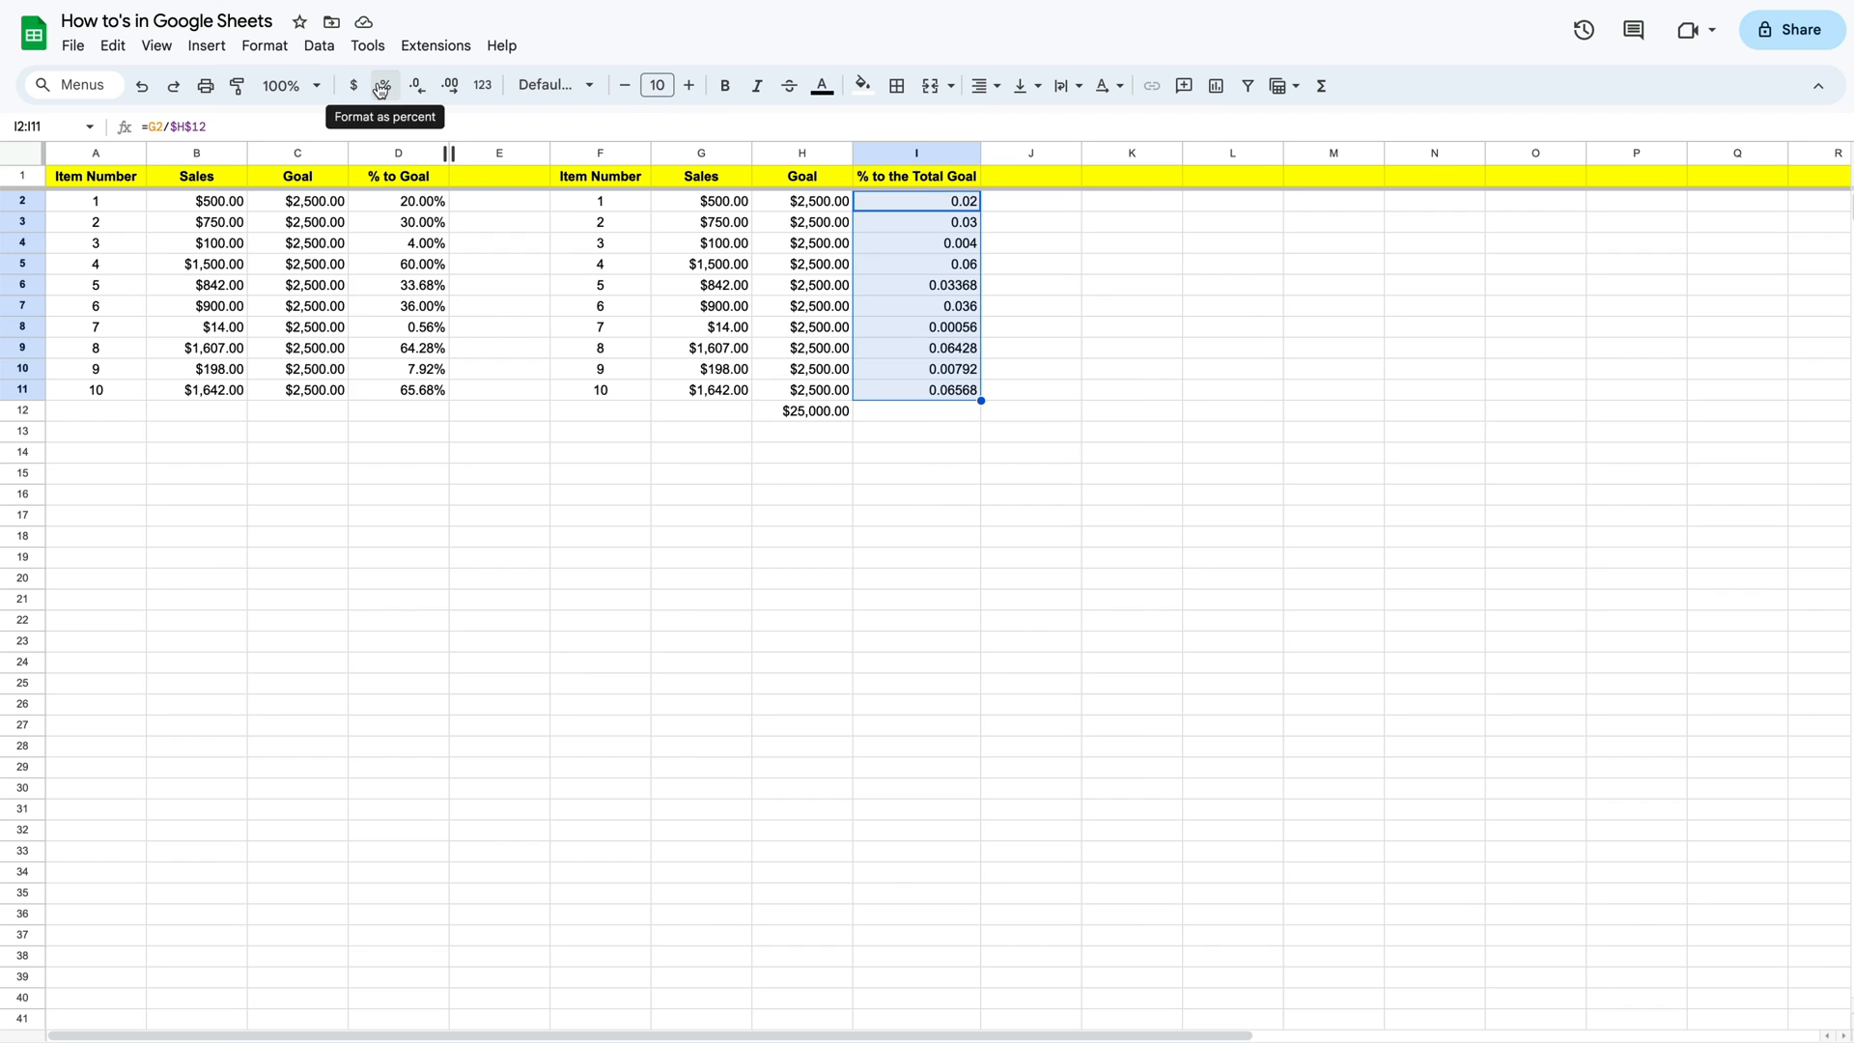
Format the % to the Total Goal values in I2:I11 as percent, 2.00% to 6.57%
click(383, 85)
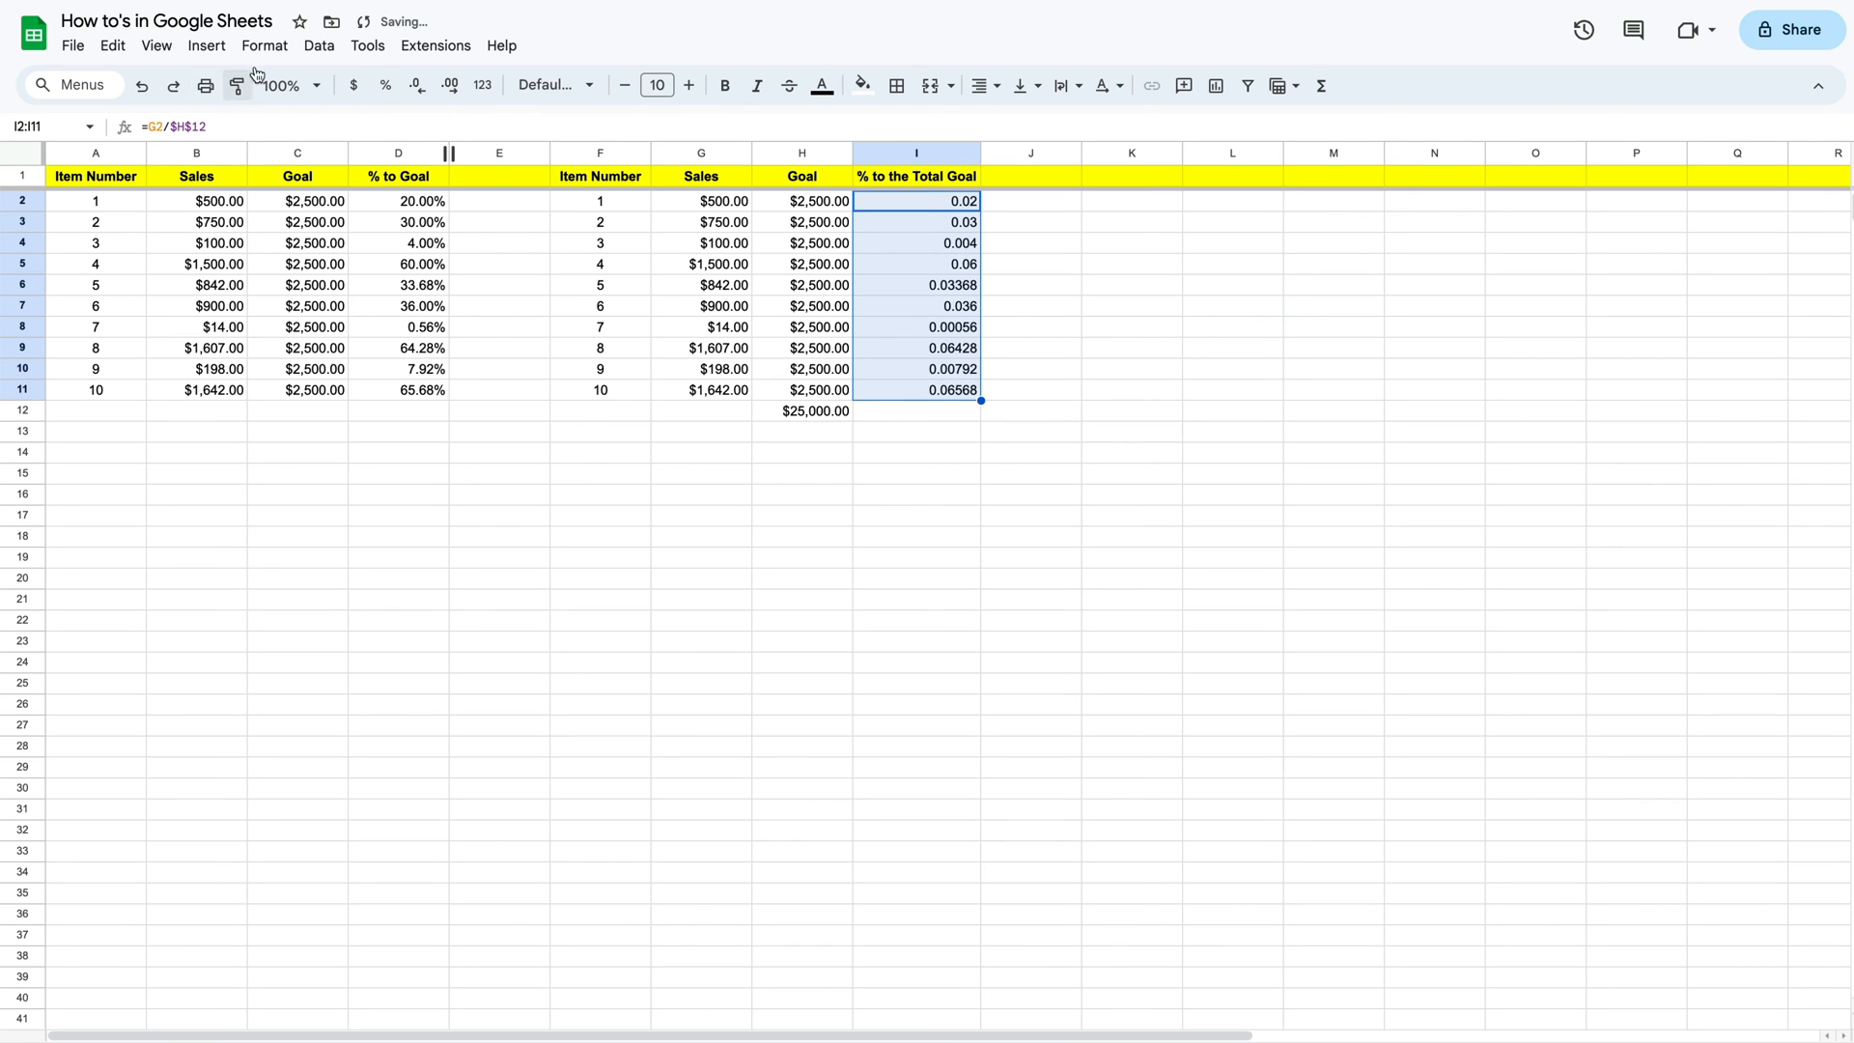
click(264, 45)
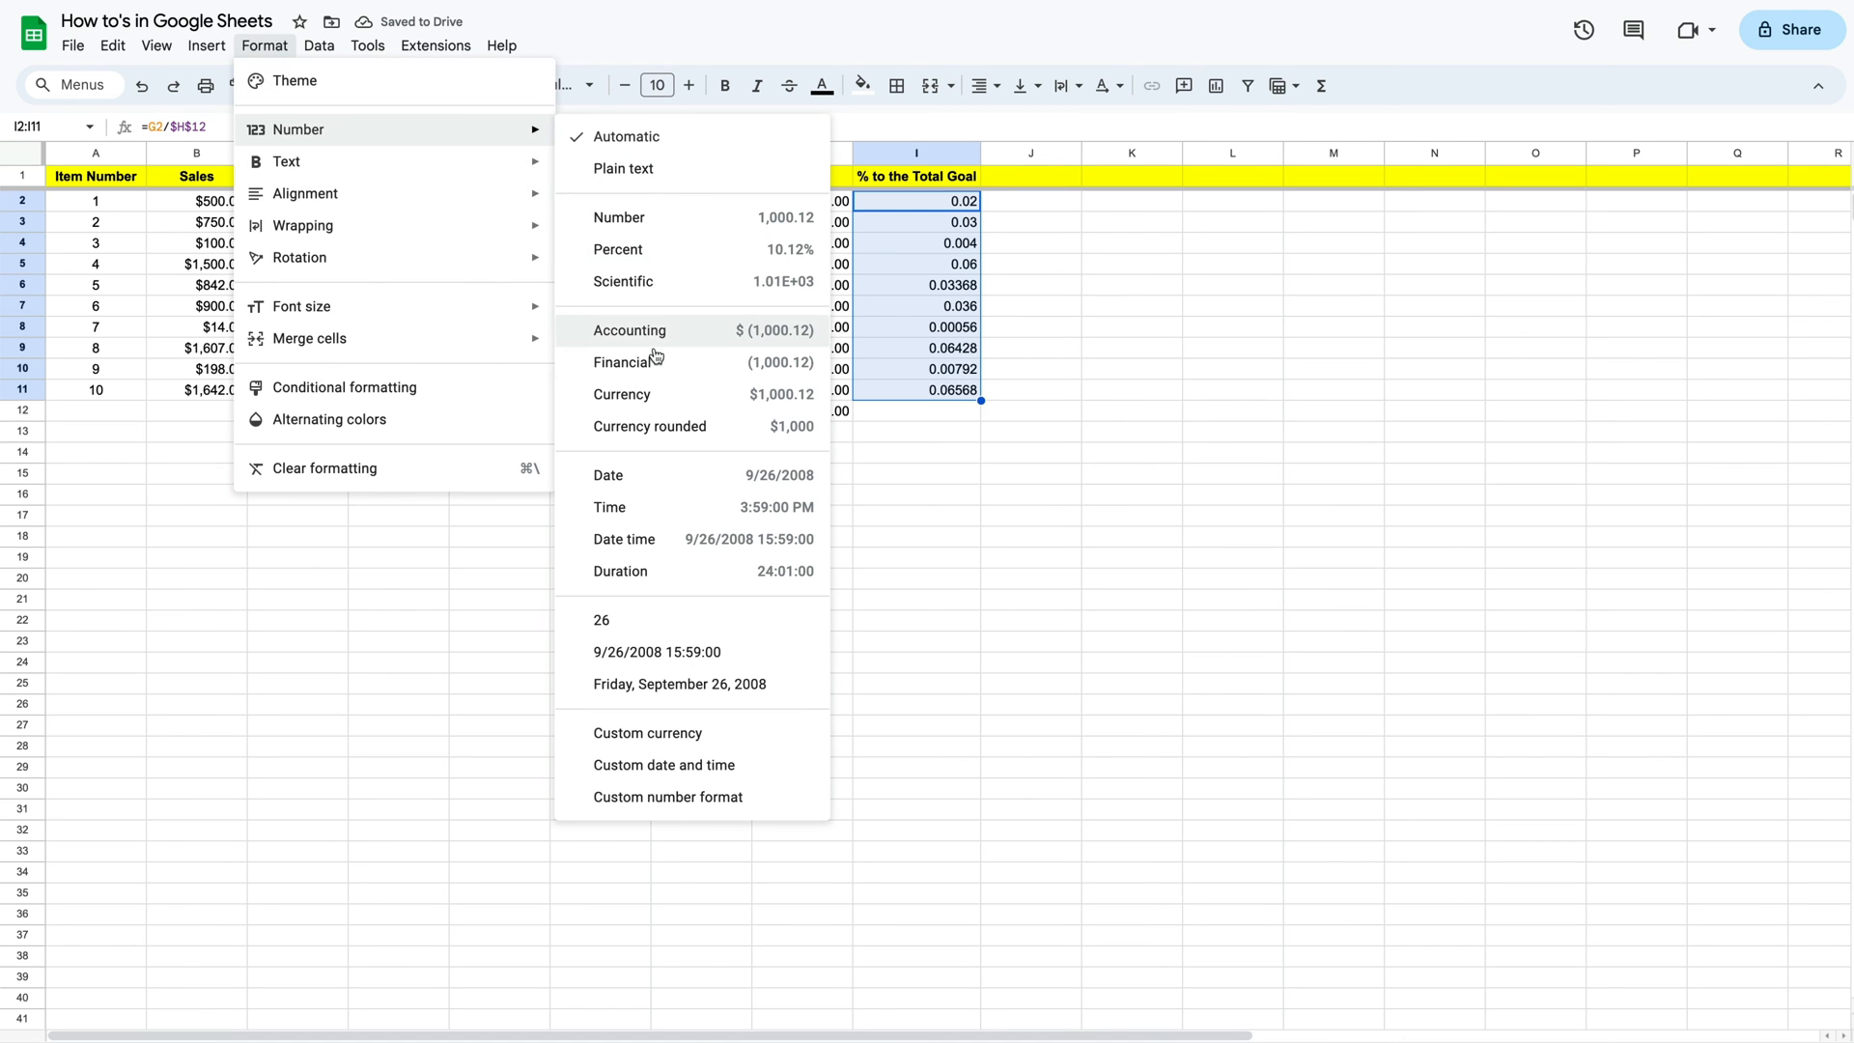
click(619, 249)
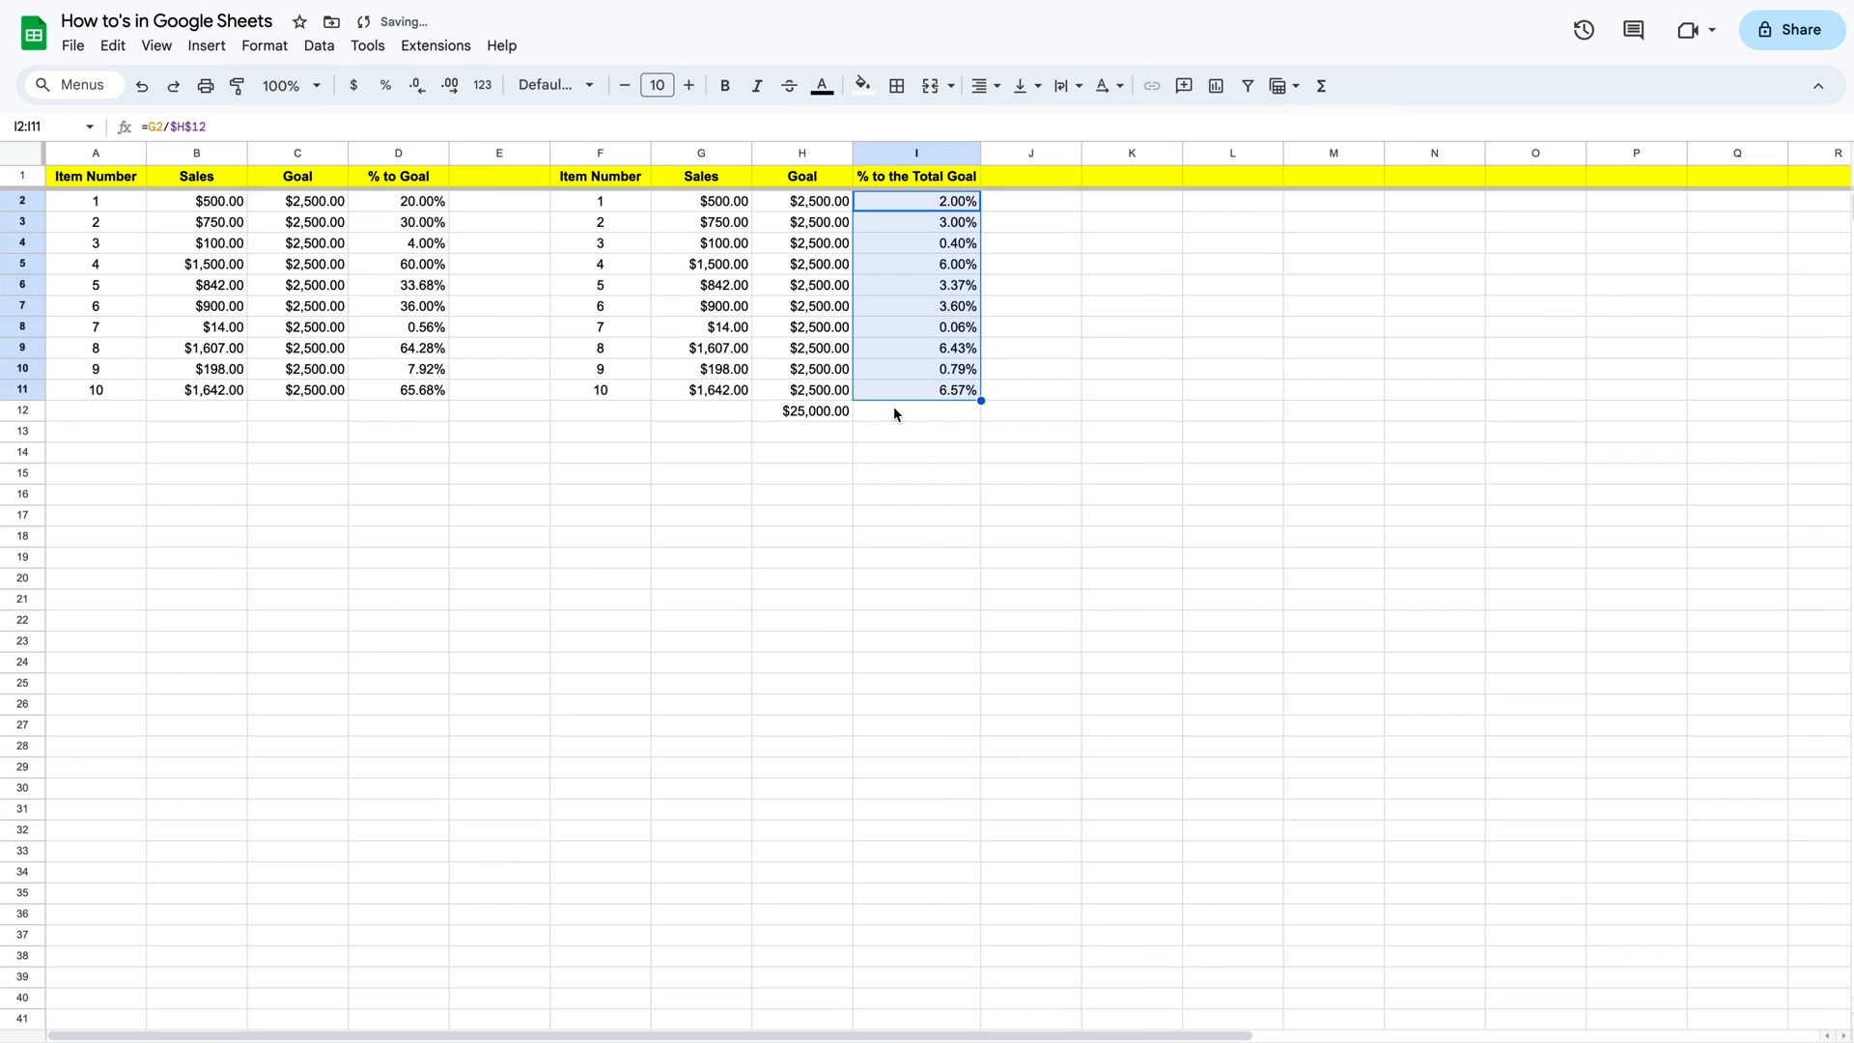
click(916, 452)
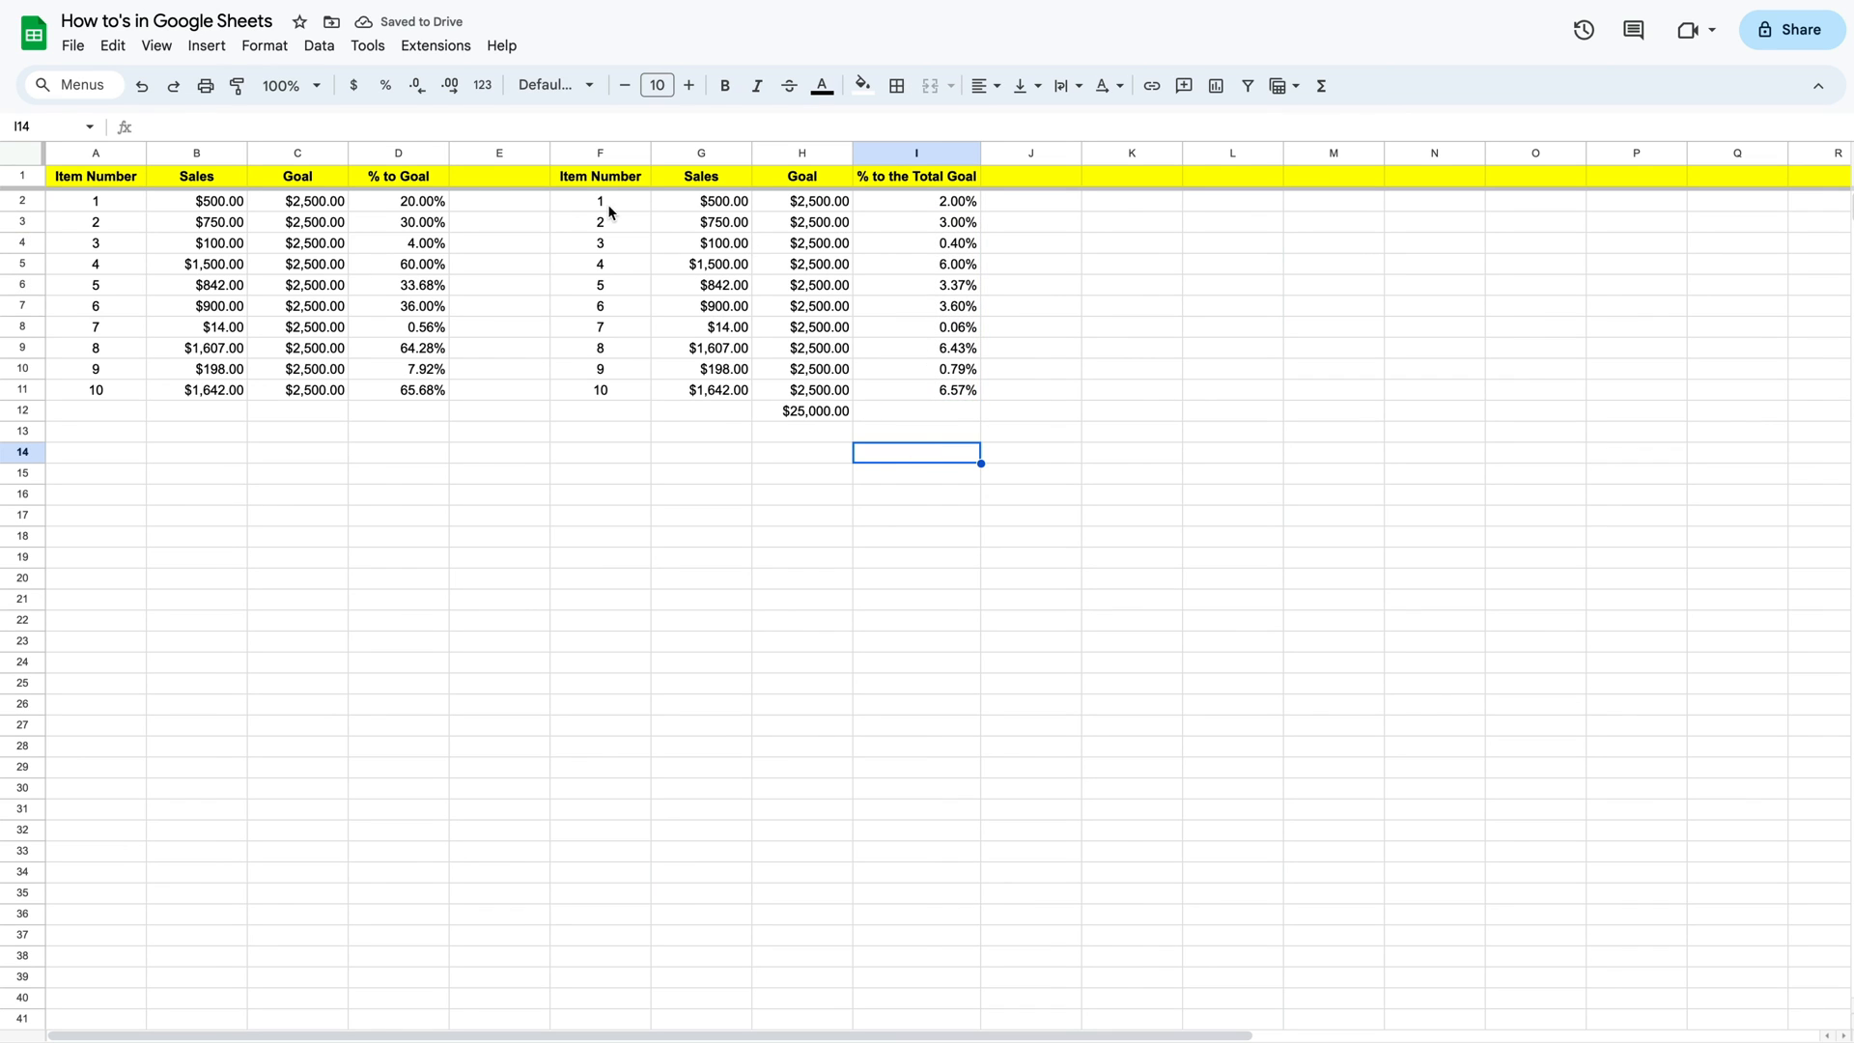
mouse_move(829, 413)
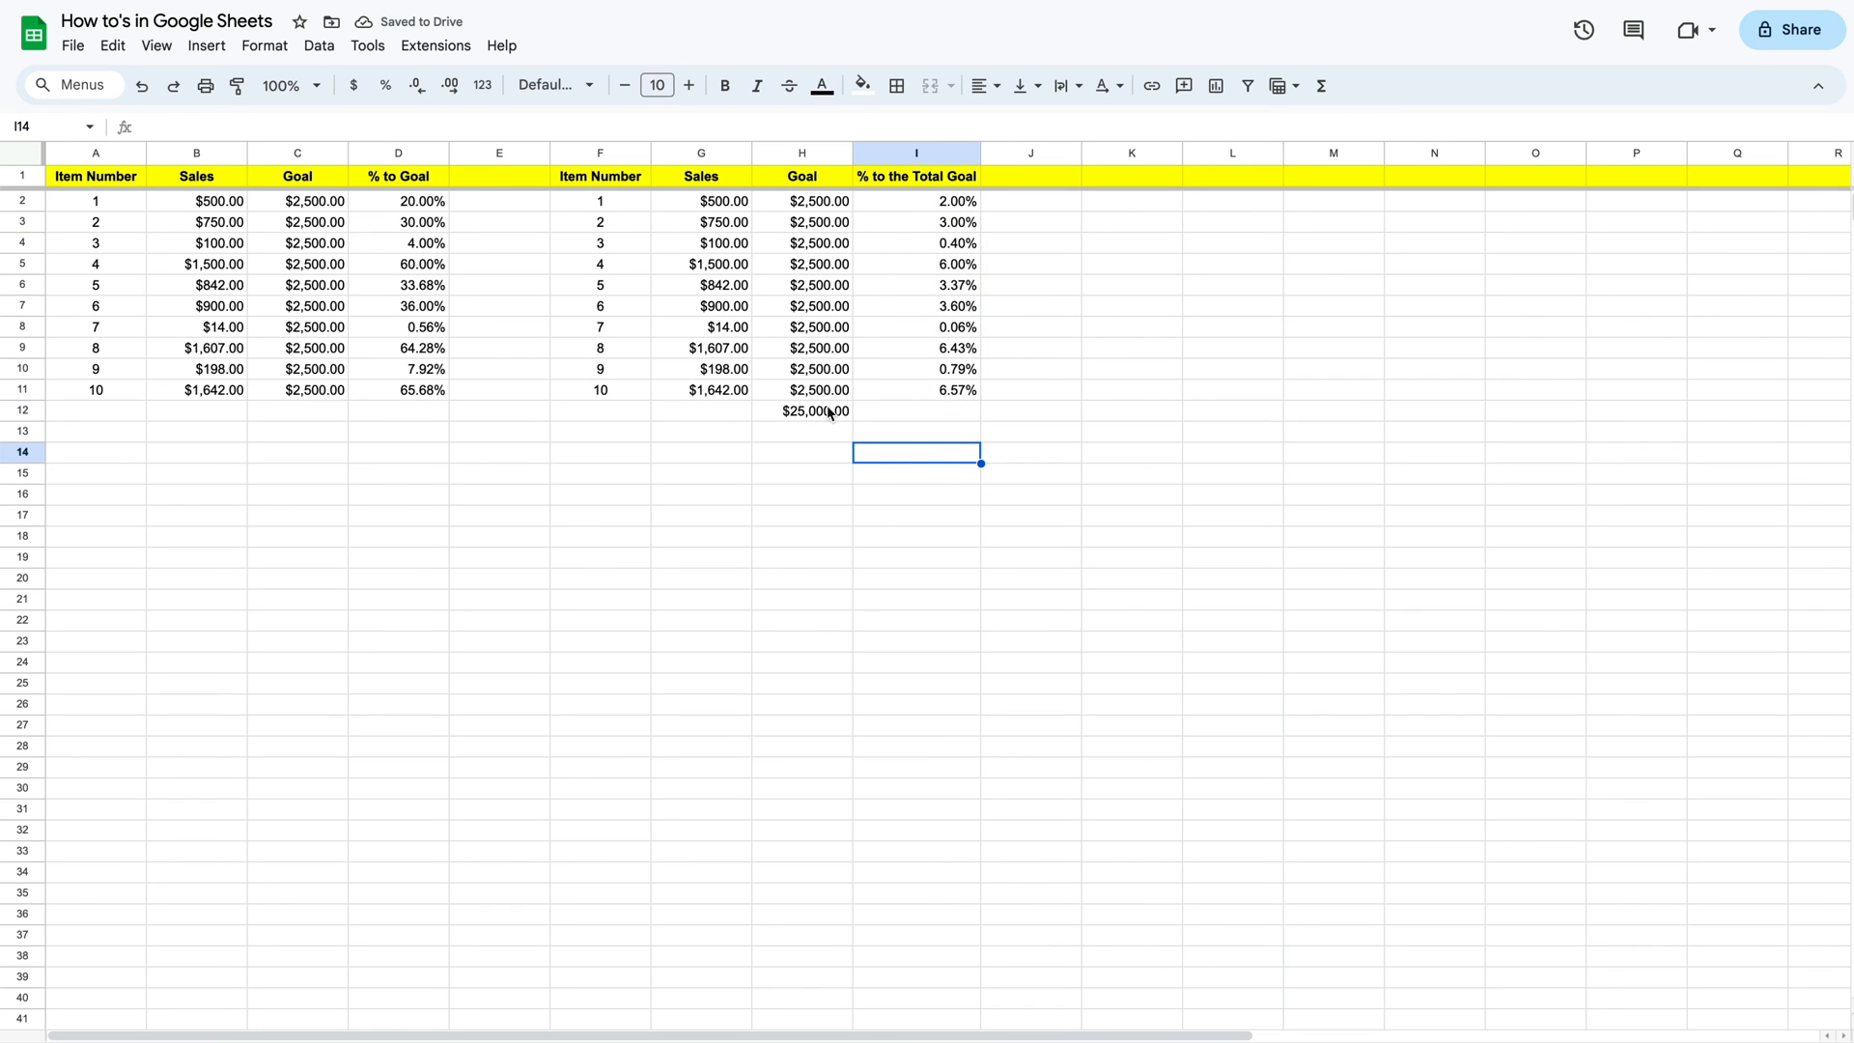
click(801, 410)
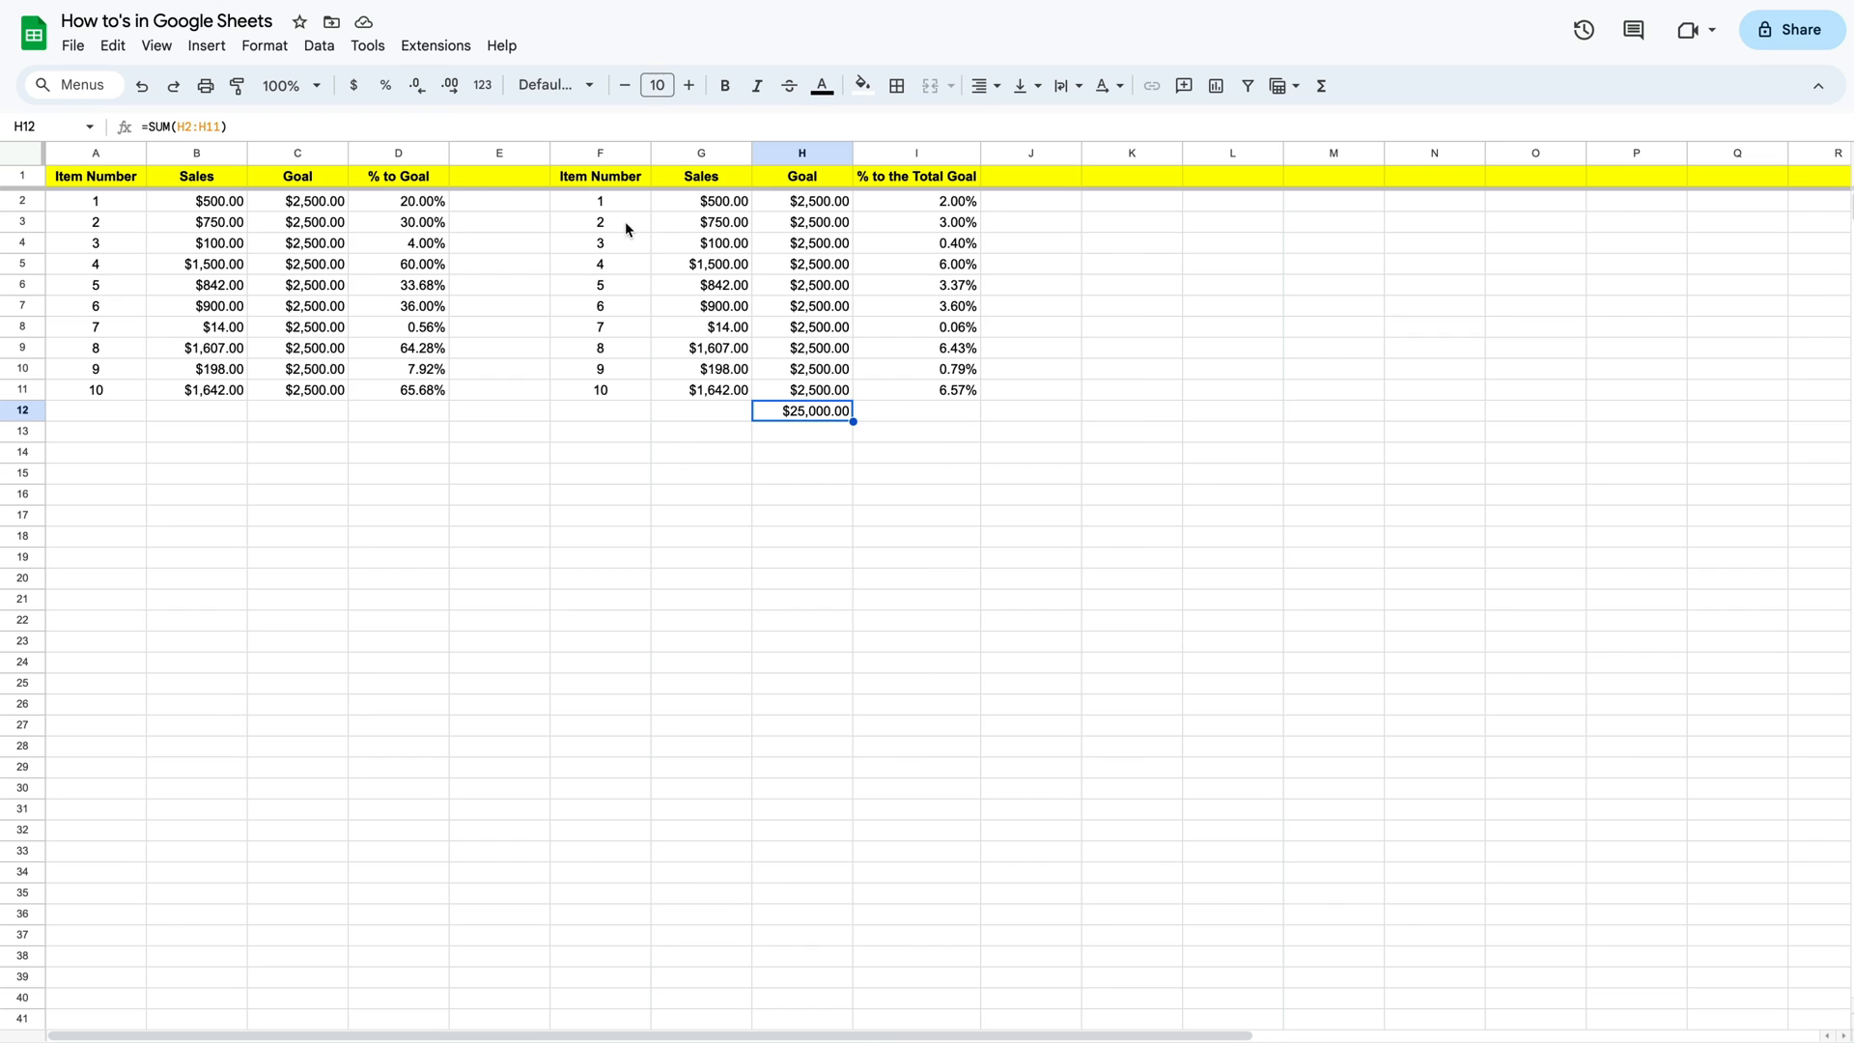
click(915, 222)
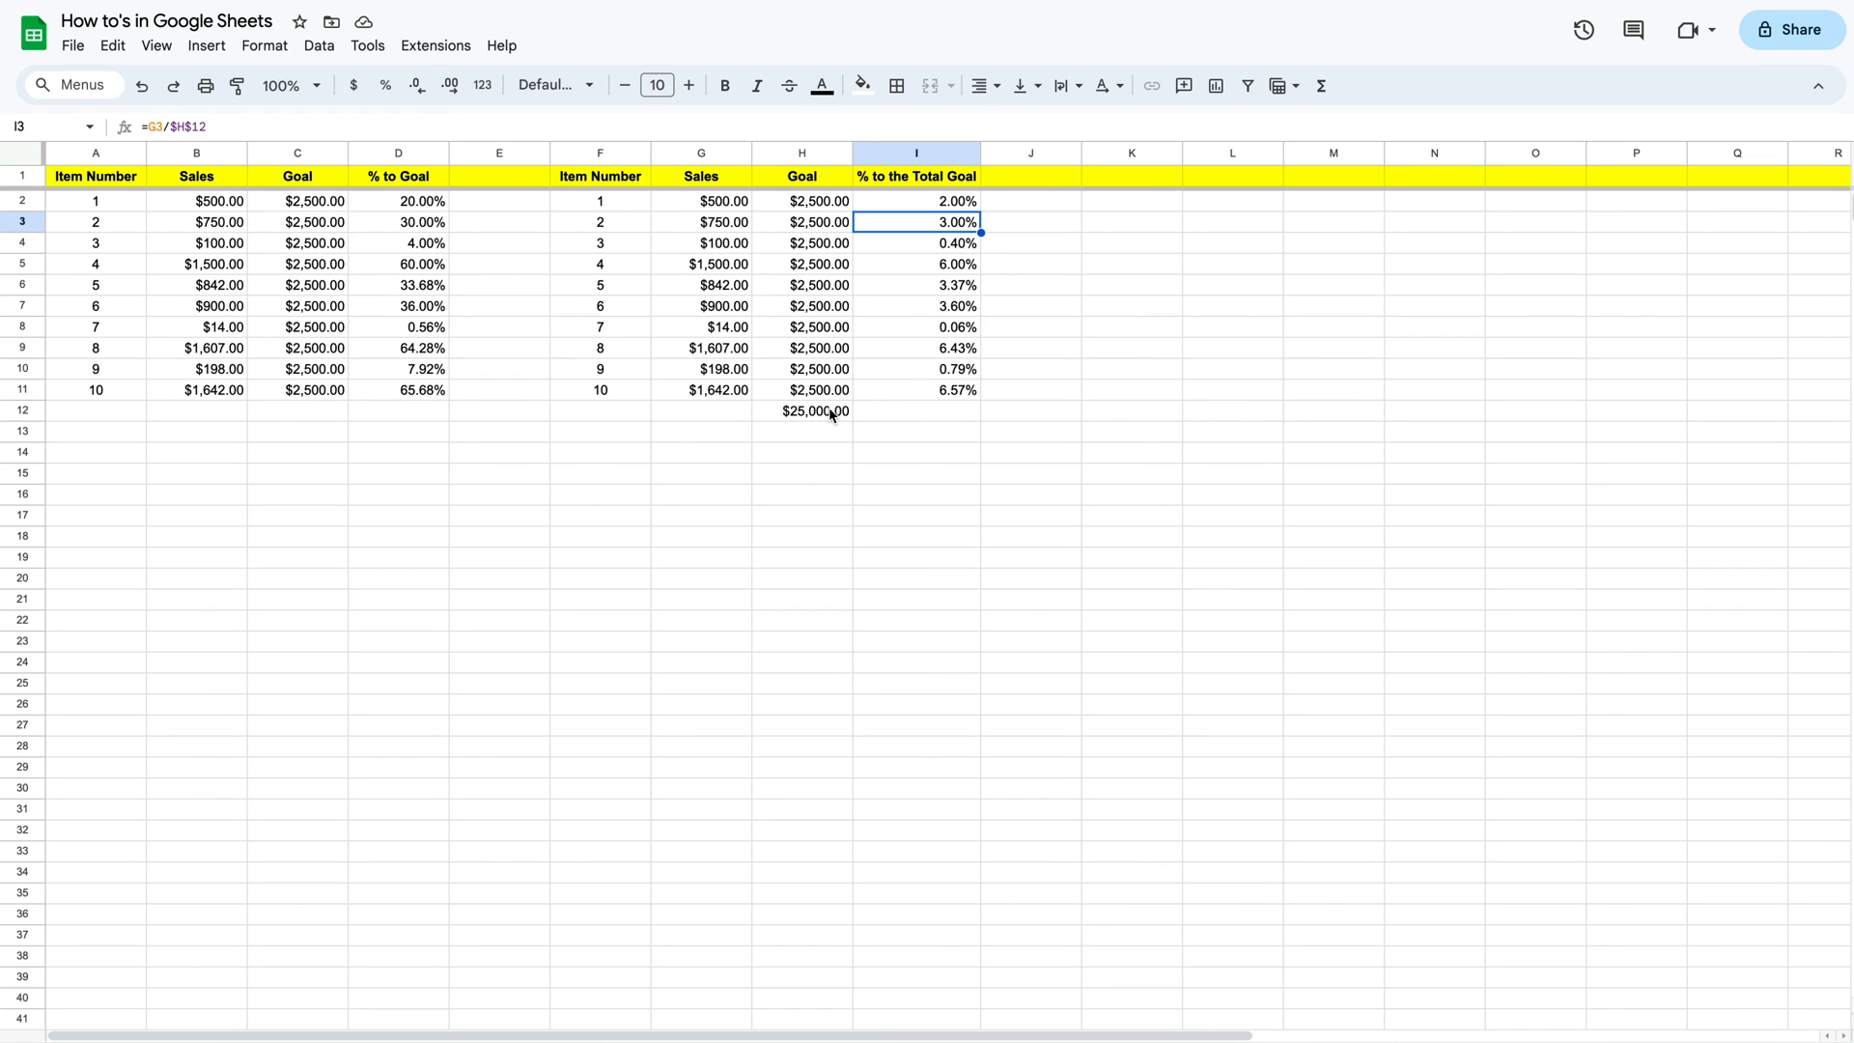
click(801, 409)
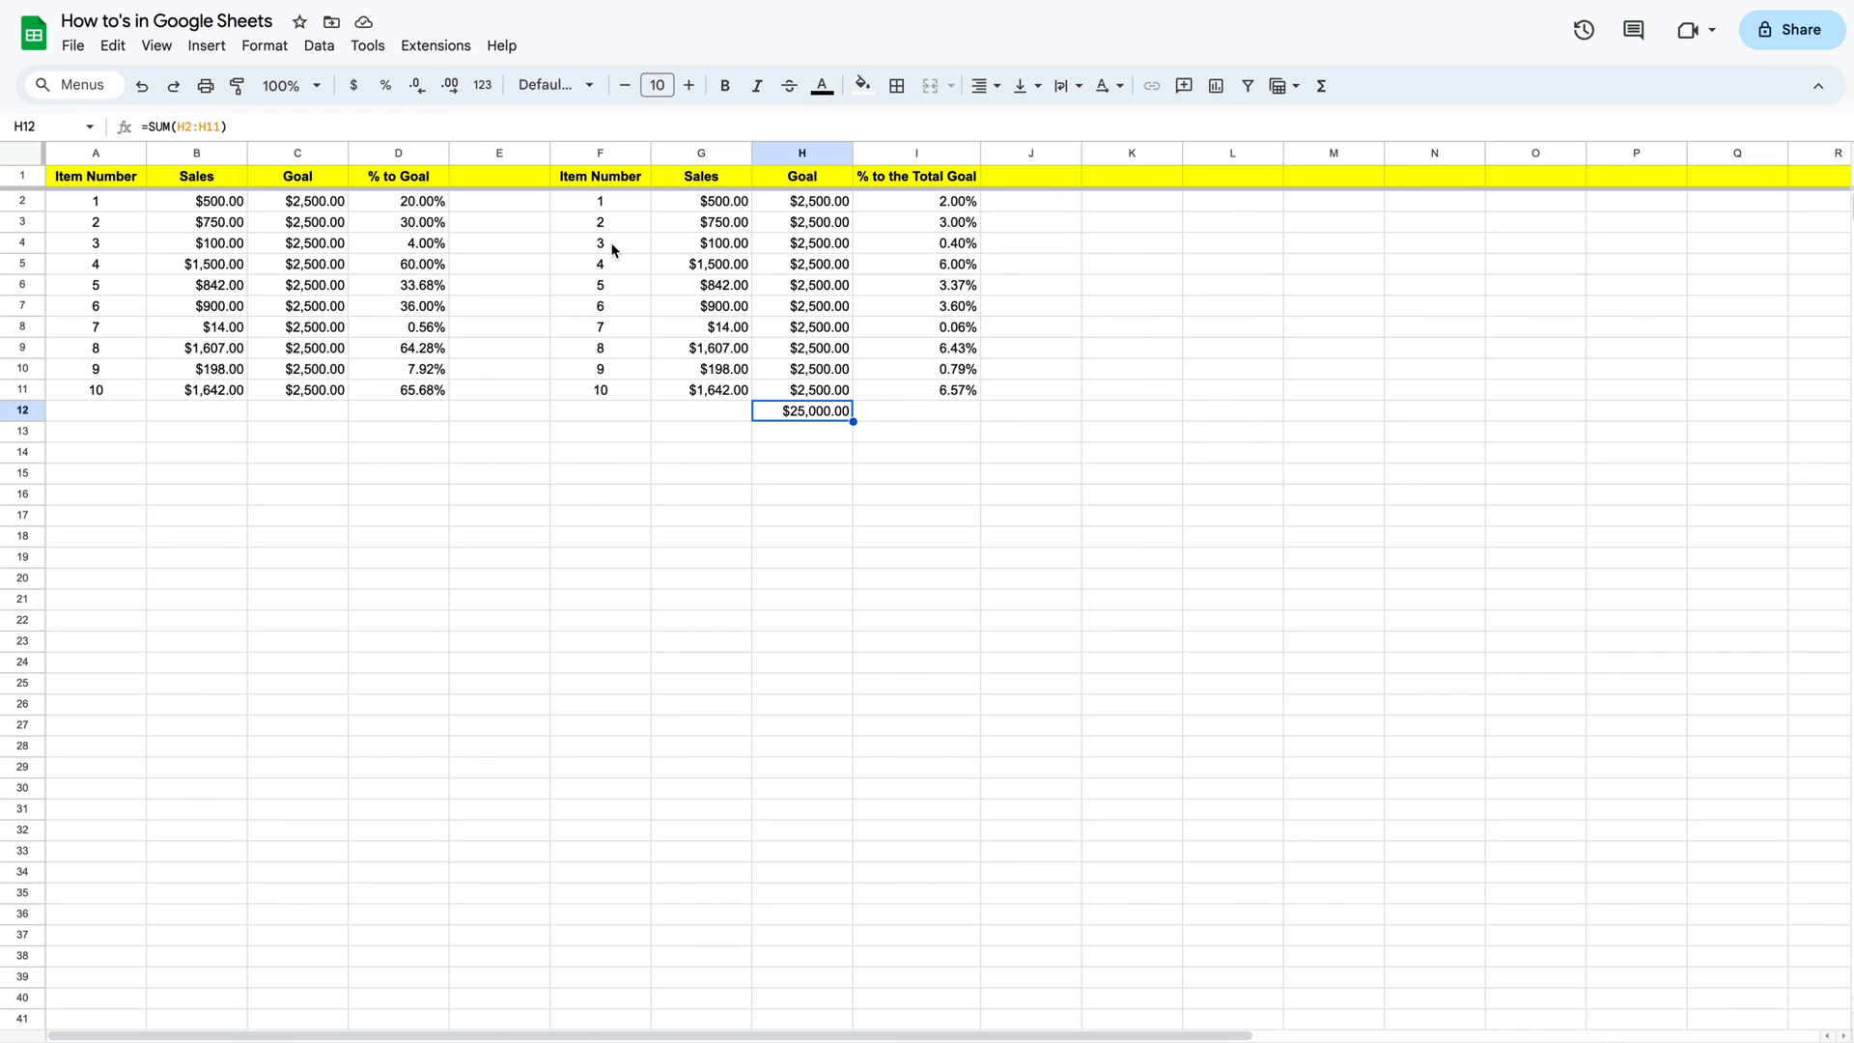
click(598, 243)
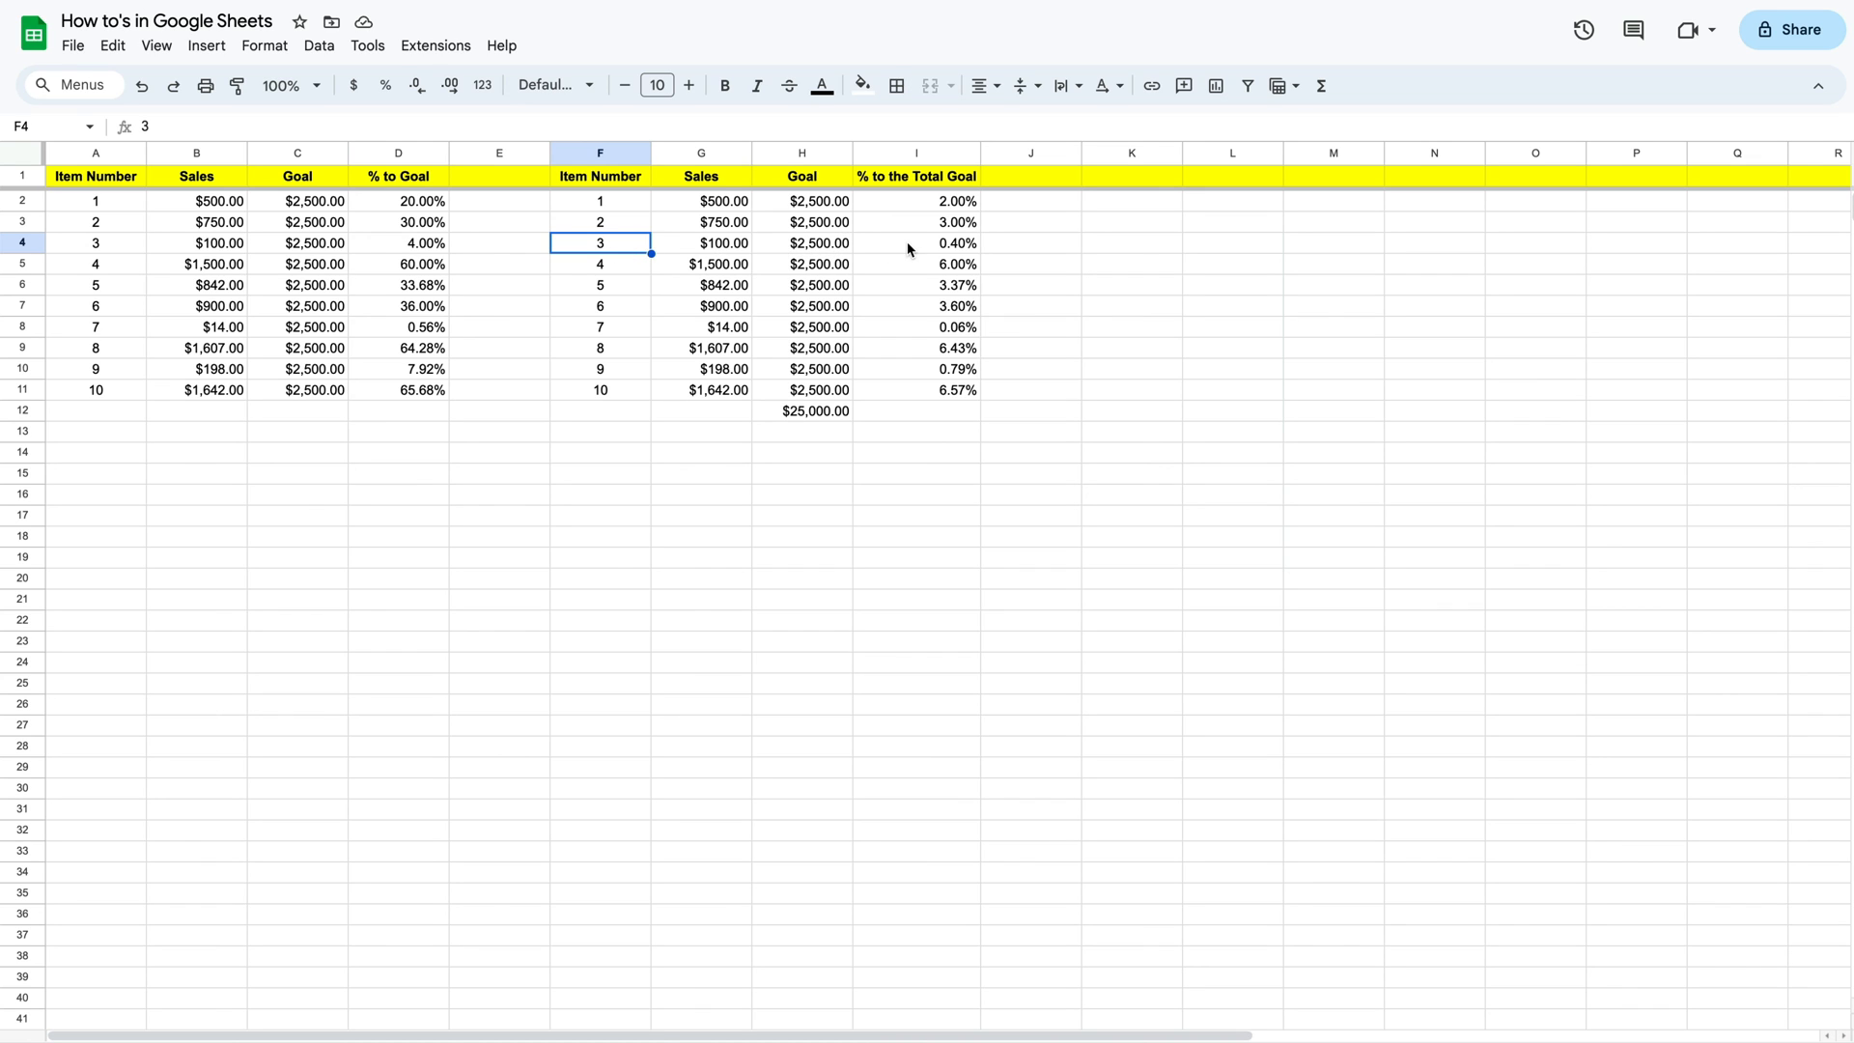
click(913, 244)
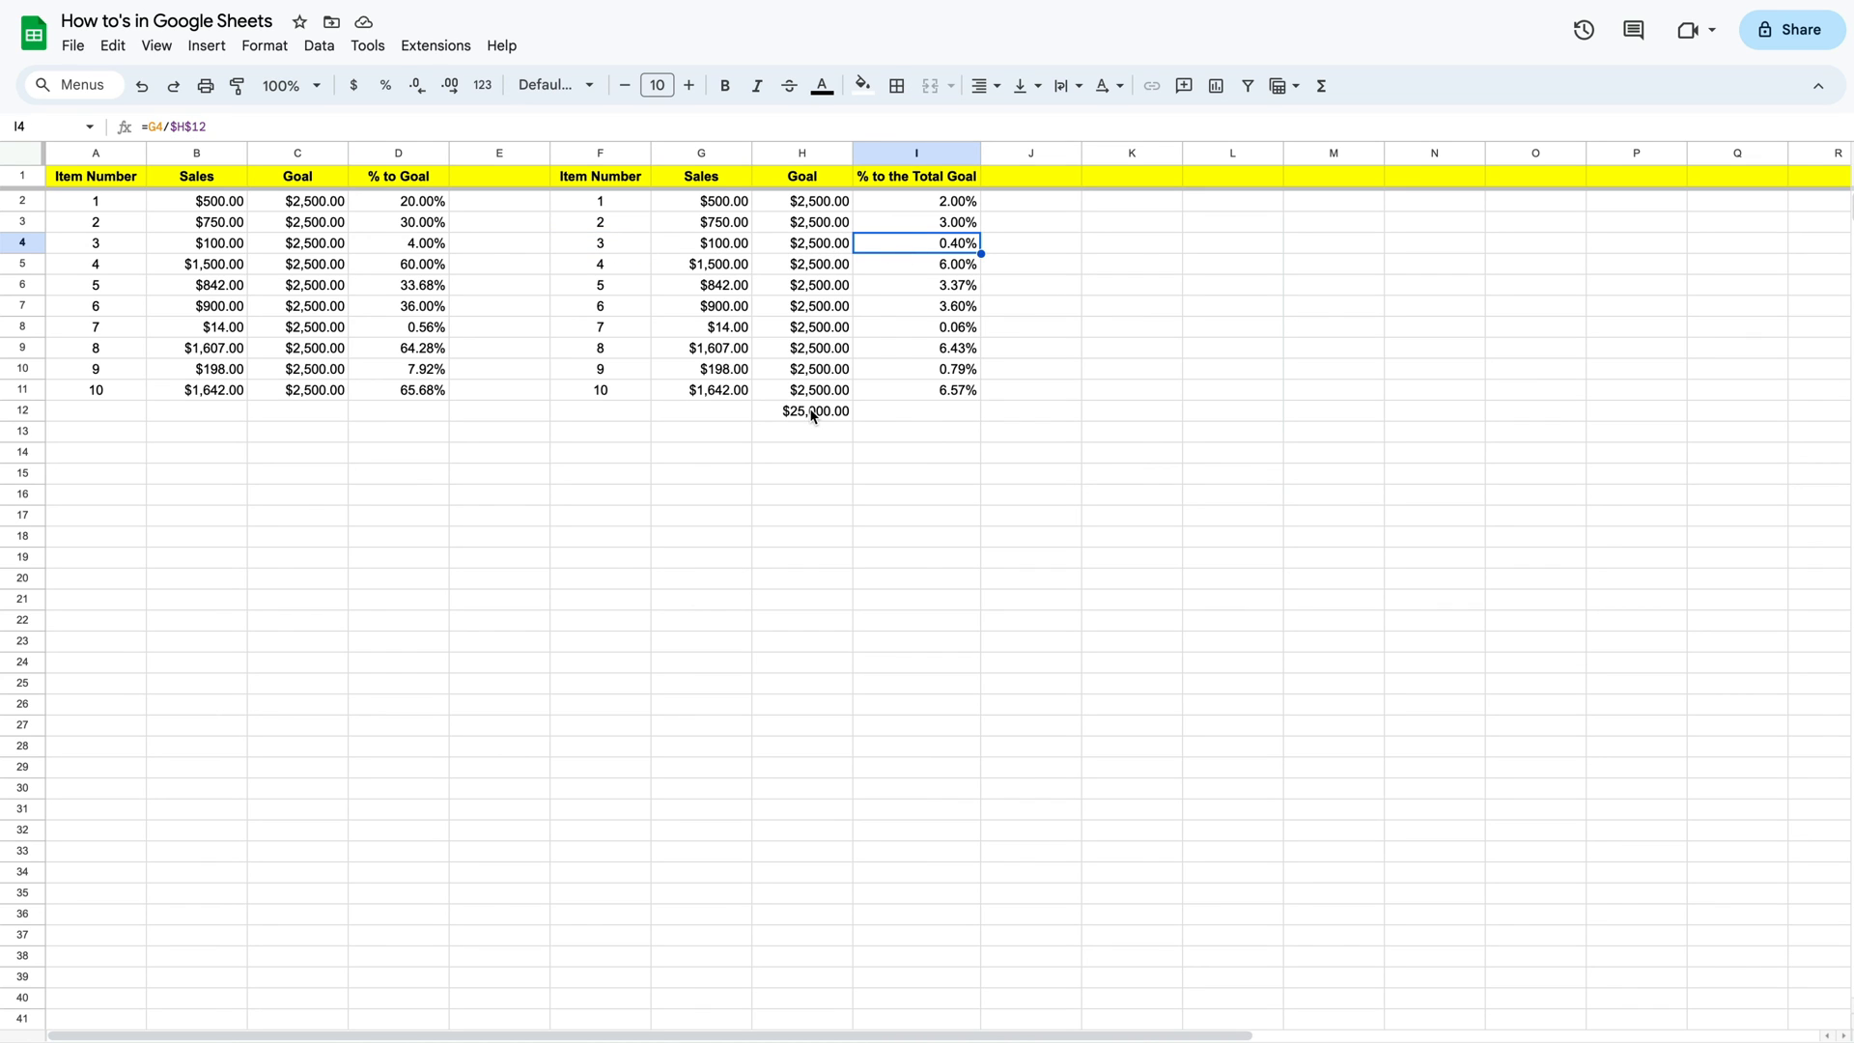
click(813, 410)
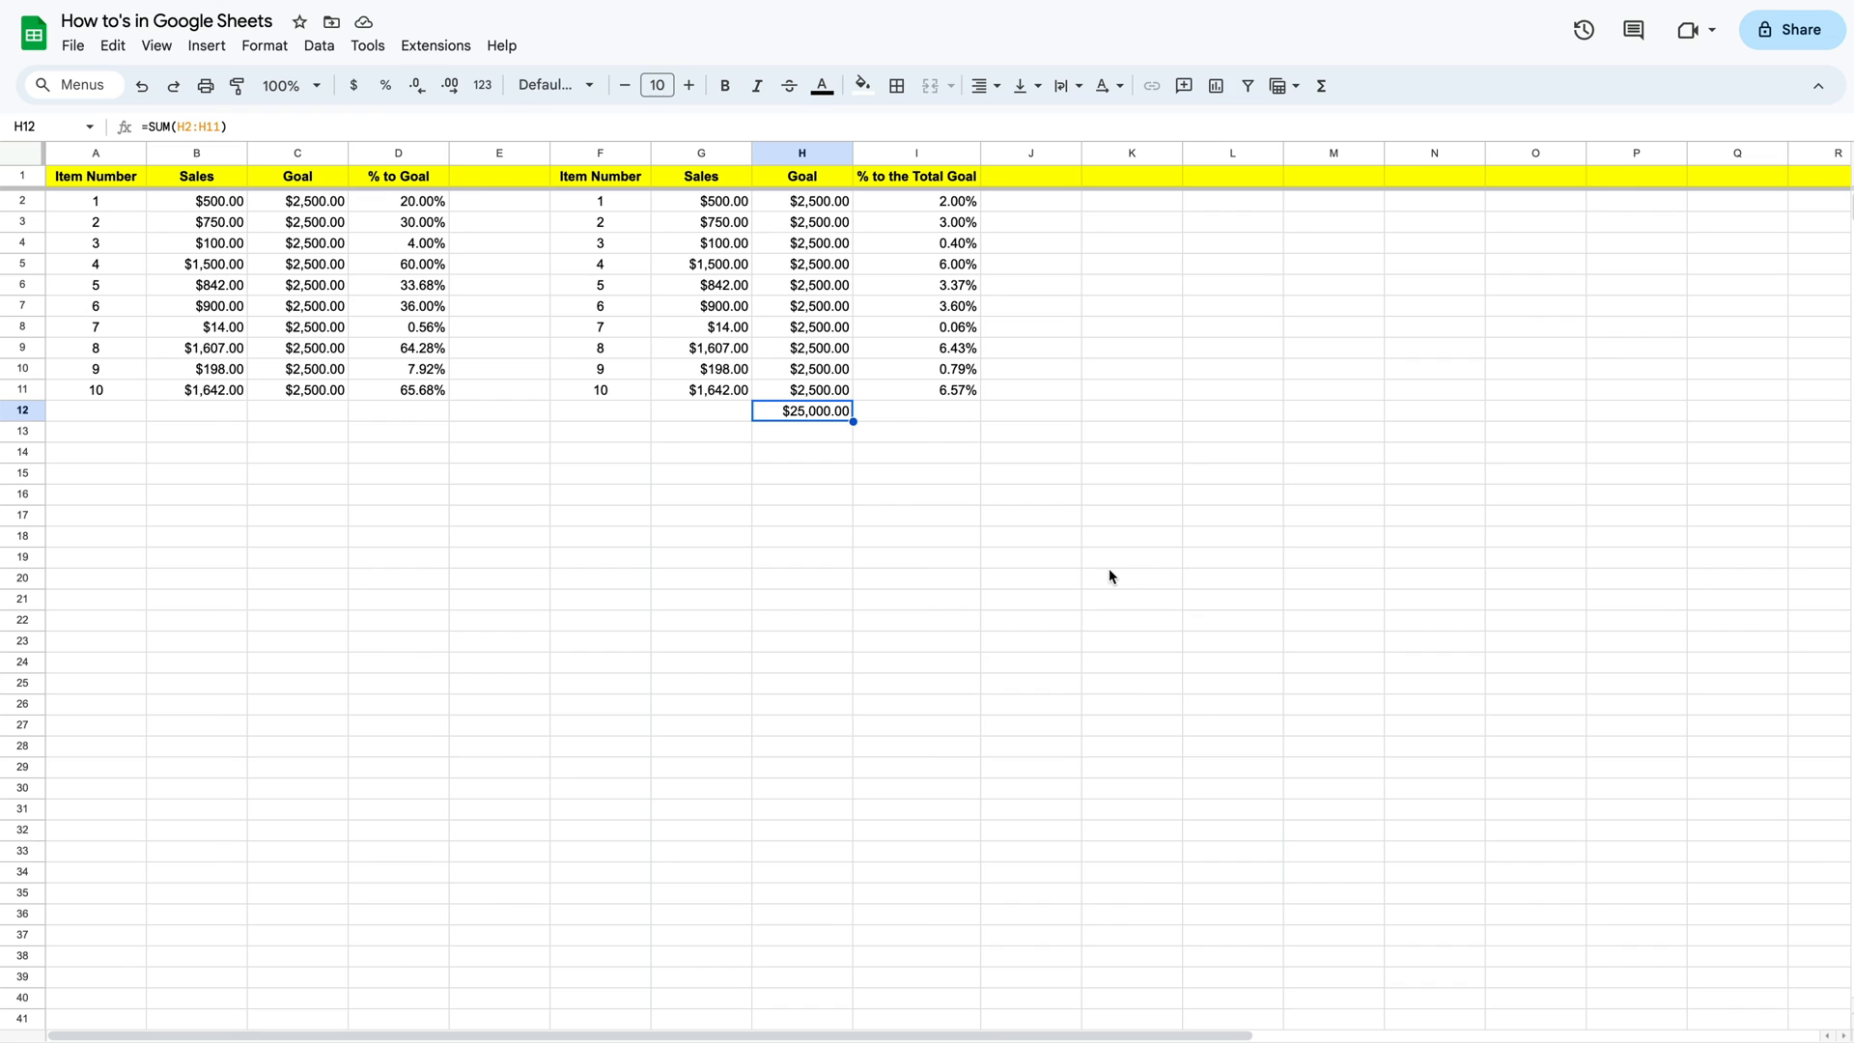